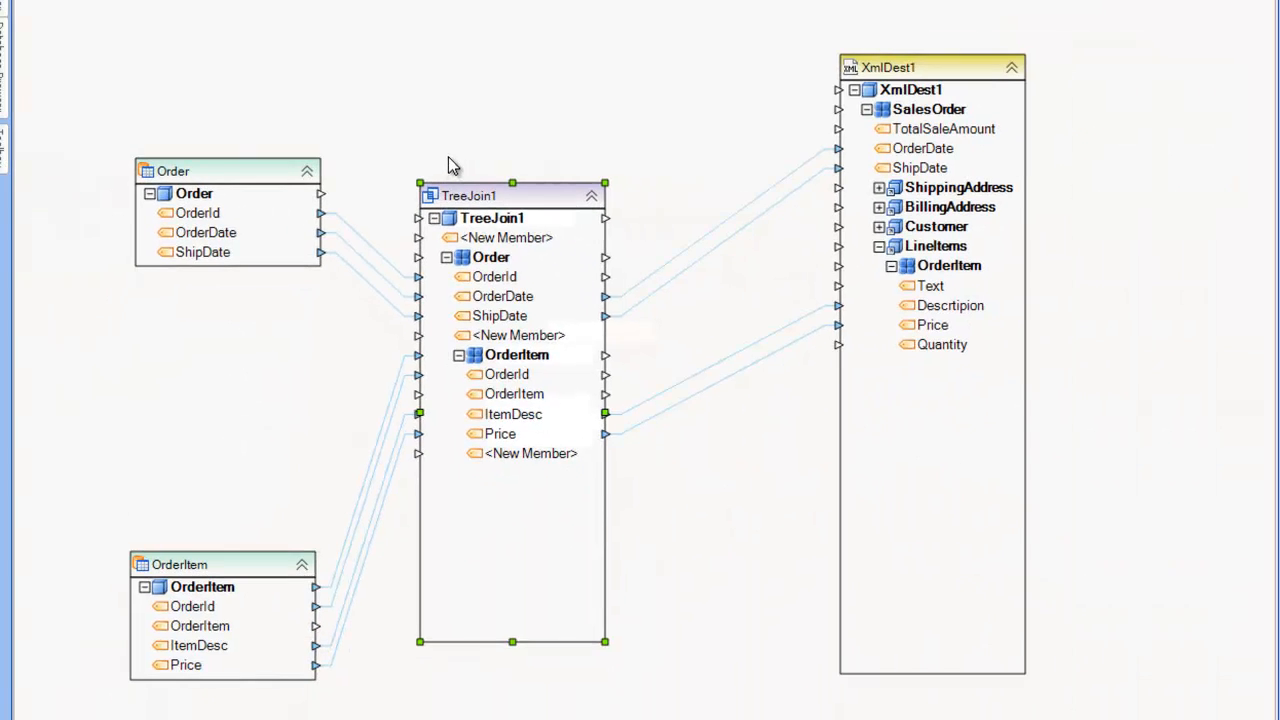
{"action": "mouse_move", "coordinate": [478, 140]}
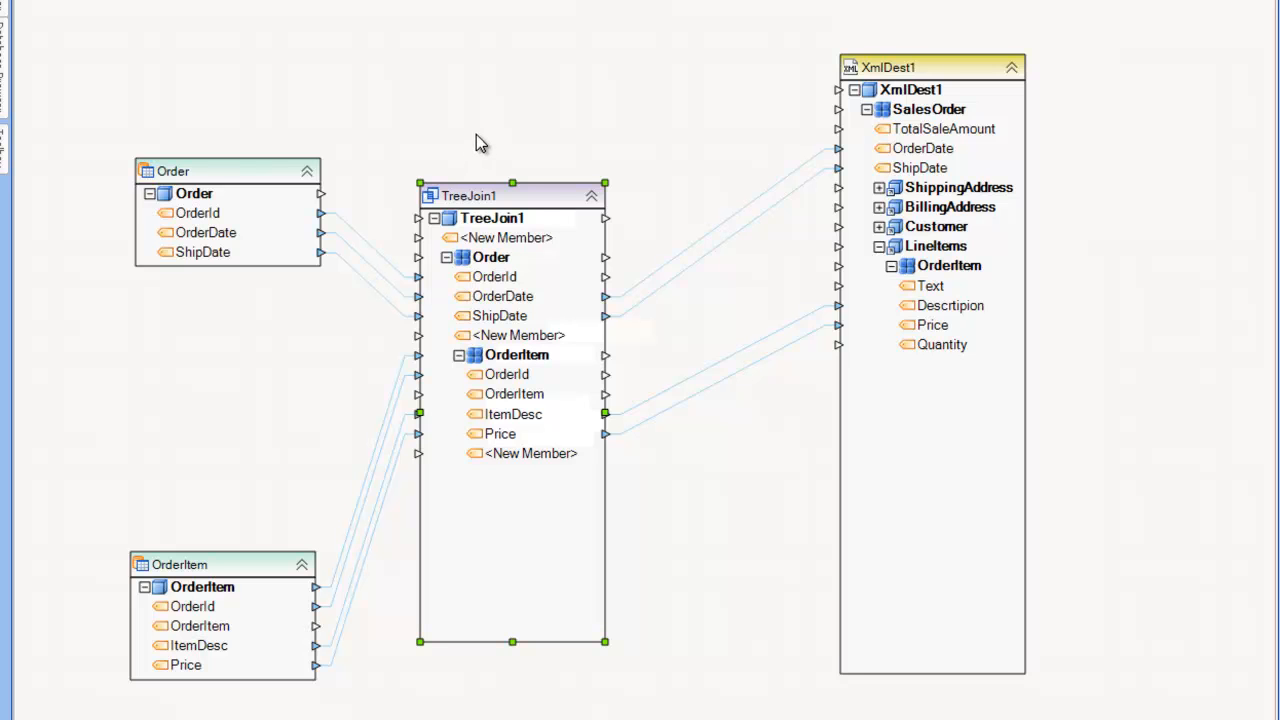
{"action": "mouse_move", "coordinate": [384, 136]}
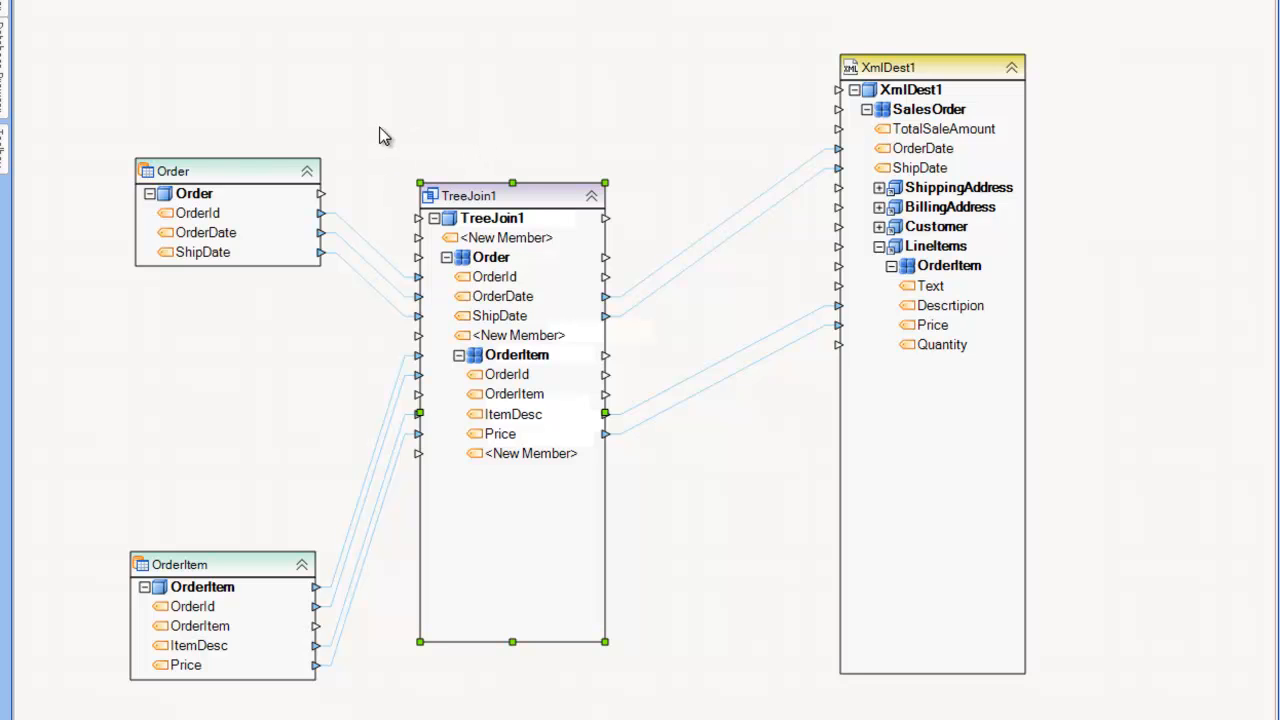
{"action": "mouse_move", "coordinate": [420, 140]}
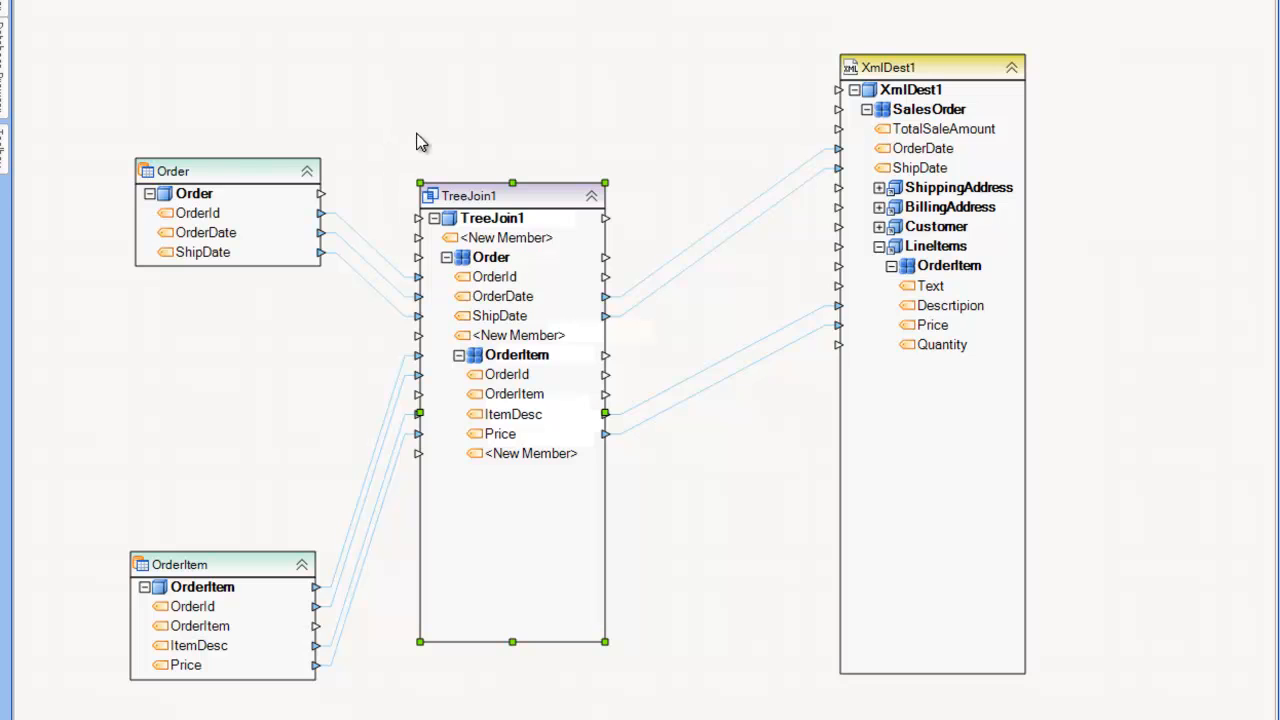
{"action": "mouse_move", "coordinate": [470, 204]}
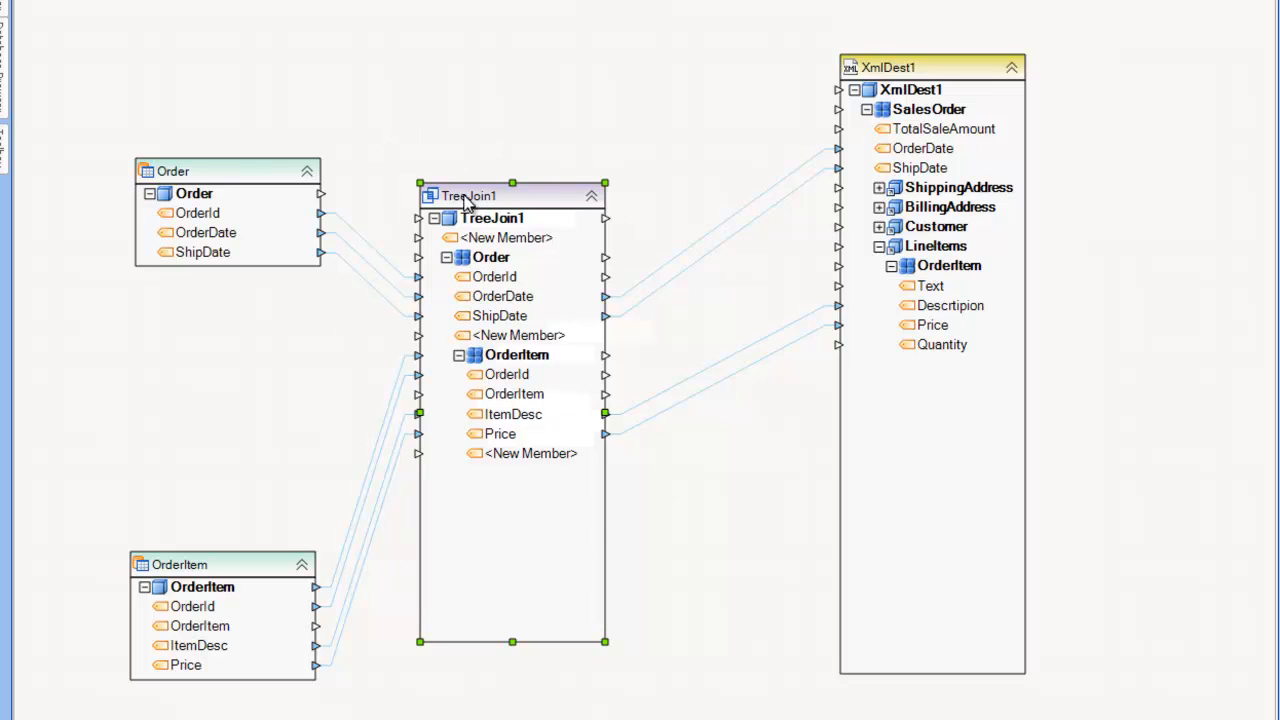
{"action": "mouse_move", "coordinate": [432, 136]}
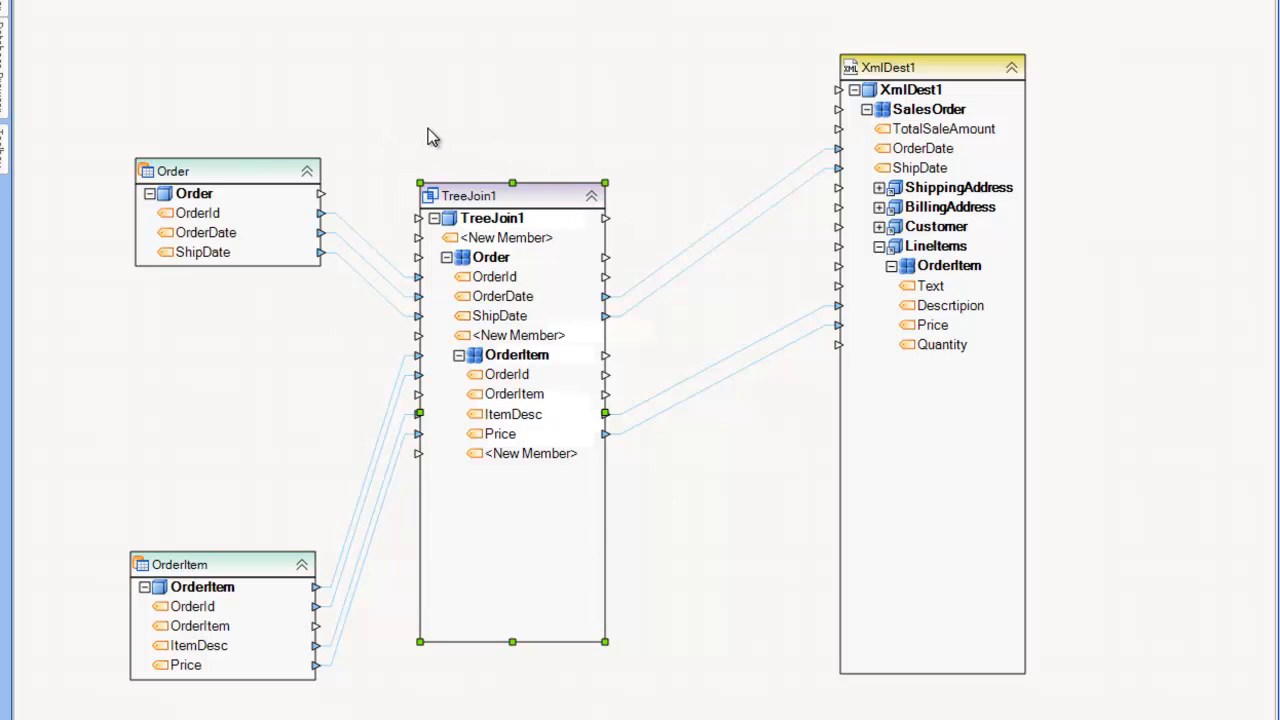
Preview the OrderItem source data, listing its nine records with OrderId, ItemDesc and Price
{"action": "left_click", "coordinate": [256, 184]}
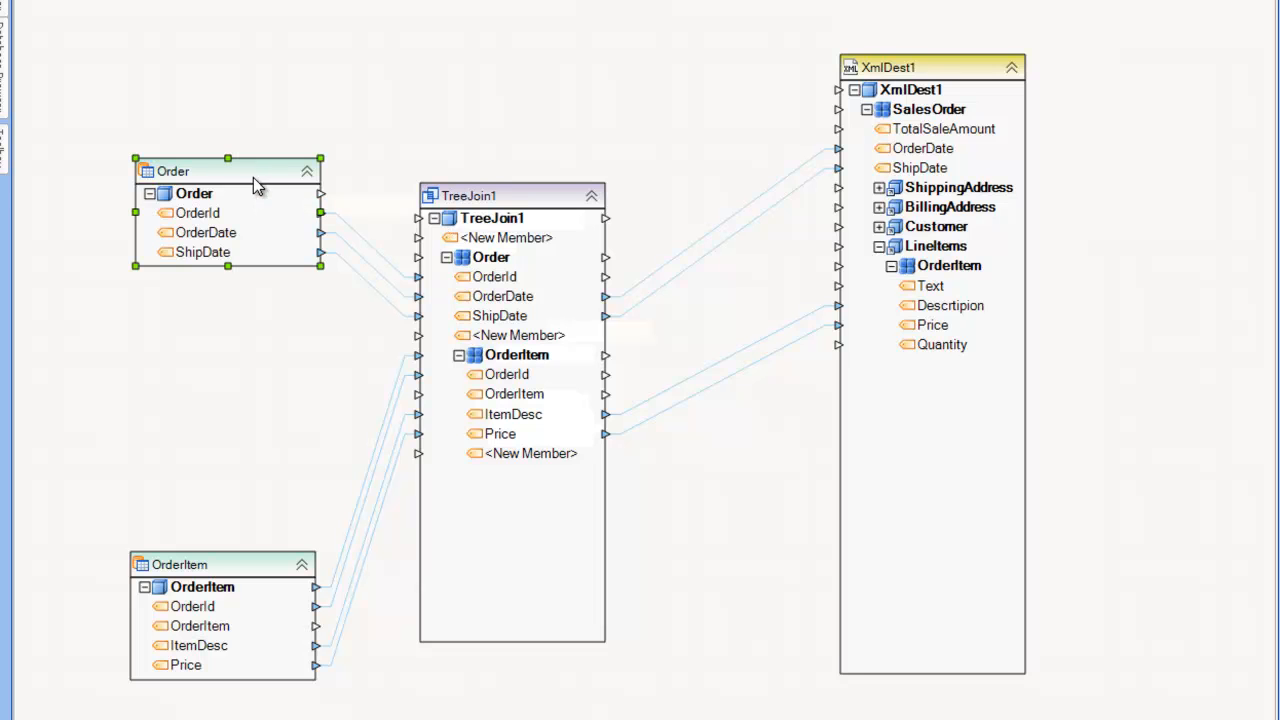
{"action": "mouse_move", "coordinate": [264, 506]}
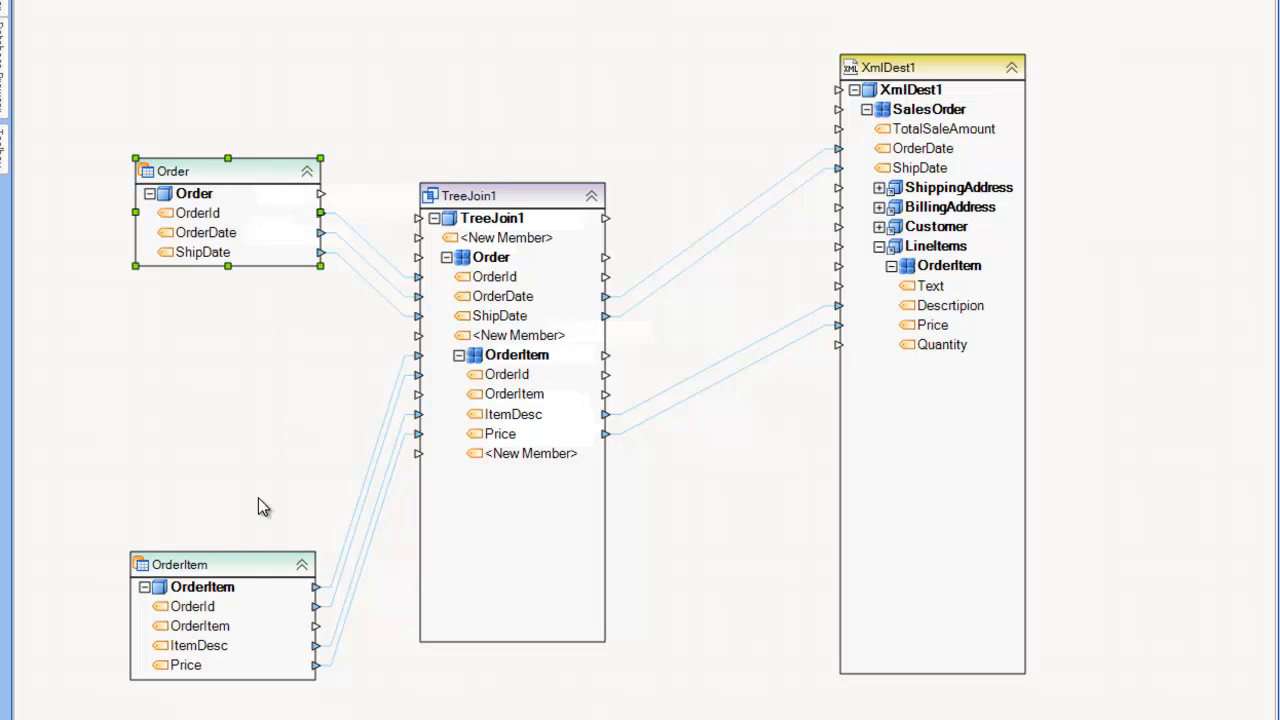
{"action": "left_click", "coordinate": [240, 564]}
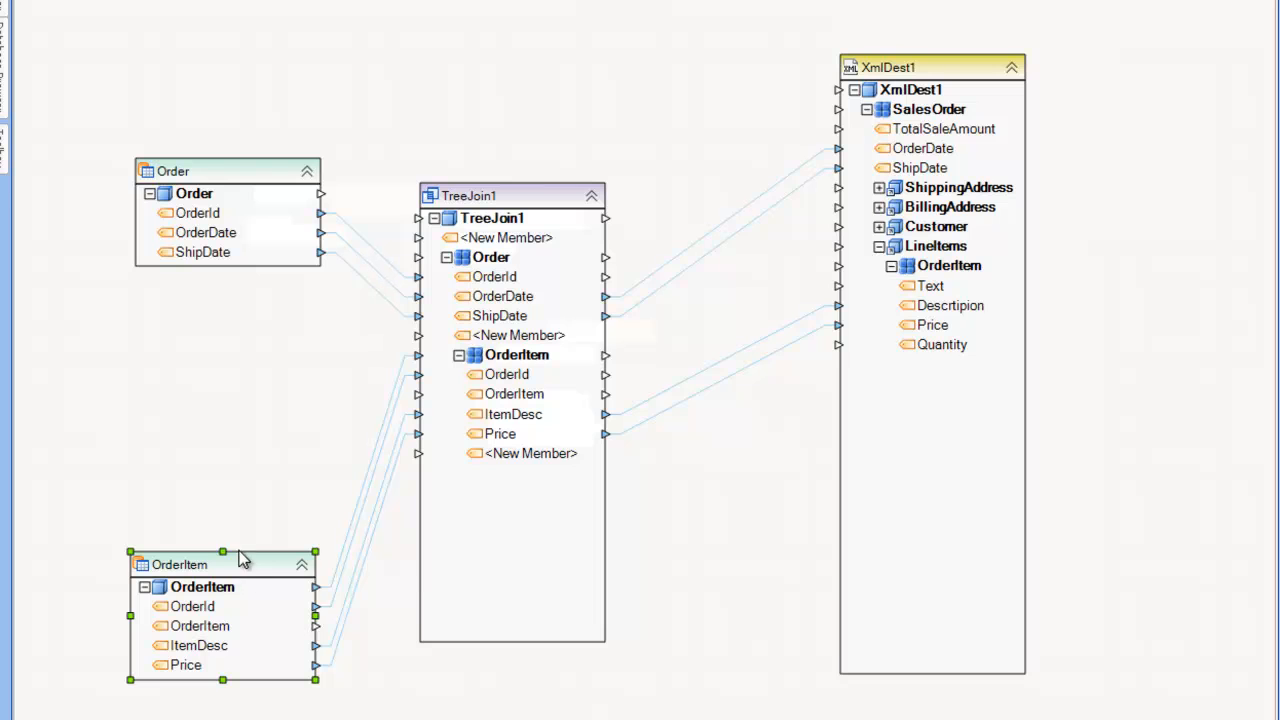
{"action": "mouse_move", "coordinate": [224, 456]}
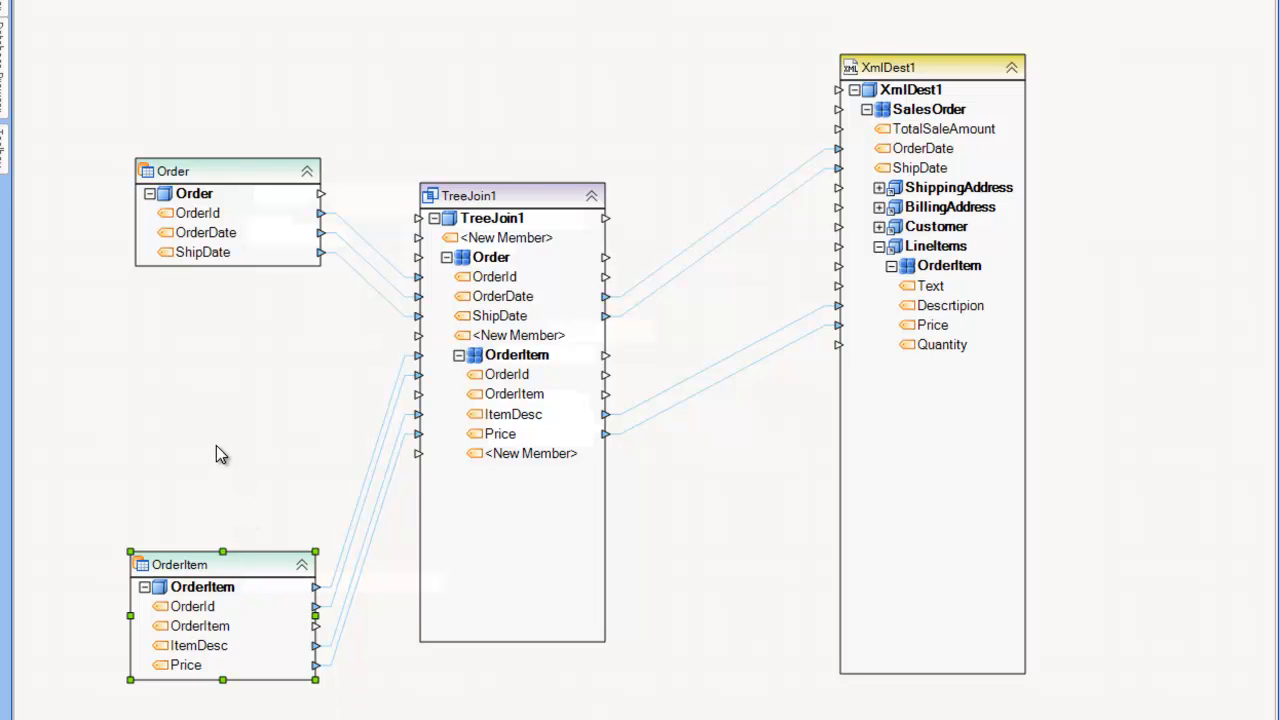
{"action": "mouse_move", "coordinate": [284, 320]}
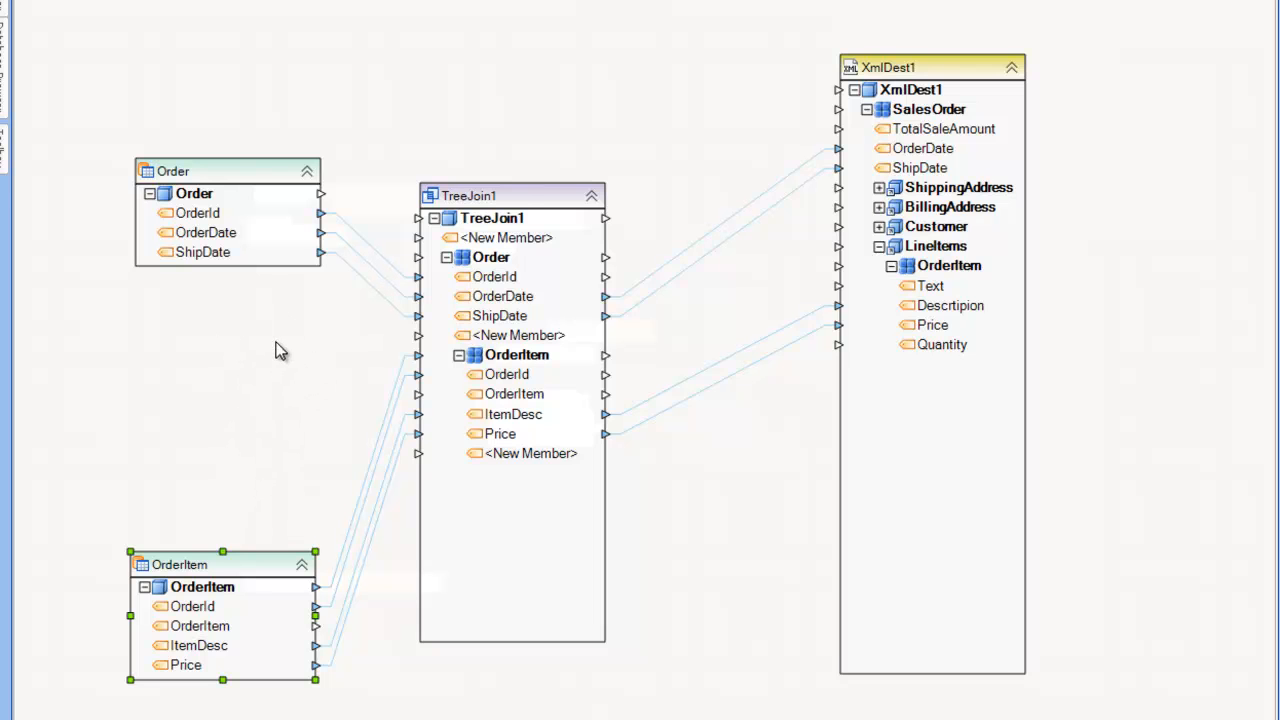
{"action": "mouse_move", "coordinate": [230, 600]}
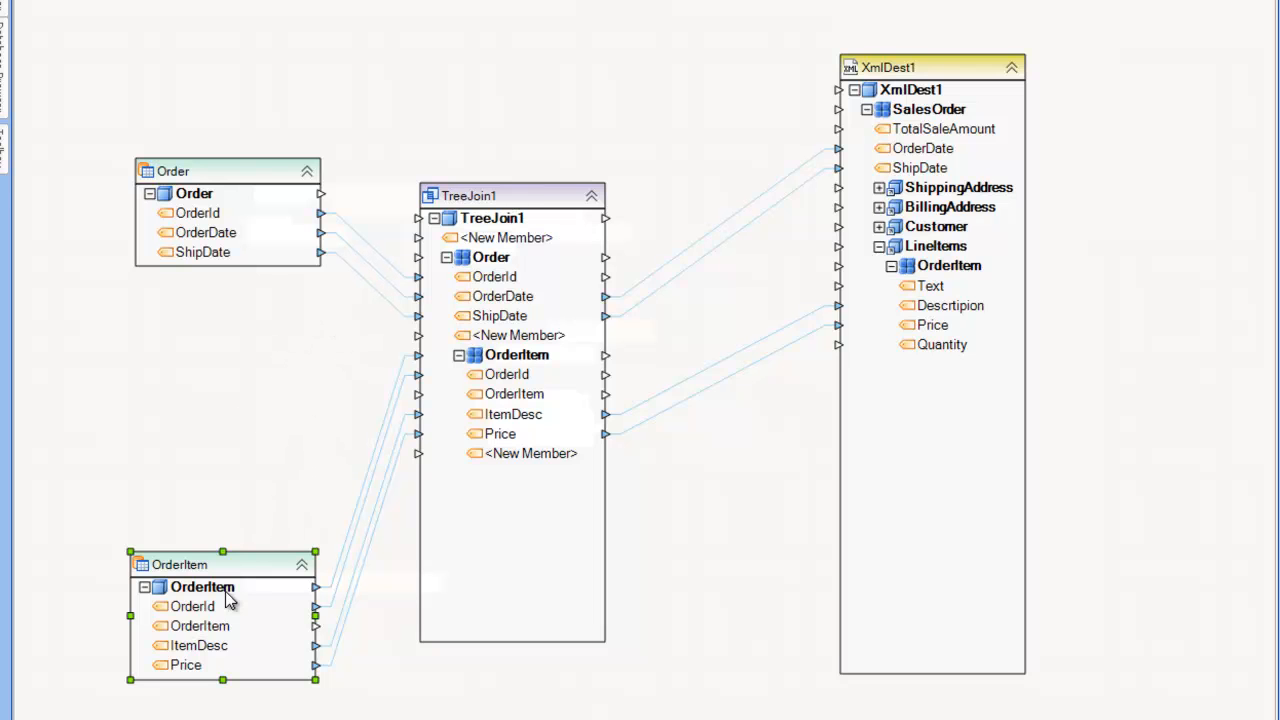
{"action": "mouse_move", "coordinate": [228, 576]}
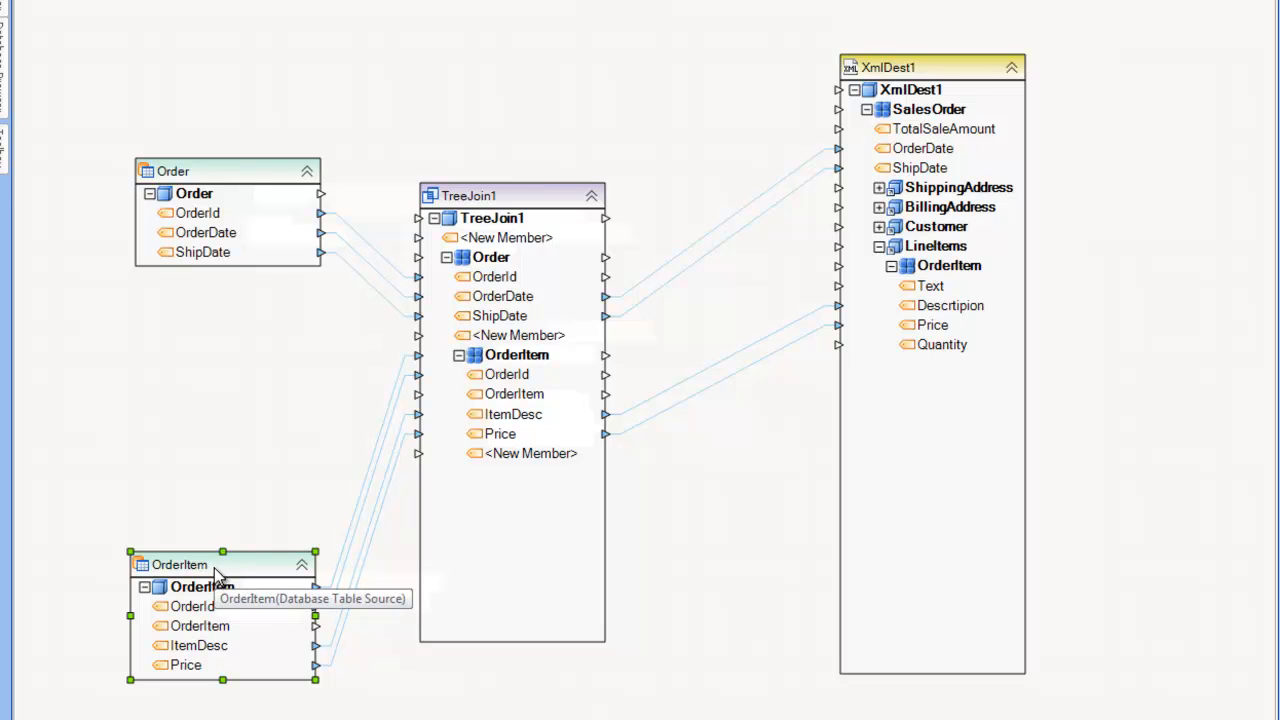
{"action": "mouse_move", "coordinate": [344, 404]}
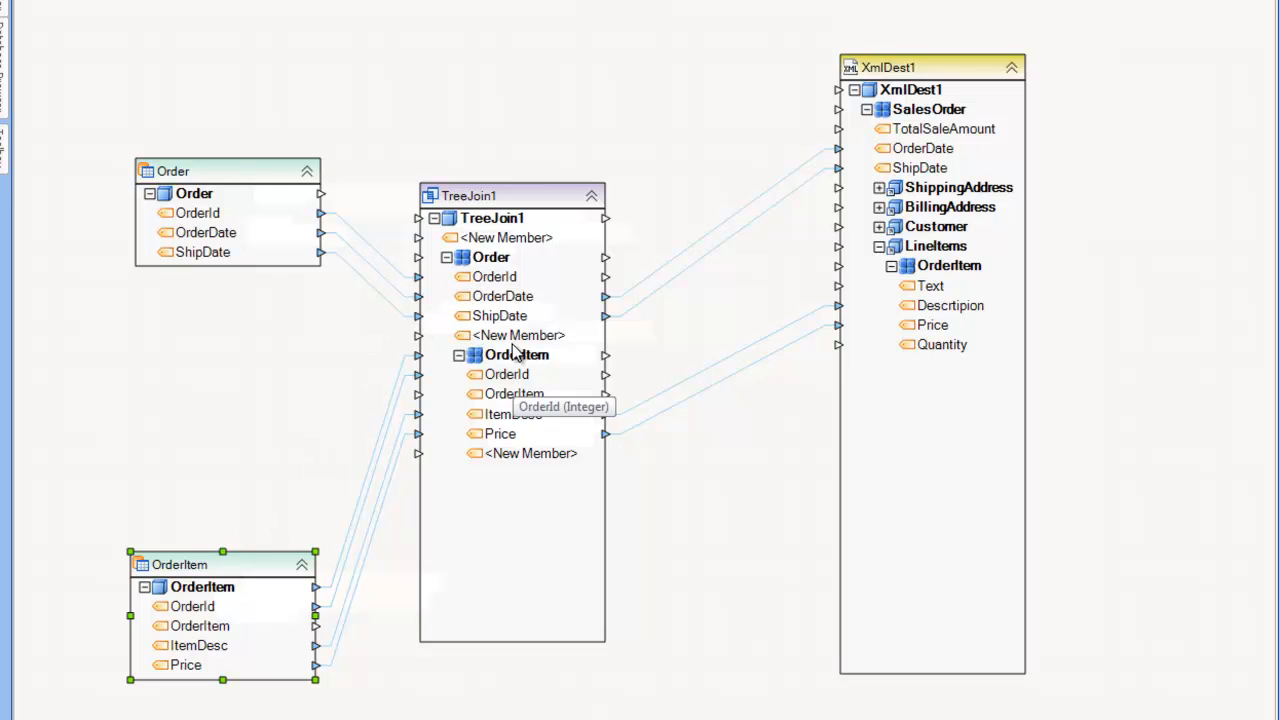
{"action": "mouse_move", "coordinate": [510, 374]}
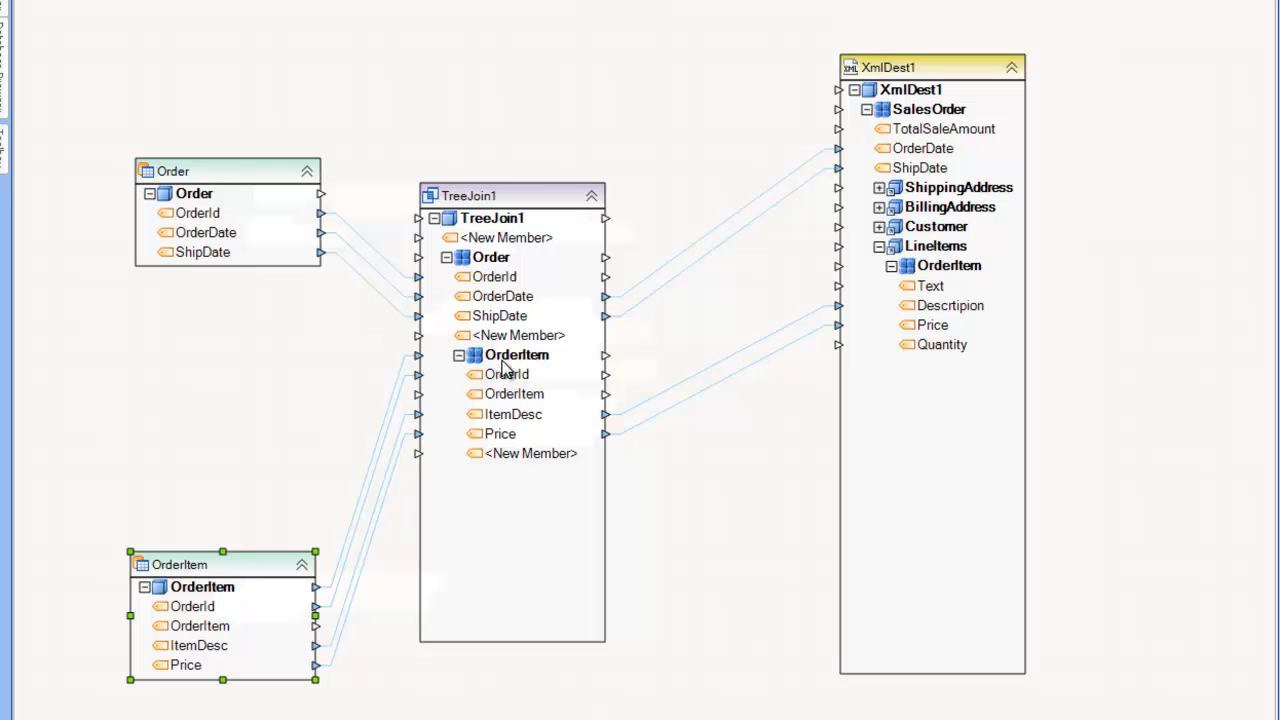
{"action": "mouse_move", "coordinate": [506, 374]}
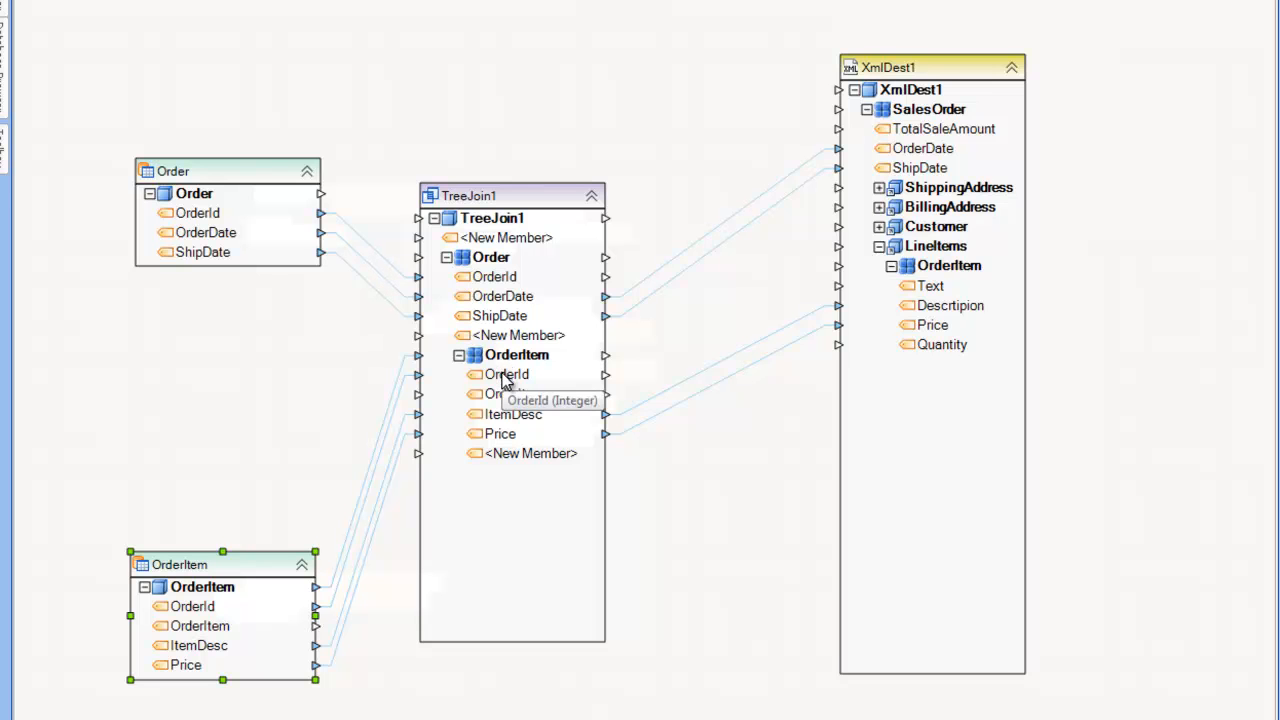
{"action": "mouse_move", "coordinate": [330, 248]}
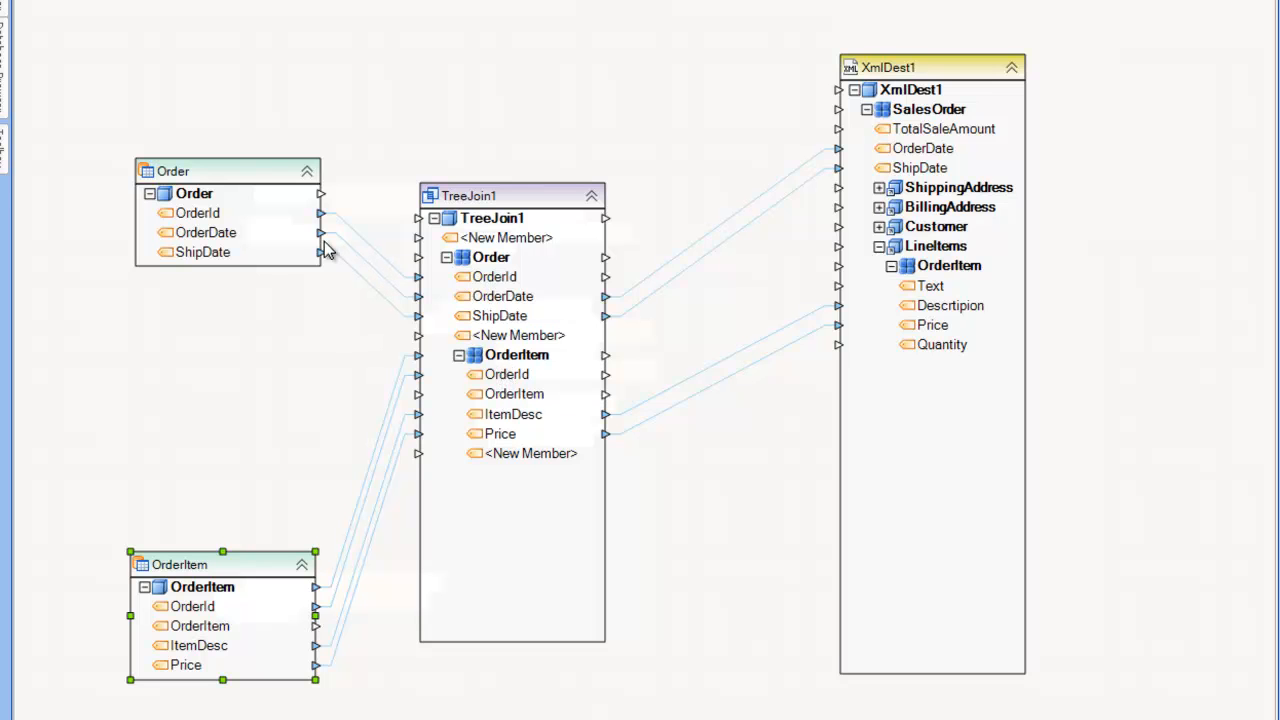
{"action": "mouse_move", "coordinate": [350, 310]}
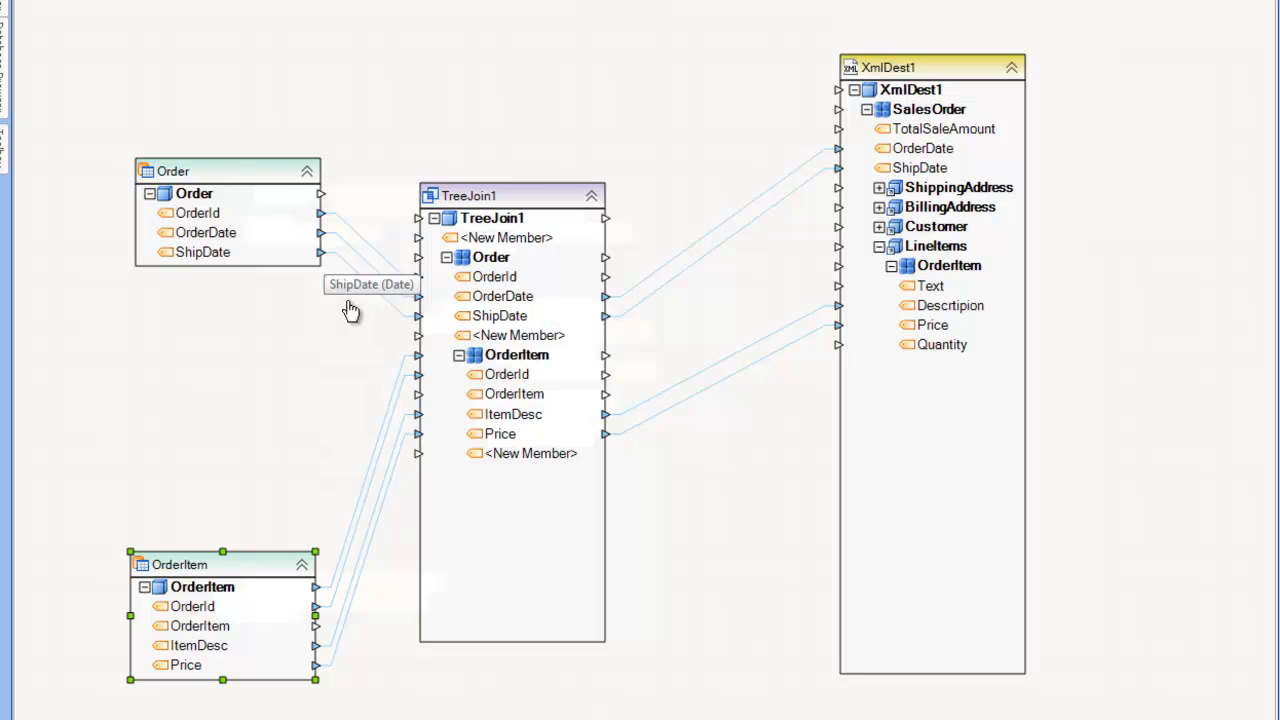
{"action": "mouse_move", "coordinate": [480, 356]}
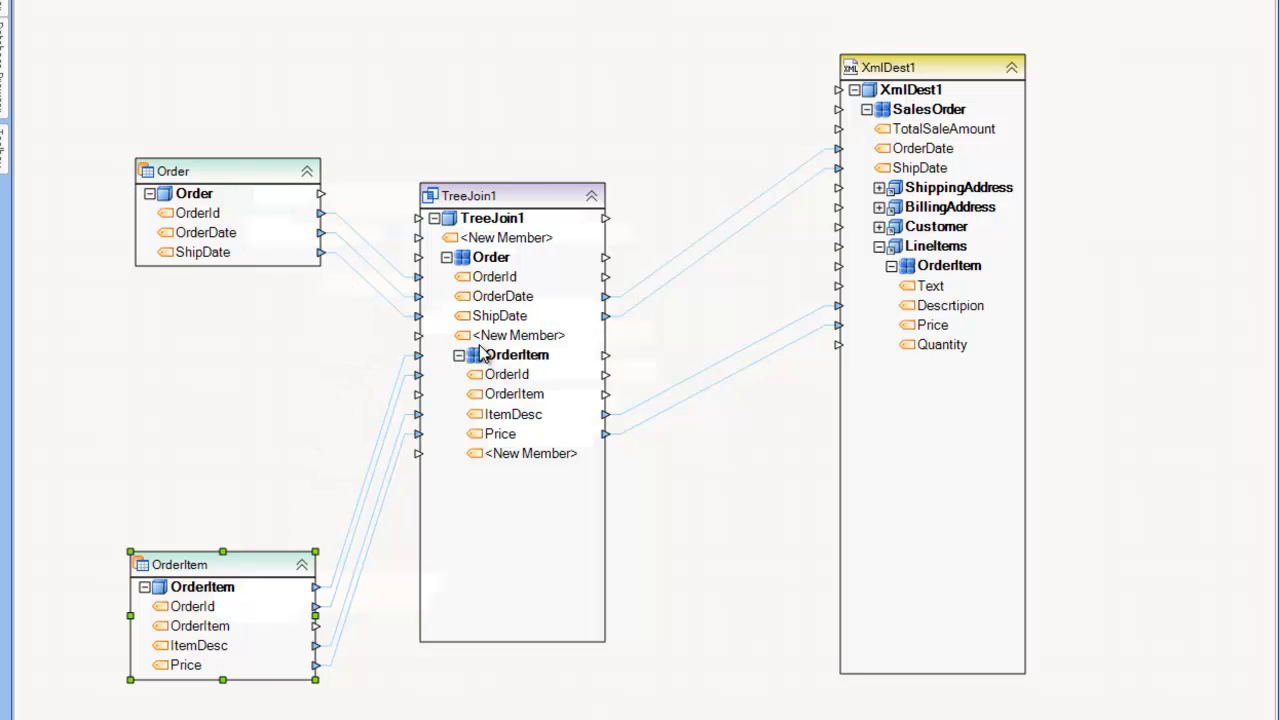
{"action": "mouse_move", "coordinate": [488, 276]}
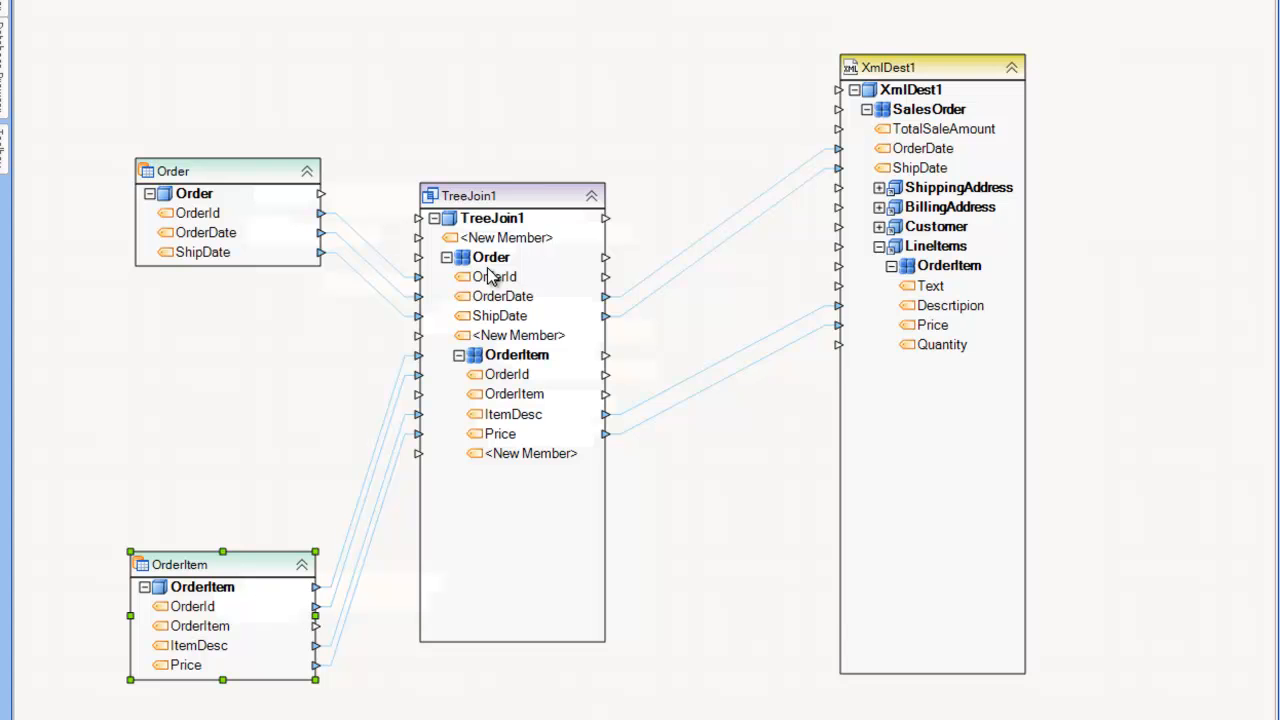
{"action": "right_click", "coordinate": [228, 170]}
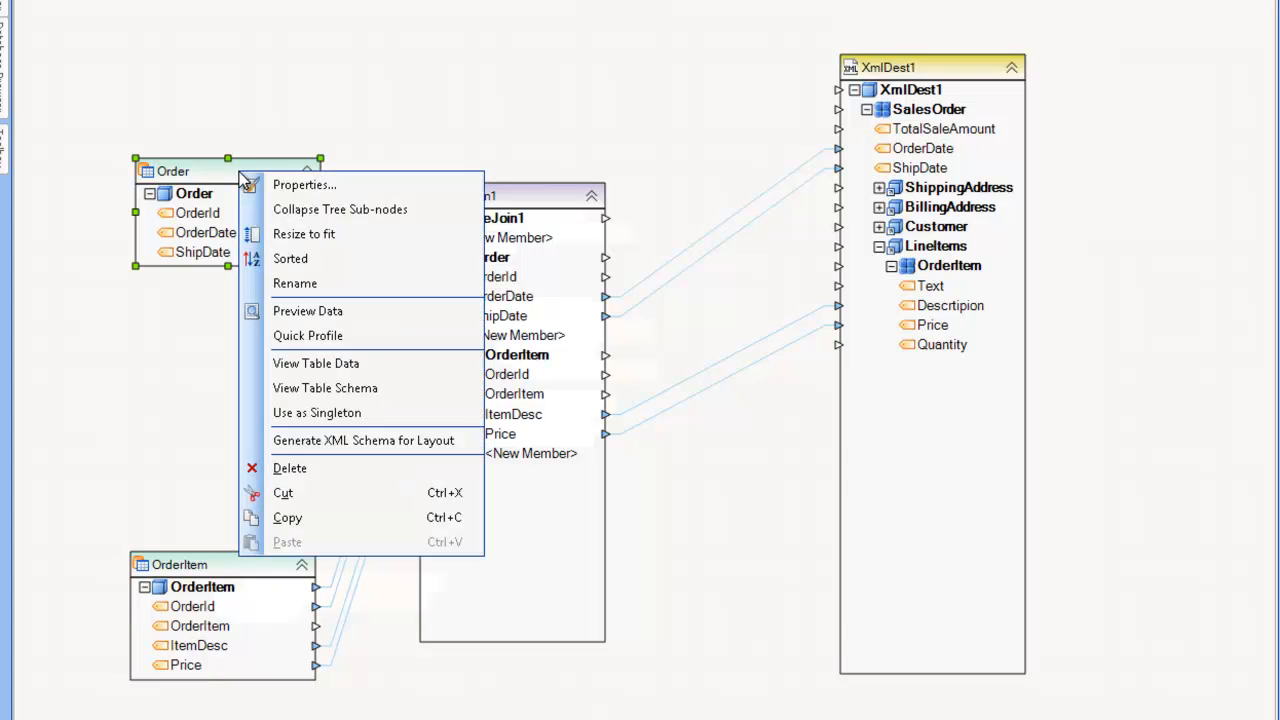
{"action": "left_click", "coordinate": [308, 312]}
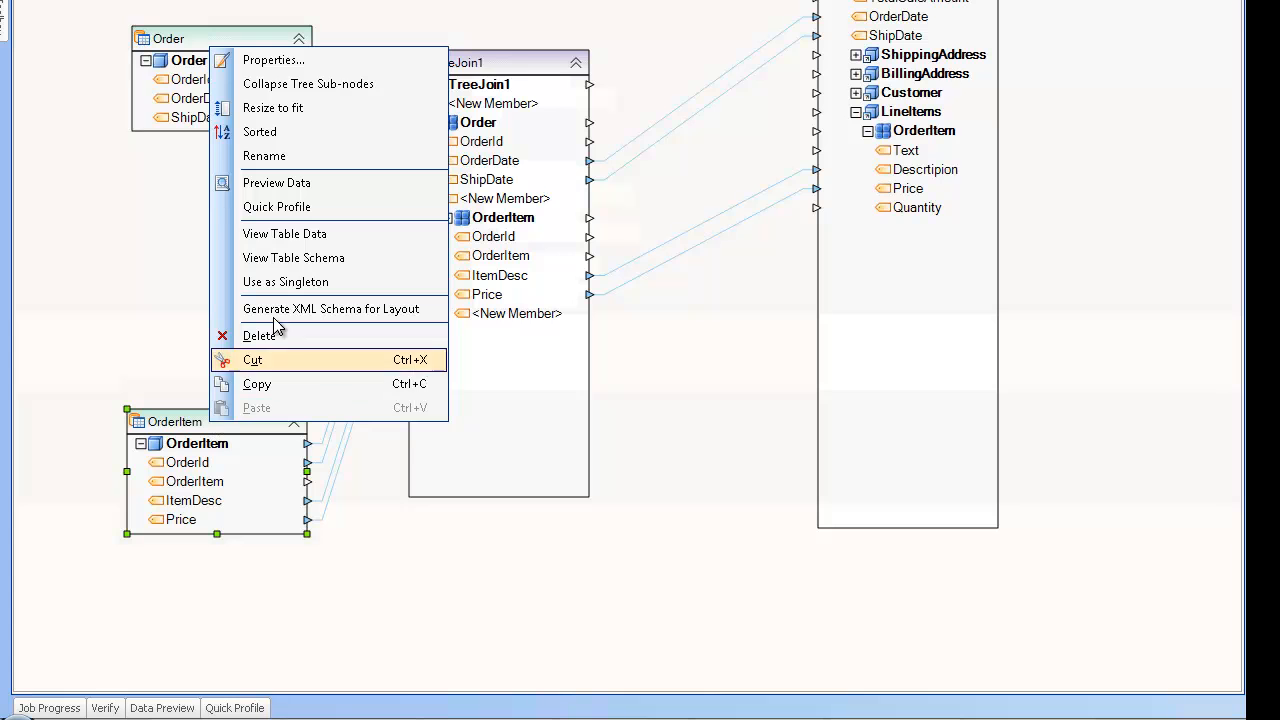
{"action": "left_click", "coordinate": [276, 182]}
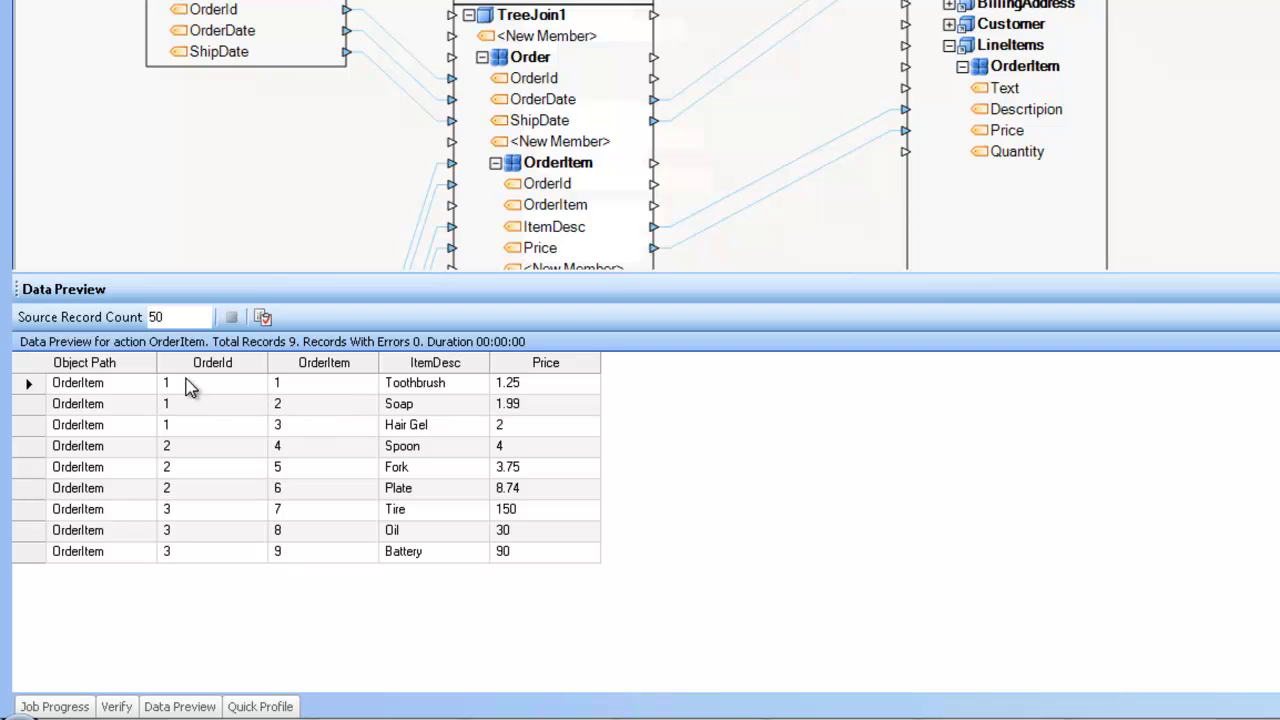
{"action": "mouse_move", "coordinate": [216, 432]}
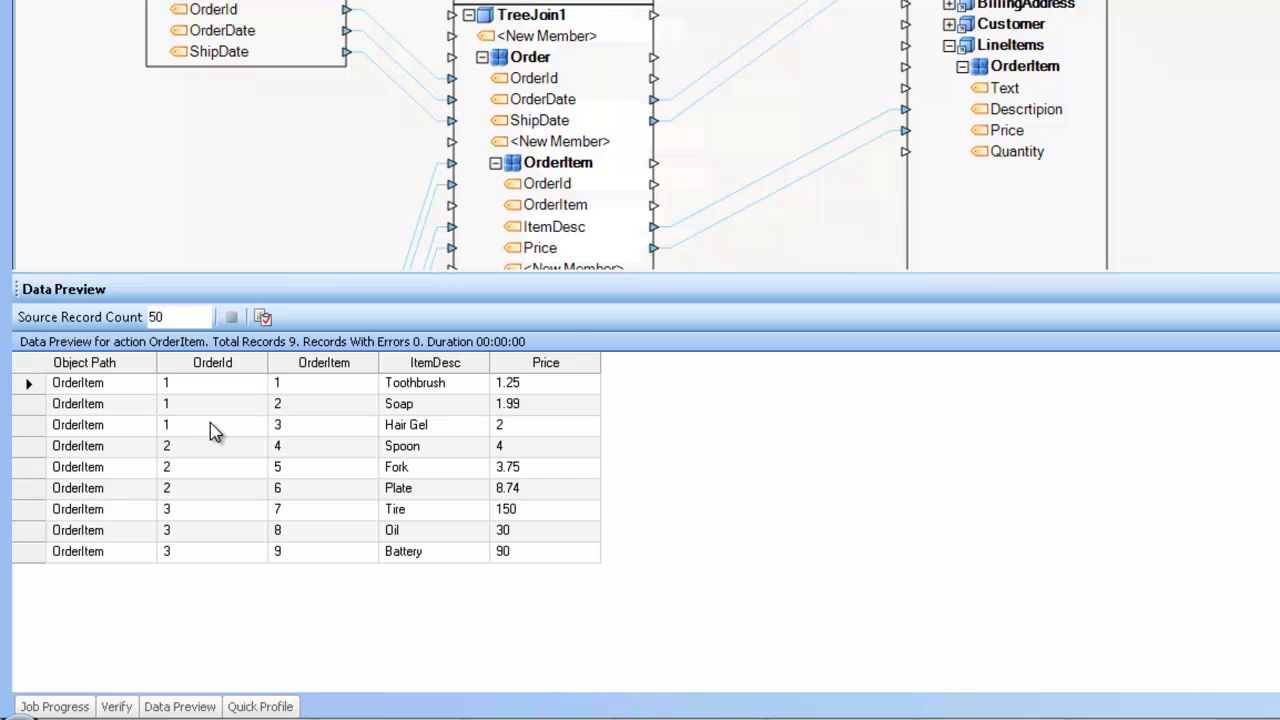
{"action": "mouse_move", "coordinate": [298, 452]}
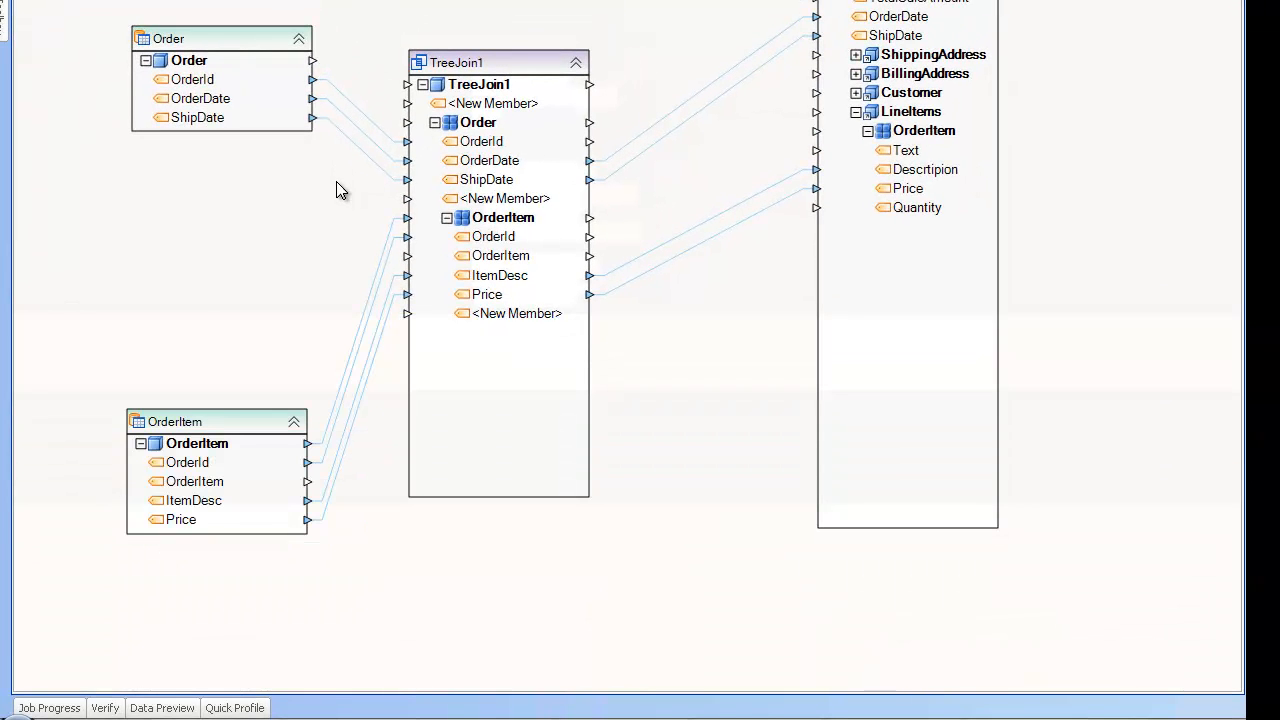
{"action": "mouse_move", "coordinate": [484, 240]}
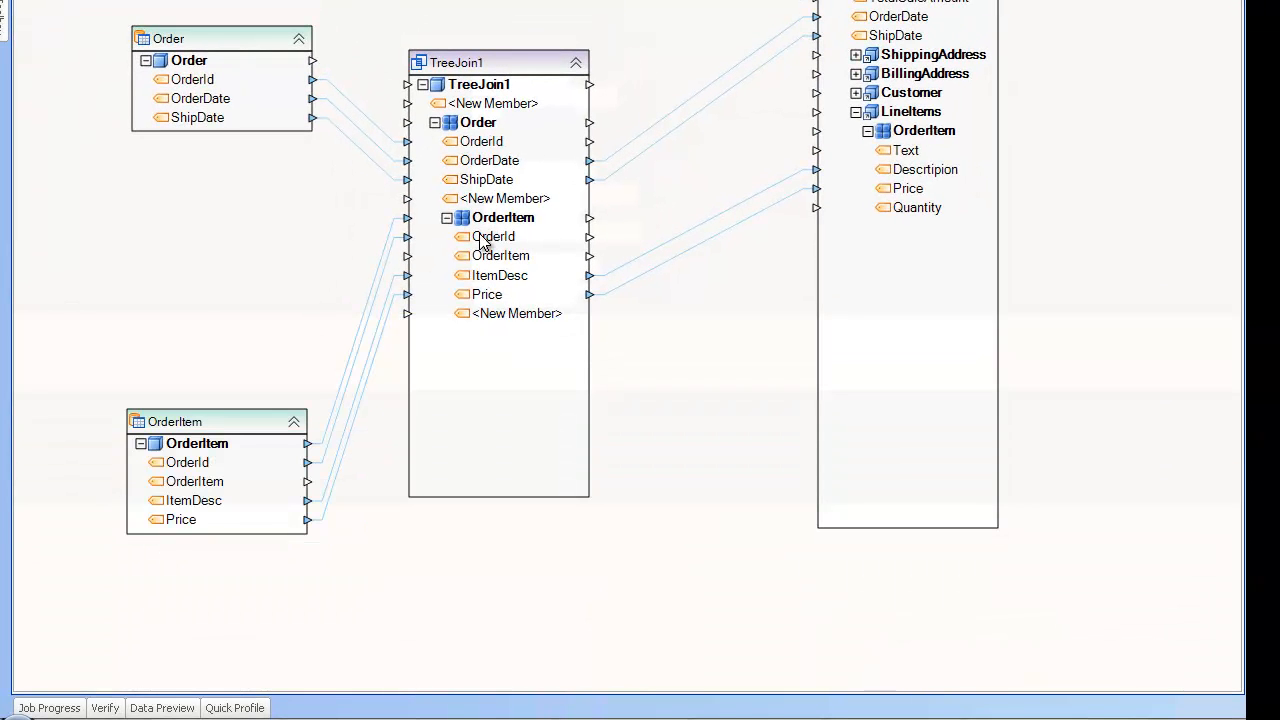
{"action": "mouse_move", "coordinate": [482, 140]}
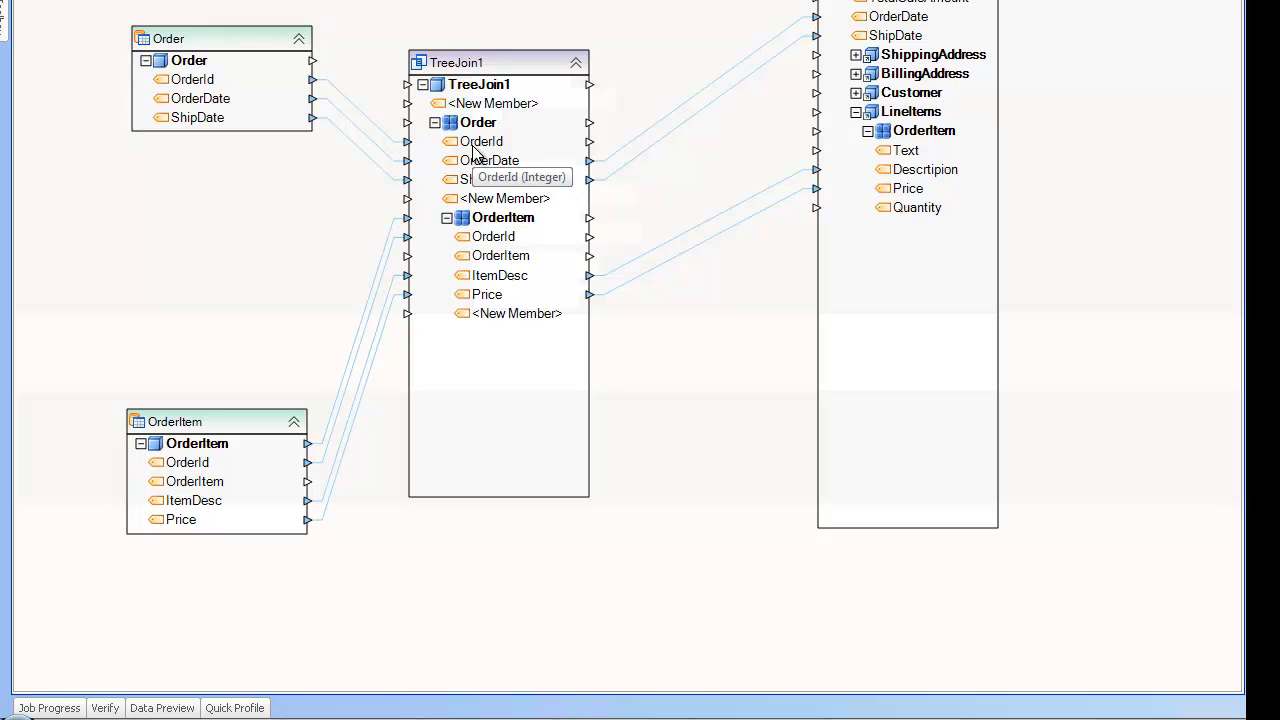
{"action": "mouse_move", "coordinate": [256, 404]}
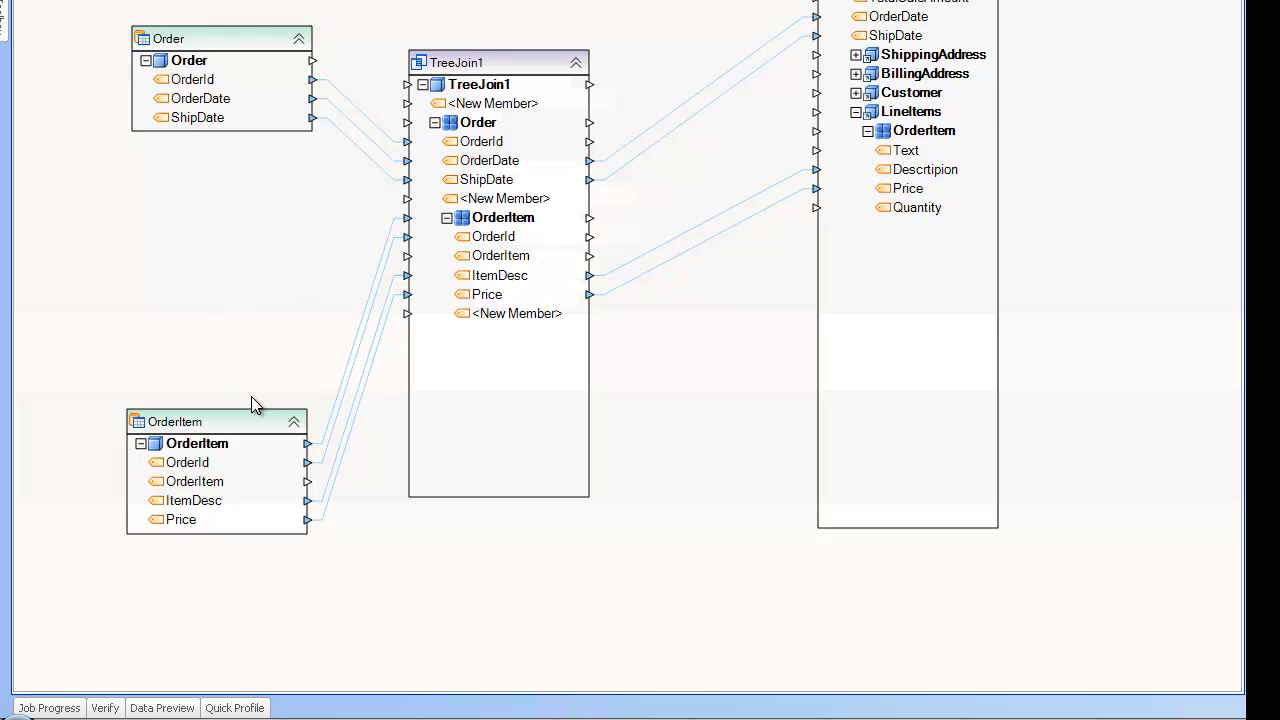
{"action": "mouse_move", "coordinate": [230, 76]}
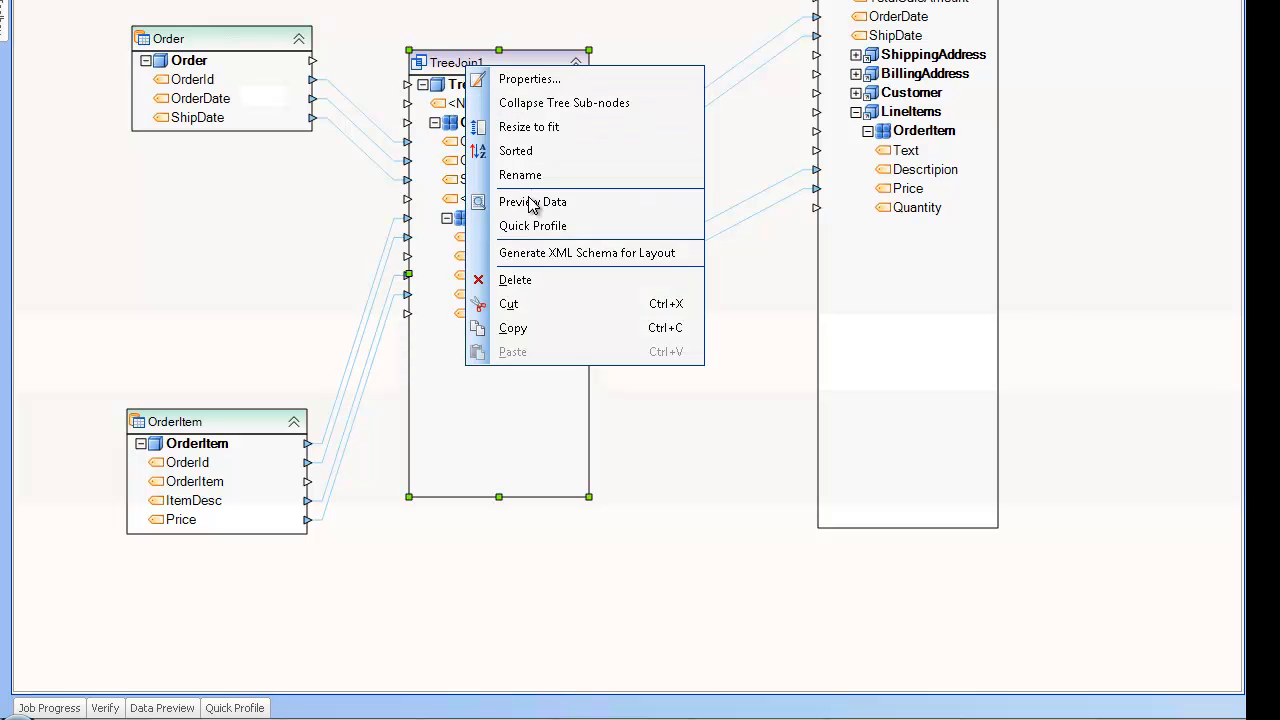
Preview the nested output of TreeJoin1 with its four joined records
{"action": "left_click", "coordinate": [532, 202]}
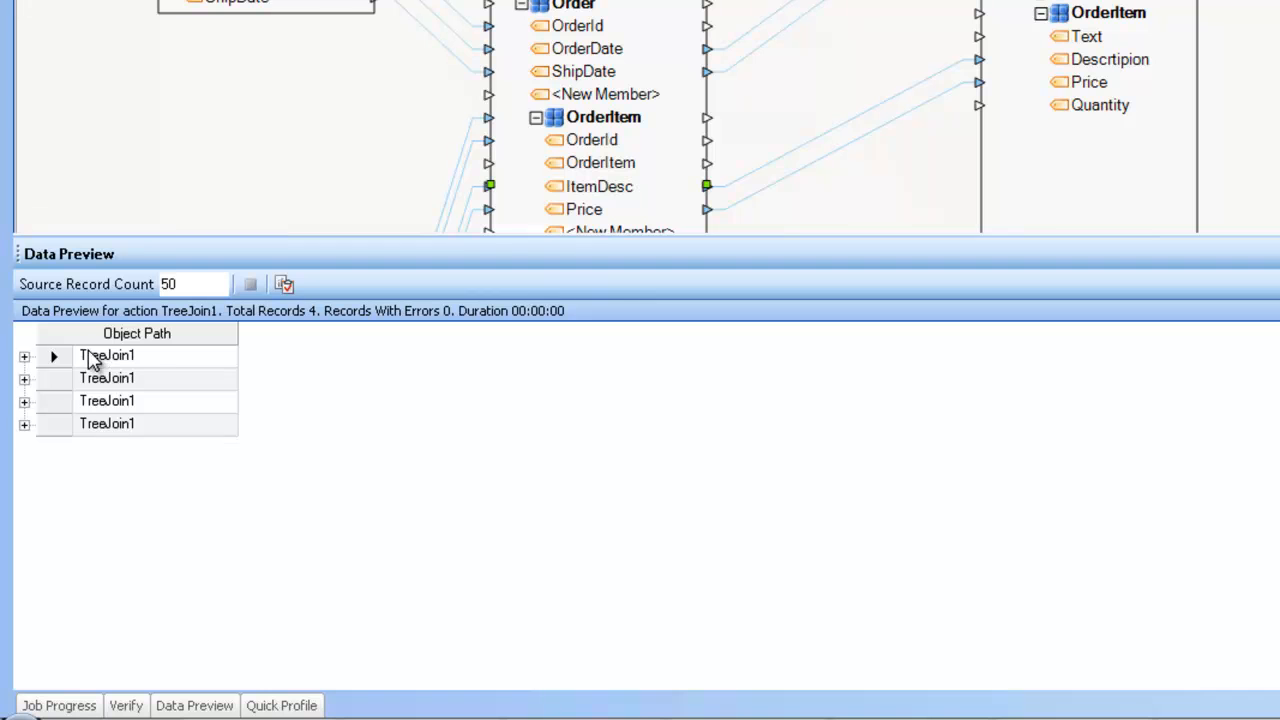
{"action": "mouse_move", "coordinate": [238, 28]}
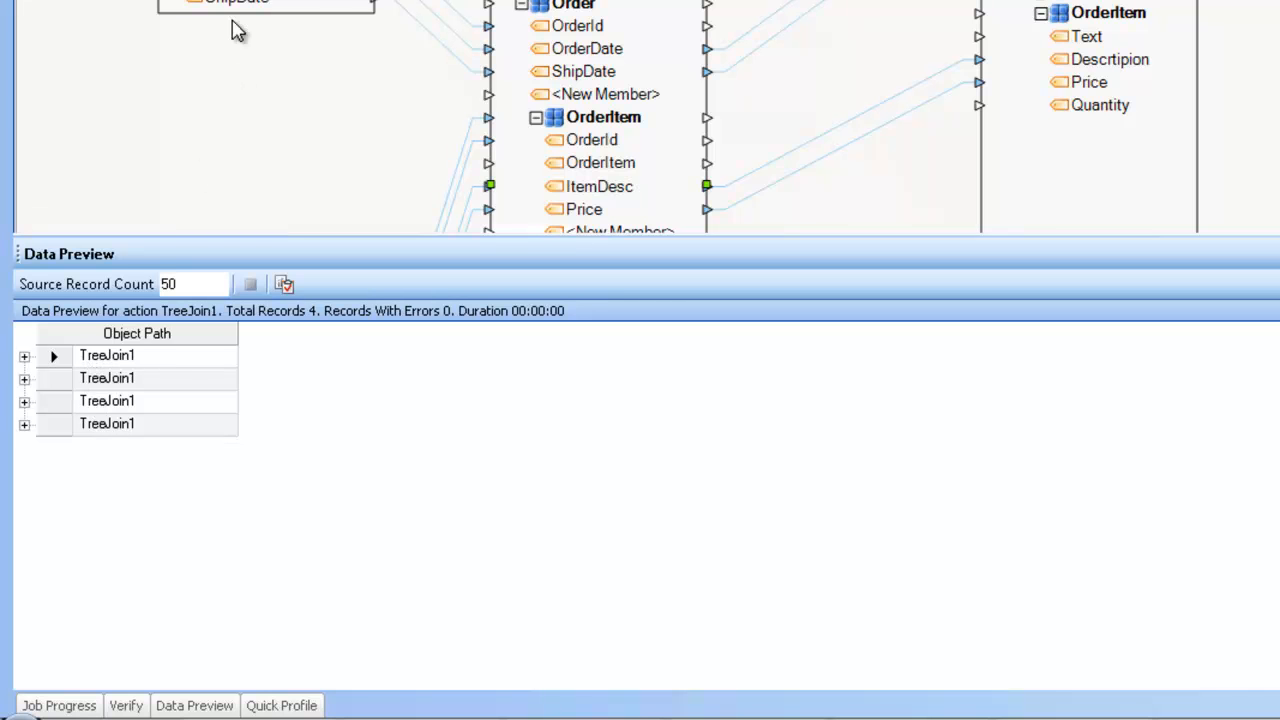
Expand the first two TreeJoin1 records to show orders 1 and 2 with their nested items
{"action": "left_click", "coordinate": [24, 356]}
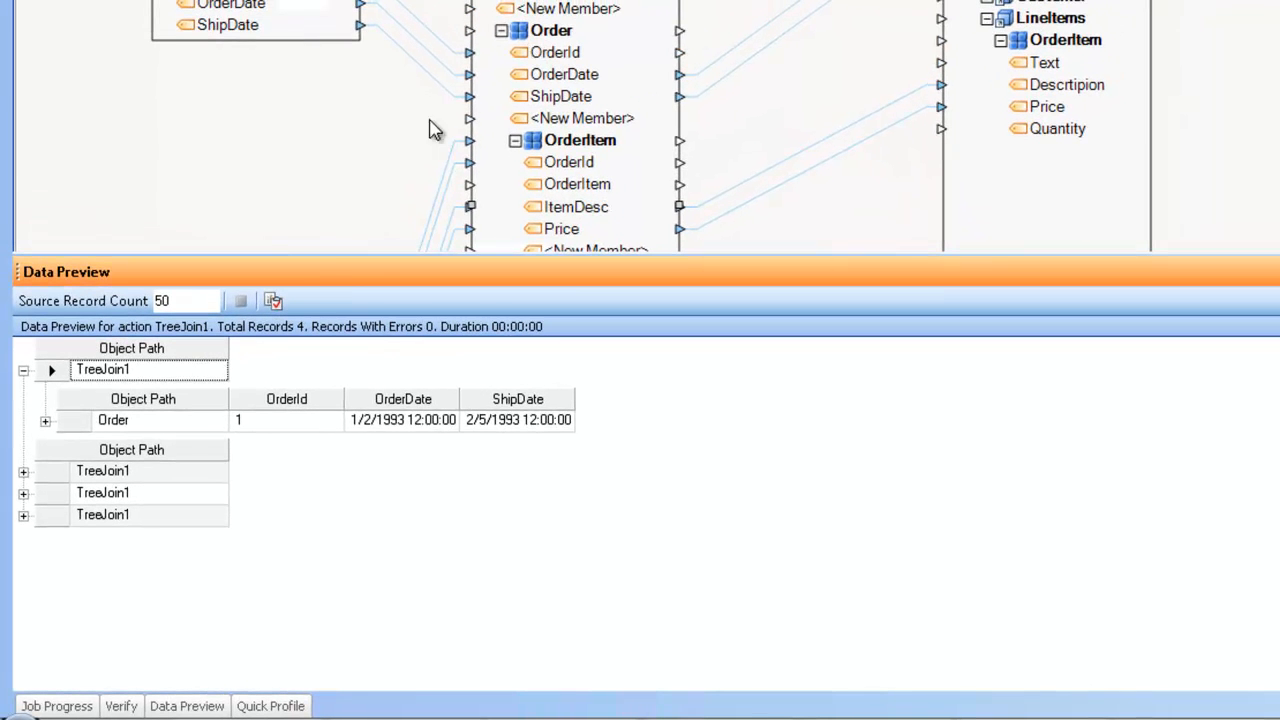
{"action": "mouse_move", "coordinate": [524, 80]}
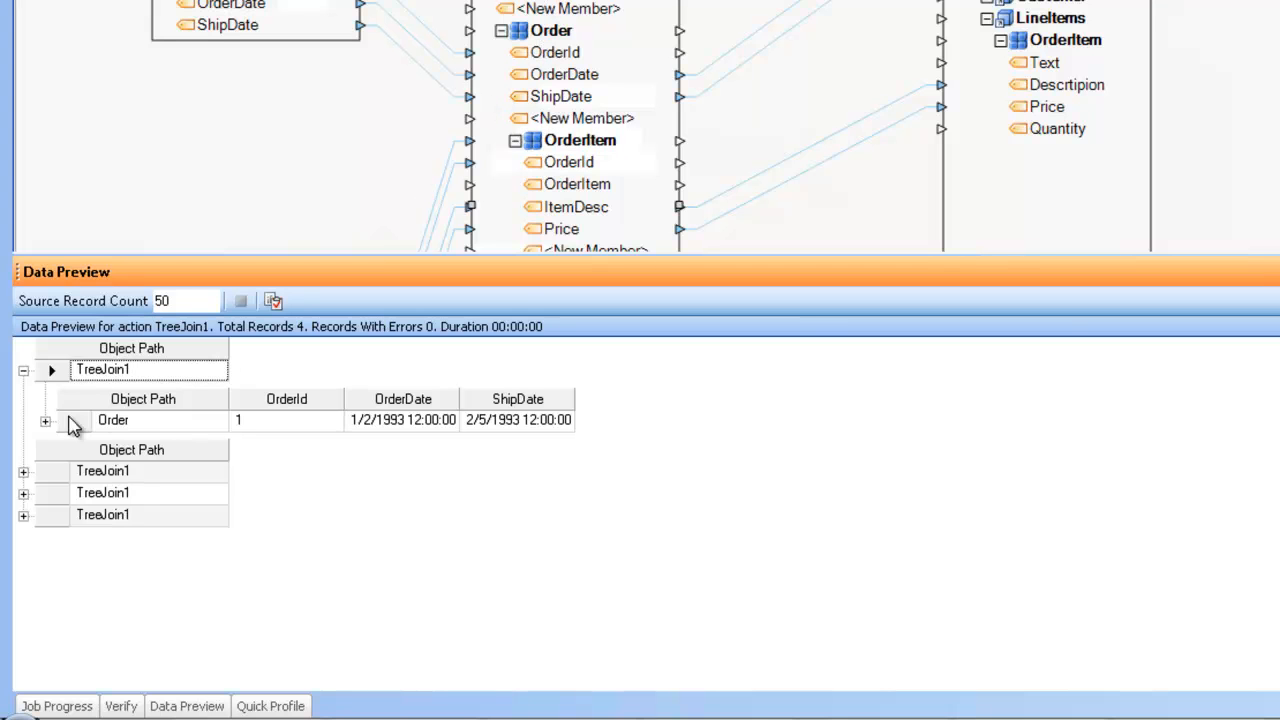
{"action": "left_click", "coordinate": [44, 420]}
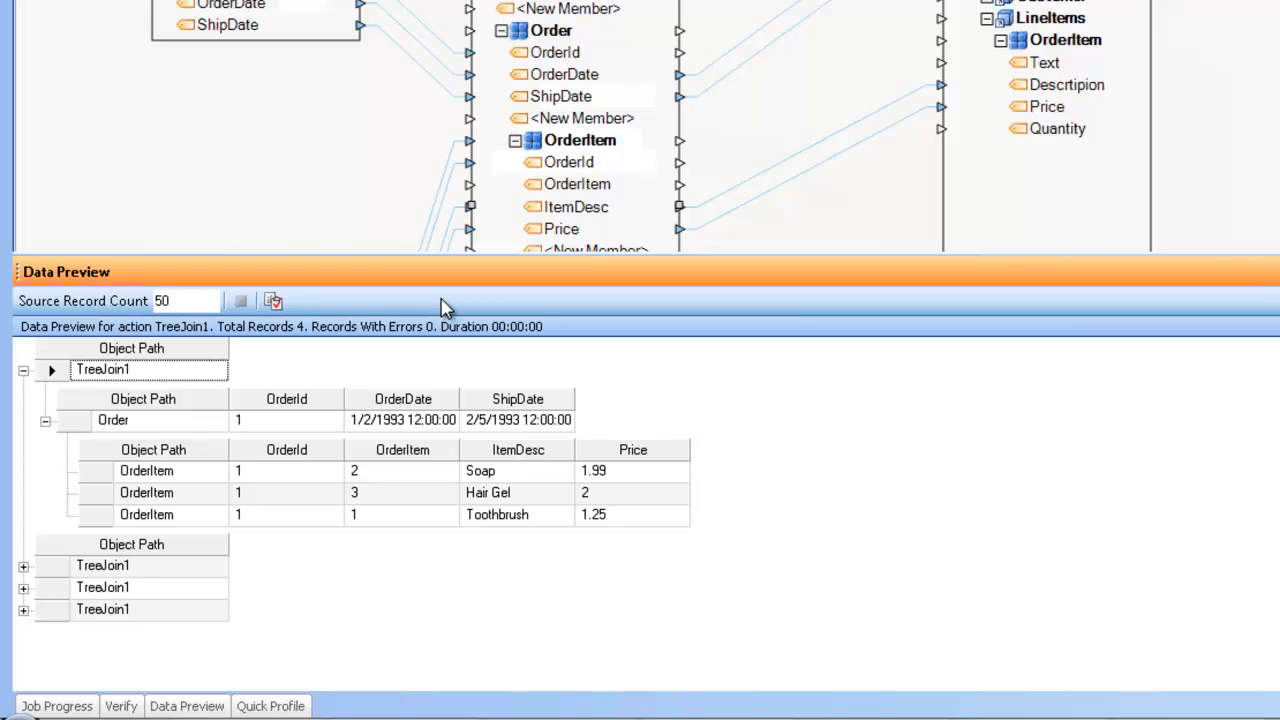
{"action": "mouse_move", "coordinate": [322, 482]}
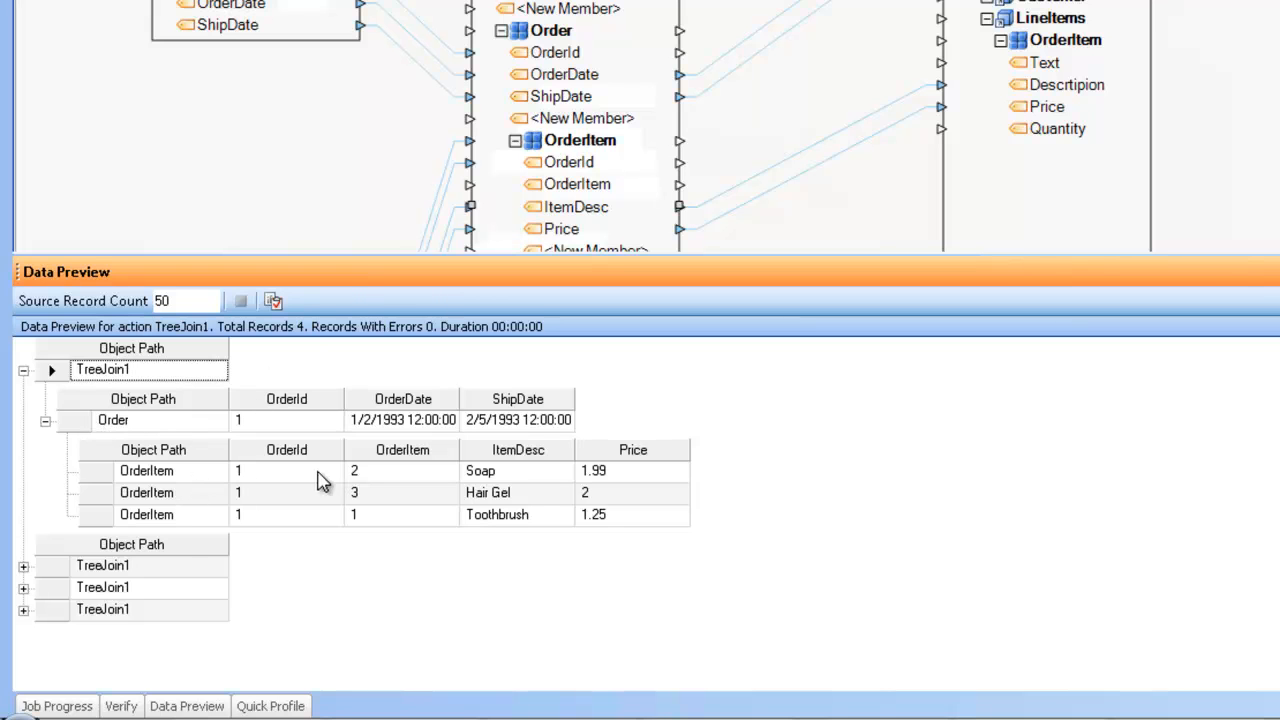
{"action": "mouse_move", "coordinate": [362, 512]}
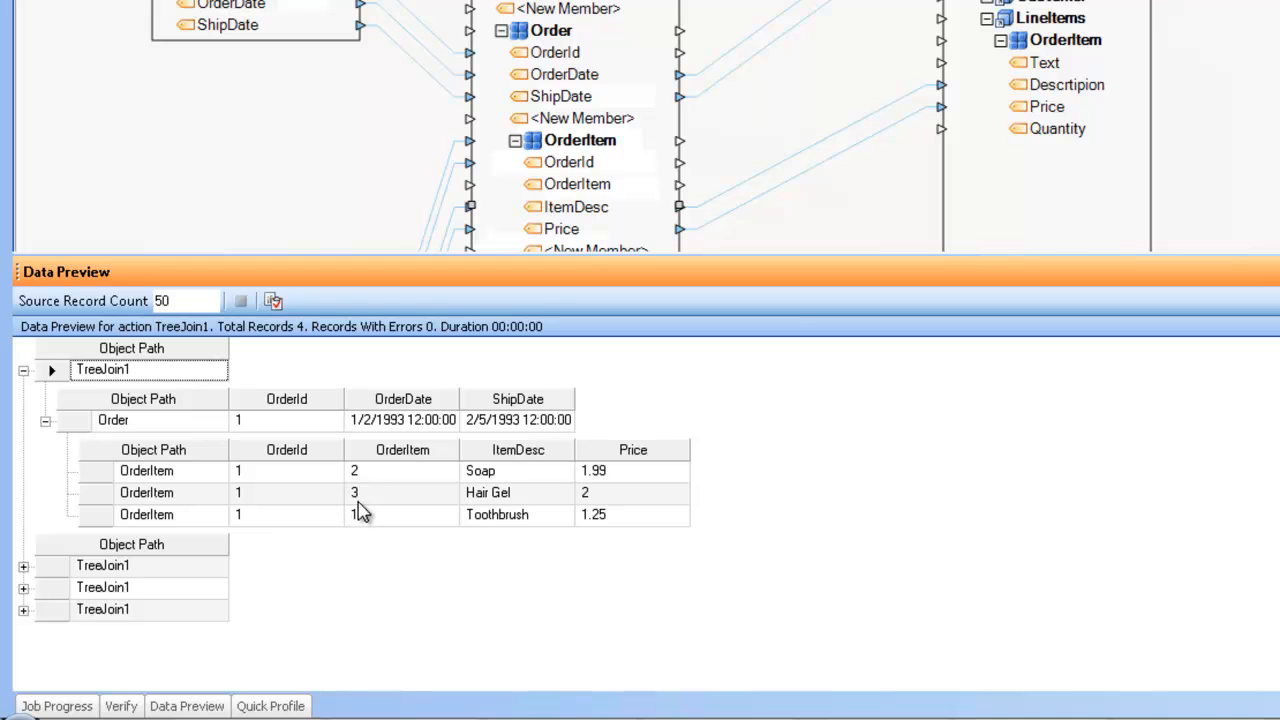
{"action": "mouse_move", "coordinate": [258, 472]}
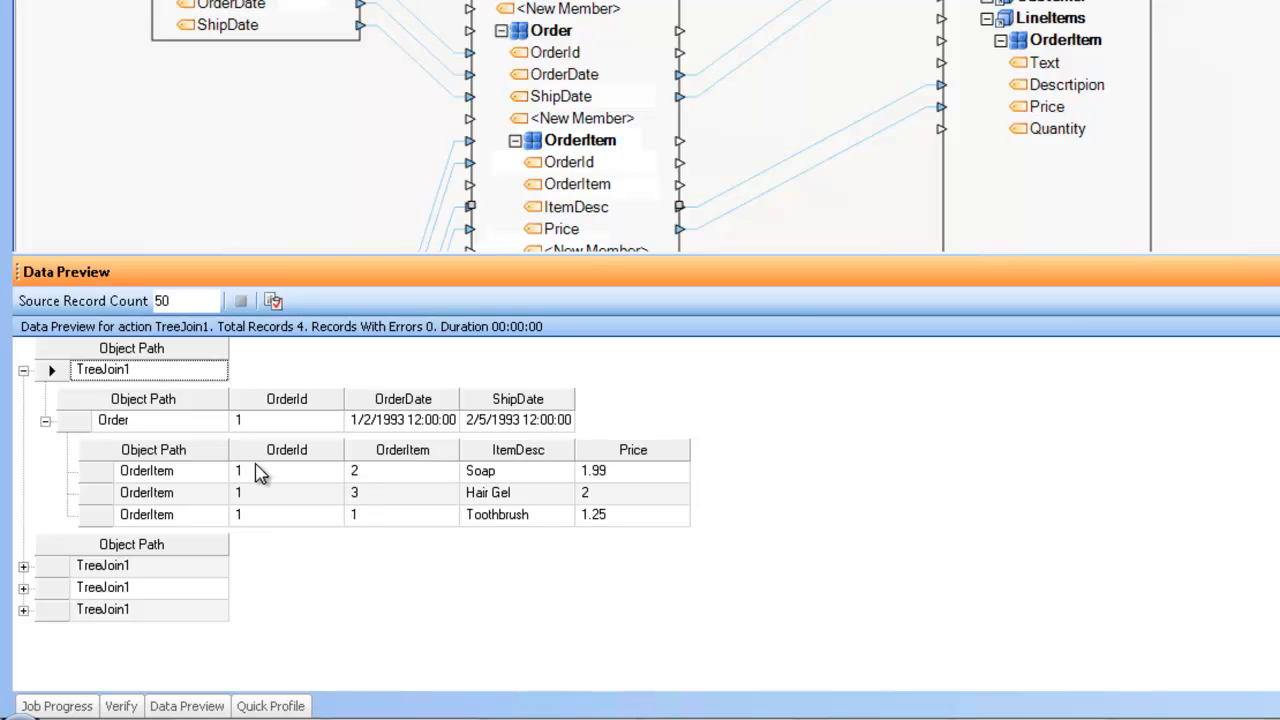
{"action": "mouse_move", "coordinate": [220, 458]}
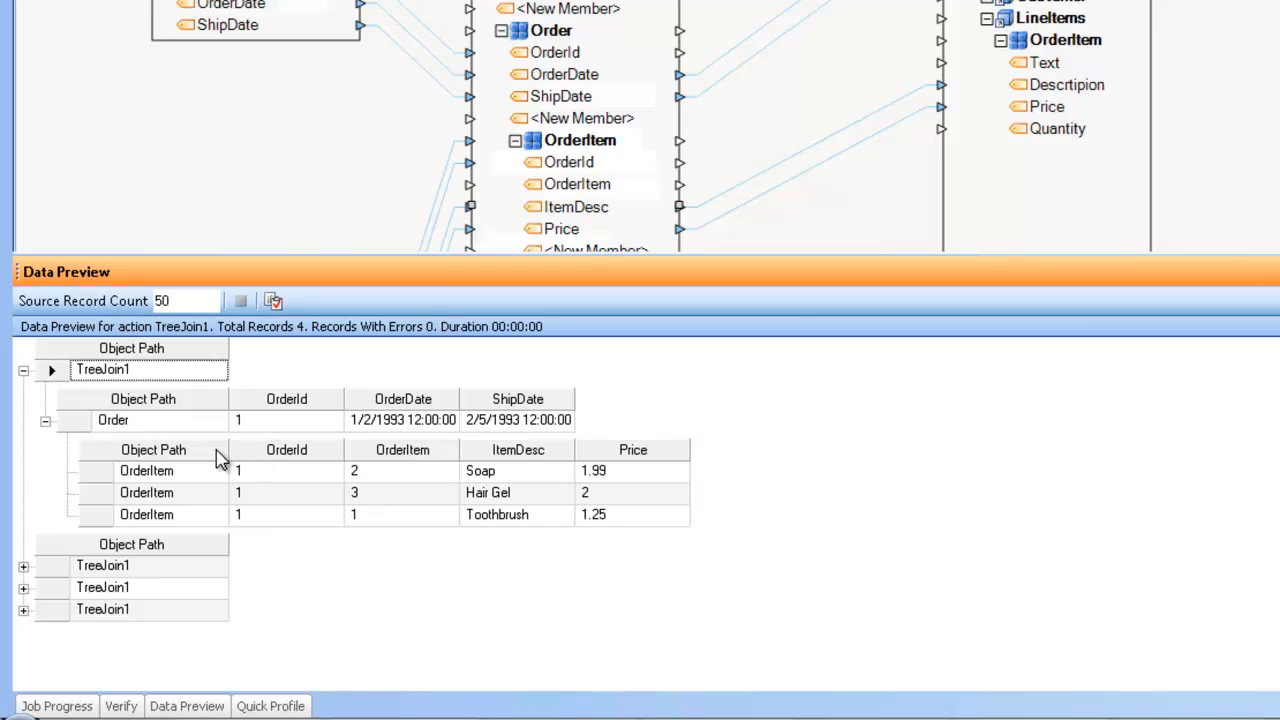
{"action": "left_click", "coordinate": [24, 564]}
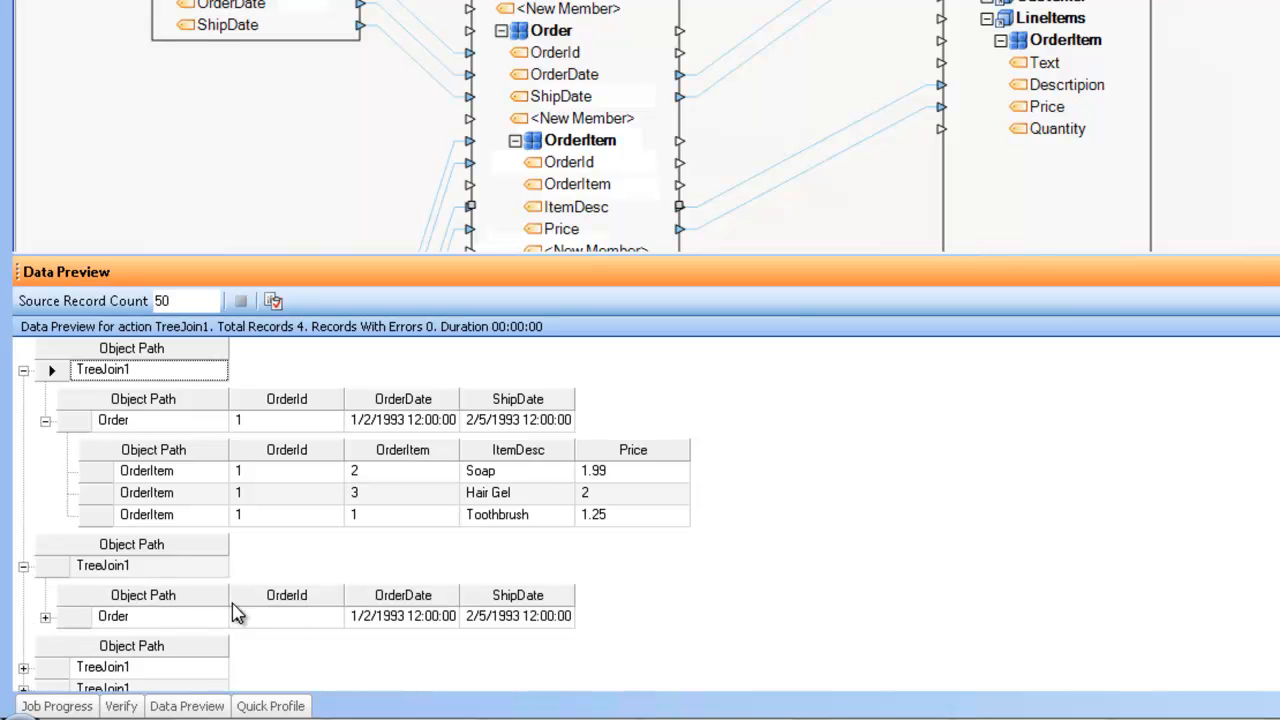
{"action": "scroll", "scroll_direction": "down", "scroll_amount": 3}
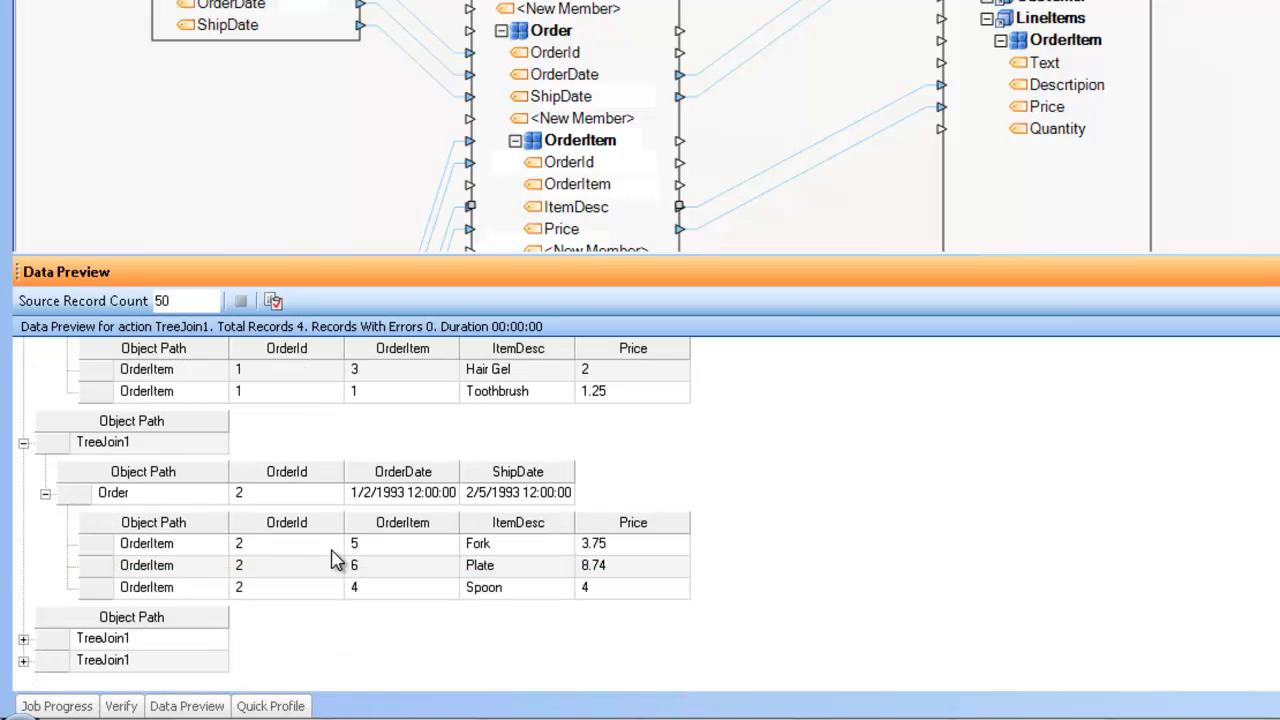
{"action": "mouse_move", "coordinate": [356, 550]}
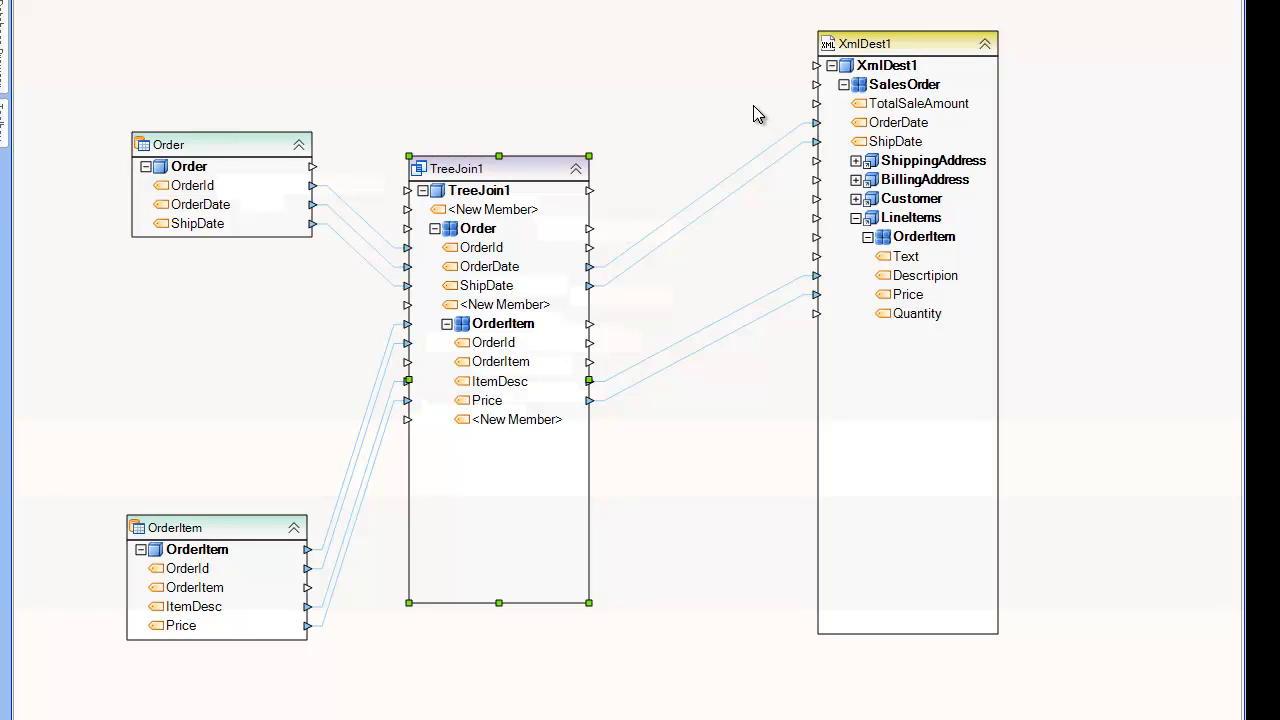
{"action": "mouse_move", "coordinate": [732, 118]}
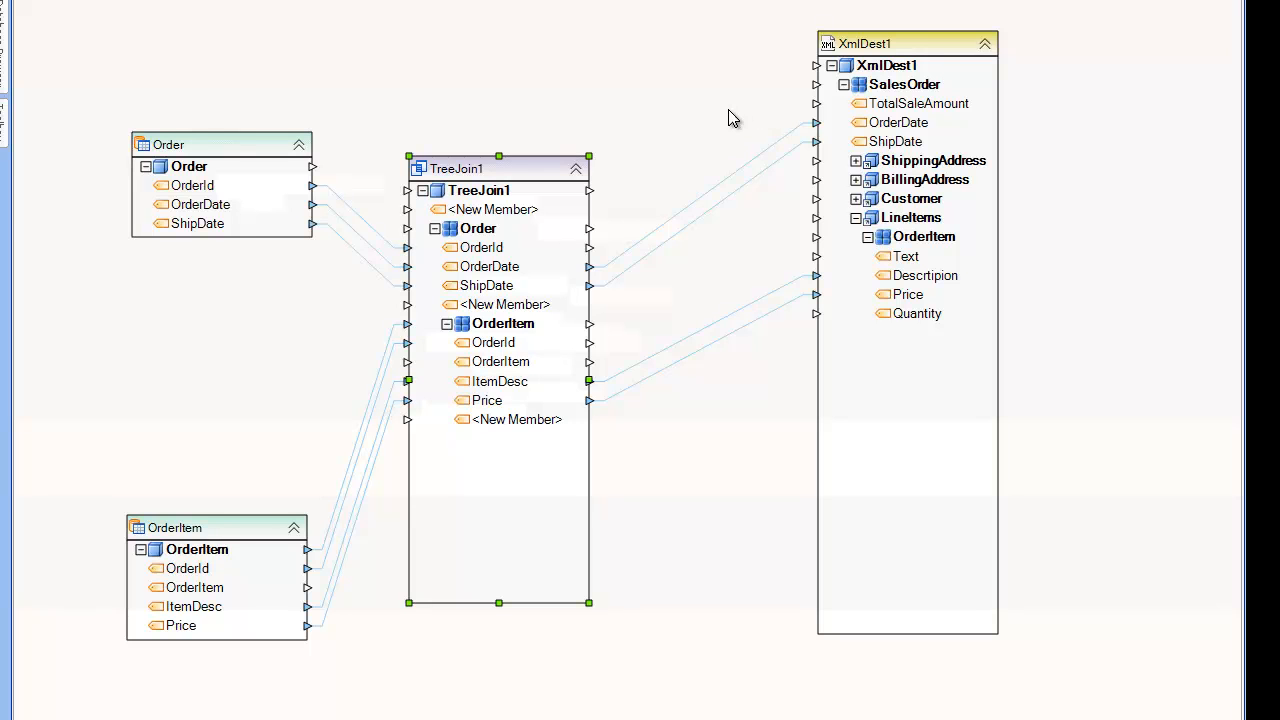
{"action": "mouse_move", "coordinate": [616, 140]}
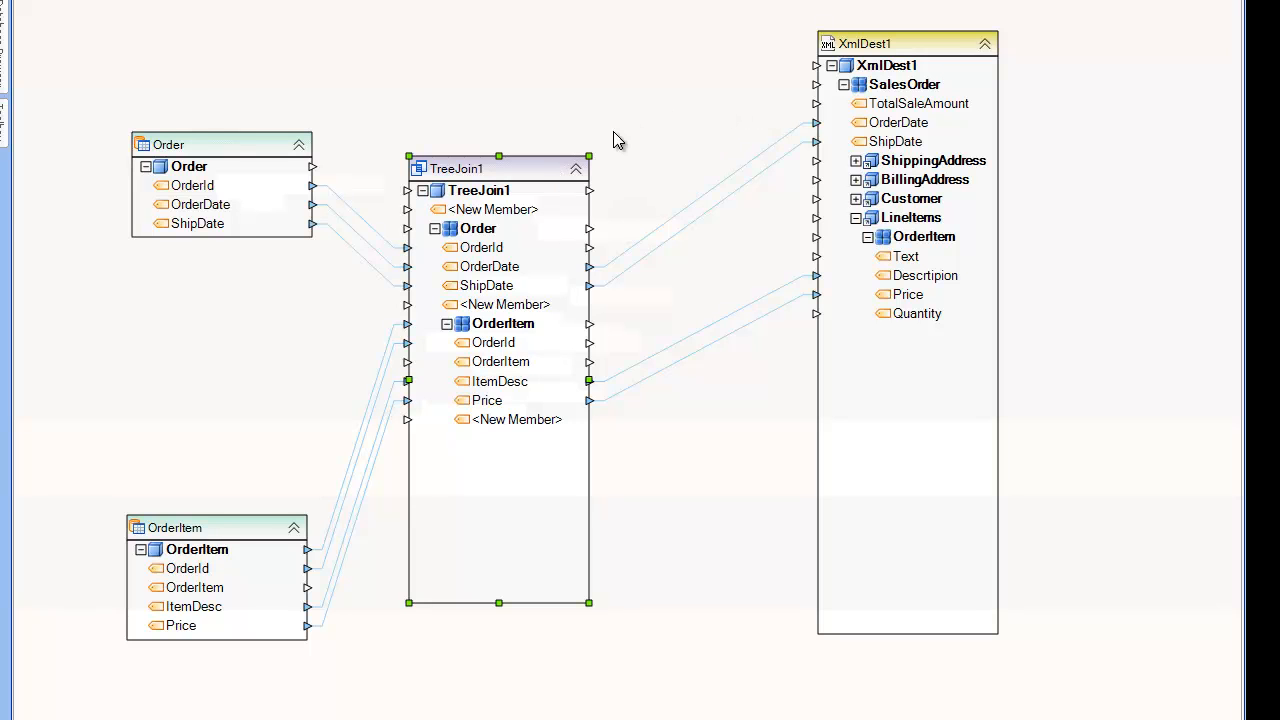
{"action": "right_click", "coordinate": [456, 168]}
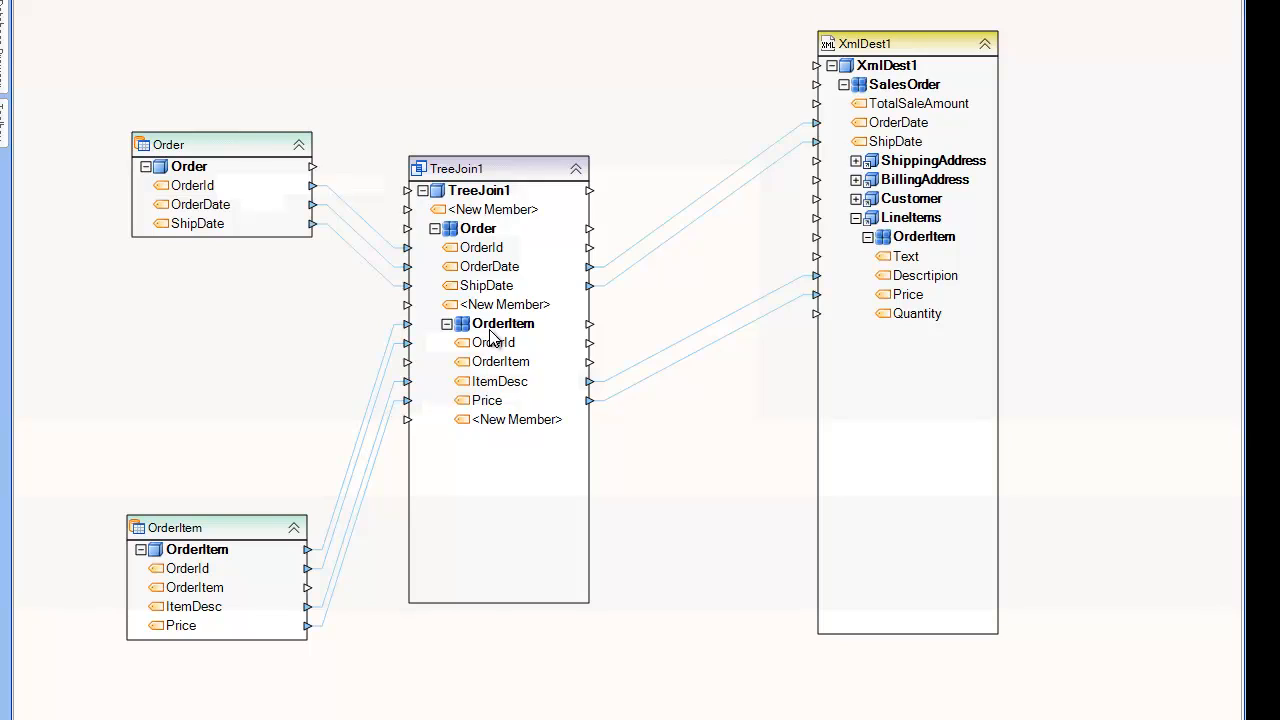
{"action": "left_click", "coordinate": [498, 168]}
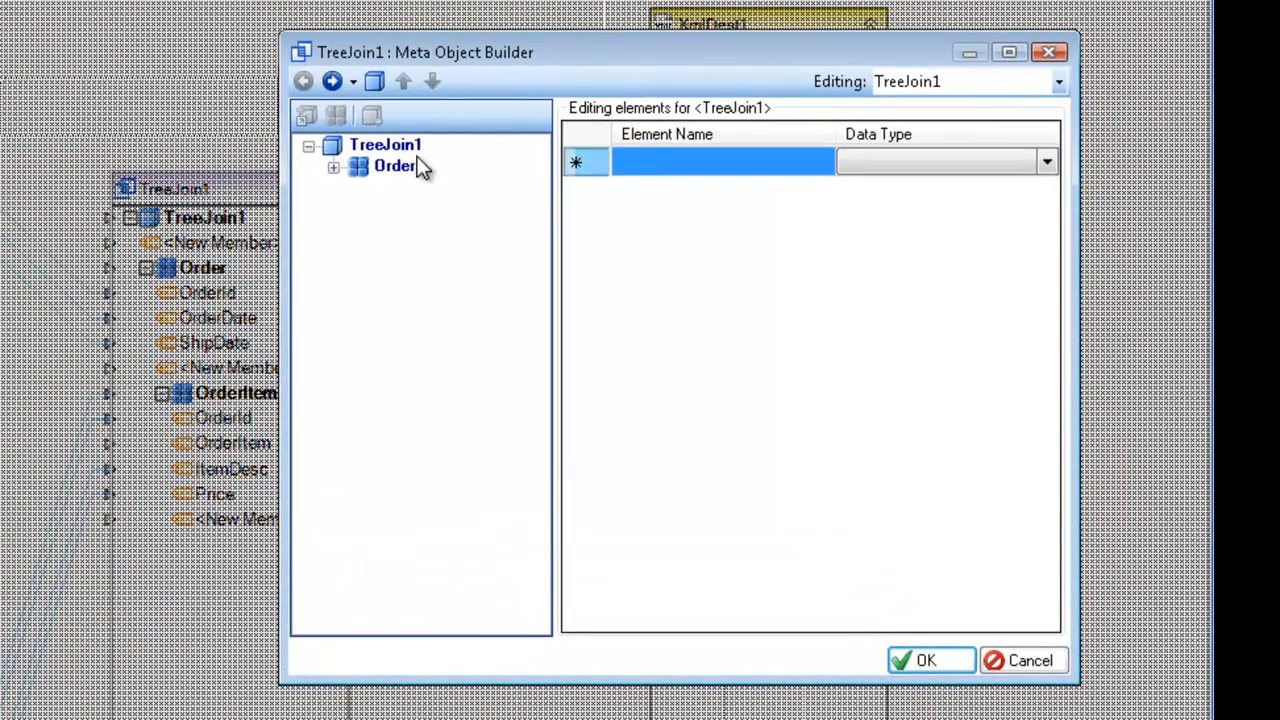
{"action": "mouse_move", "coordinate": [460, 172]}
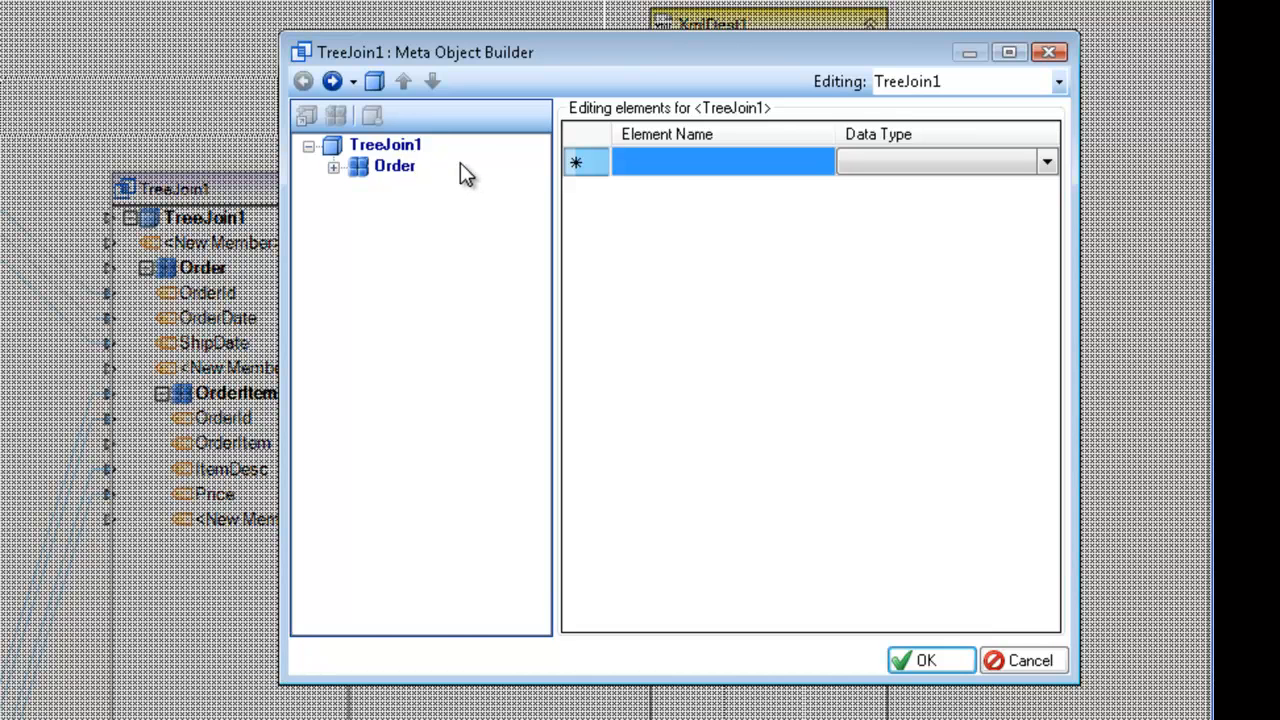
Expand the Order and OrderItem nodes in TreeJoin1's layout builder to review their fields and data types
{"action": "left_click", "coordinate": [372, 80]}
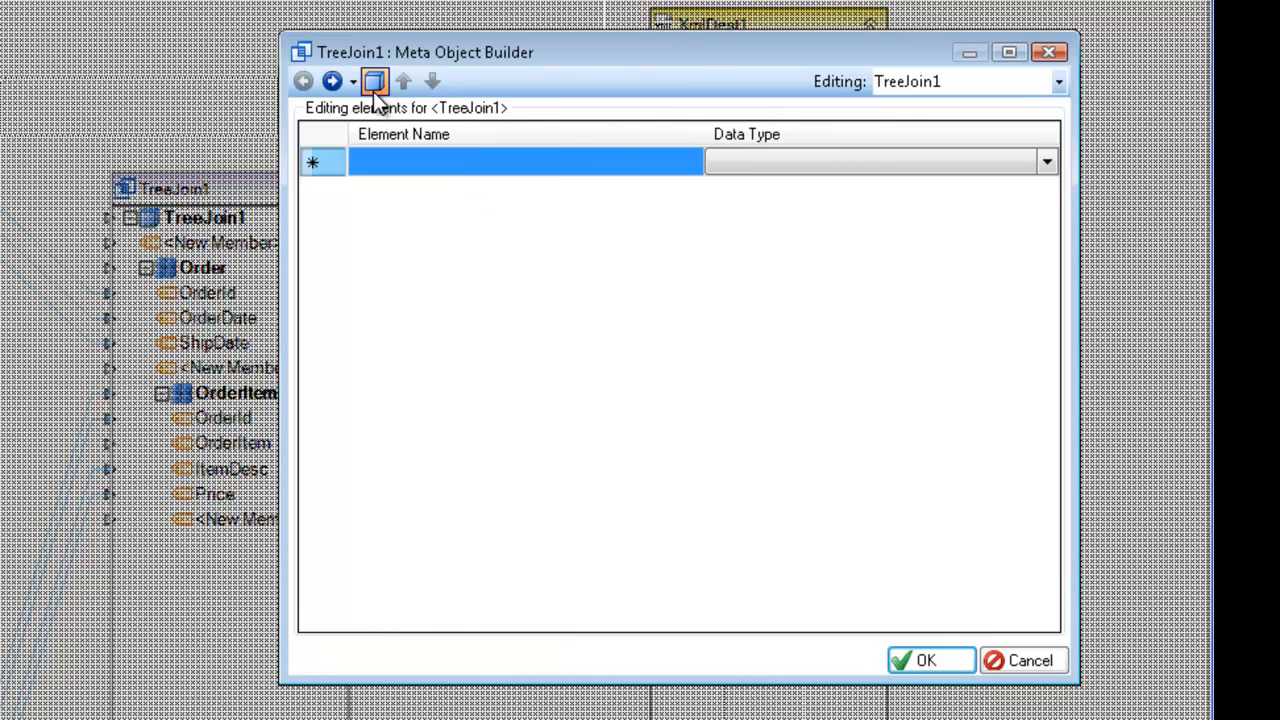
{"action": "left_click", "coordinate": [374, 80]}
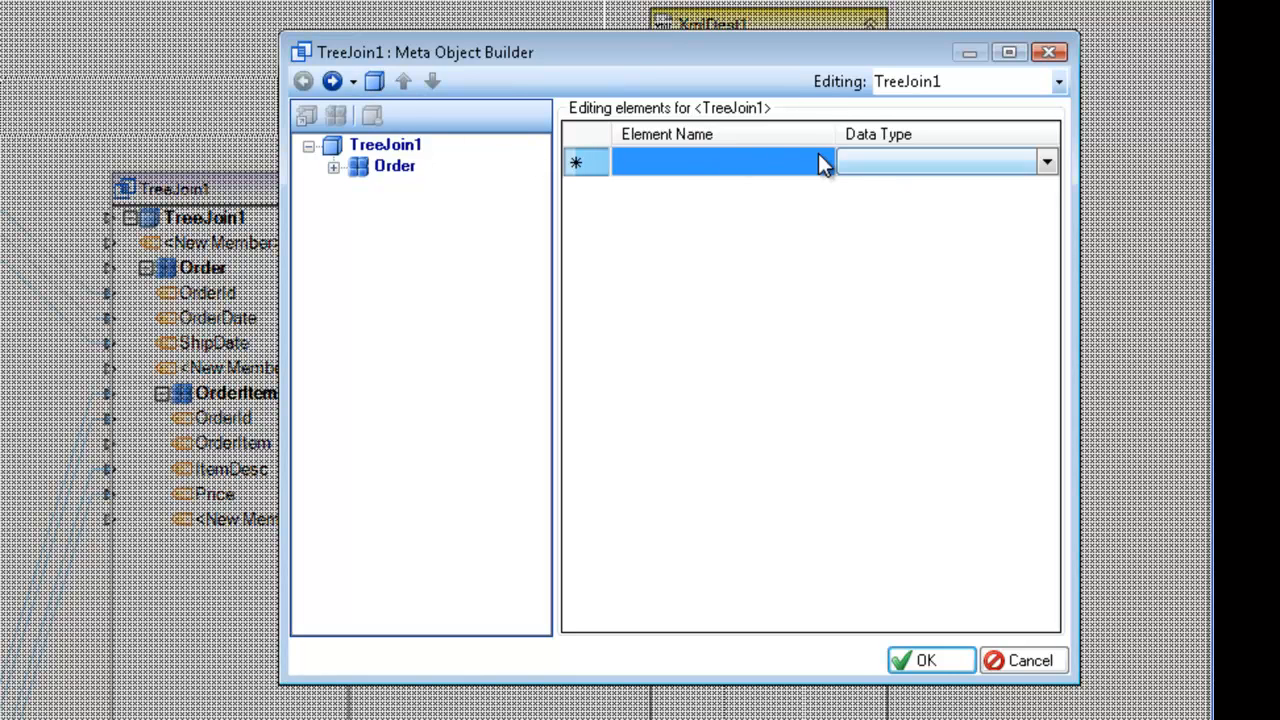
{"action": "mouse_move", "coordinate": [948, 168]}
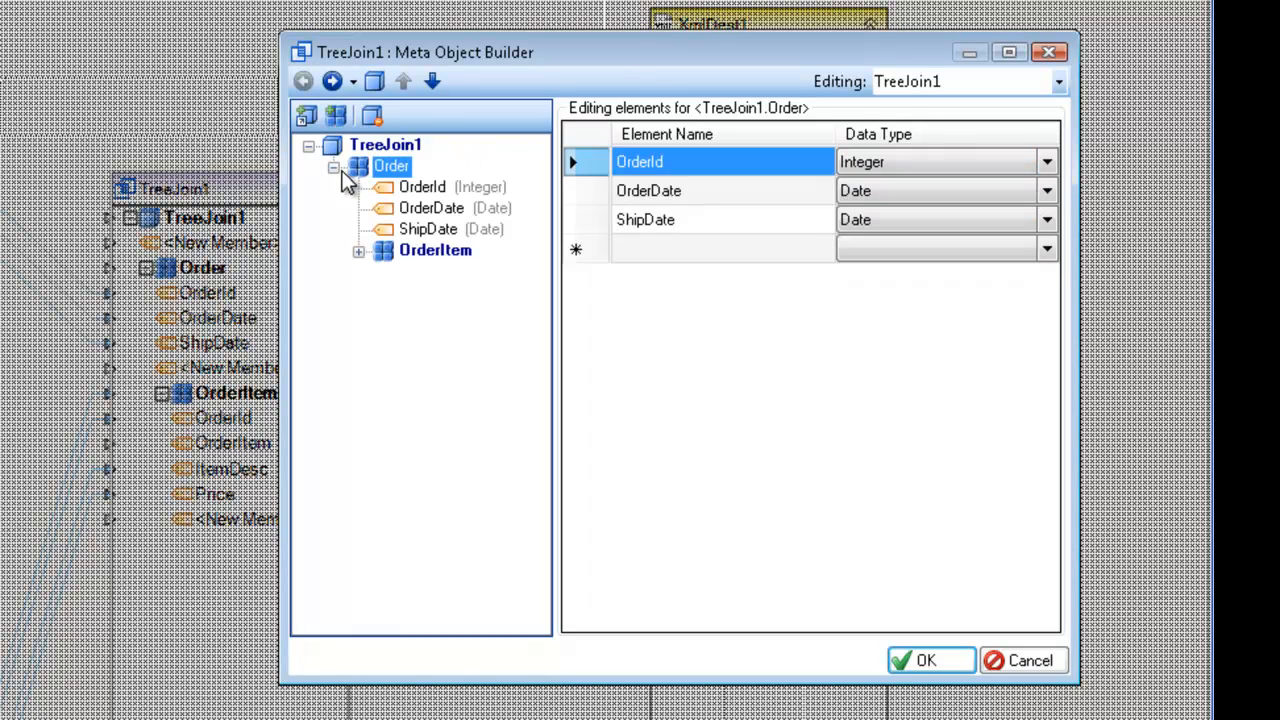
{"action": "left_click", "coordinate": [436, 250]}
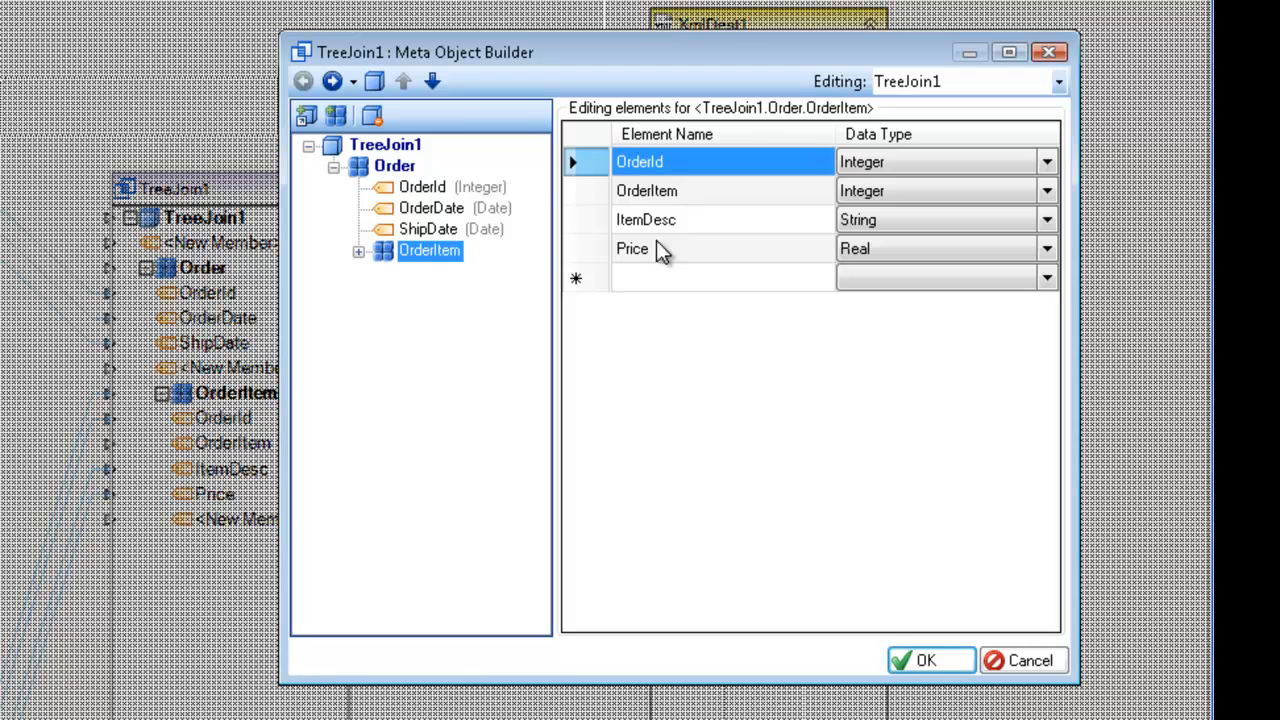
{"action": "left_click", "coordinate": [358, 250]}
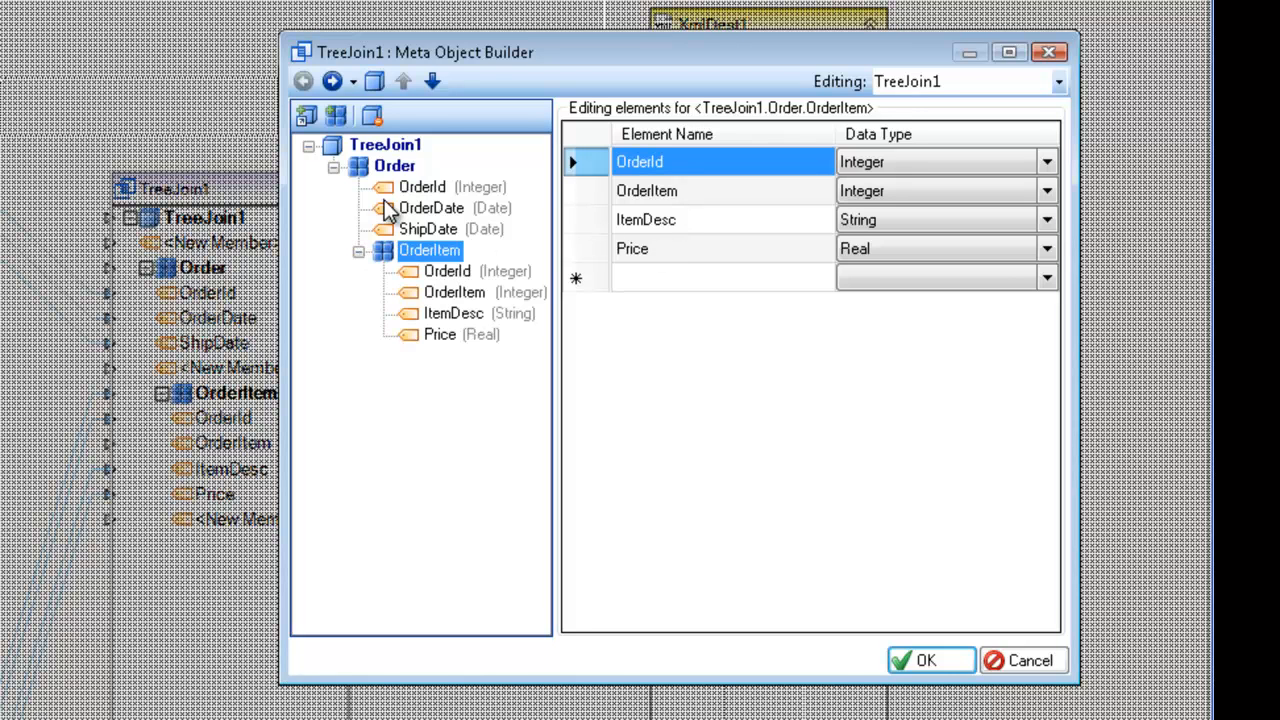
{"action": "mouse_move", "coordinate": [384, 168]}
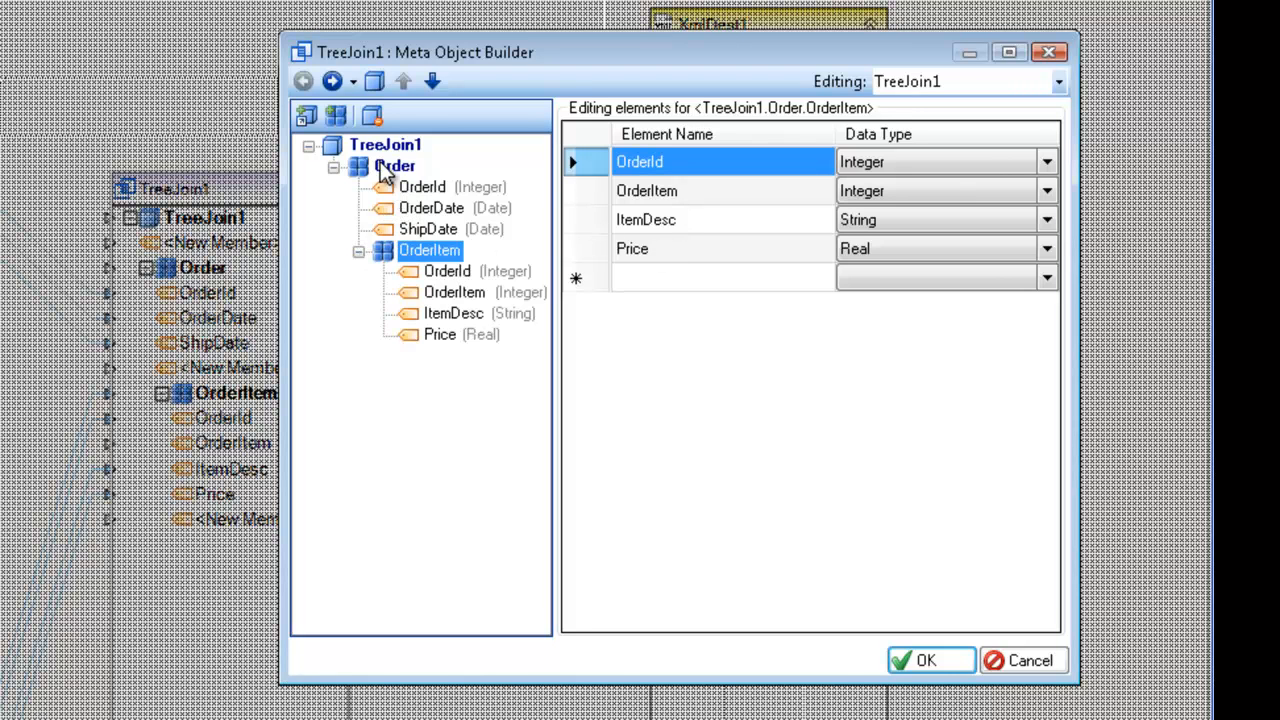
{"action": "left_click", "coordinate": [396, 164]}
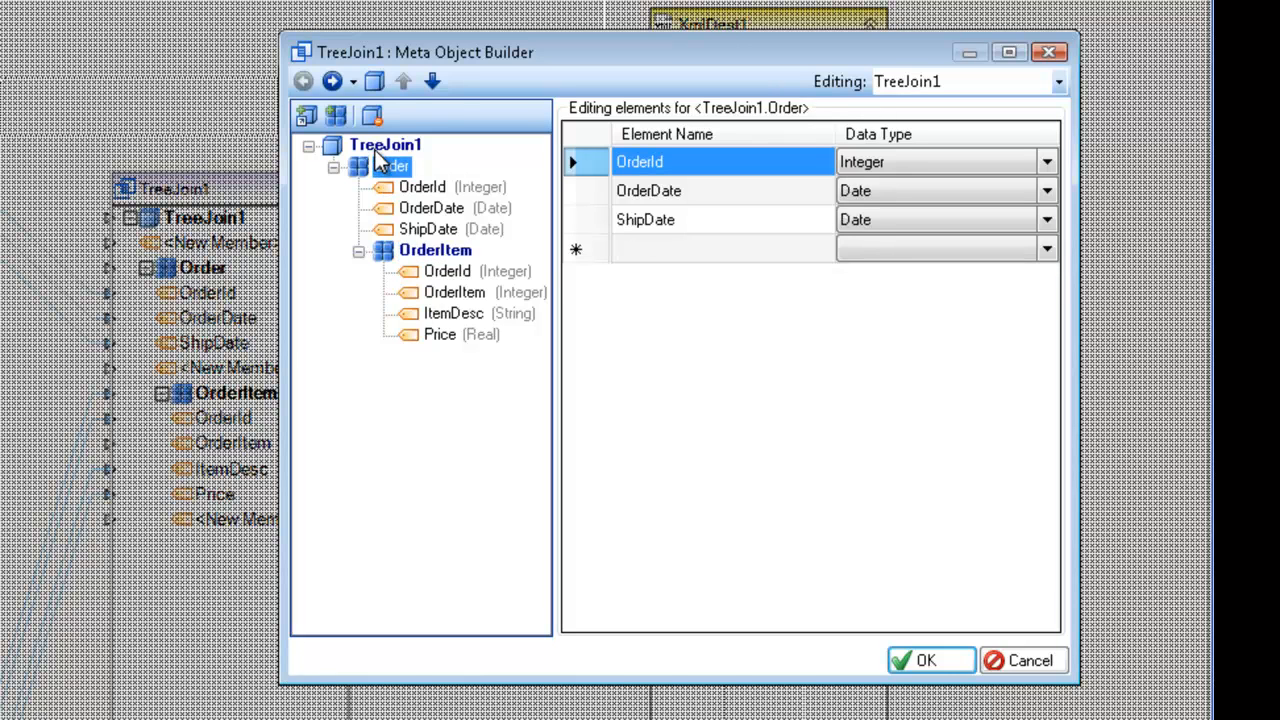
{"action": "left_click", "coordinate": [344, 80]}
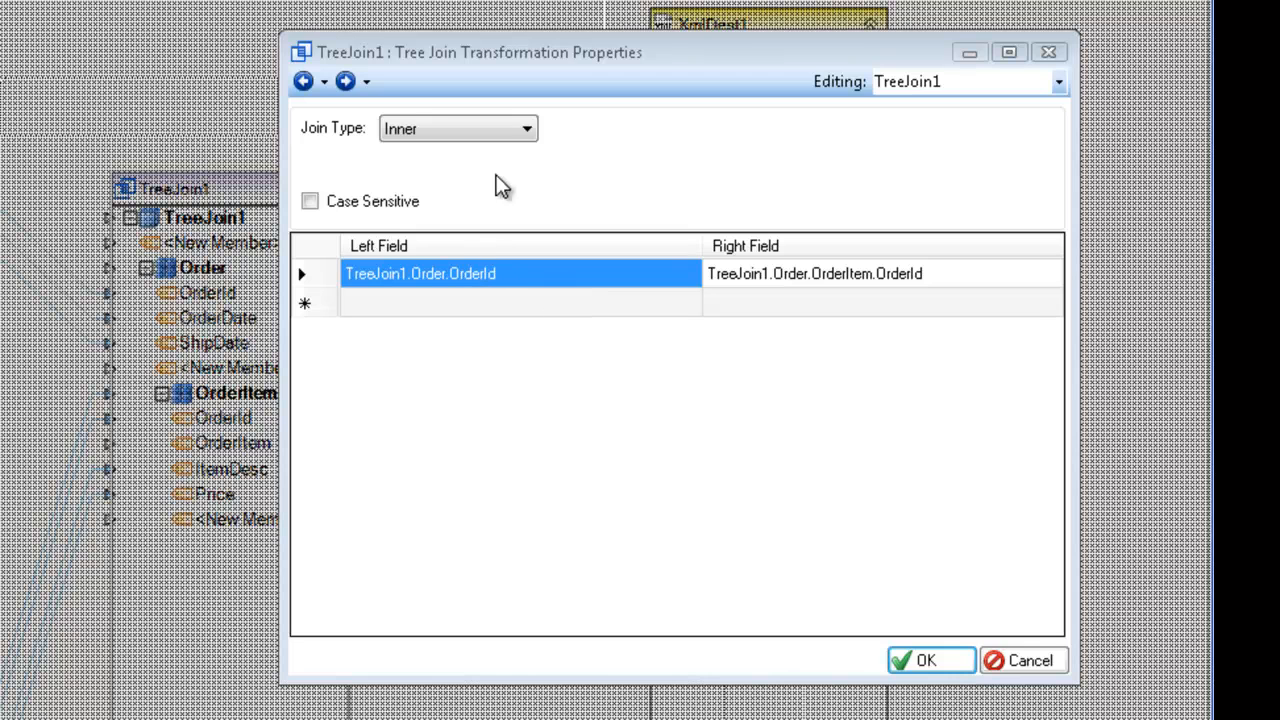
{"action": "mouse_move", "coordinate": [592, 288]}
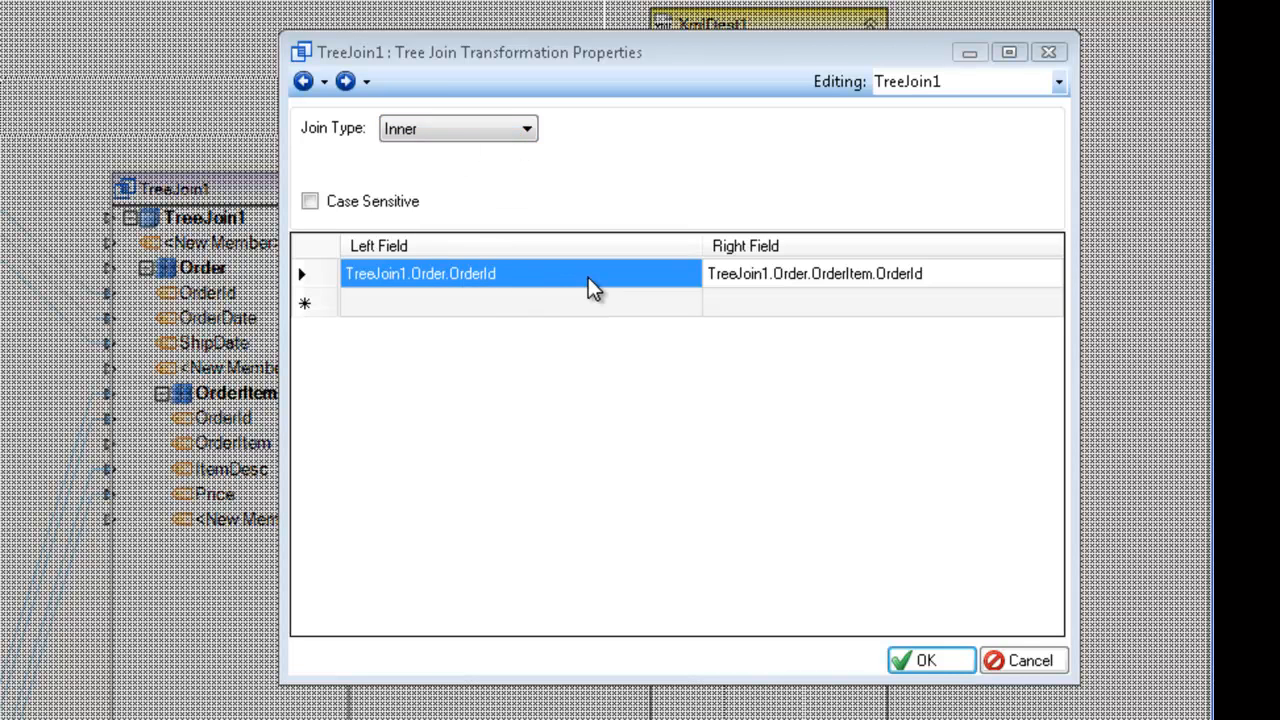
{"action": "mouse_move", "coordinate": [468, 284]}
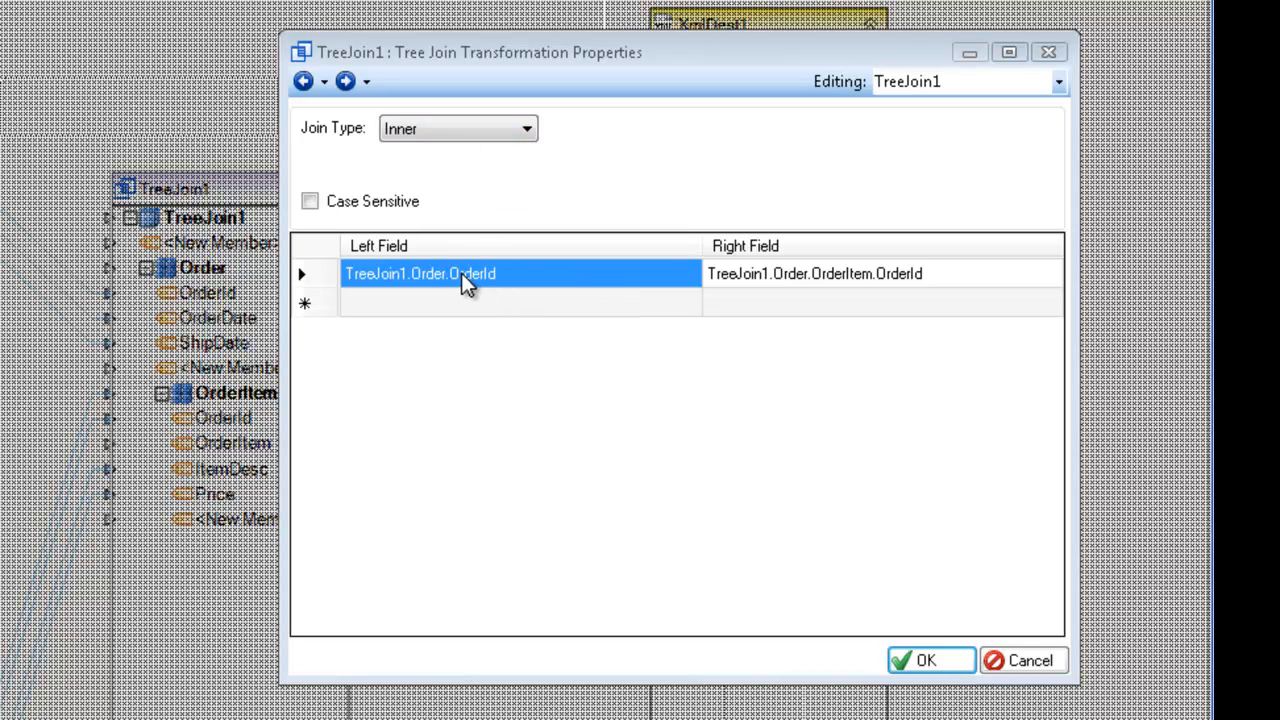
{"action": "mouse_move", "coordinate": [918, 286]}
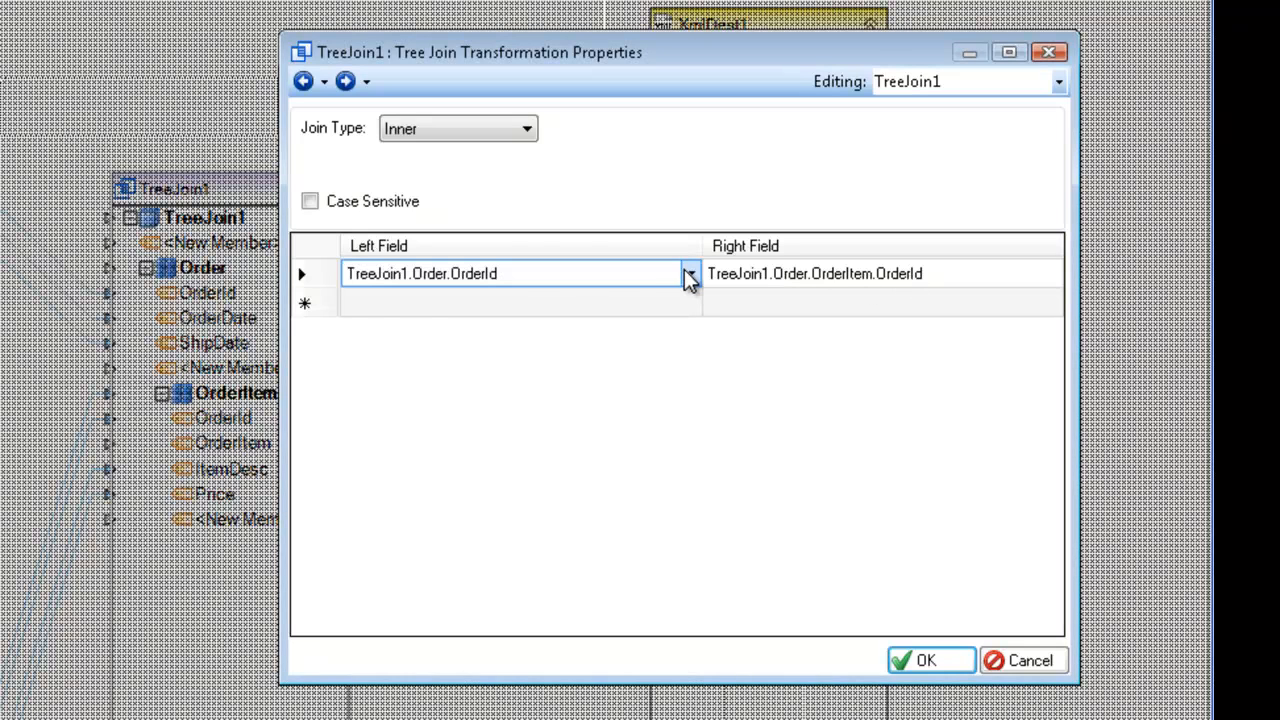
Set the join condition to match Order.OrderId with TreeJoin1.Order.OrderItem.OrderId
{"action": "left_click", "coordinate": [688, 272]}
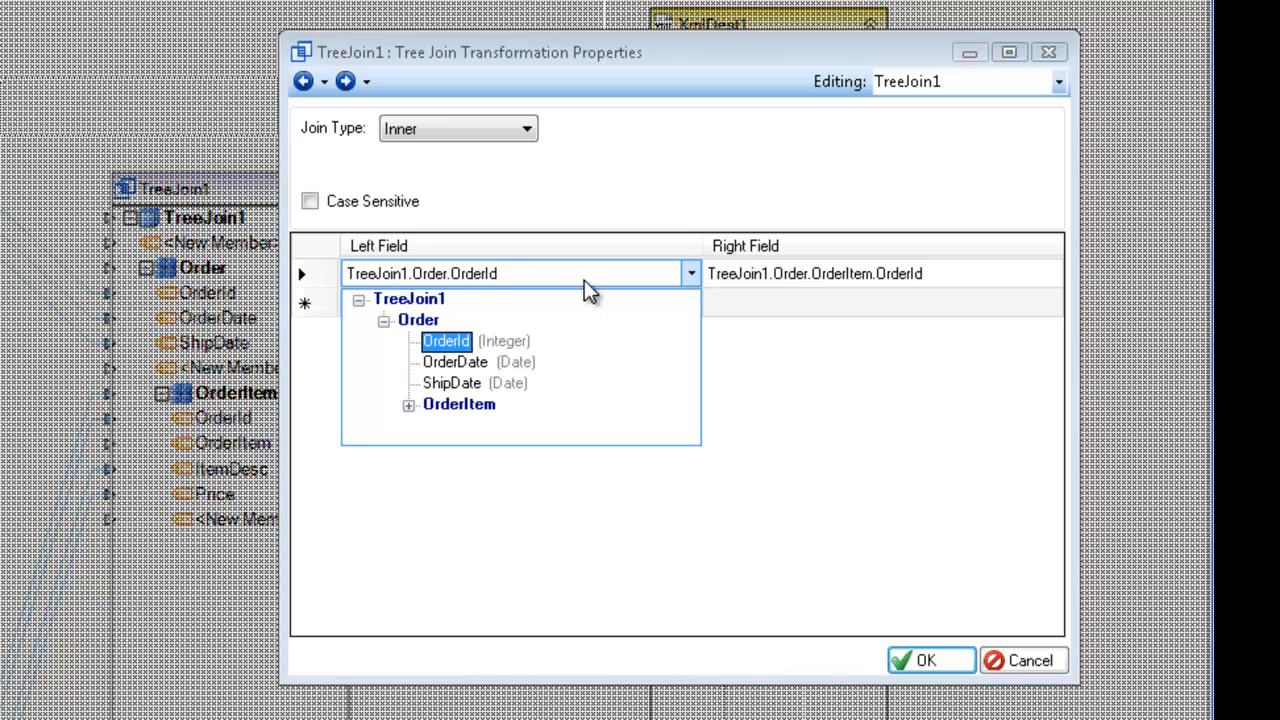
{"action": "mouse_move", "coordinate": [420, 324]}
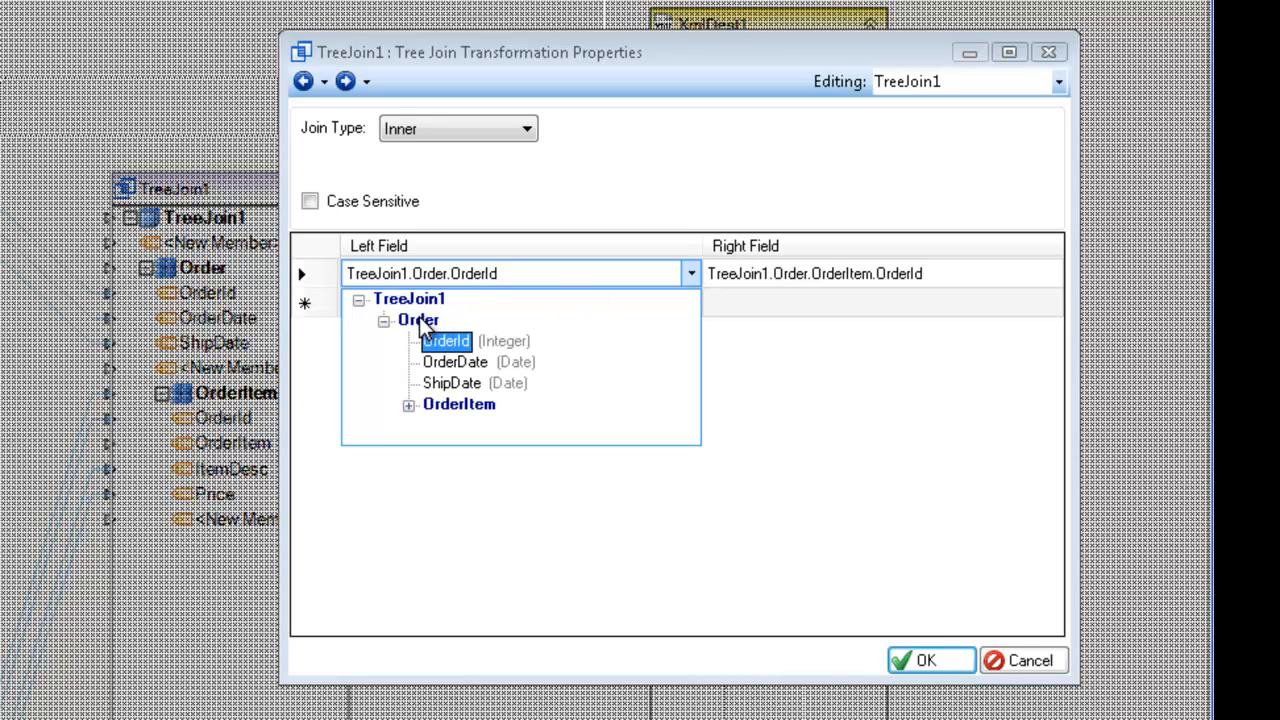
{"action": "mouse_move", "coordinate": [644, 318]}
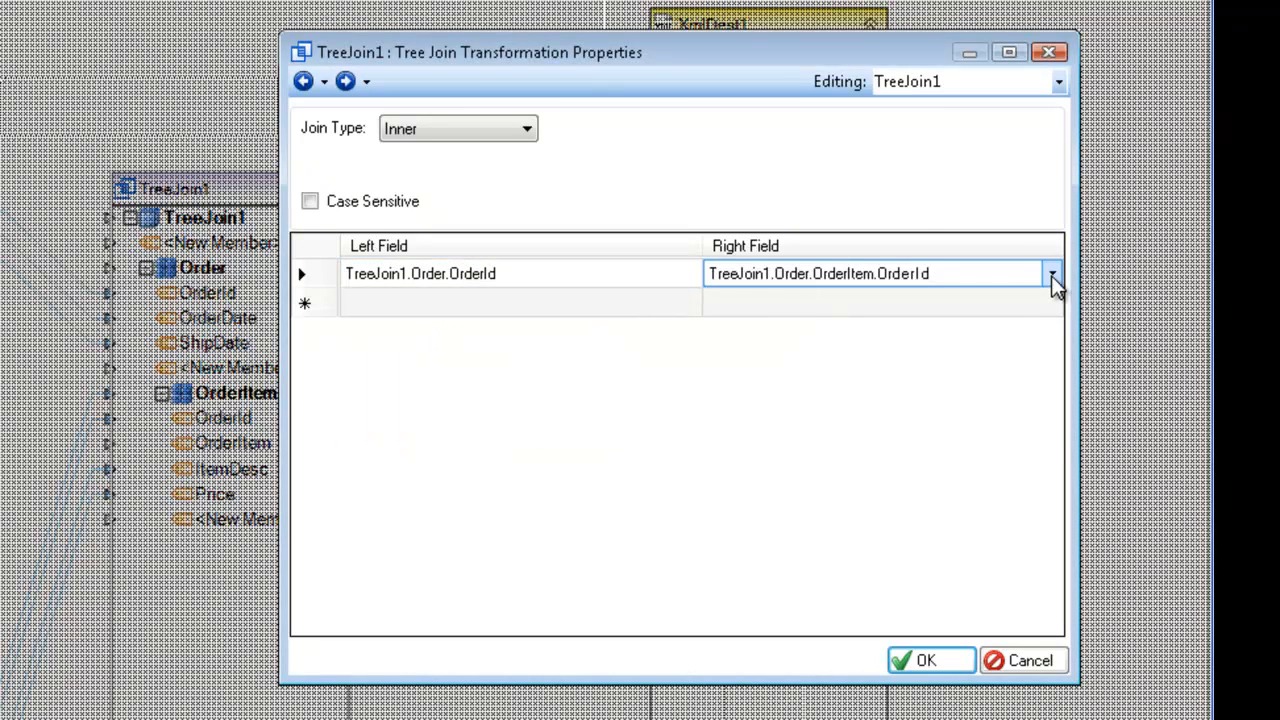
{"action": "left_click", "coordinate": [1052, 272]}
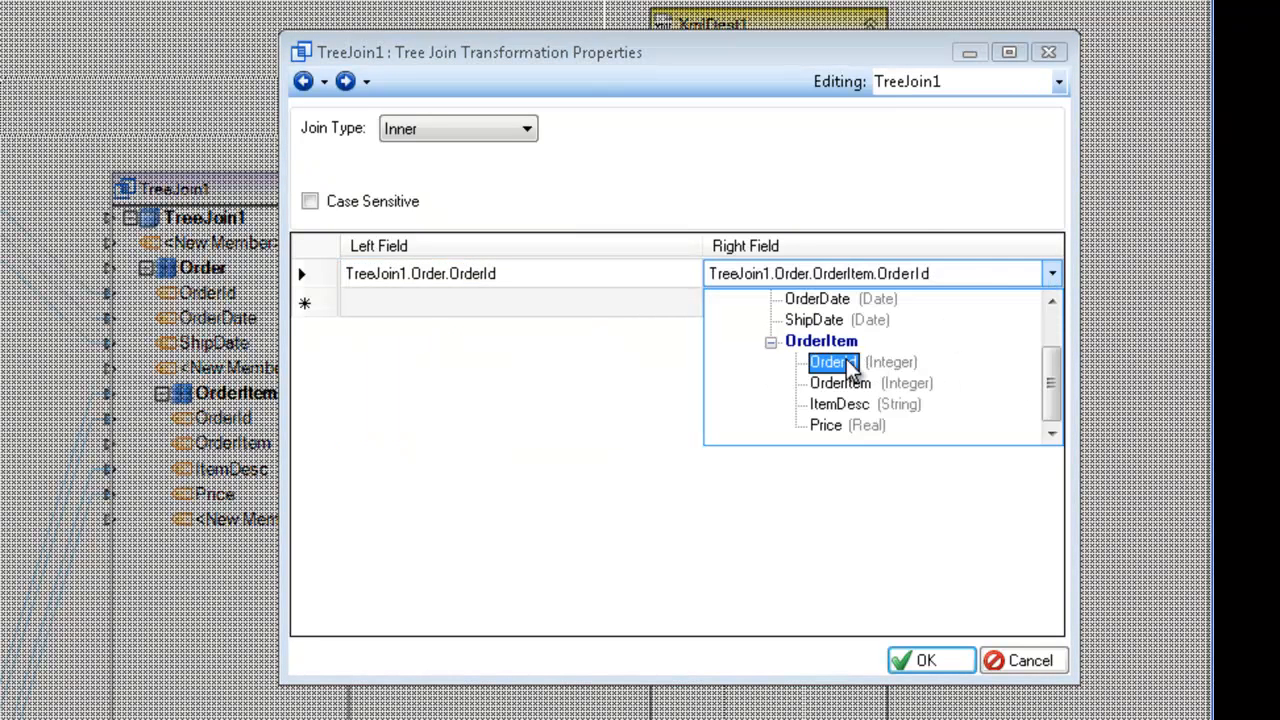
{"action": "left_click", "coordinate": [832, 362]}
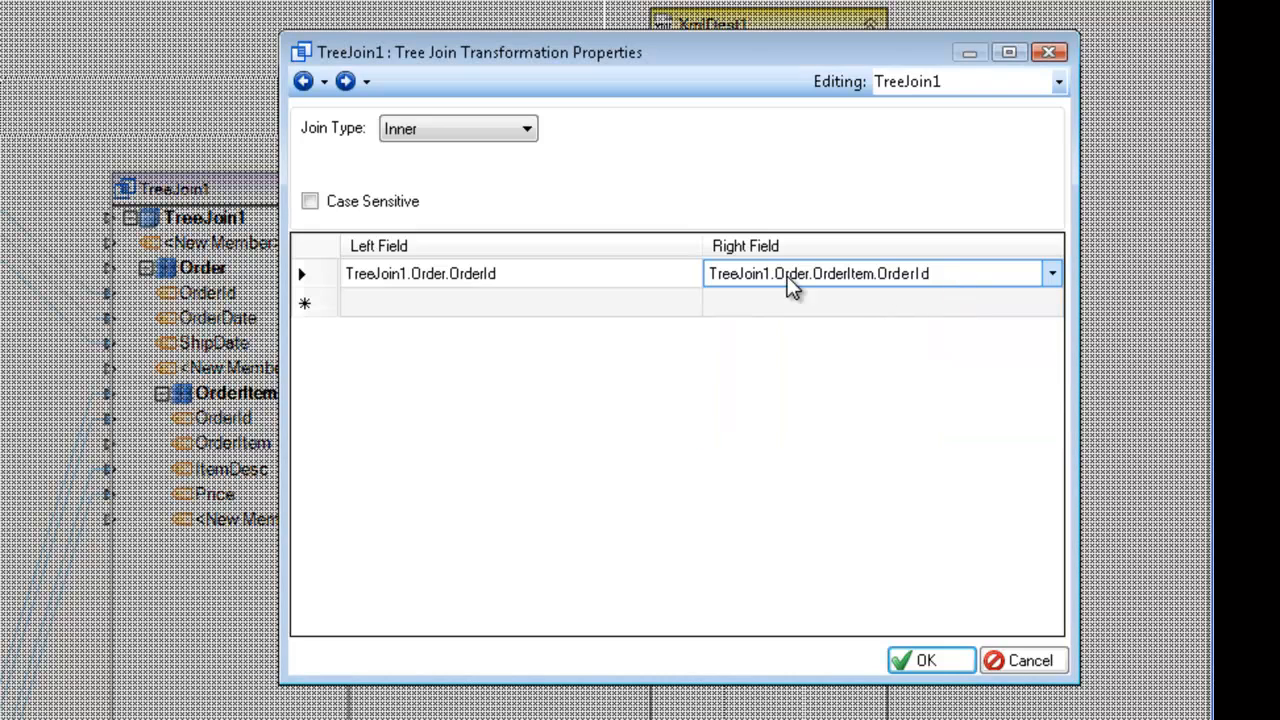
{"action": "mouse_move", "coordinate": [652, 280]}
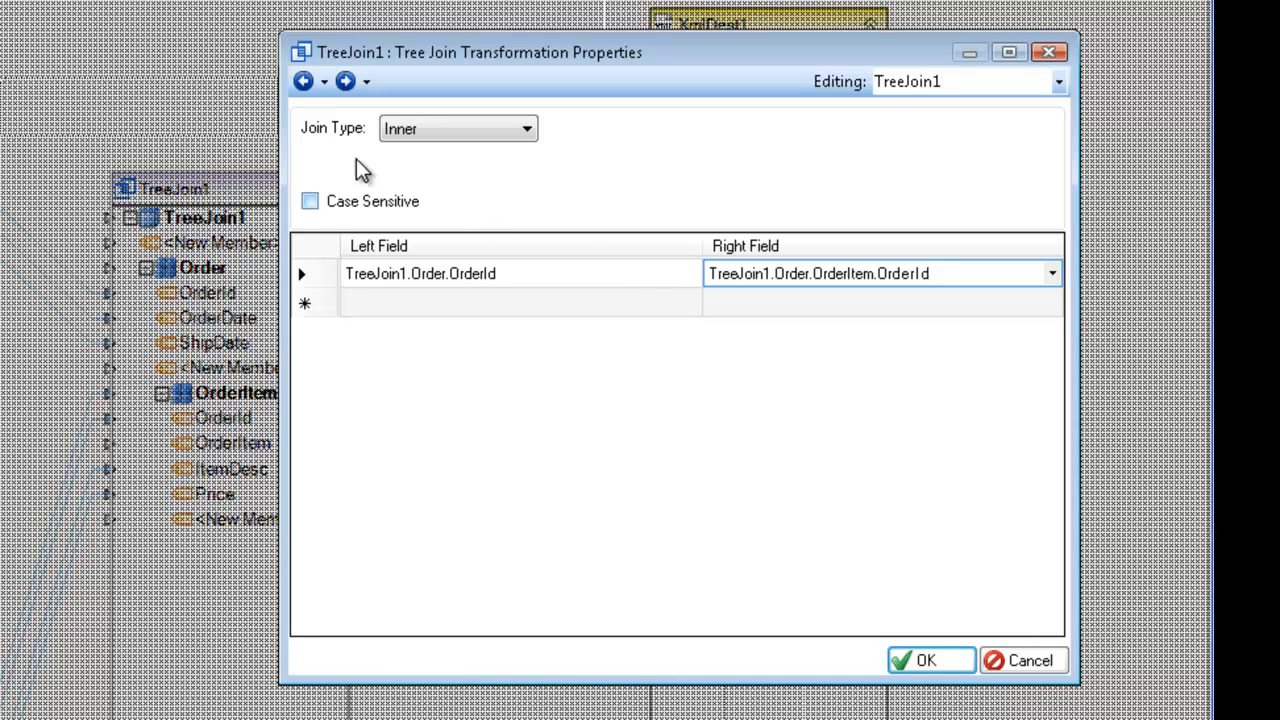
Choose Left Outer as the TreeJoin1 join type instead of Inner
{"action": "left_click", "coordinate": [528, 128]}
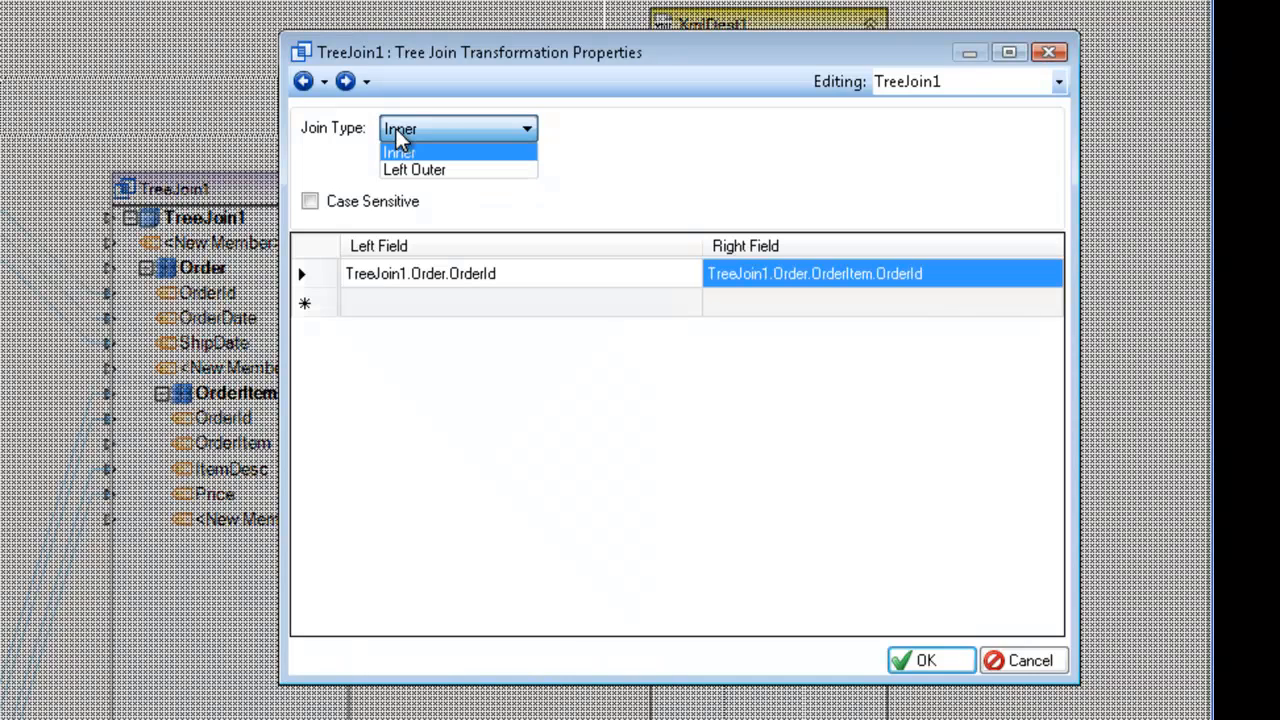
{"action": "mouse_move", "coordinate": [412, 168]}
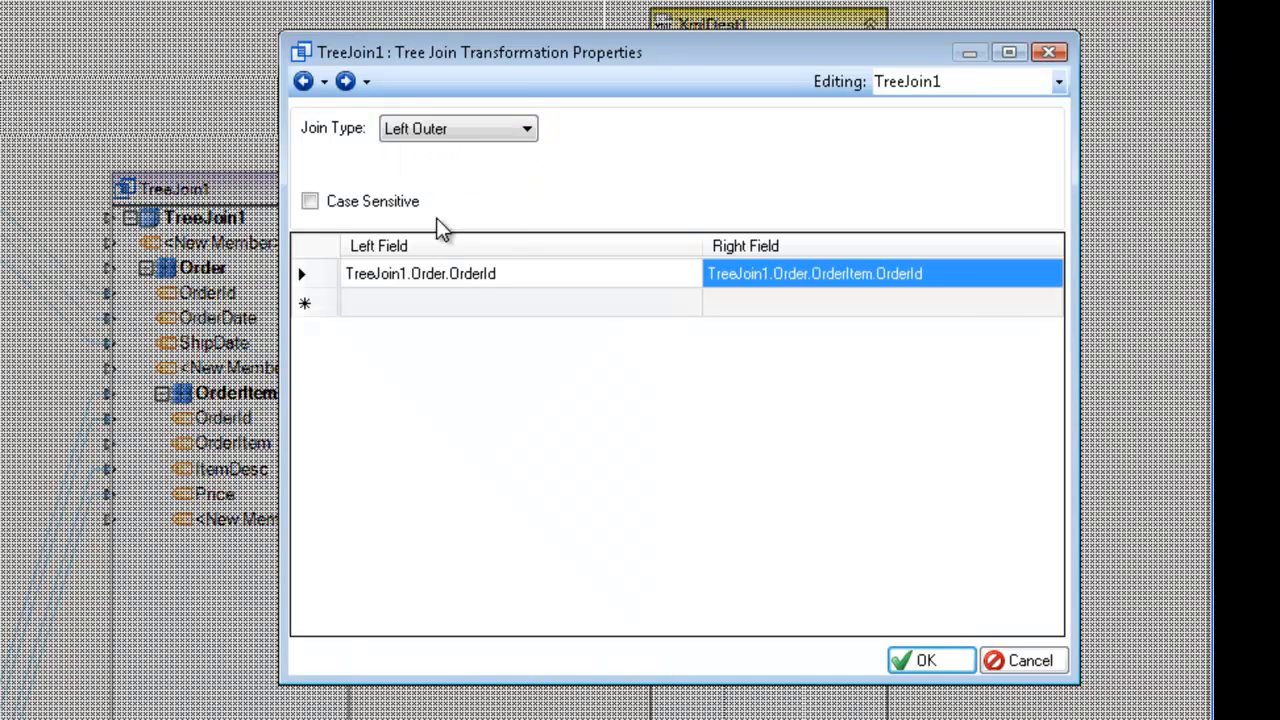
{"action": "mouse_move", "coordinate": [564, 270]}
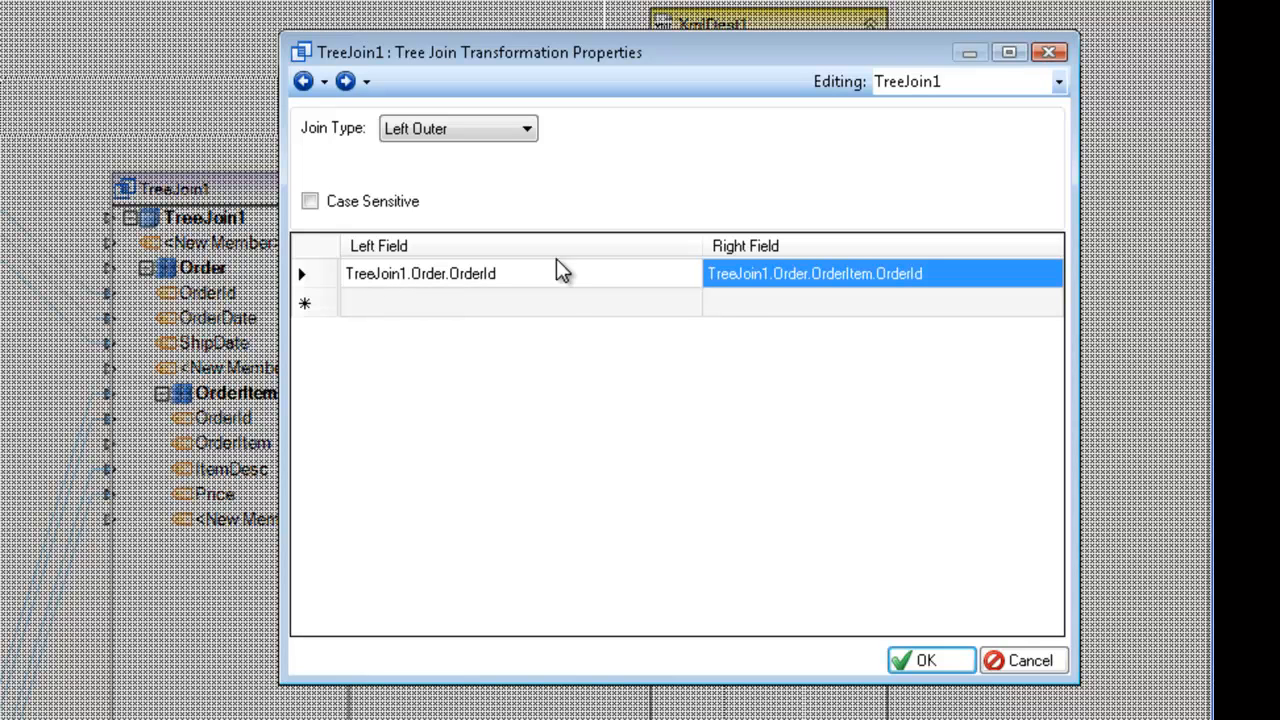
{"action": "mouse_move", "coordinate": [810, 276]}
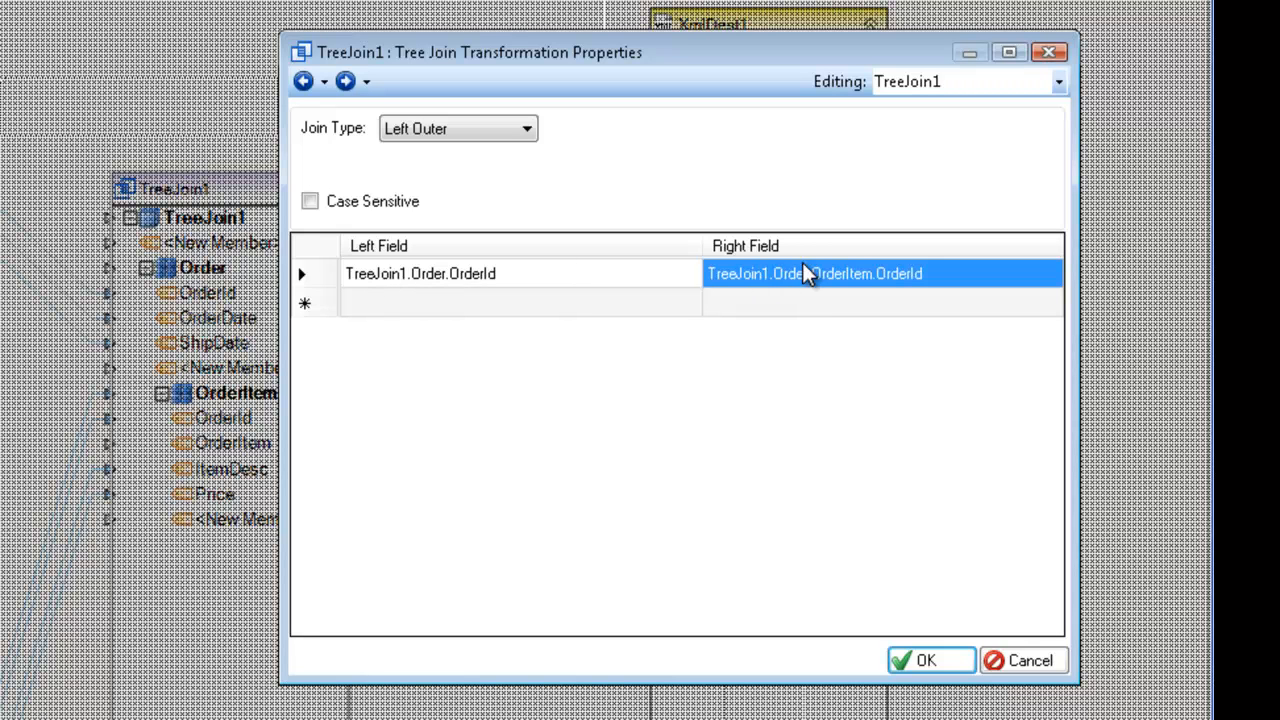
{"action": "mouse_move", "coordinate": [684, 280]}
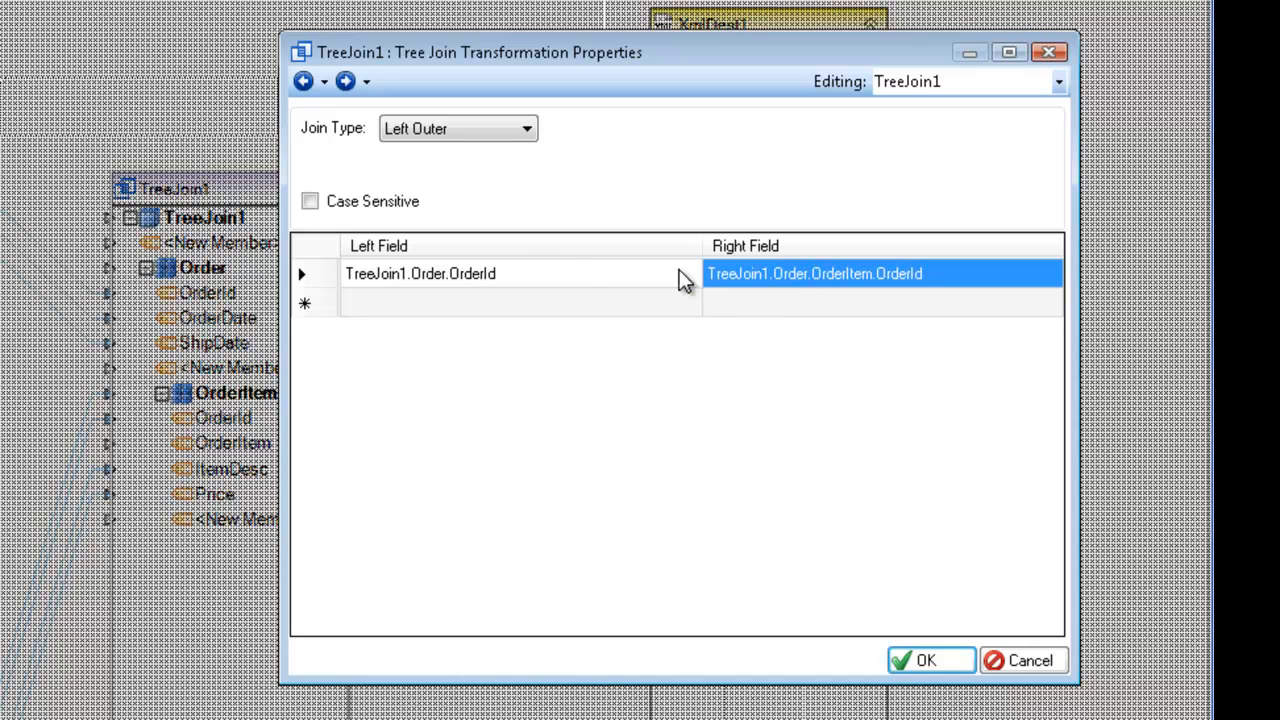
{"action": "mouse_move", "coordinate": [510, 284]}
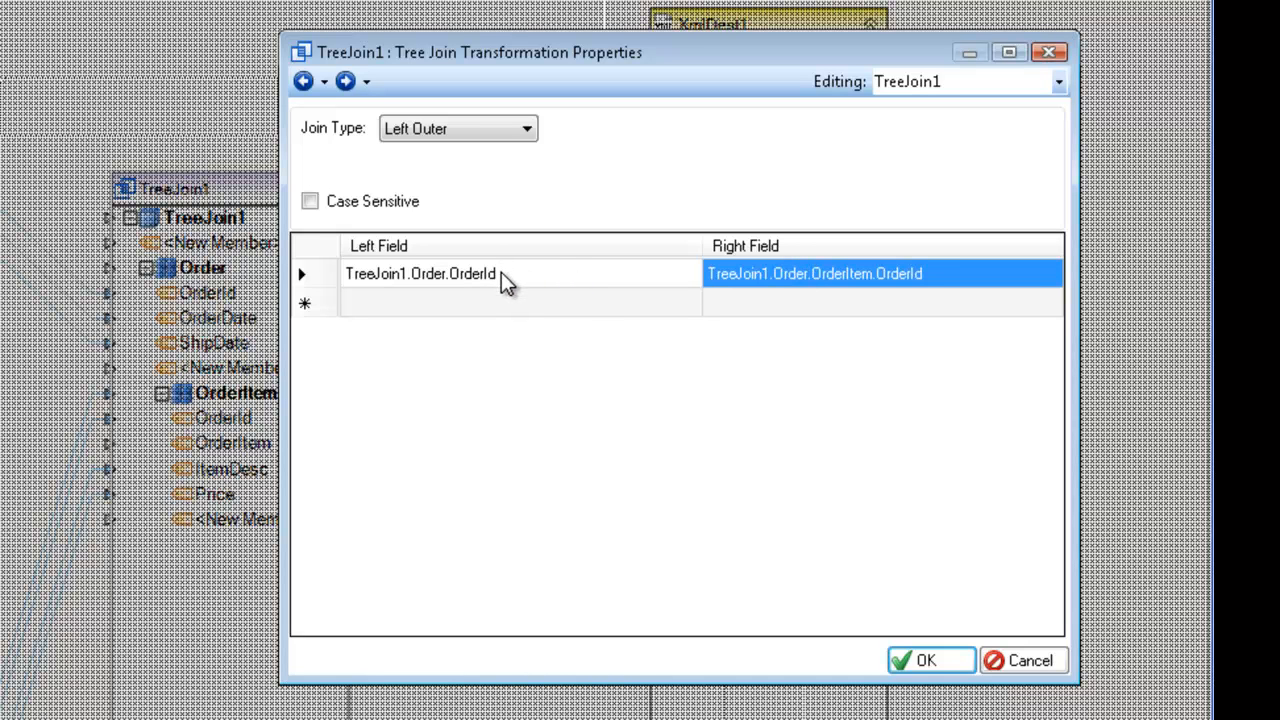
{"action": "mouse_move", "coordinate": [720, 240]}
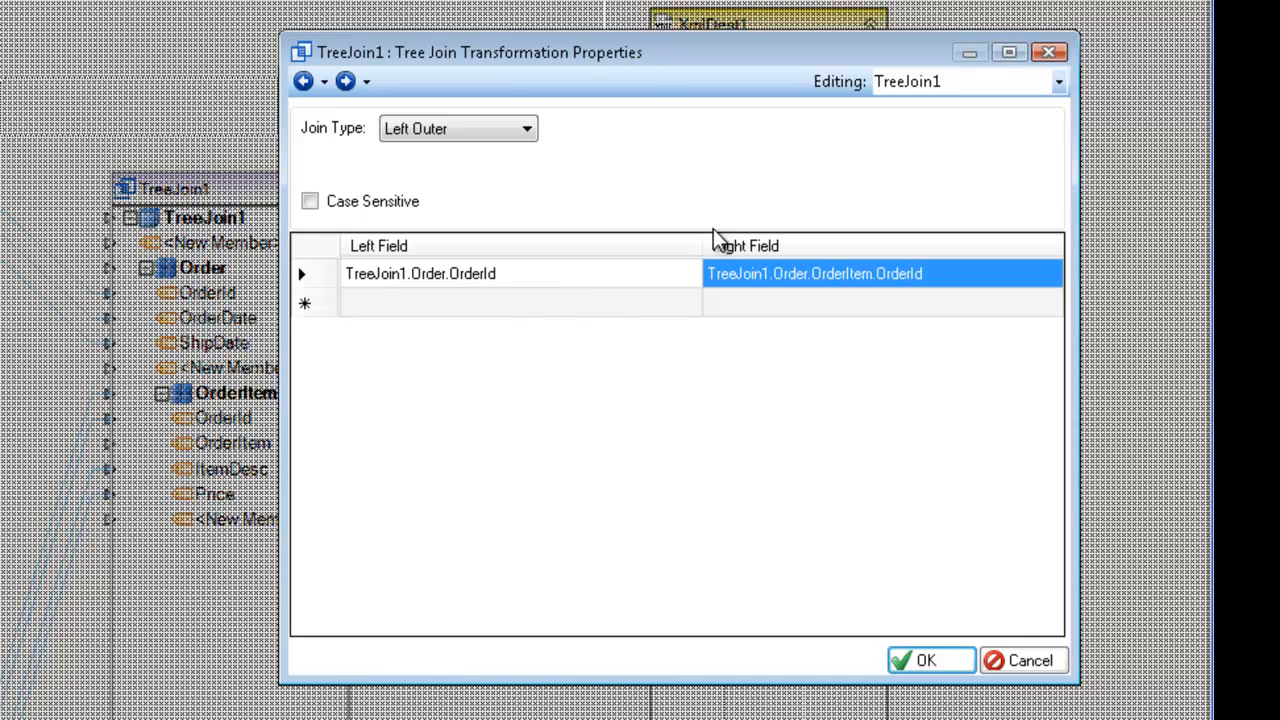
{"action": "mouse_move", "coordinate": [644, 218]}
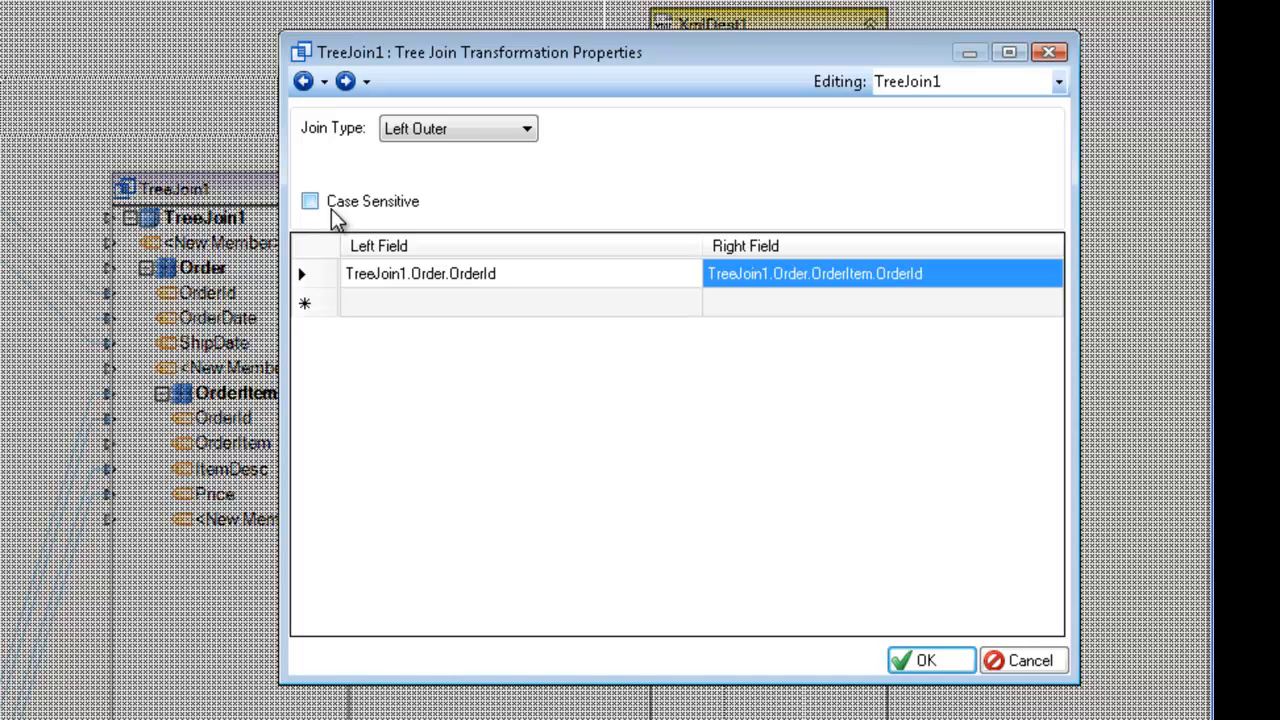
{"action": "mouse_move", "coordinate": [356, 206]}
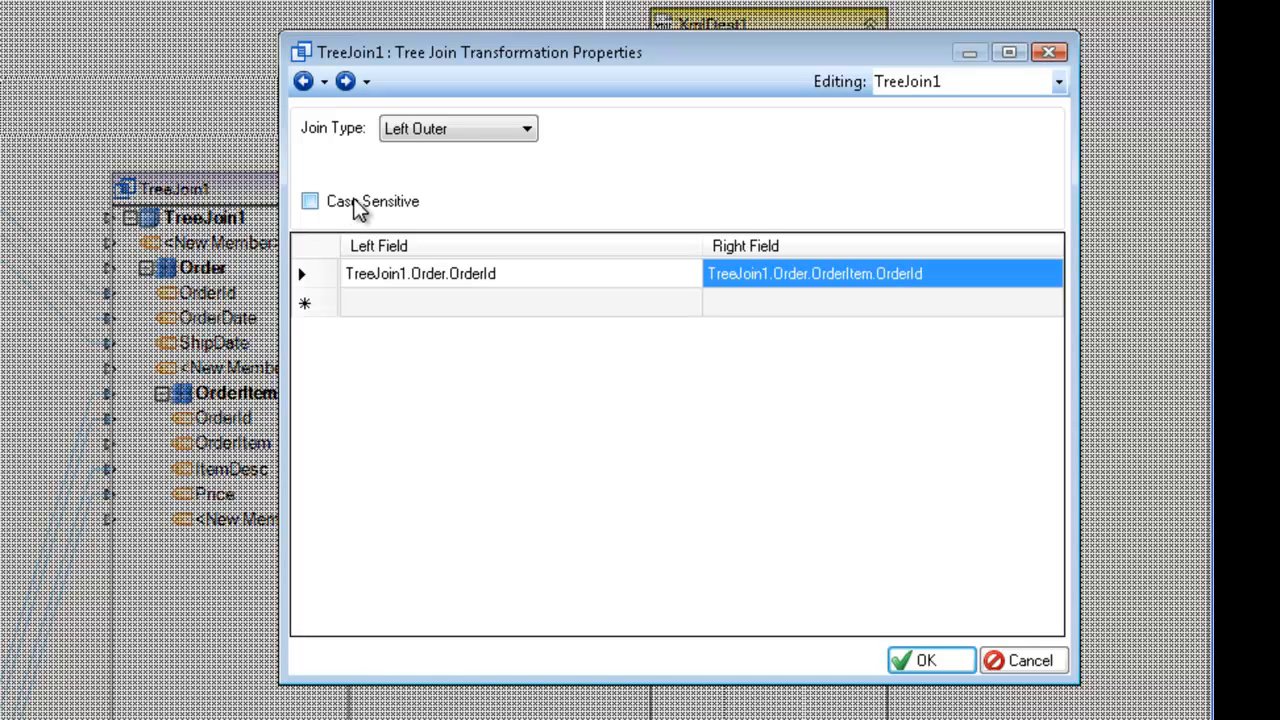
{"action": "mouse_move", "coordinate": [404, 248]}
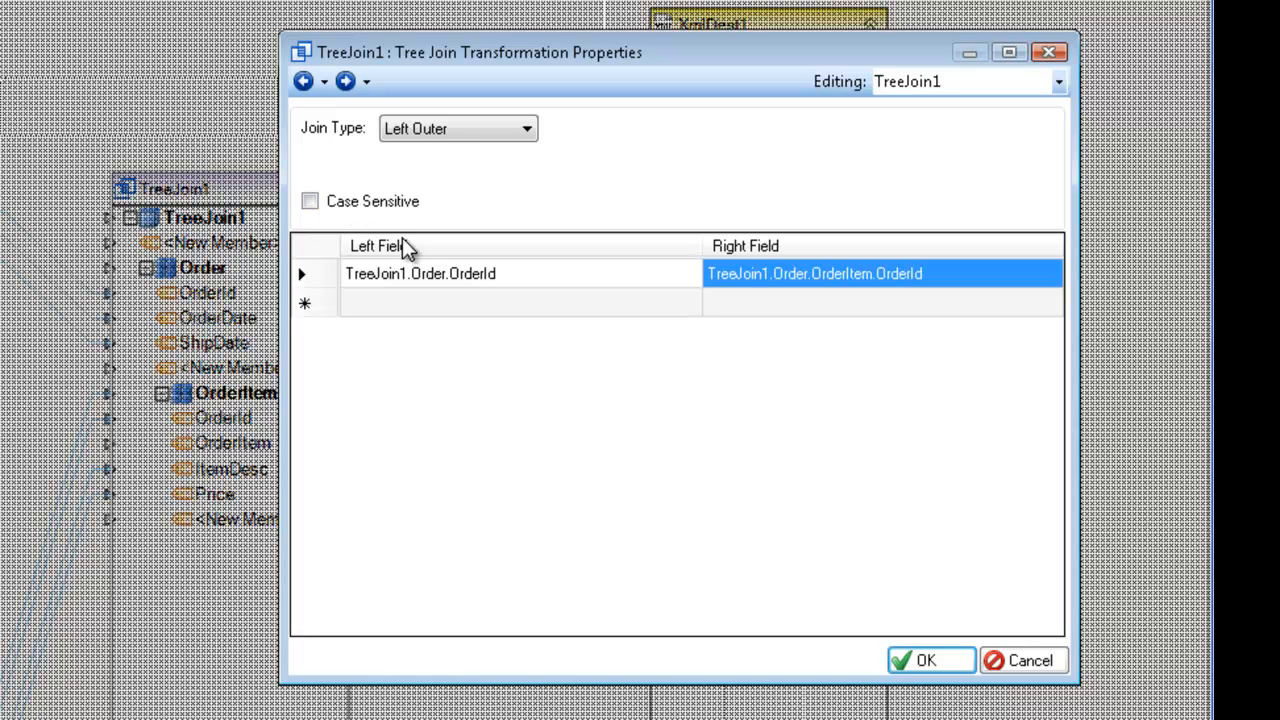
{"action": "mouse_move", "coordinate": [484, 284]}
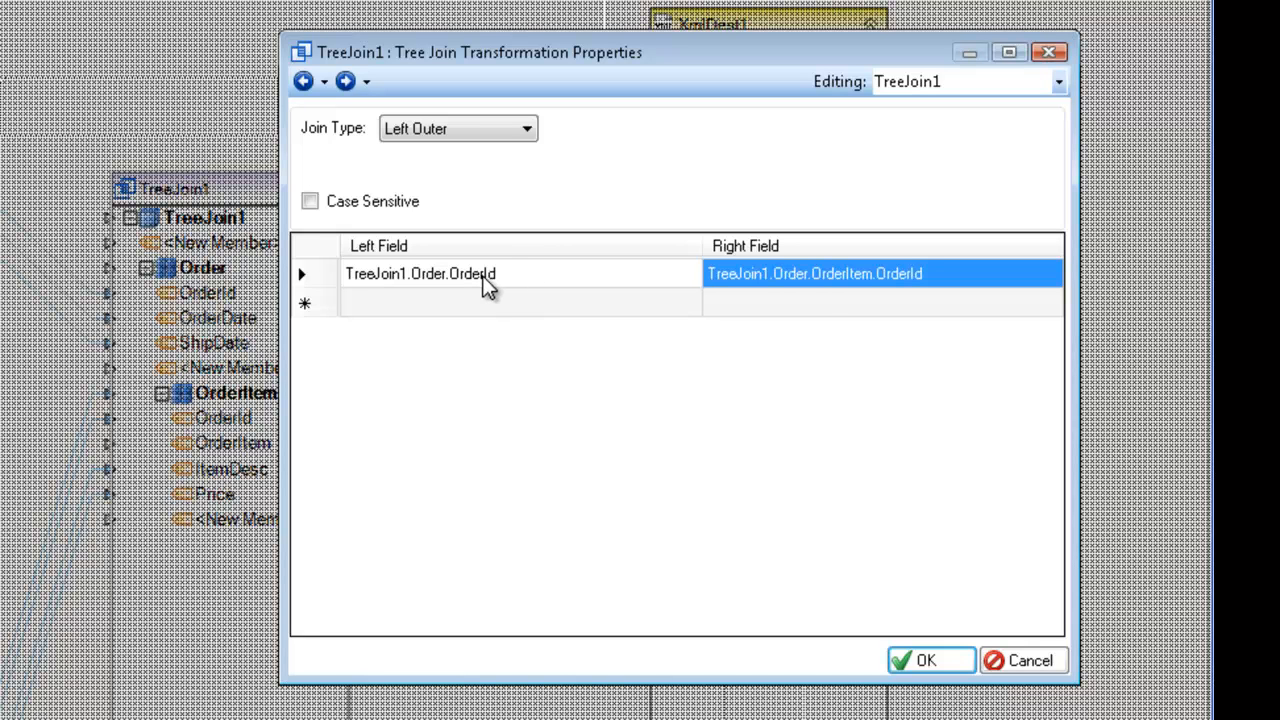
{"action": "mouse_move", "coordinate": [822, 284]}
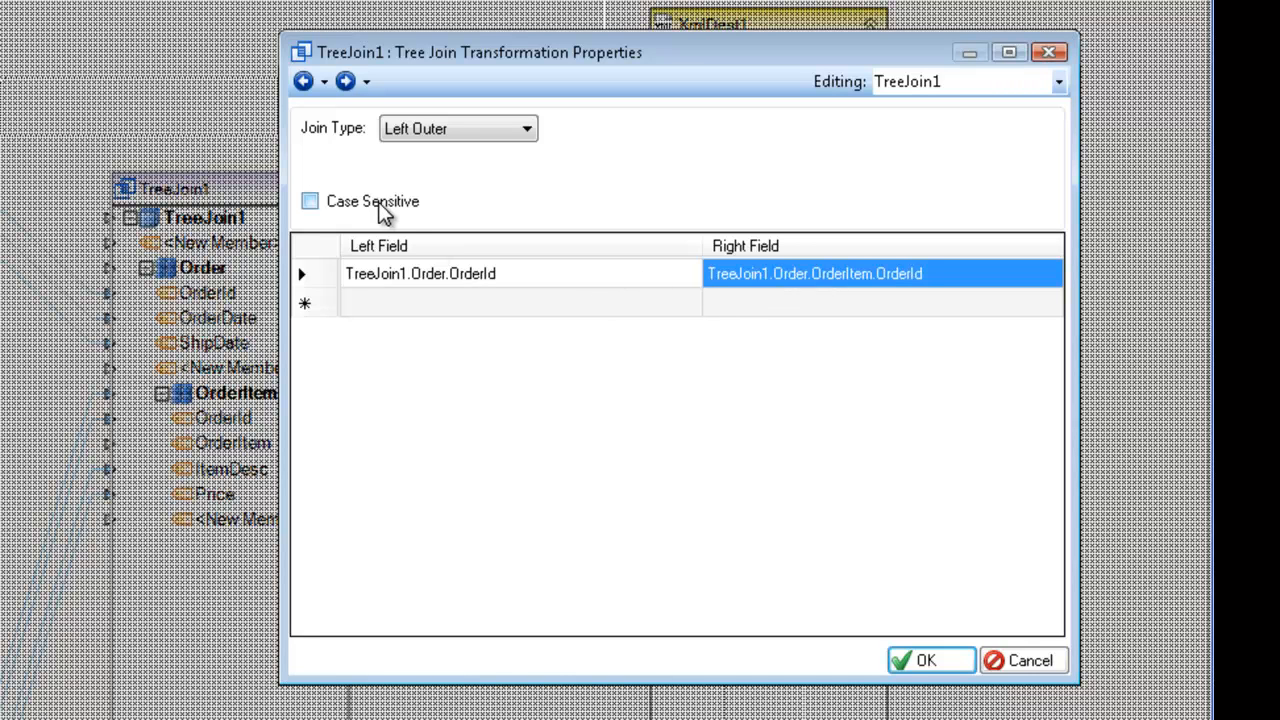
{"action": "mouse_move", "coordinate": [524, 290]}
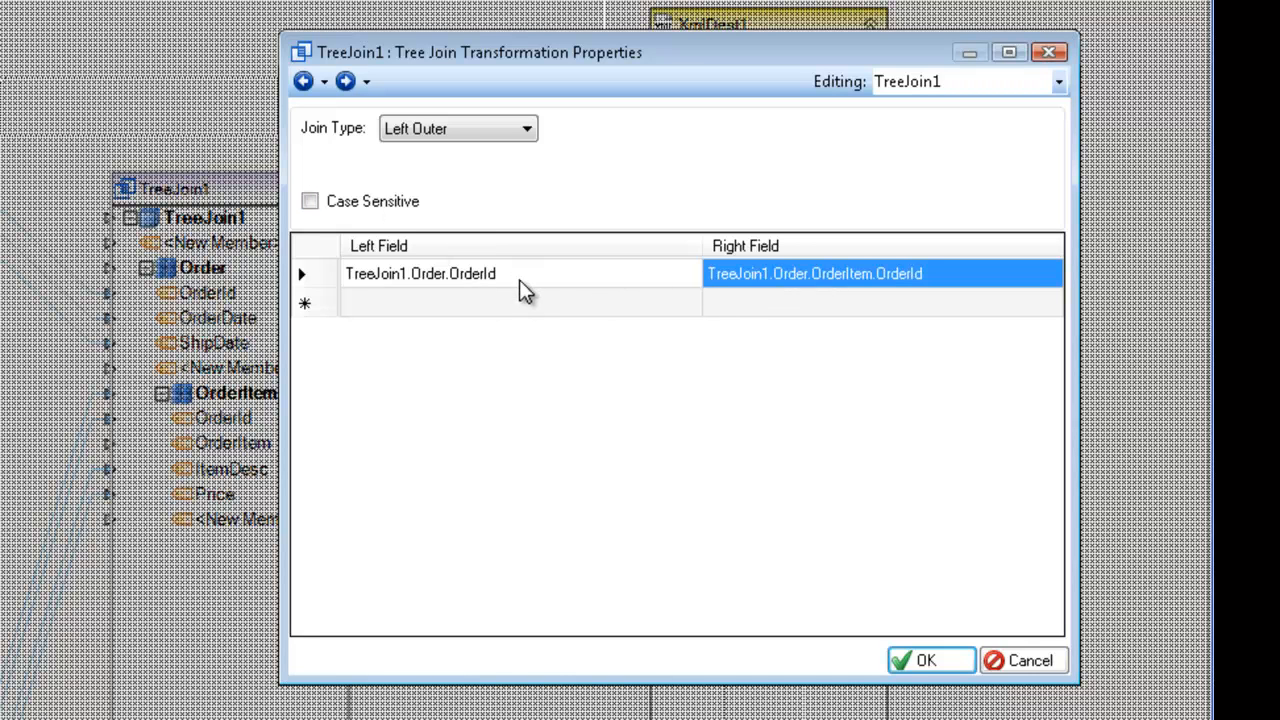
{"action": "mouse_move", "coordinate": [424, 236]}
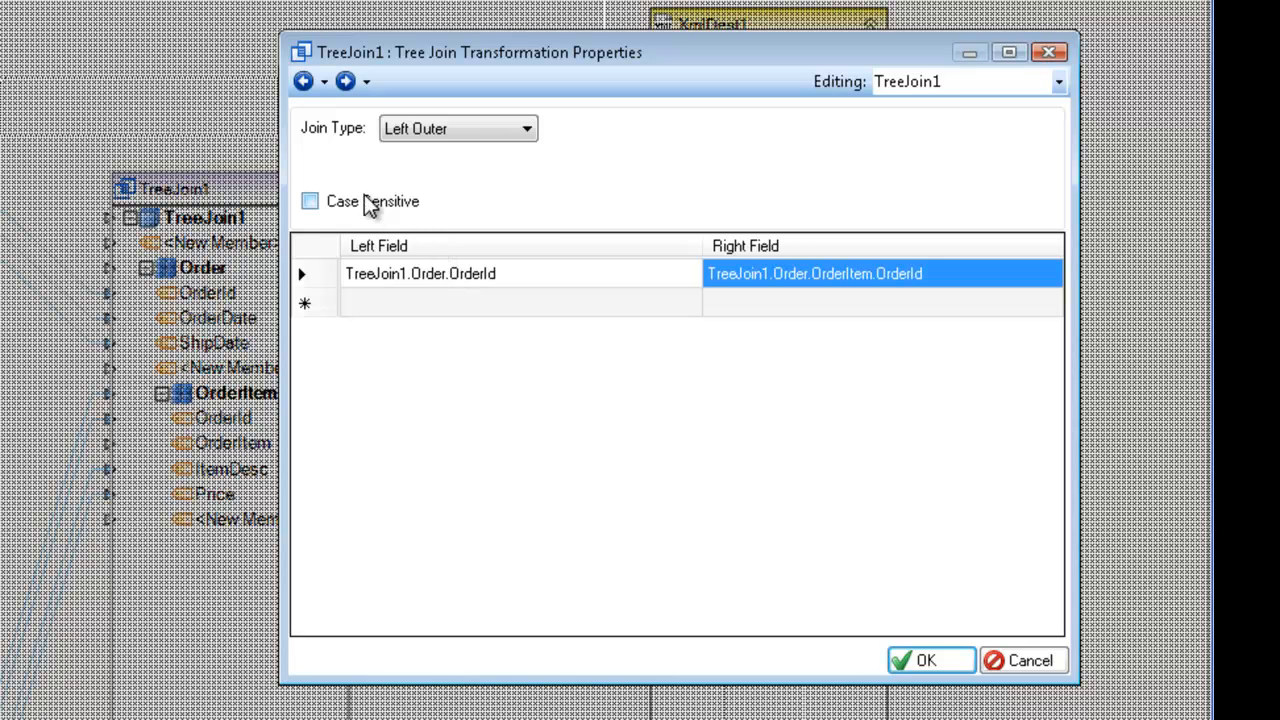
{"action": "mouse_move", "coordinate": [376, 208]}
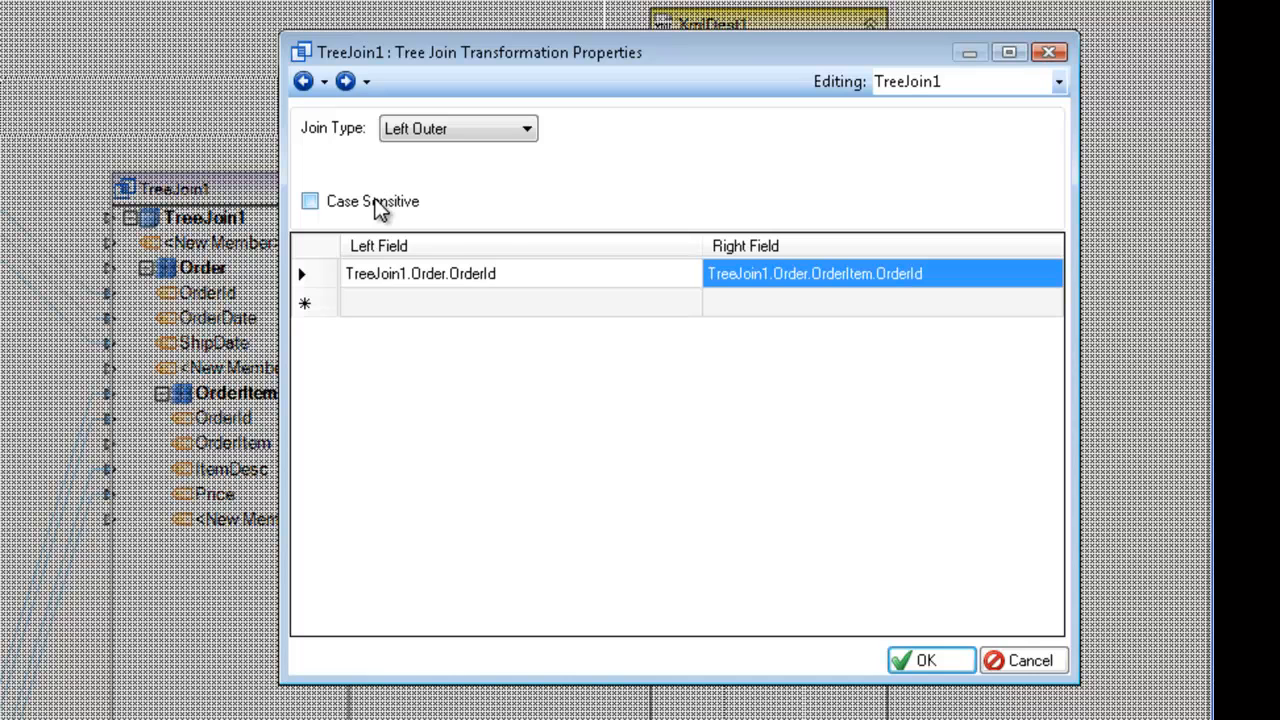
{"action": "mouse_move", "coordinate": [590, 270]}
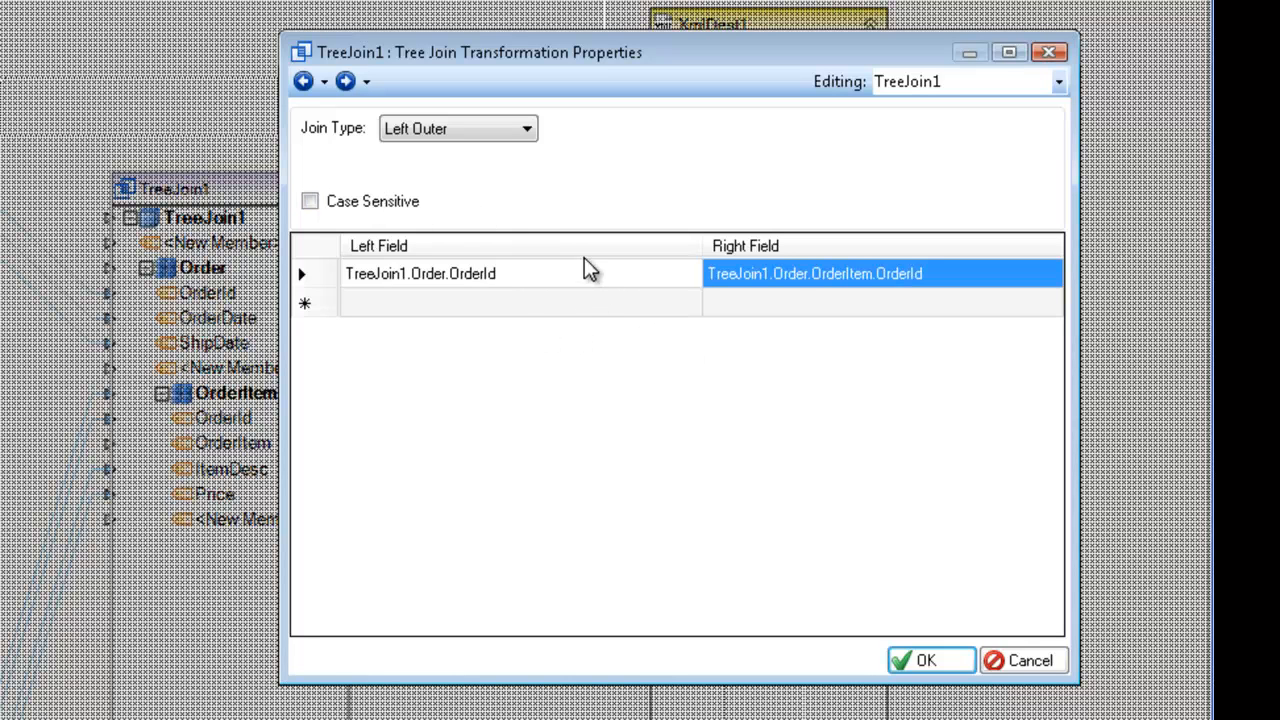
{"action": "mouse_move", "coordinate": [556, 244]}
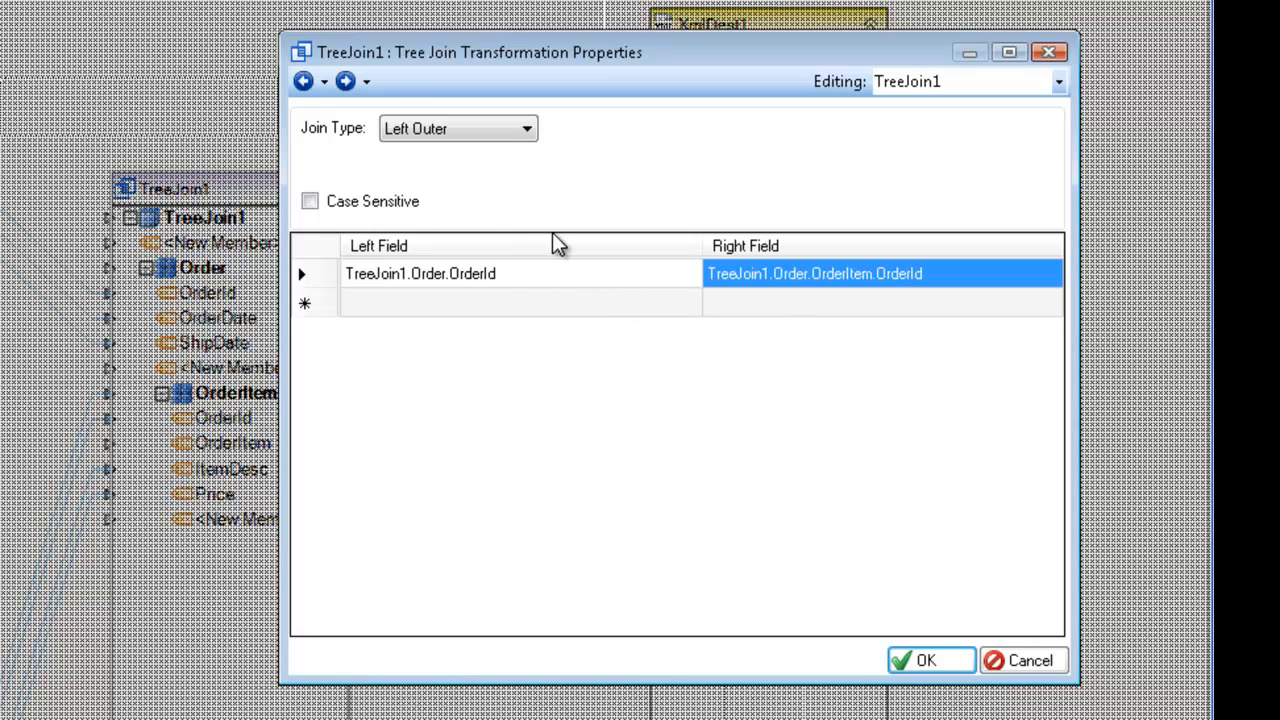
{"action": "mouse_move", "coordinate": [956, 664]}
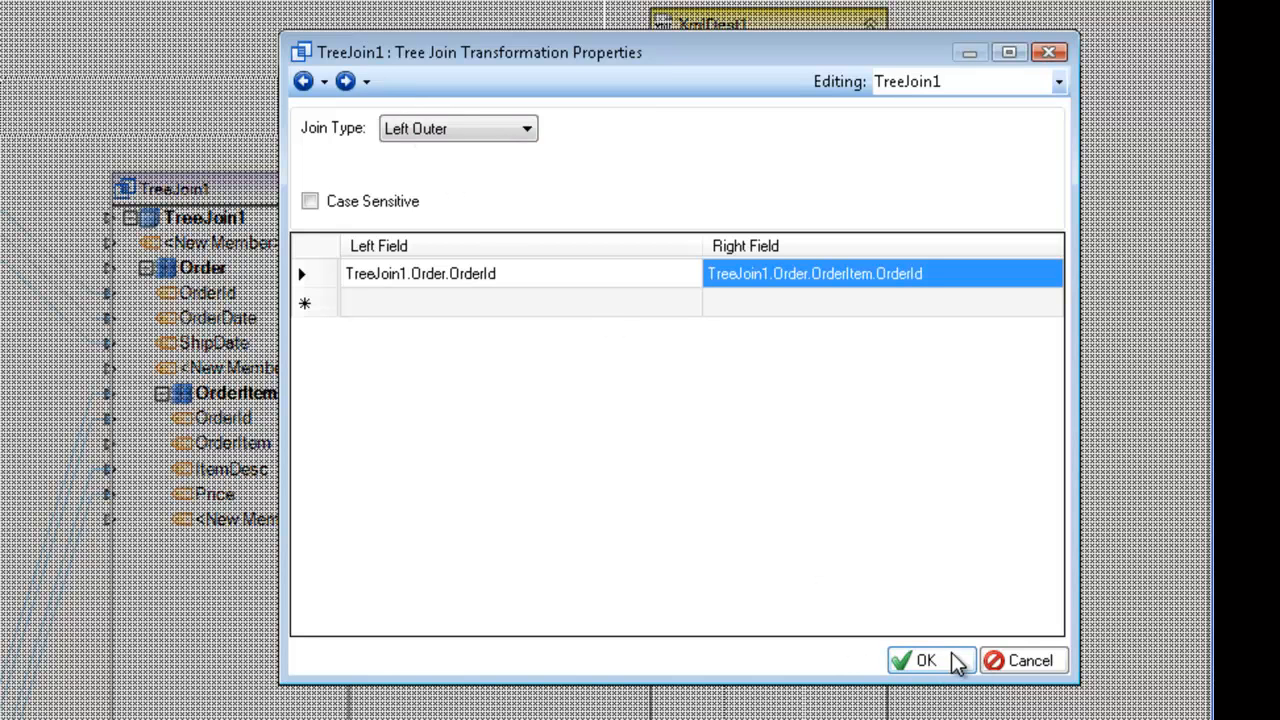
Apply the Left Outer join settings and expand ShippingAddress in XmlDest1 to show its fields
{"action": "left_click", "coordinate": [918, 660]}
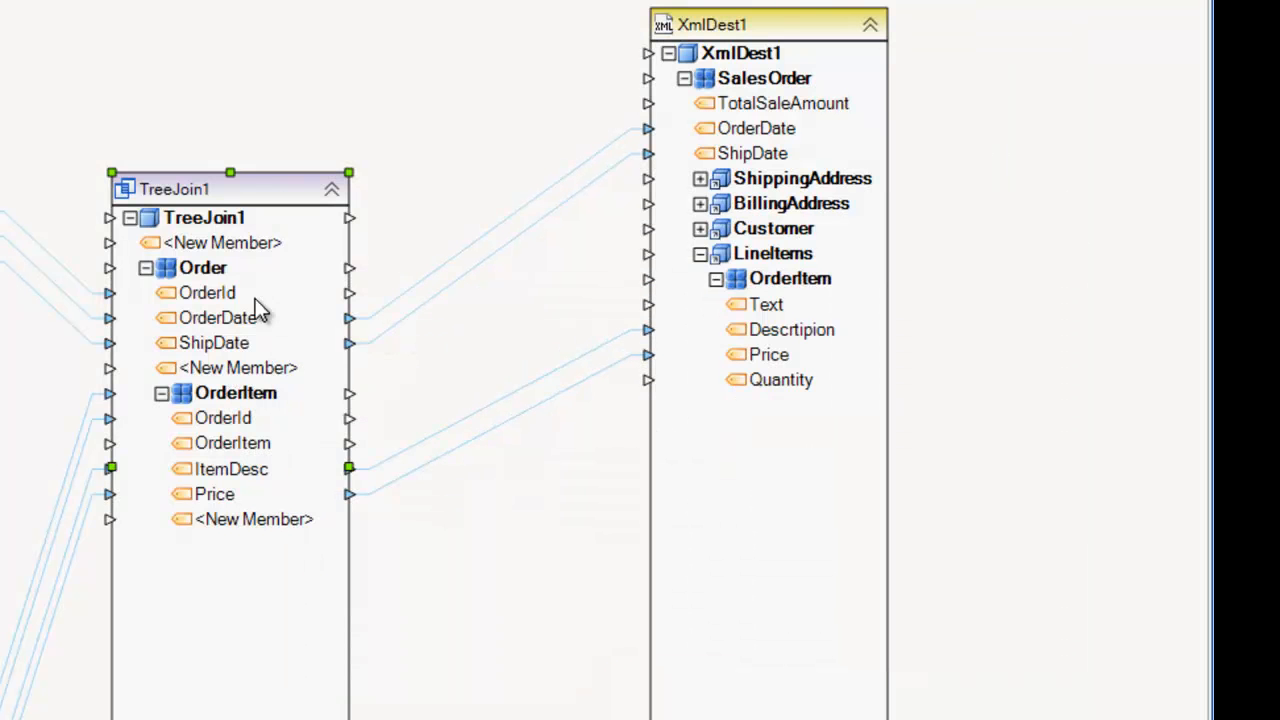
{"action": "mouse_move", "coordinate": [264, 384]}
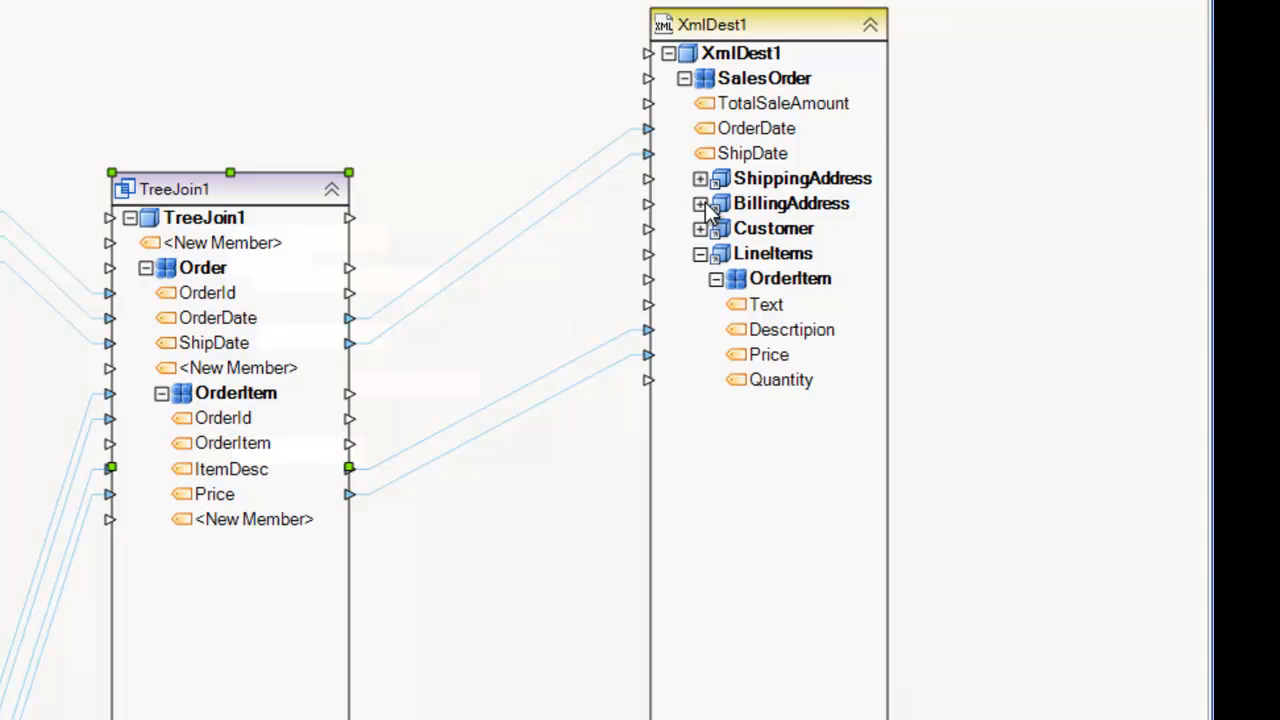
{"action": "left_click", "coordinate": [700, 178]}
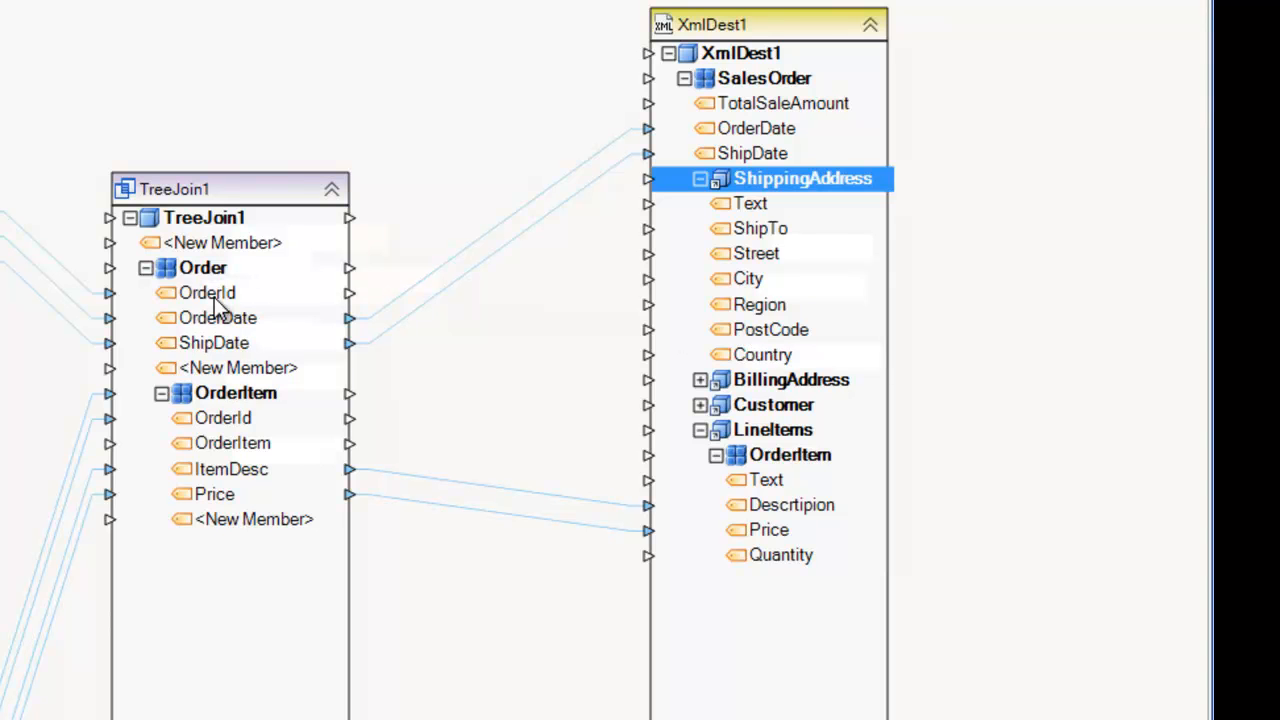
{"action": "mouse_move", "coordinate": [270, 320]}
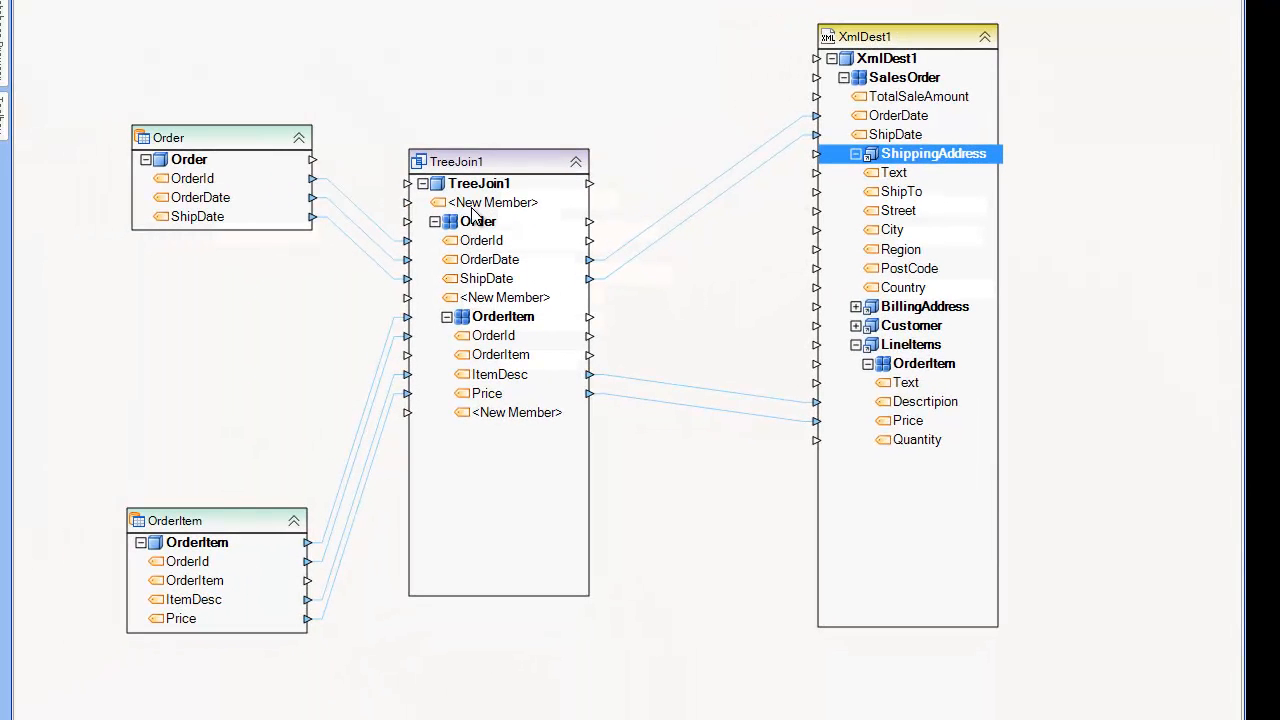
{"action": "left_click", "coordinate": [480, 184]}
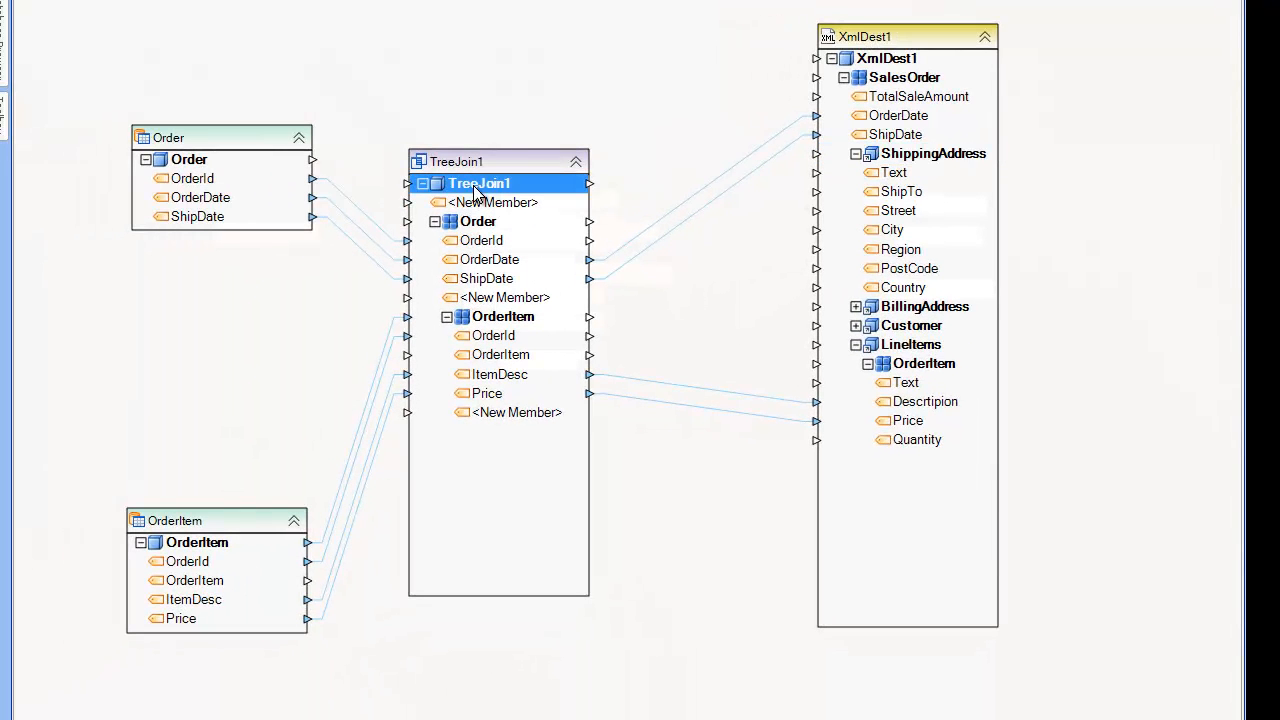
{"action": "mouse_move", "coordinate": [490, 164]}
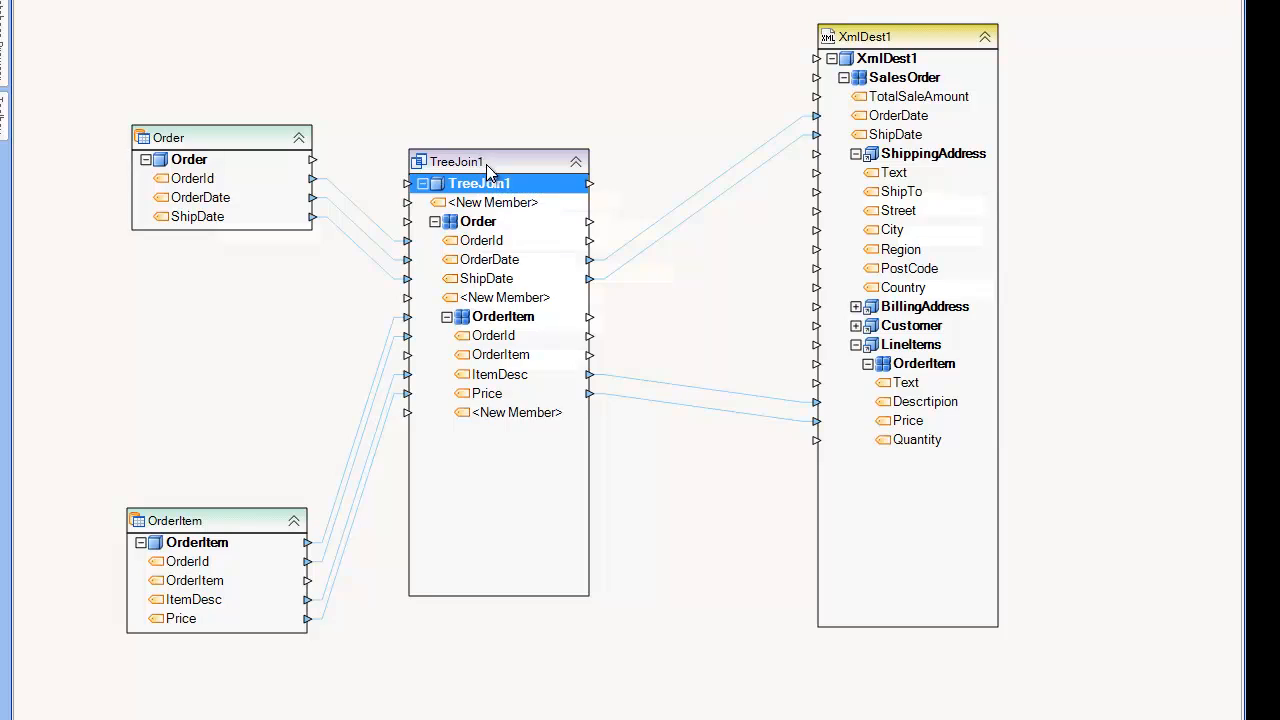
Add a new member named ShippingInfo under Order in TreeJoin1's layout
{"action": "double_click", "coordinate": [496, 160]}
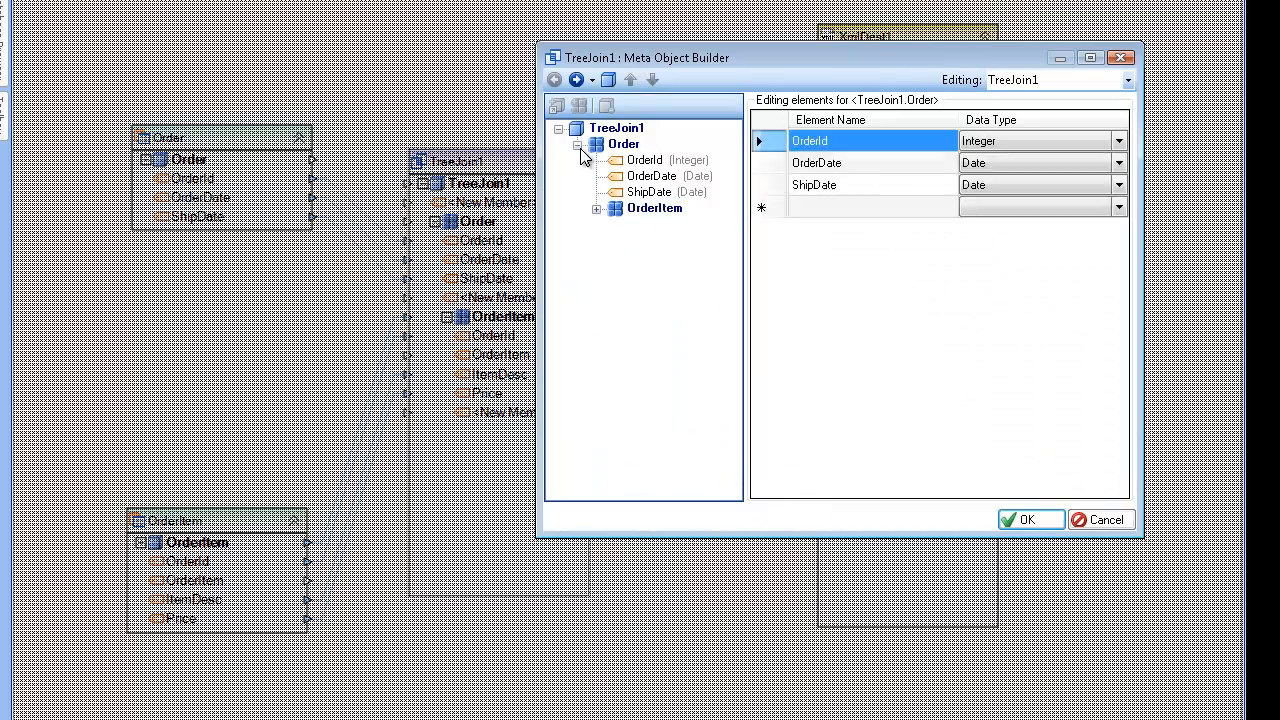
{"action": "left_click", "coordinate": [654, 206]}
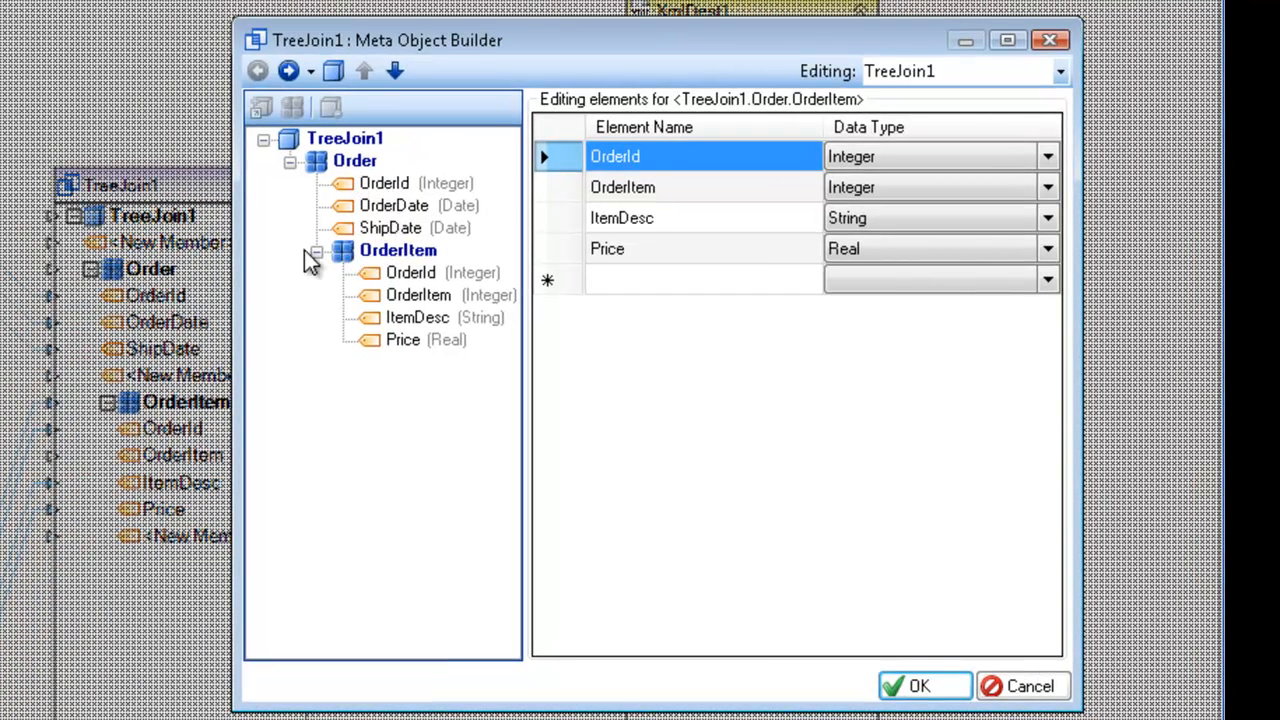
{"action": "mouse_move", "coordinate": [340, 170]}
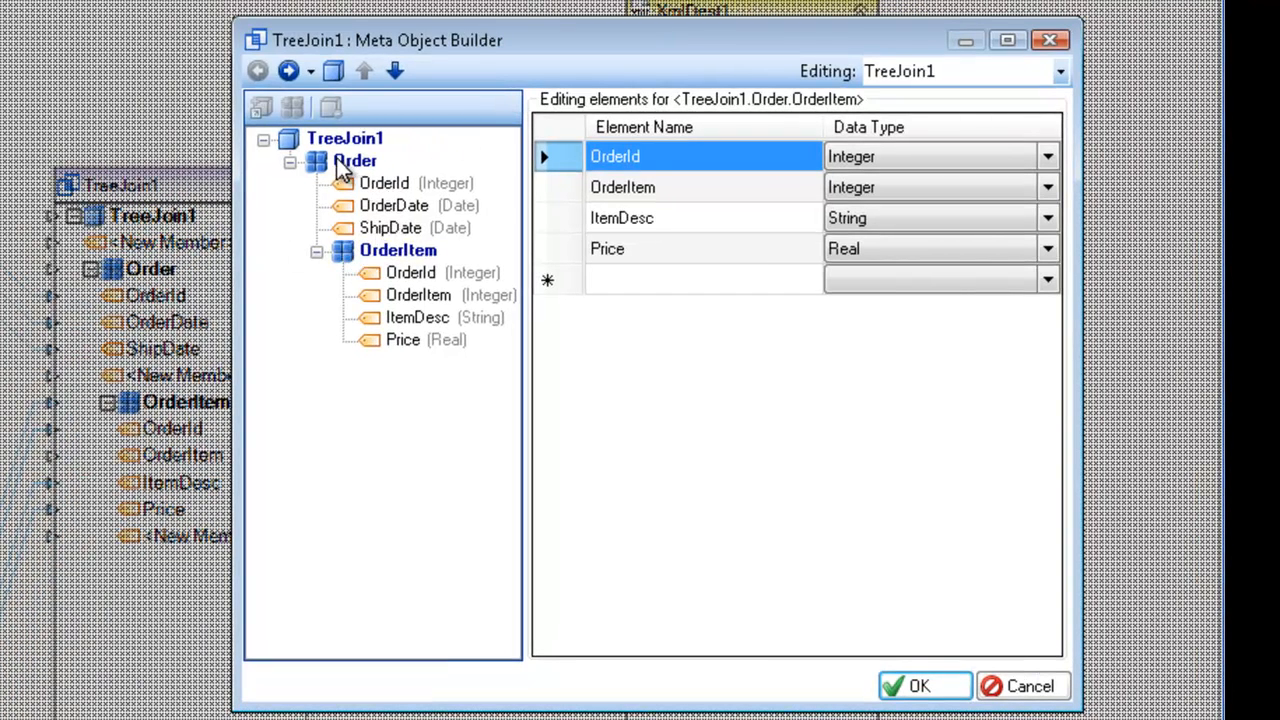
{"action": "right_click", "coordinate": [352, 160]}
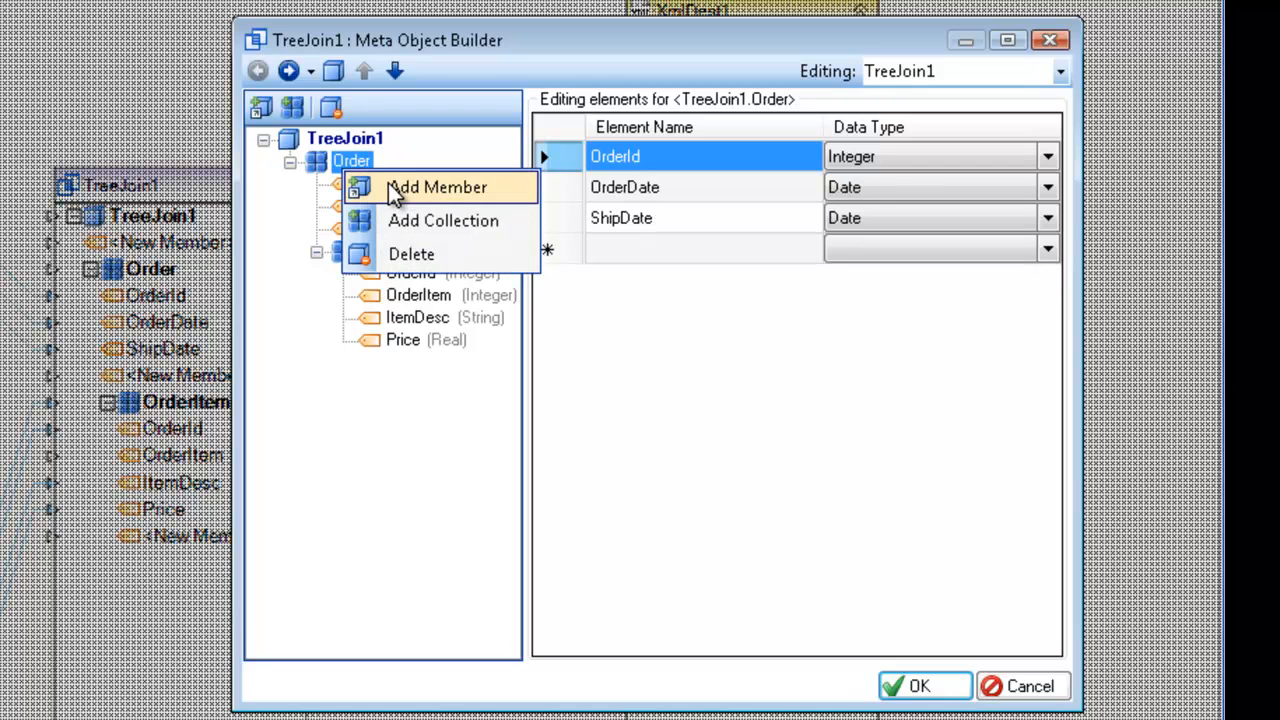
{"action": "left_click", "coordinate": [436, 188]}
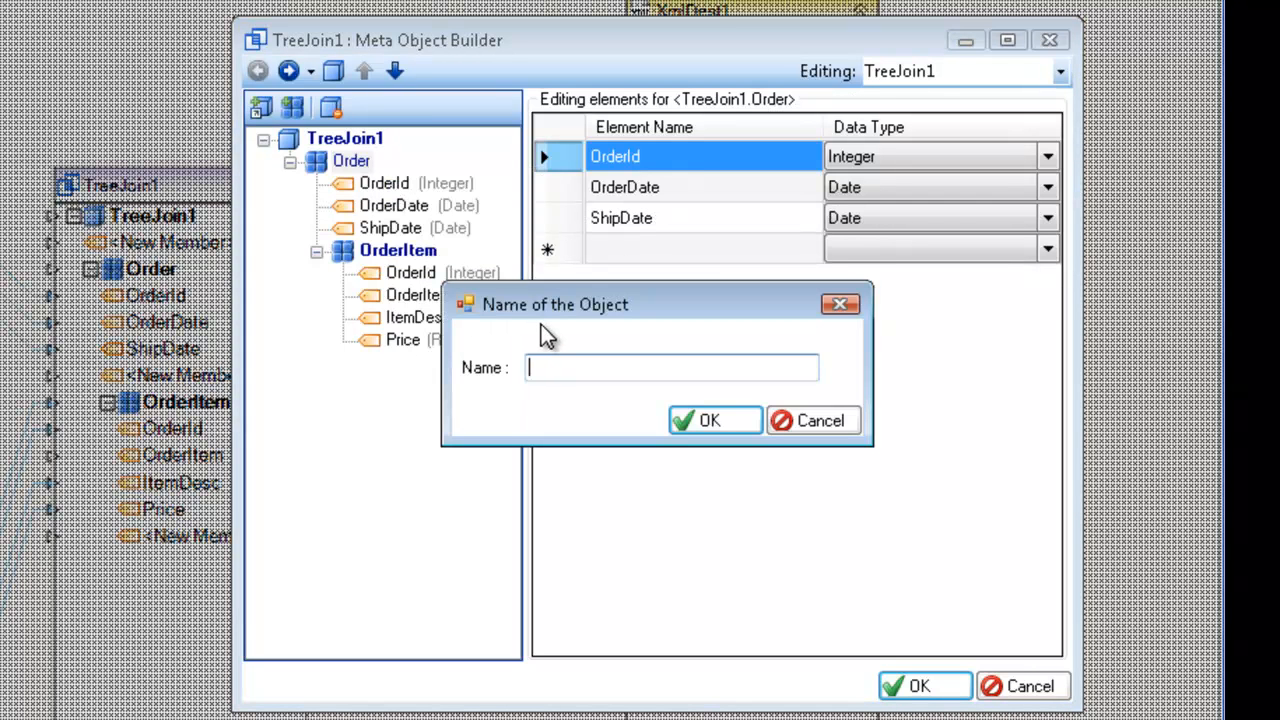
{"action": "type", "text": "Shipping"}
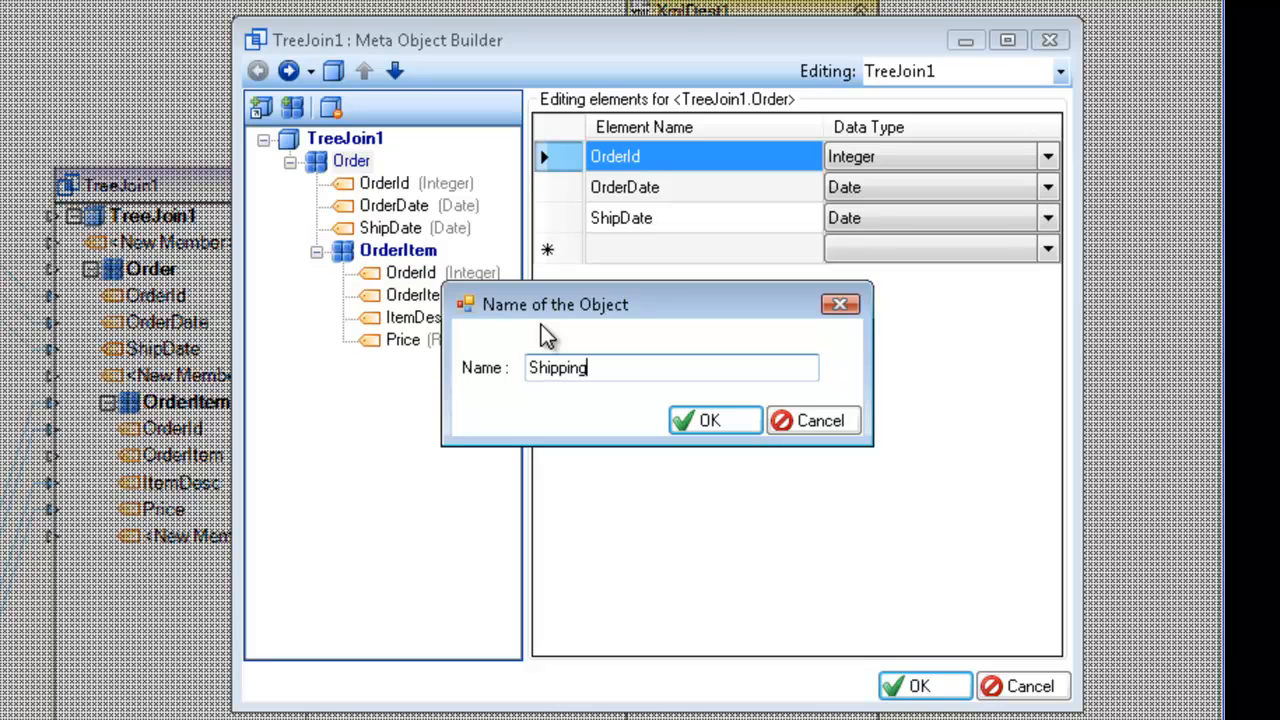
{"action": "type", "text": "Info"}
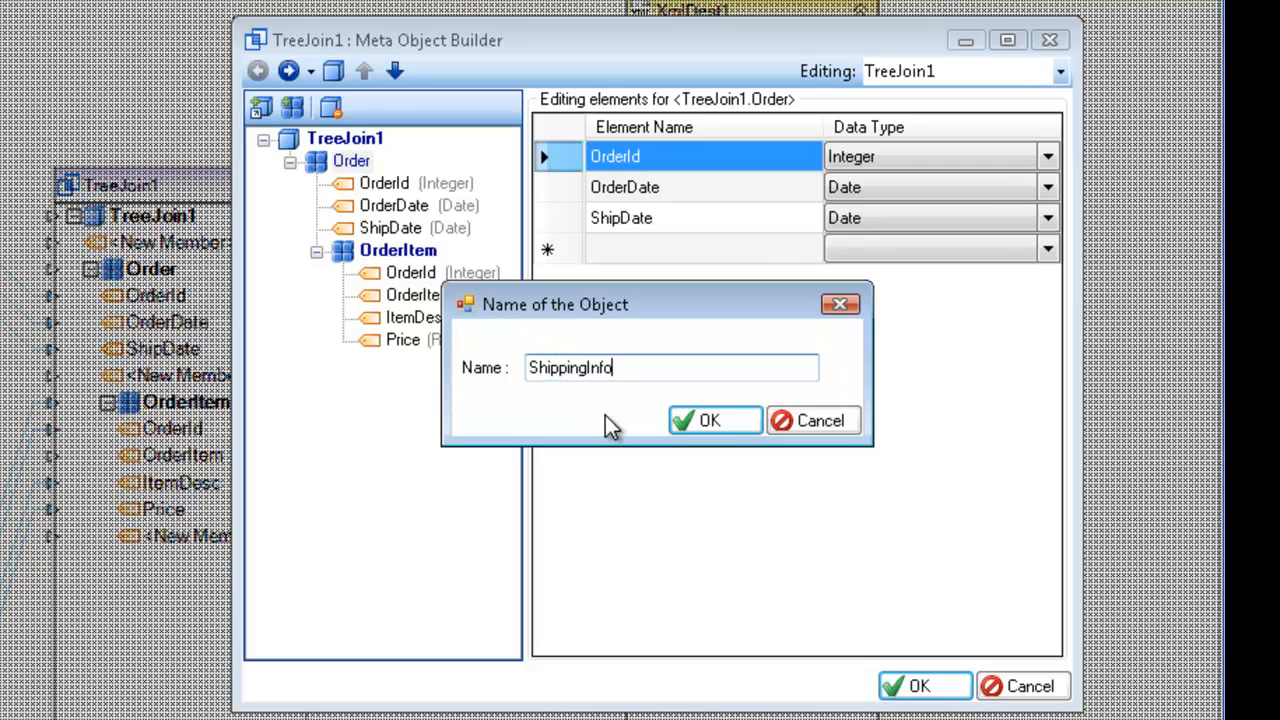
{"action": "left_click", "coordinate": [714, 420]}
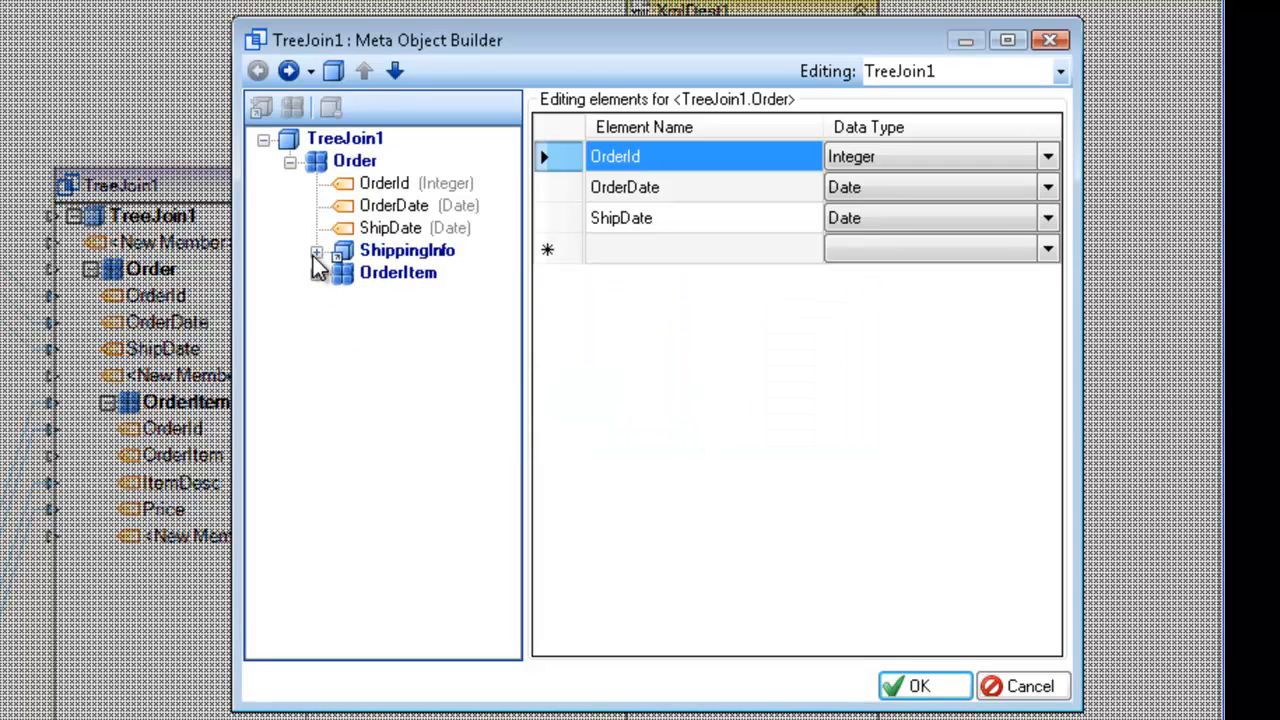
Give ShippingInfo Street, City, State and Zip string elements and save the layout
{"action": "left_click", "coordinate": [408, 248]}
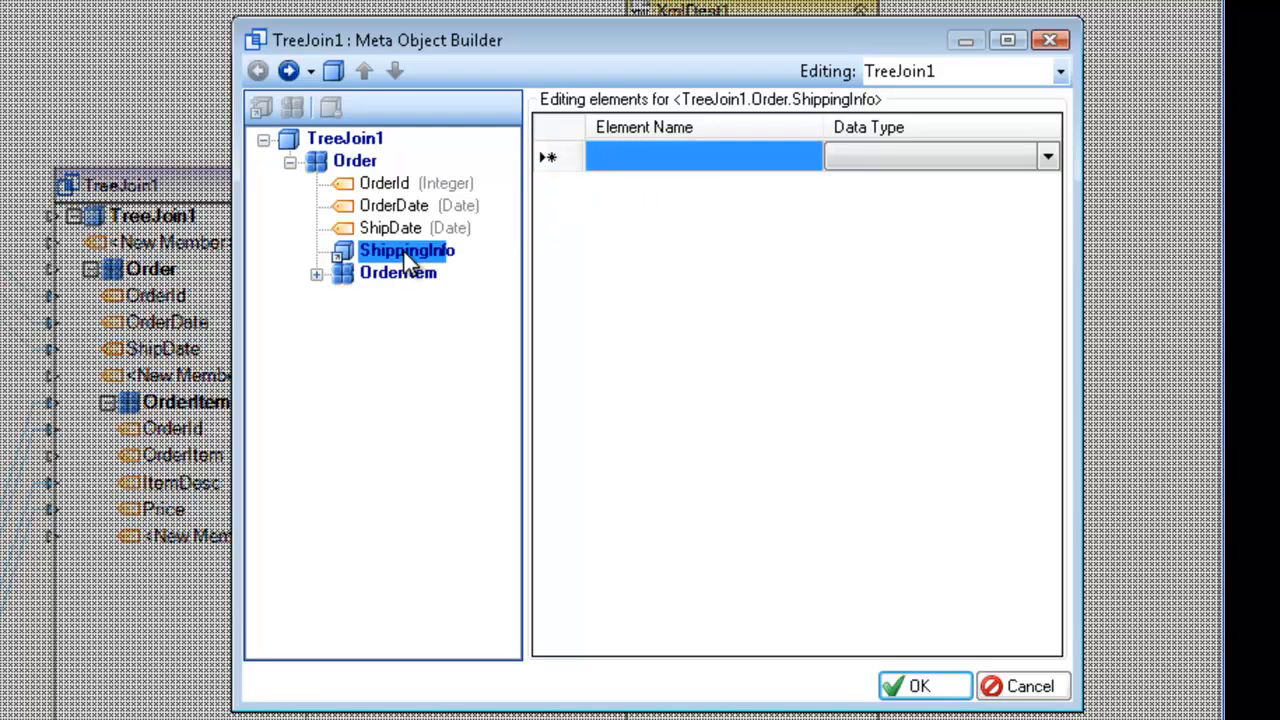
{"action": "left_click", "coordinate": [704, 156]}
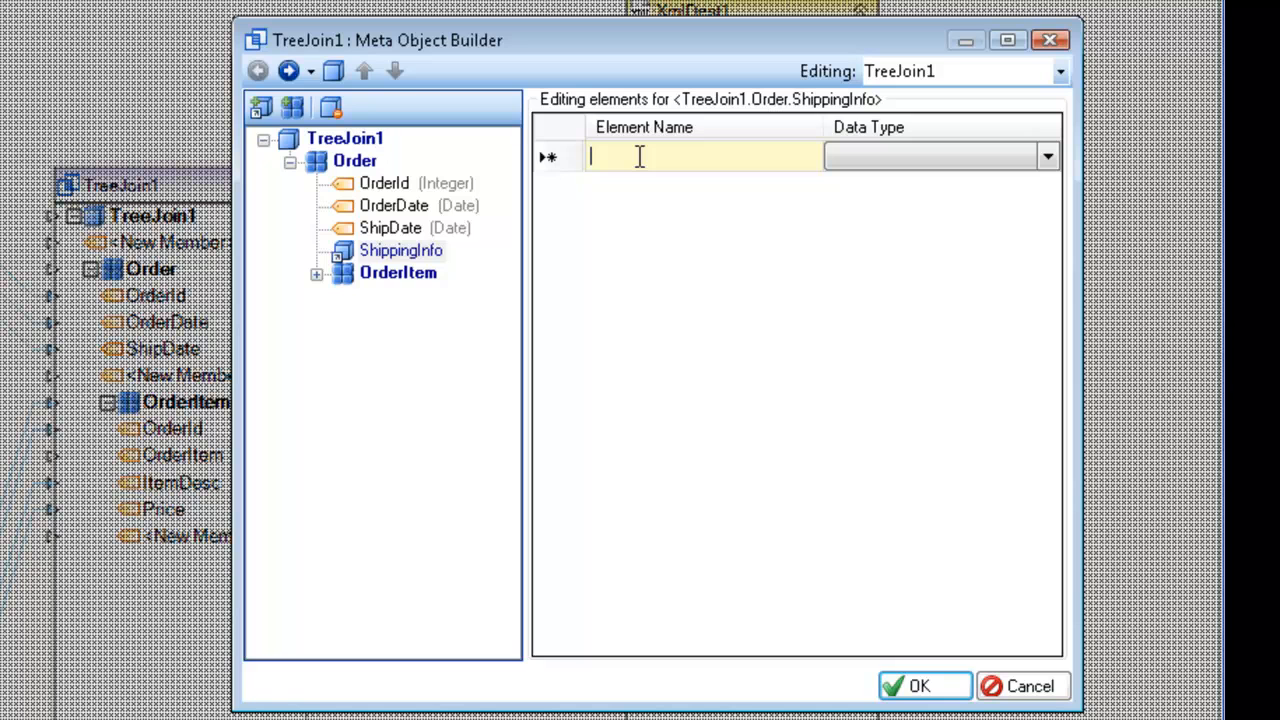
{"action": "type", "text": "Street"}
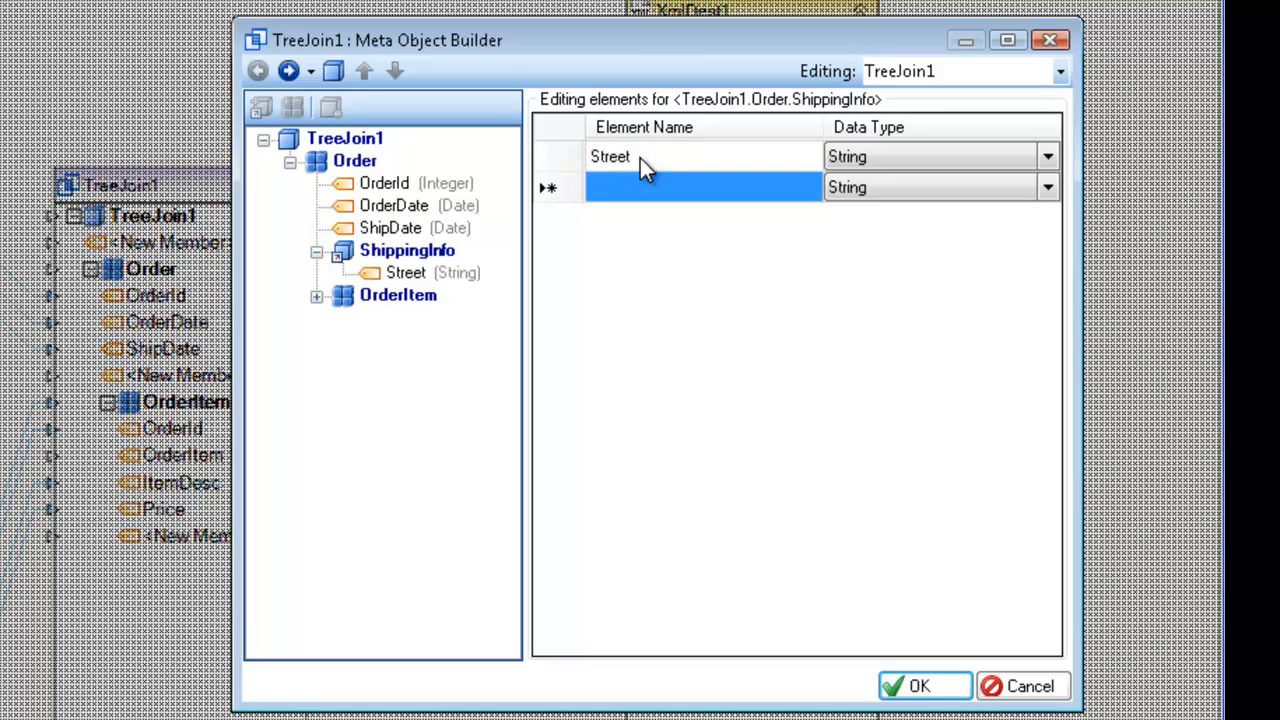
{"action": "type", "text": "City"}
{"action": "type", "text": "Z"}
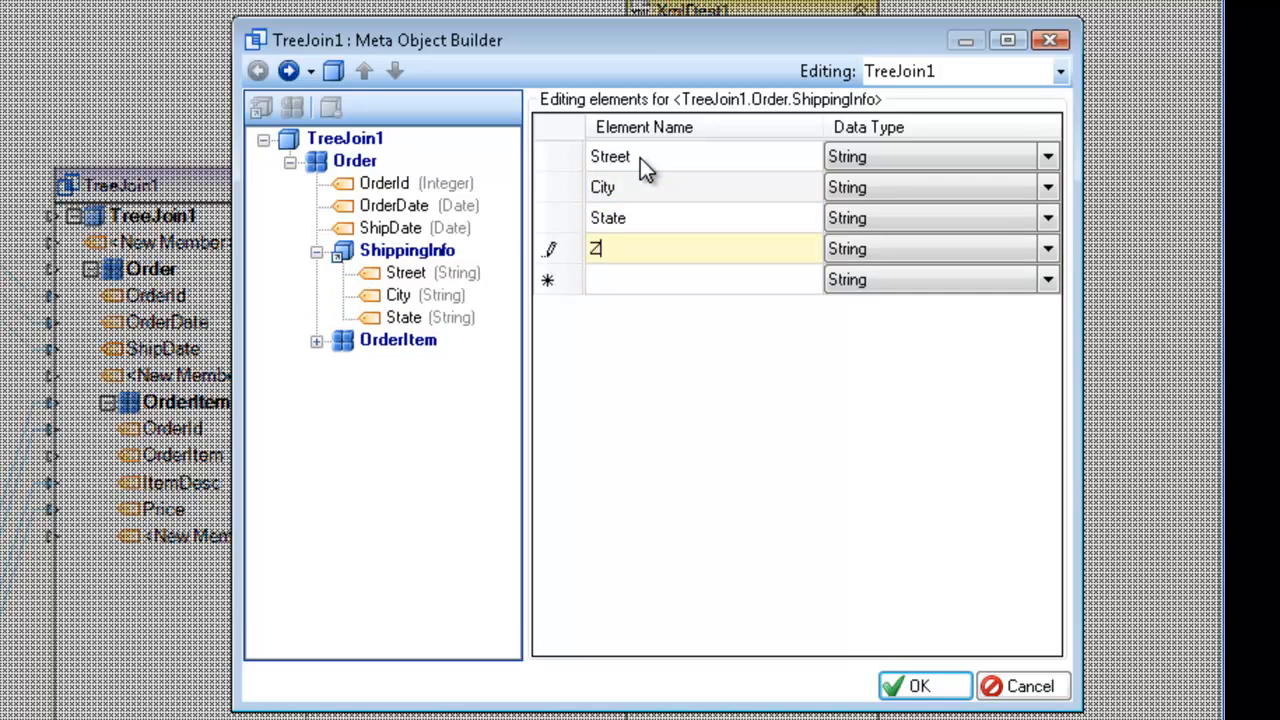
{"action": "type", "text": "ip"}
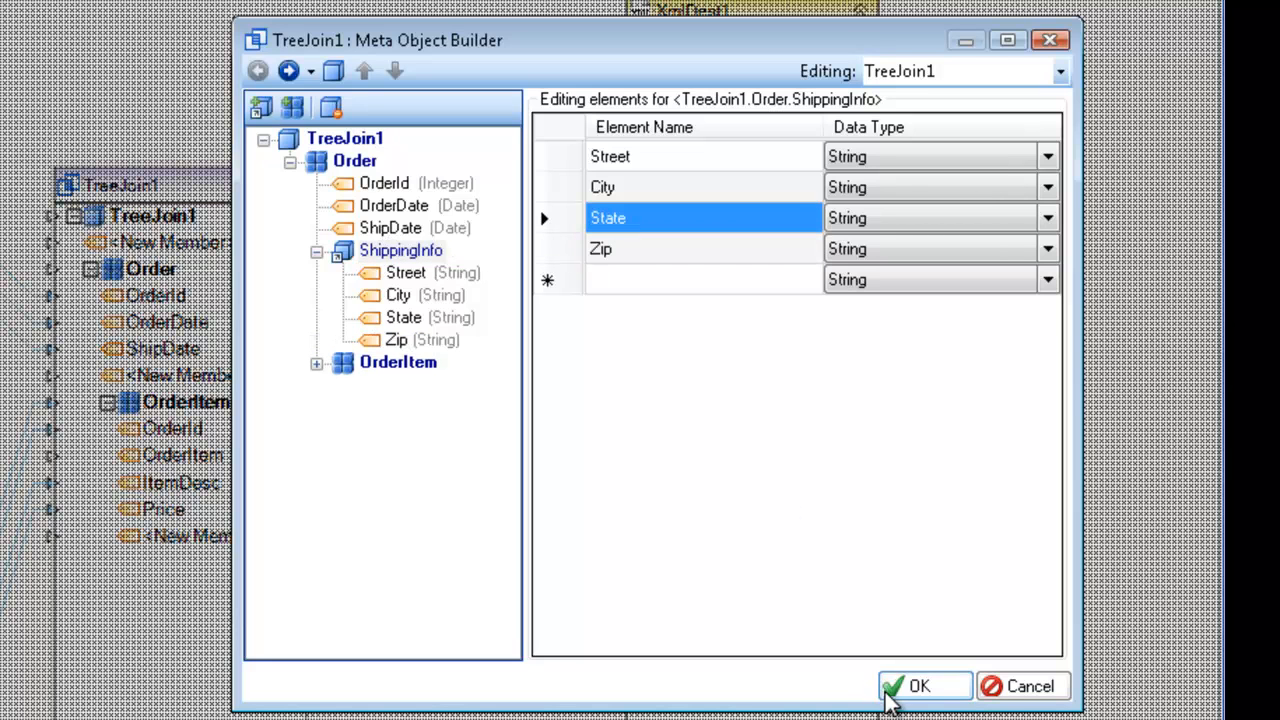
{"action": "left_click", "coordinate": [920, 686]}
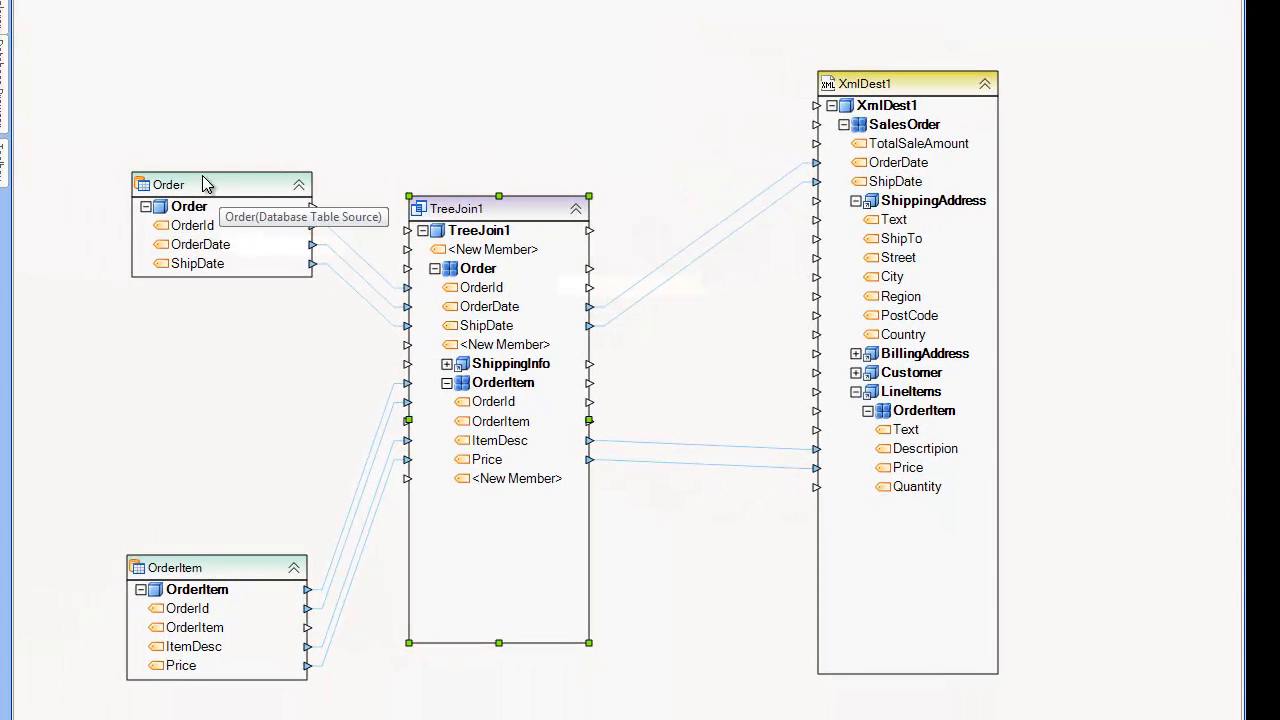
{"action": "mouse_move", "coordinate": [222, 188]}
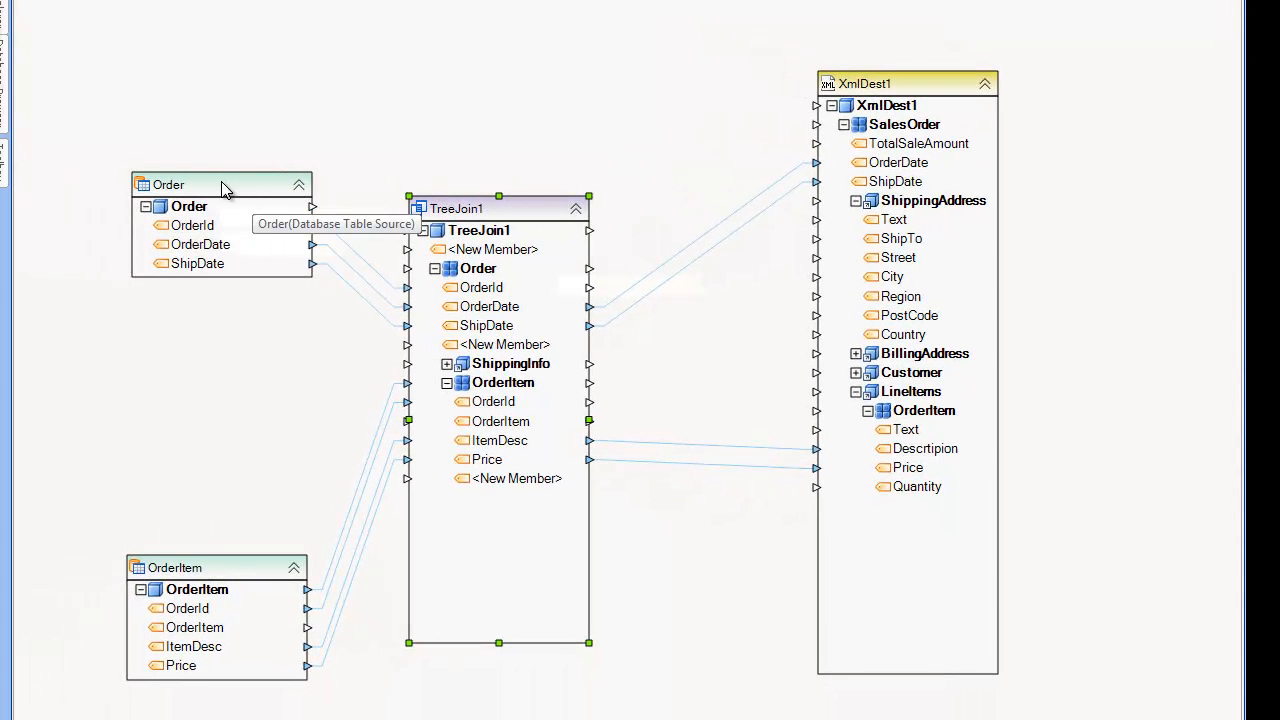
{"action": "mouse_move", "coordinate": [240, 194]}
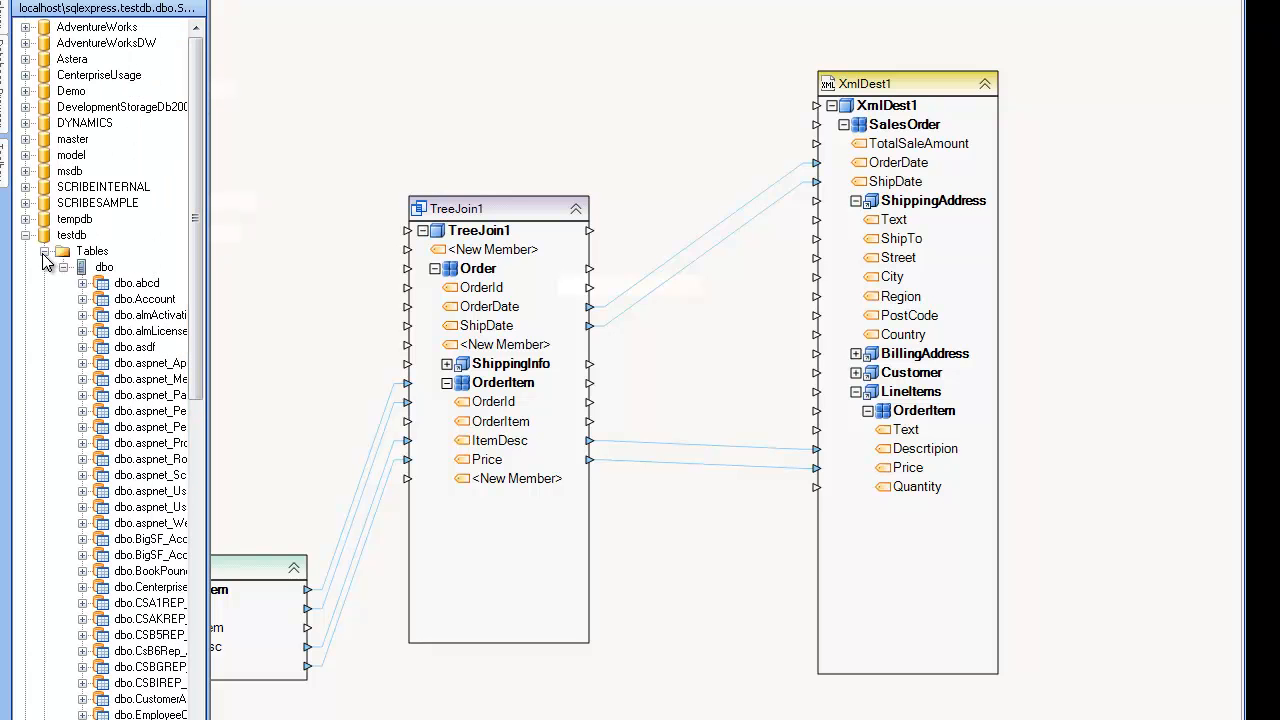
Bring in the OrderWithShippingInfo table as the order source and expand its Street, City, State and Zip fields
{"action": "left_click", "coordinate": [52, 250]}
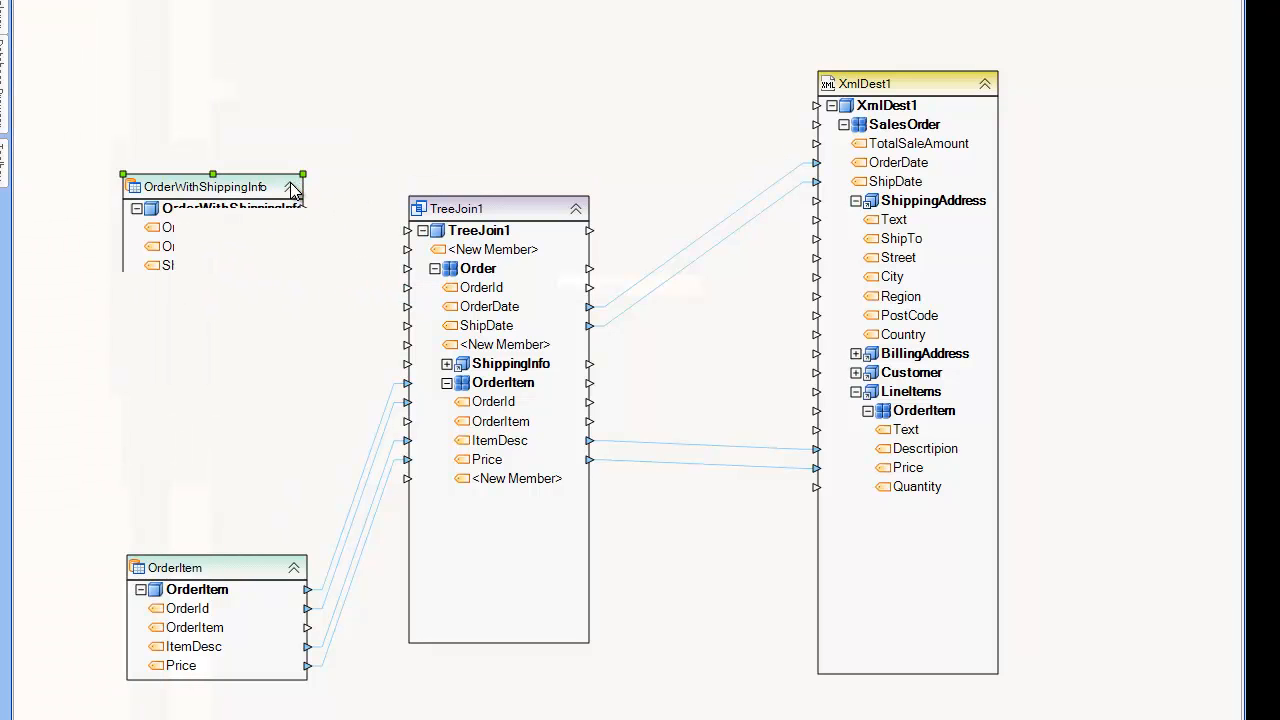
{"action": "left_click", "coordinate": [294, 186]}
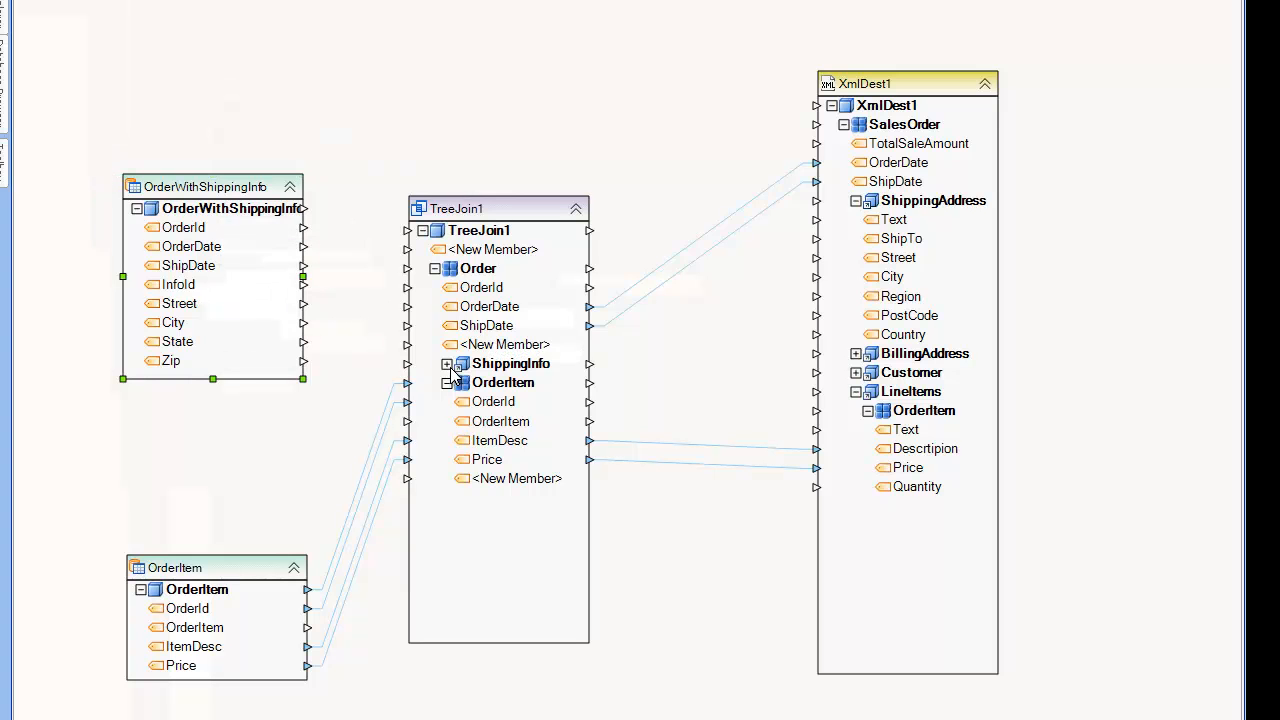
{"action": "left_click", "coordinate": [448, 364]}
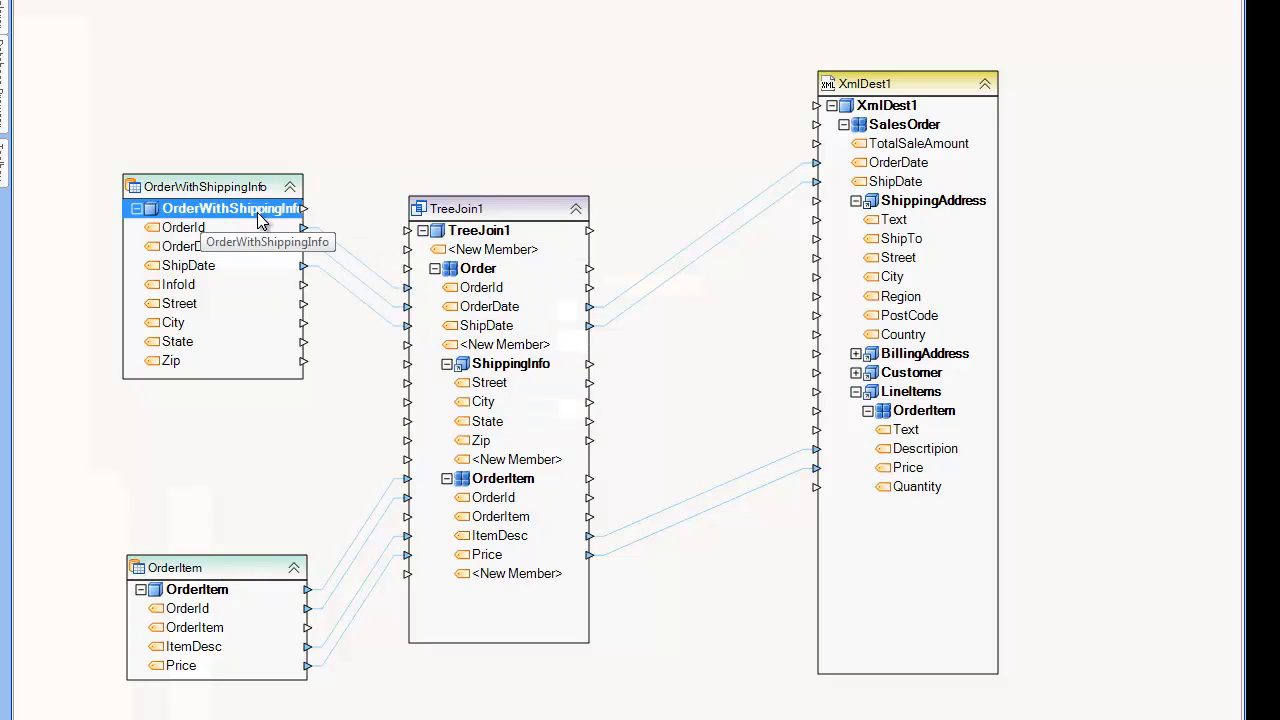
{"action": "mouse_move", "coordinate": [230, 296]}
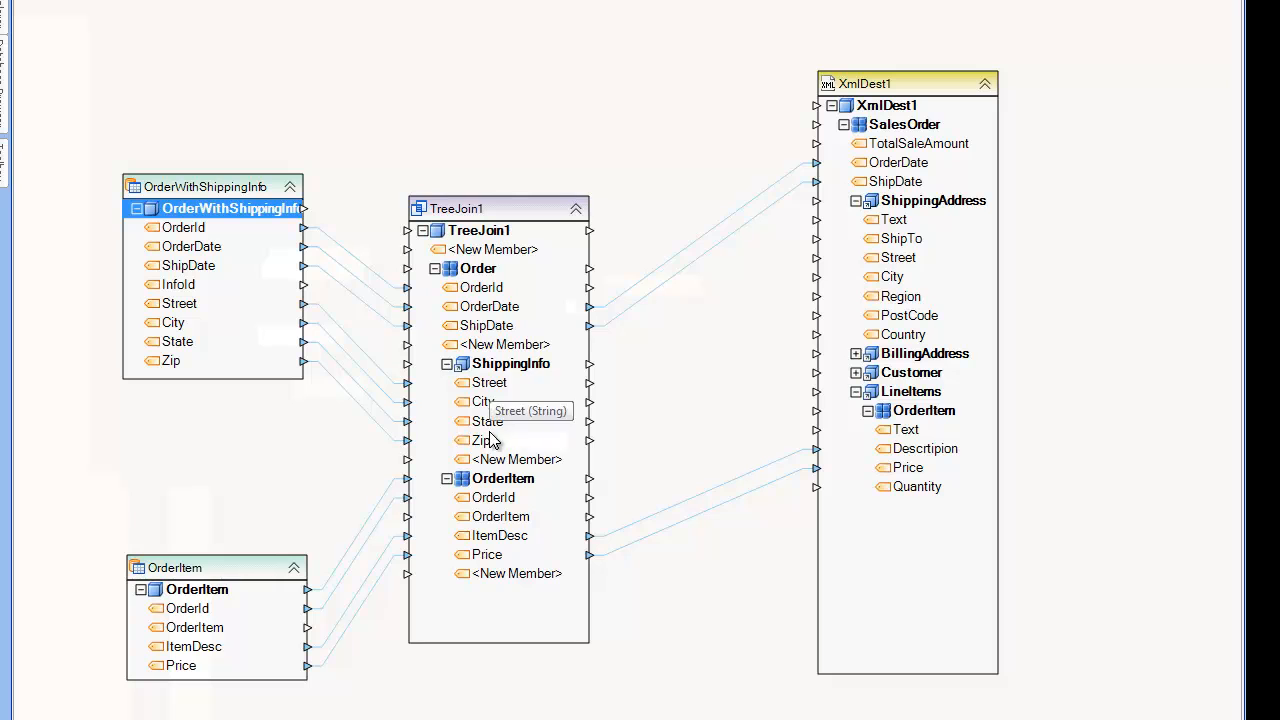
{"action": "mouse_move", "coordinate": [518, 378]}
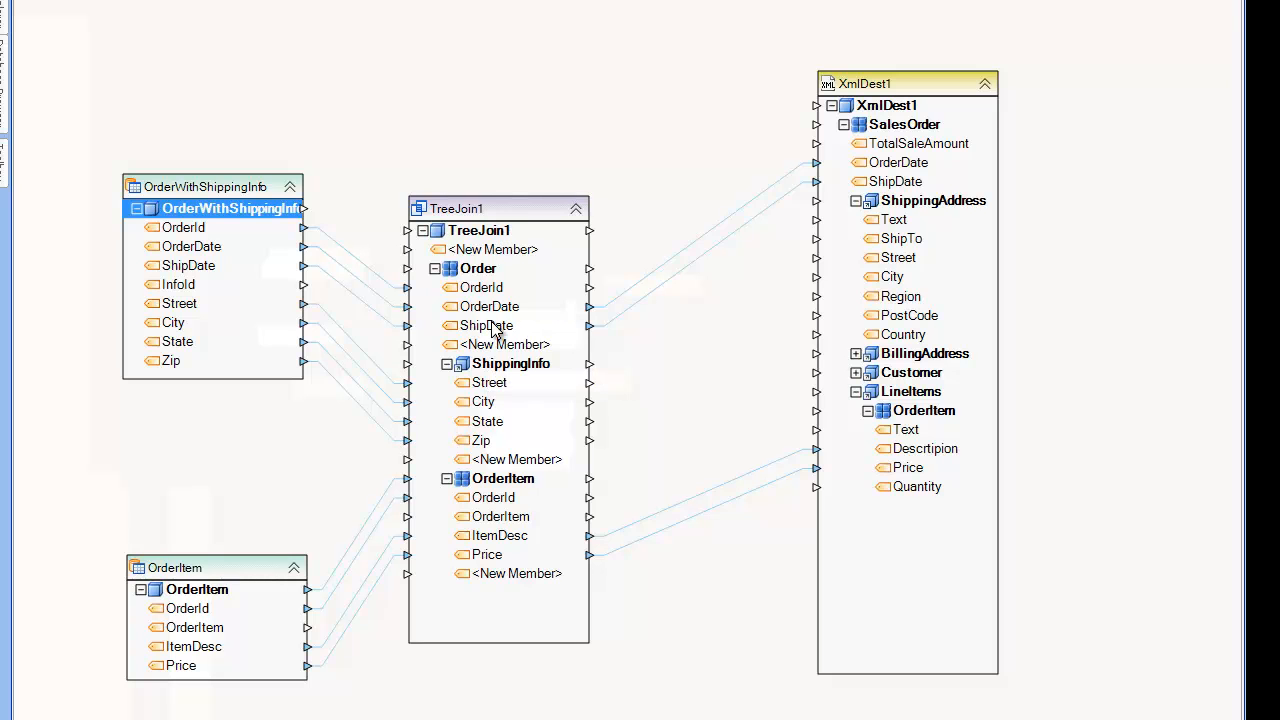
{"action": "mouse_move", "coordinate": [258, 276]}
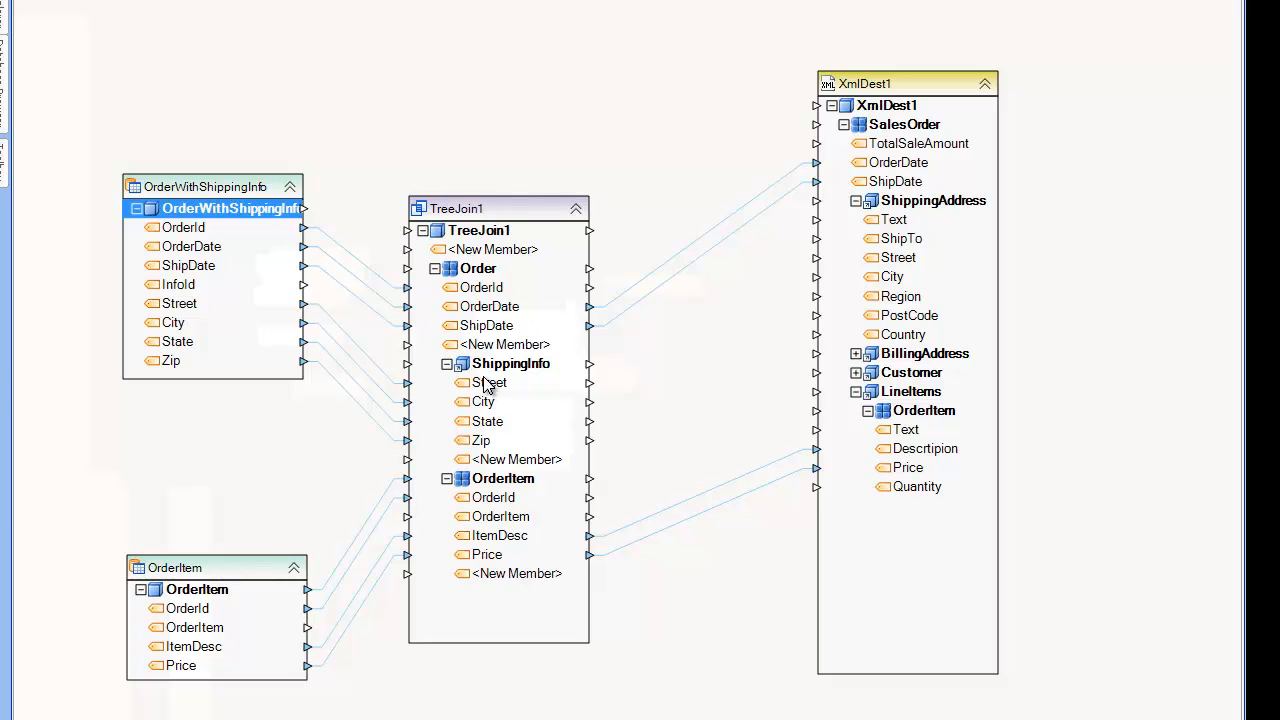
{"action": "mouse_move", "coordinate": [488, 324]}
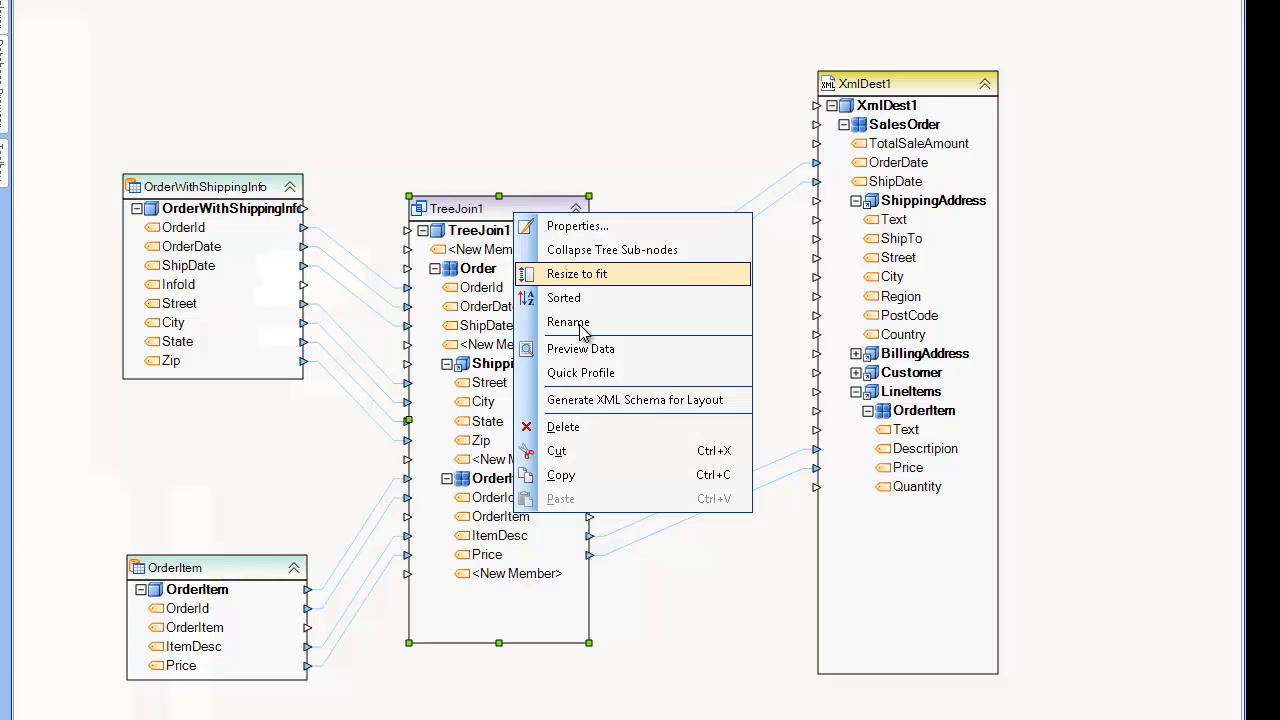
{"action": "left_click", "coordinate": [580, 348]}
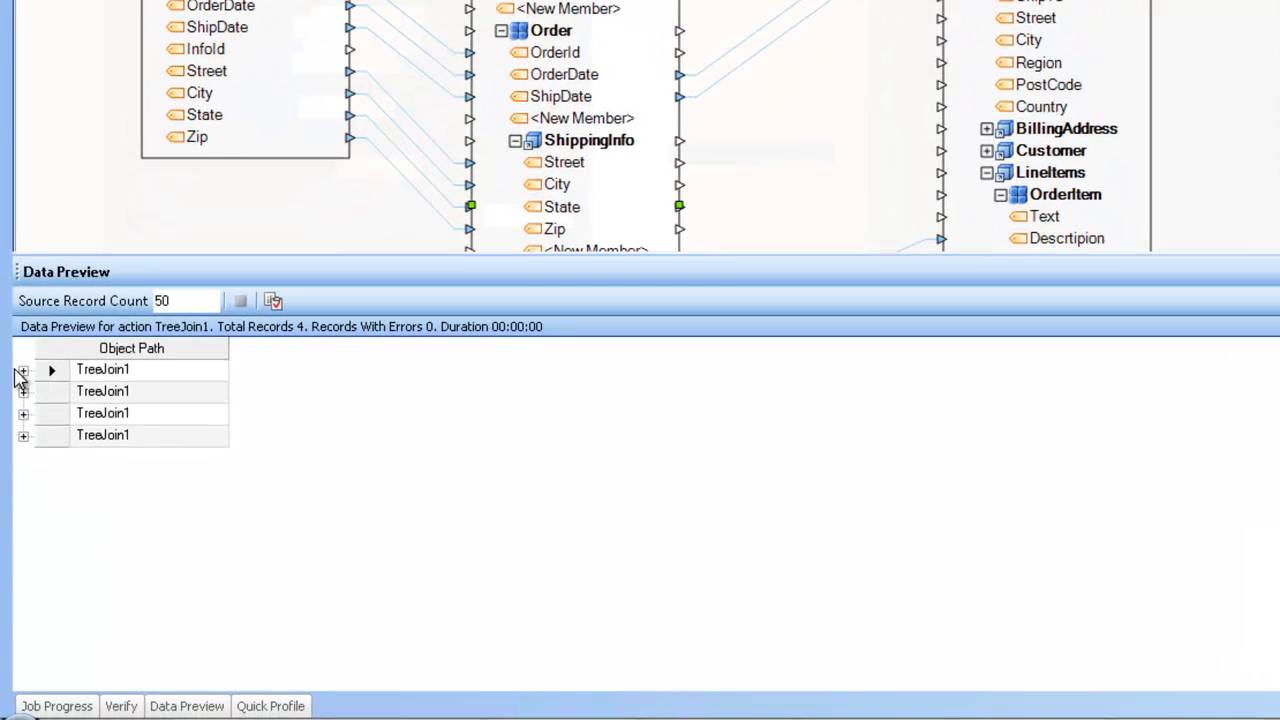
{"action": "left_click", "coordinate": [22, 368]}
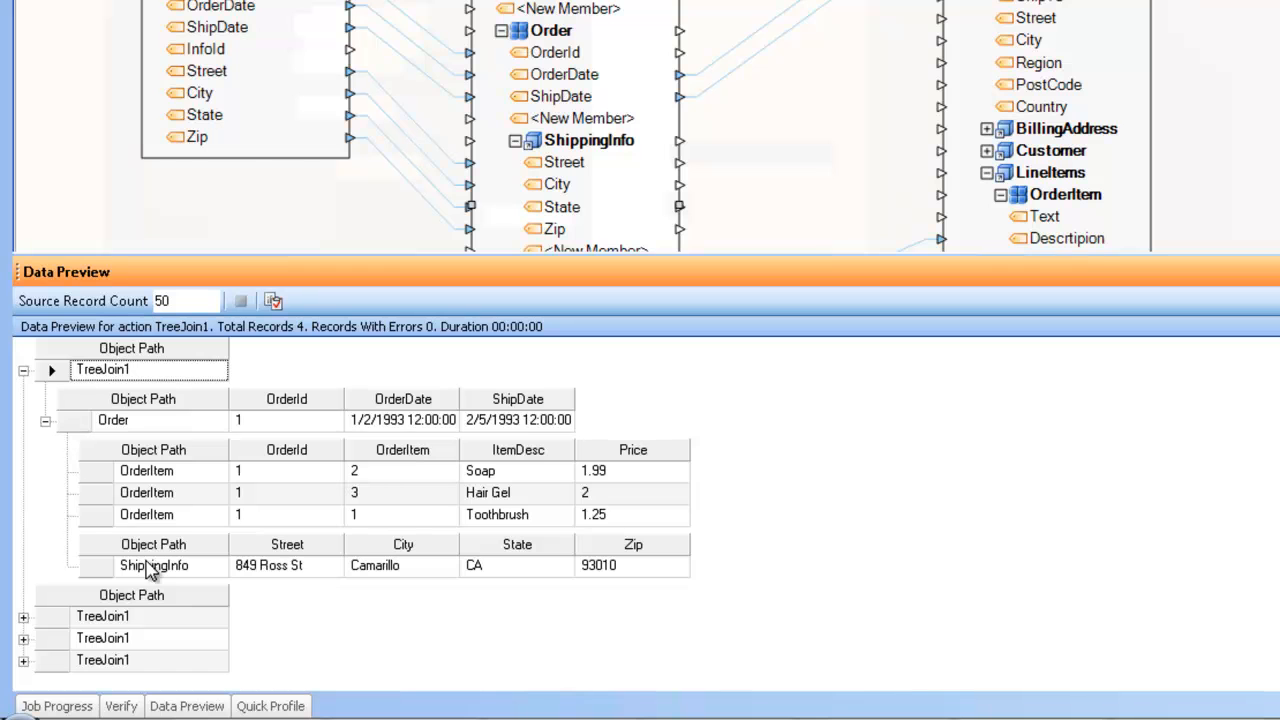
{"action": "left_click", "coordinate": [154, 564]}
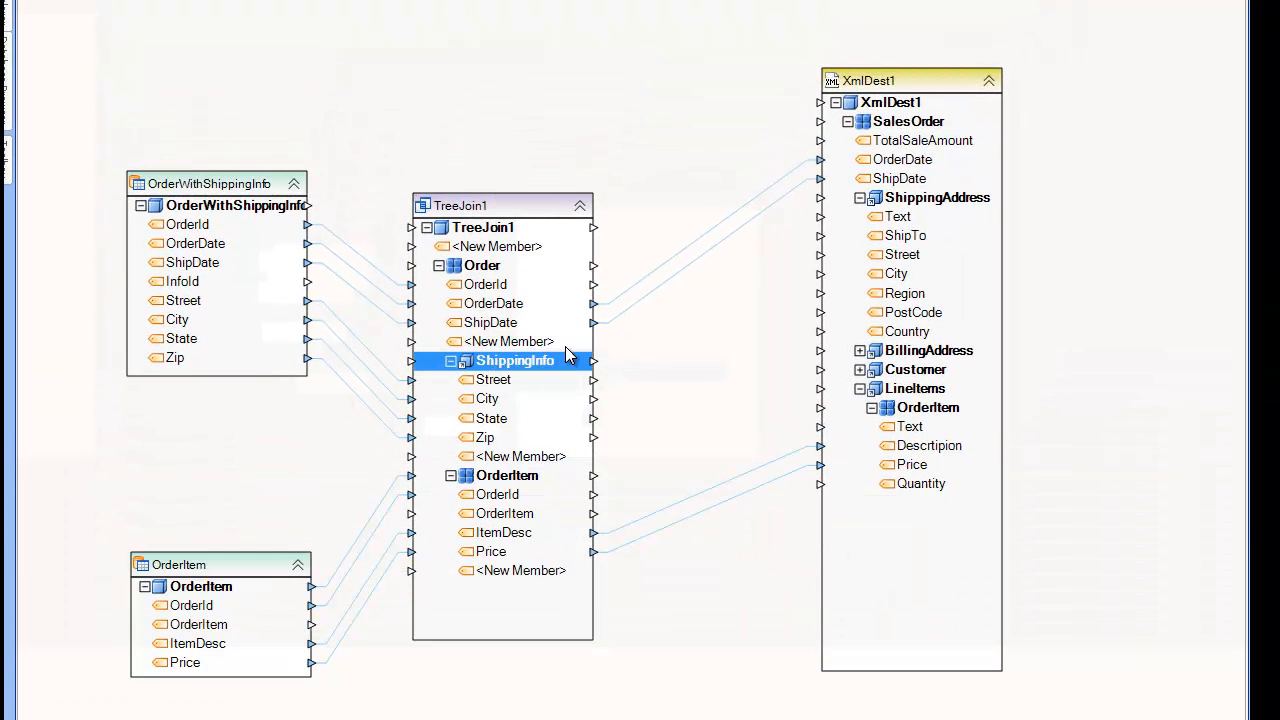
{"action": "mouse_move", "coordinate": [824, 344]}
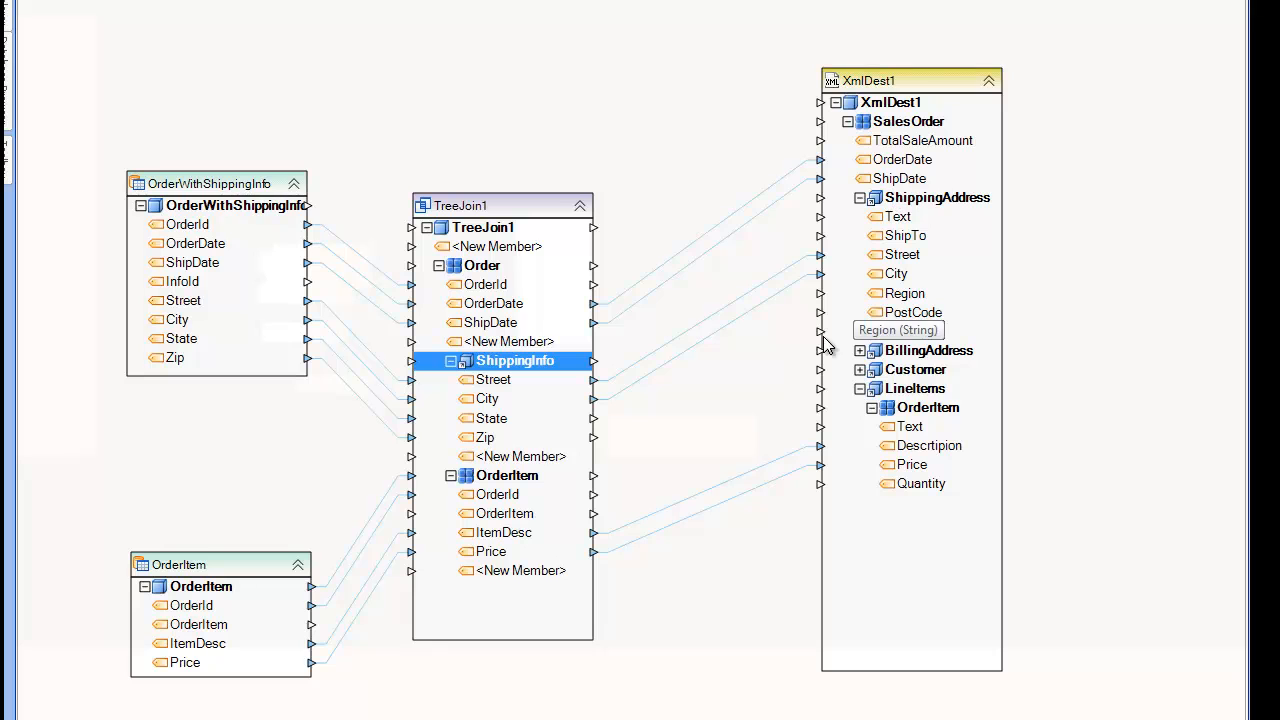
{"action": "mouse_move", "coordinate": [484, 398]}
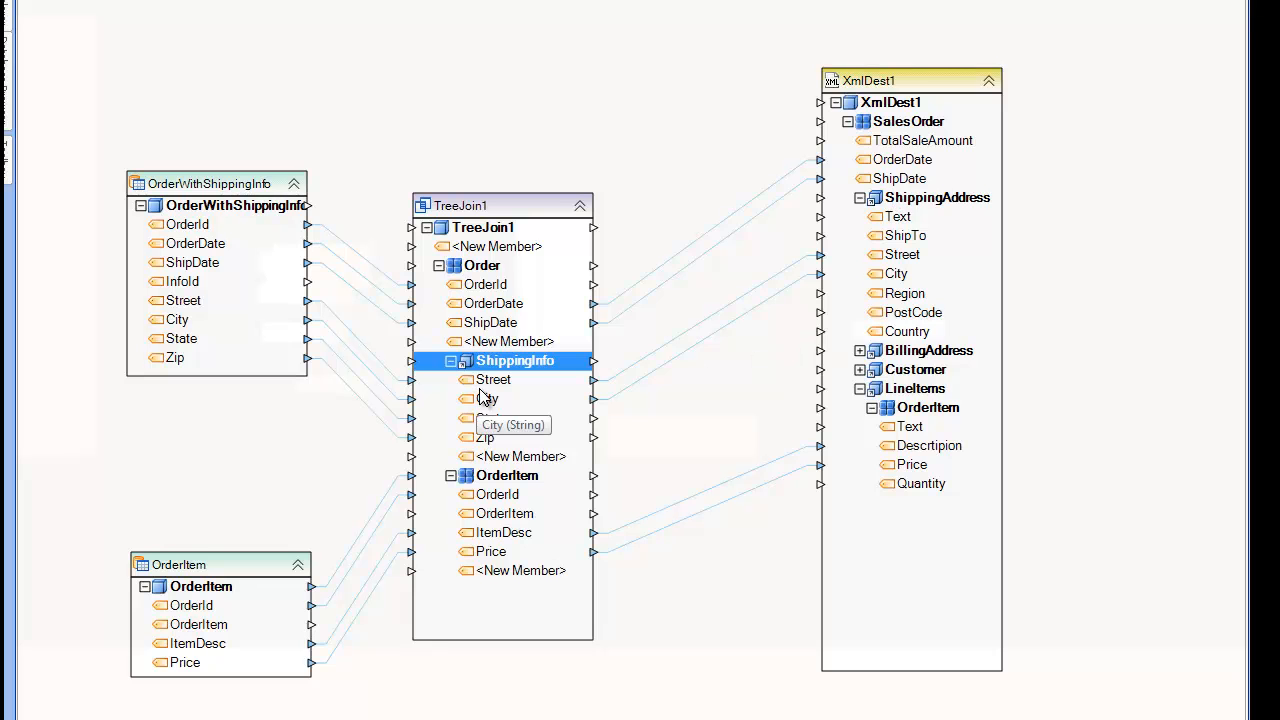
Map TreeJoin1's ShippingInfo Street field toward XmlDest1's ShippingAddress Street
{"action": "left_click", "coordinate": [492, 380]}
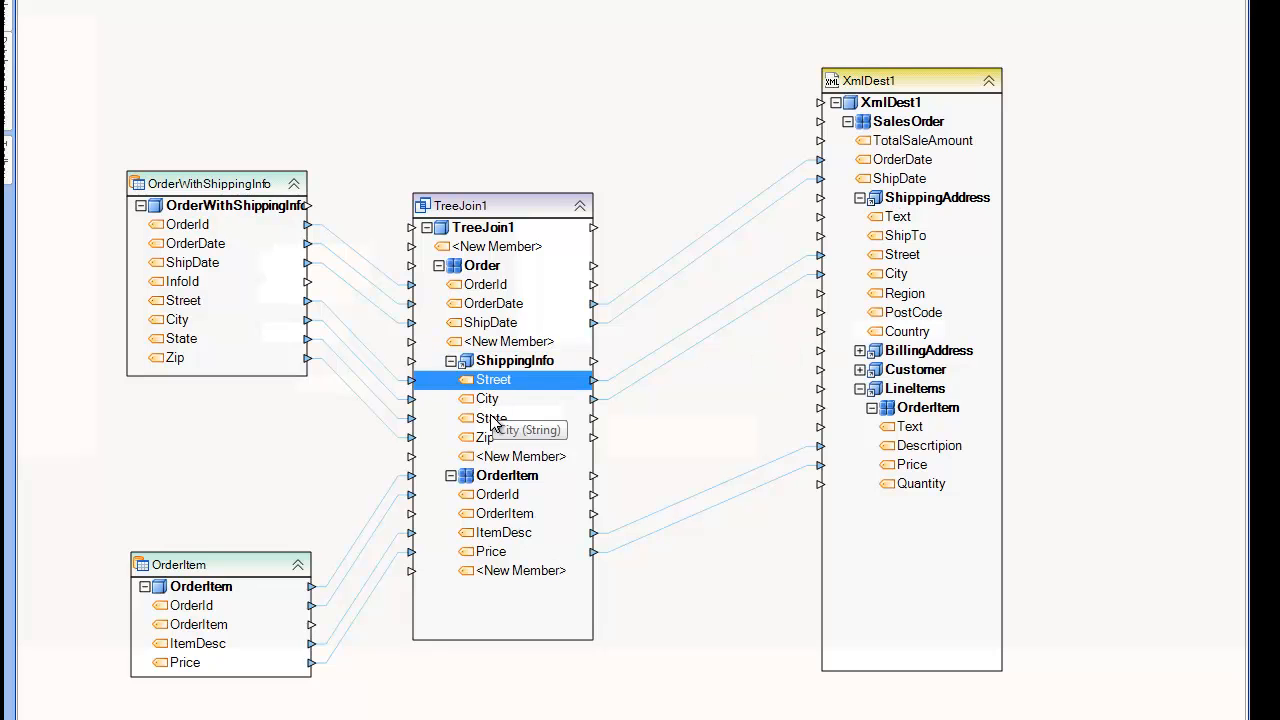
{"action": "mouse_move", "coordinate": [494, 462]}
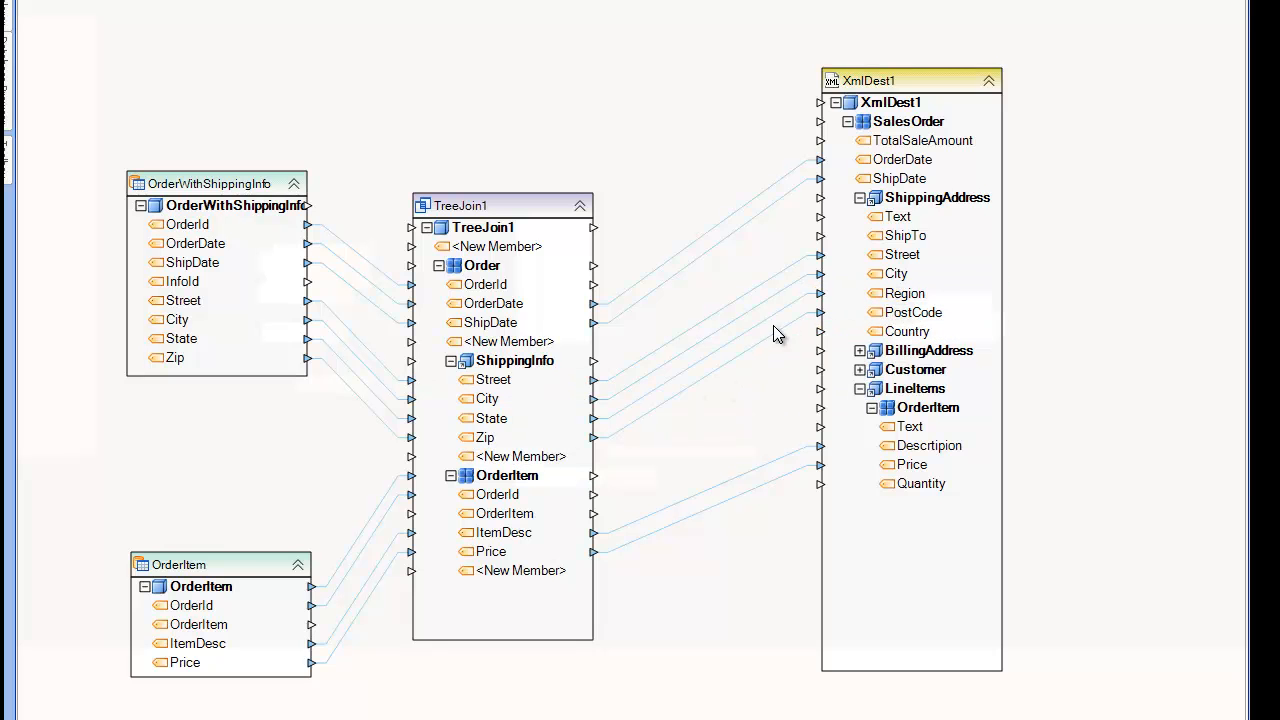
{"action": "mouse_move", "coordinate": [630, 190]}
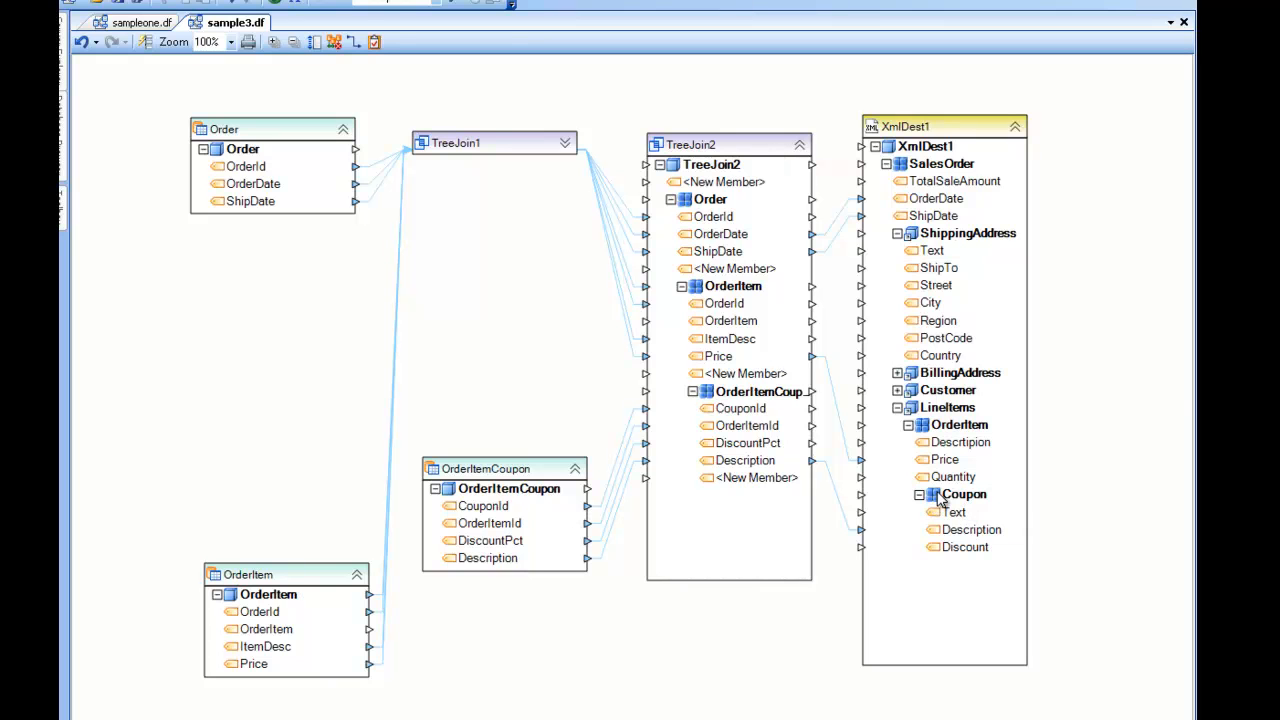
{"action": "mouse_move", "coordinate": [976, 472]}
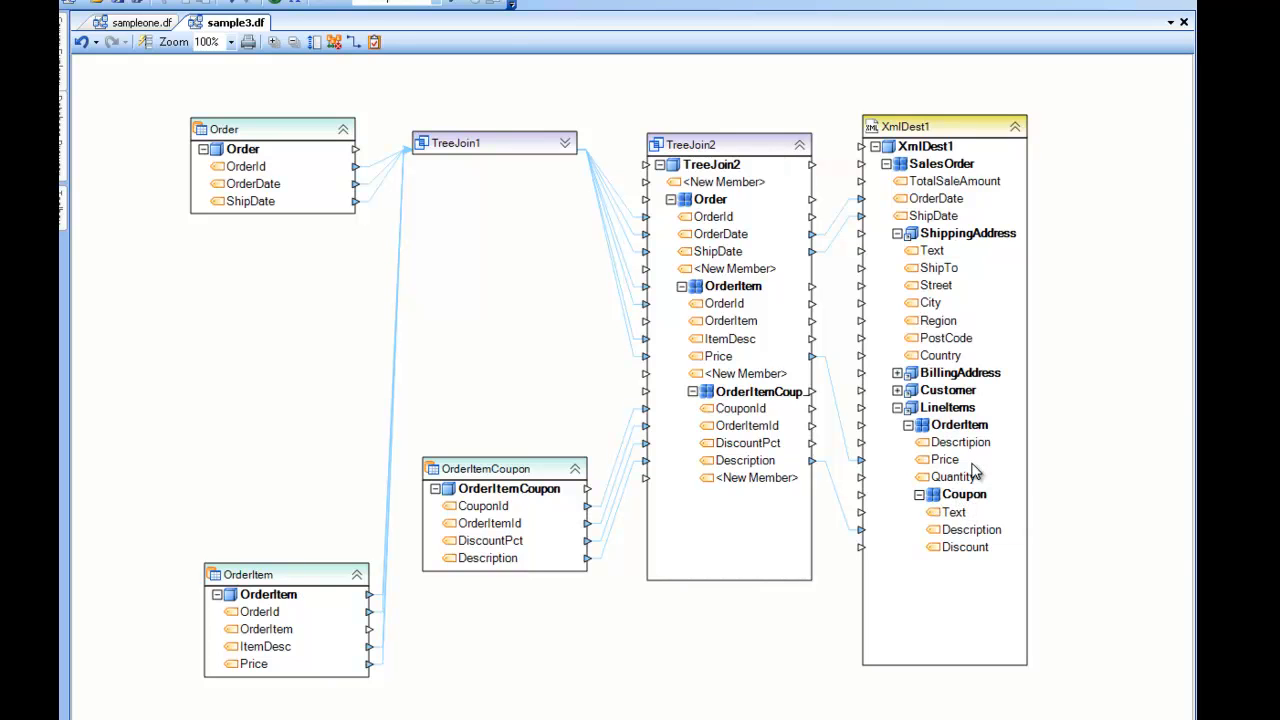
{"action": "mouse_move", "coordinate": [960, 432]}
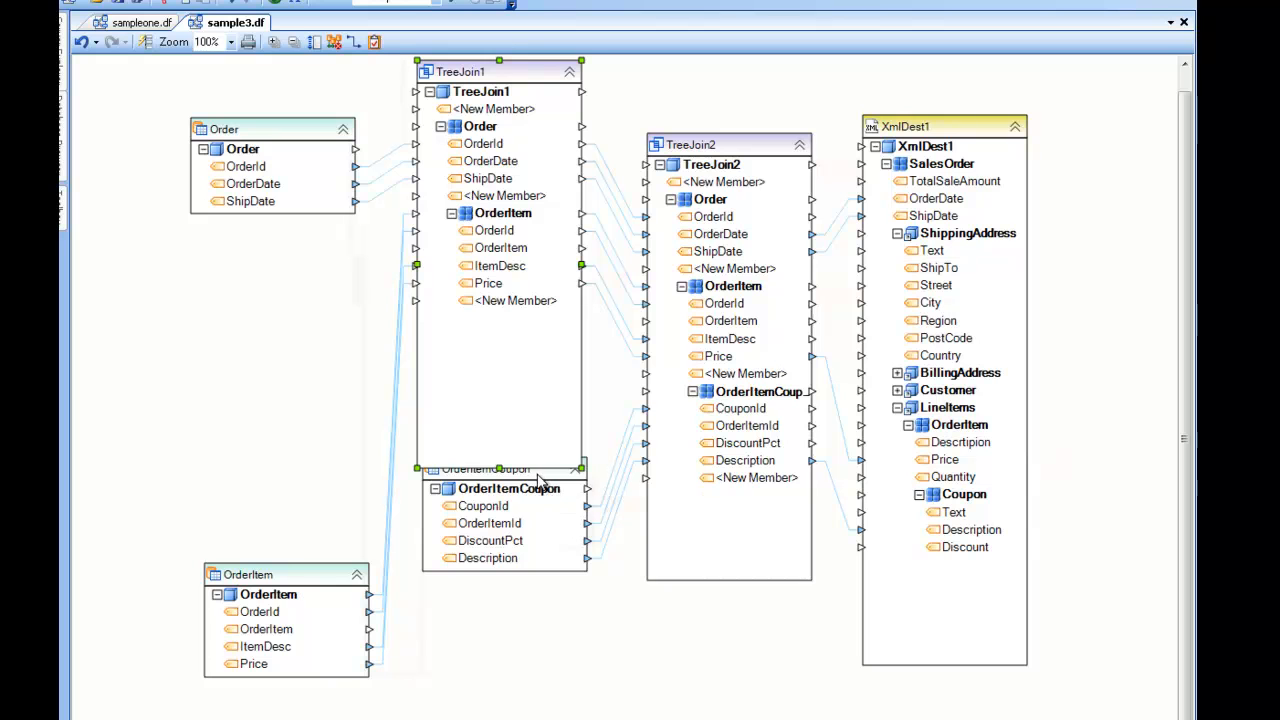
Remove all elements from TreeJoin2 via its root node, leaving it empty
{"action": "right_click", "coordinate": [730, 144]}
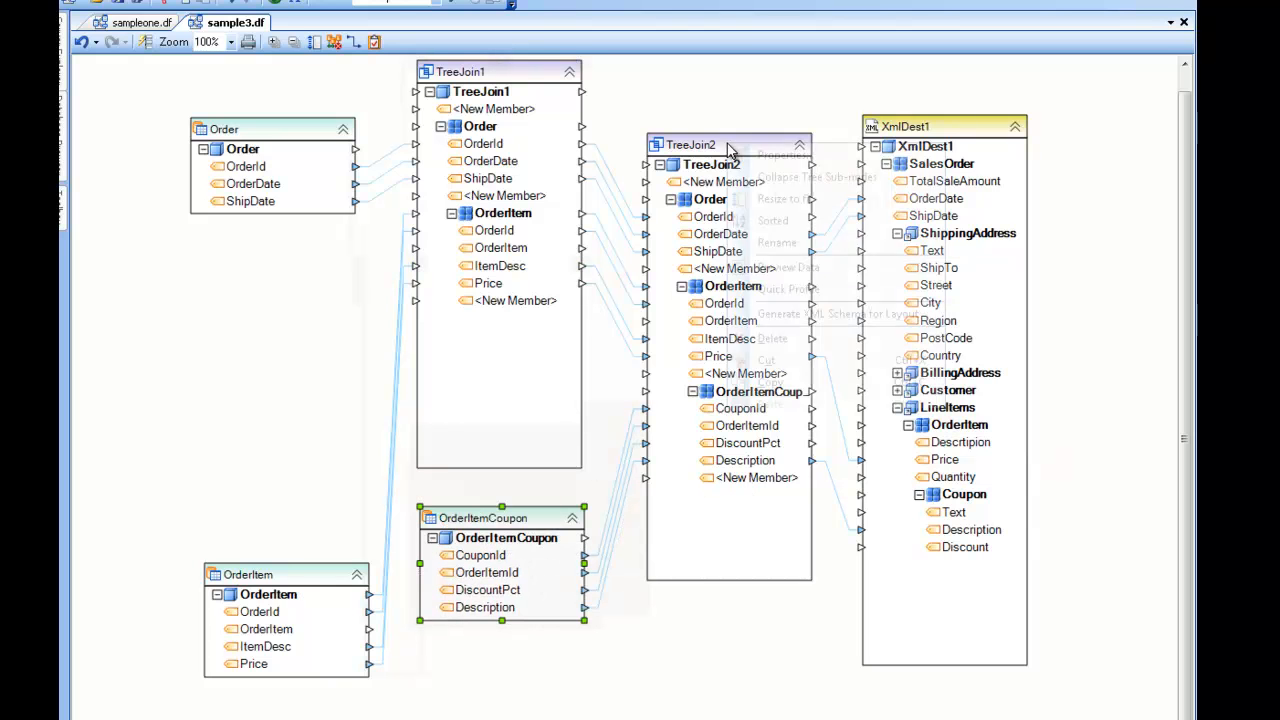
{"action": "left_click", "coordinate": [772, 338]}
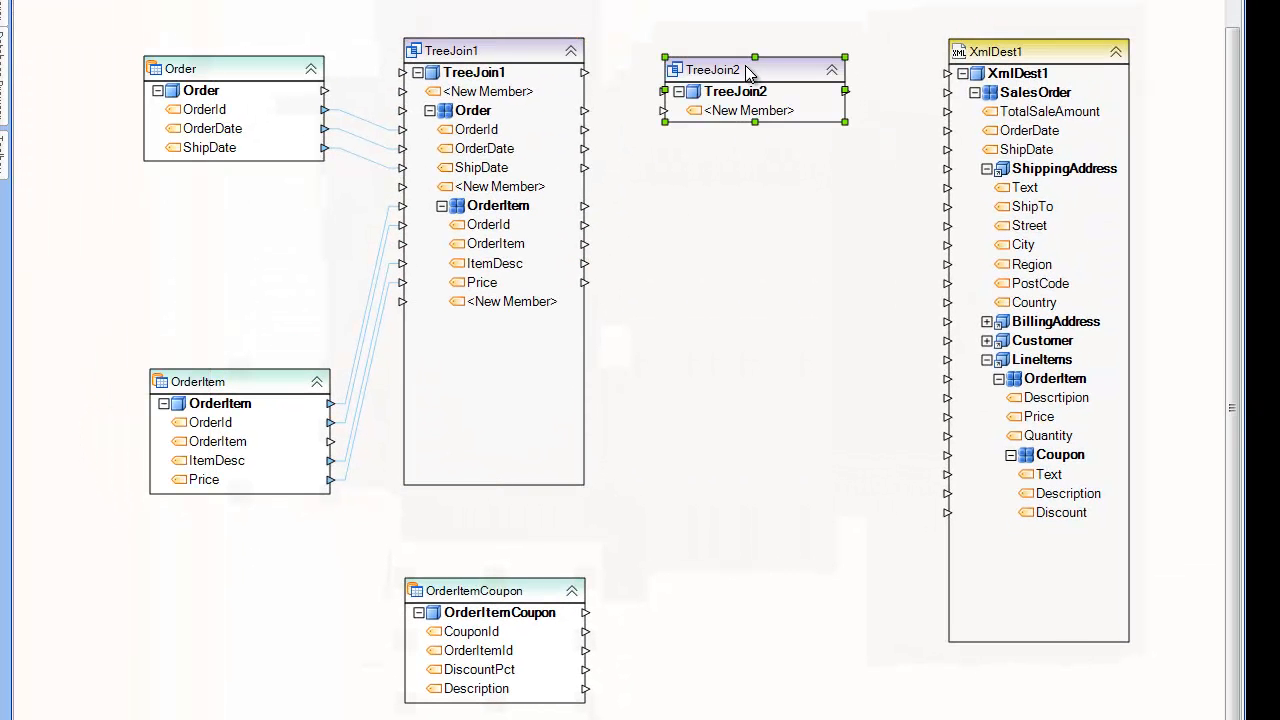
{"action": "mouse_move", "coordinate": [856, 76]}
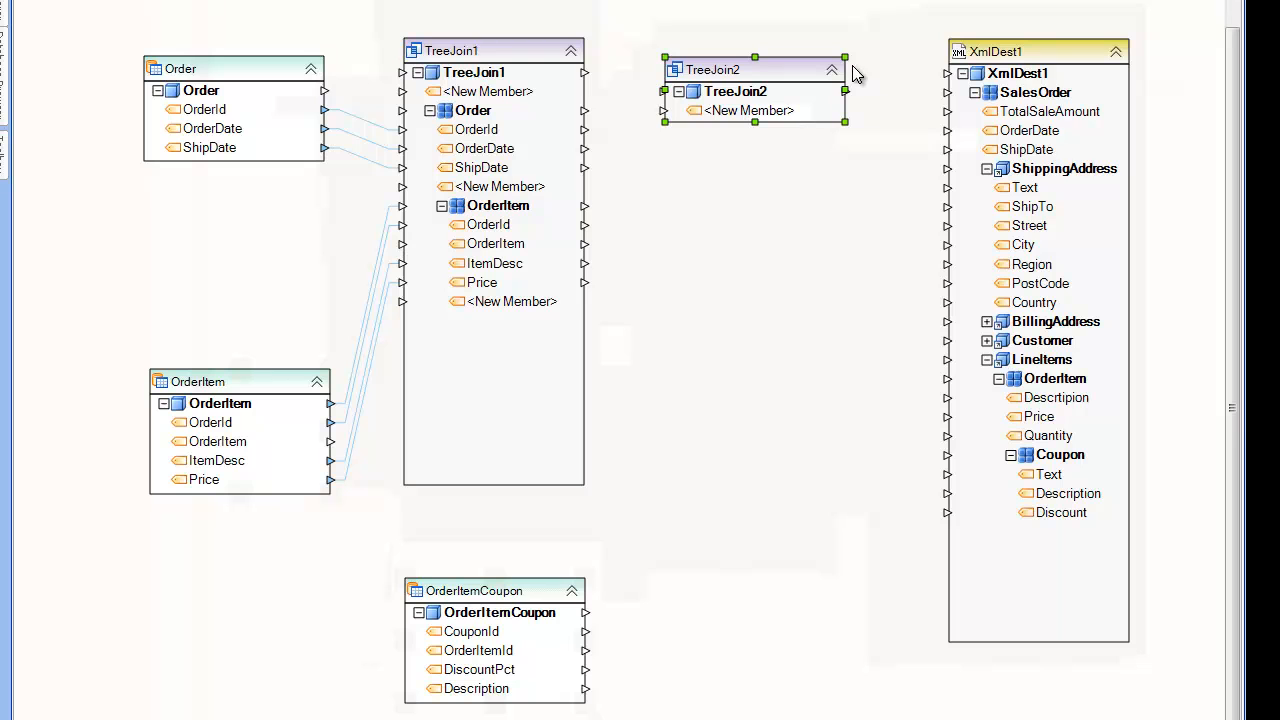
{"action": "mouse_move", "coordinate": [548, 132]}
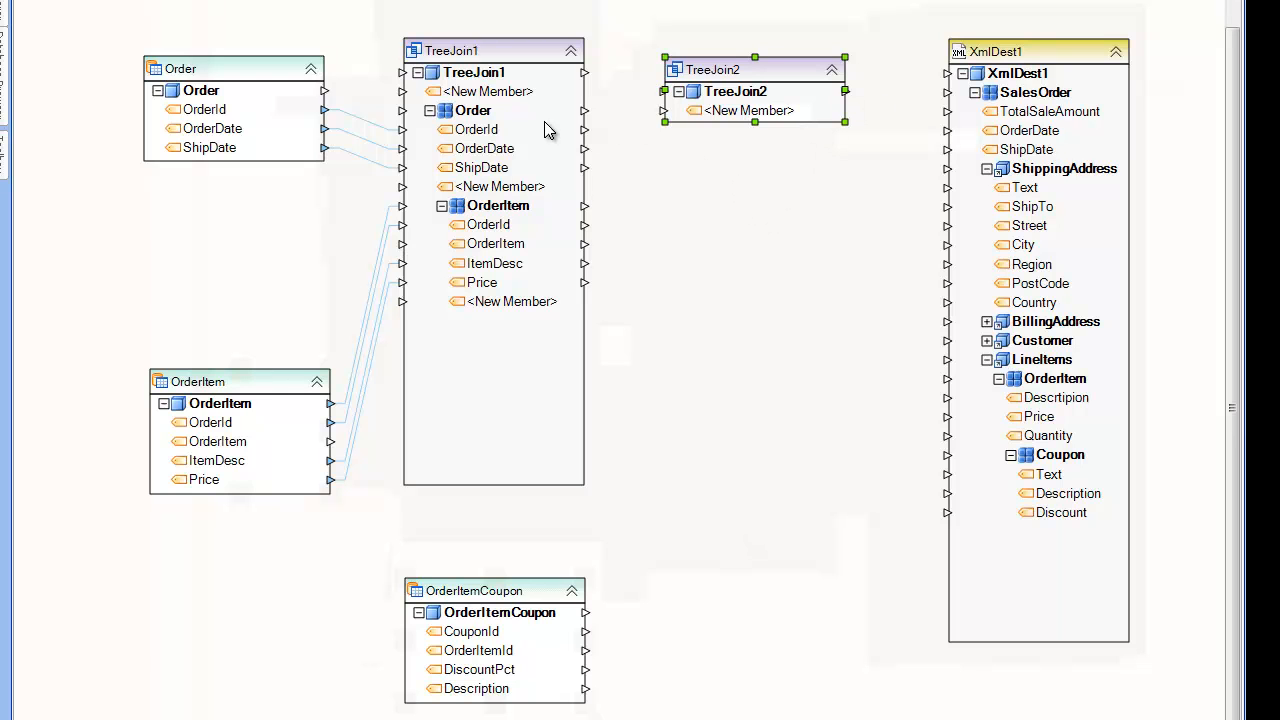
Copy the Order layout from TreeJoin1 and paste it into TreeJoin2 as a new member
{"action": "left_click", "coordinate": [472, 110]}
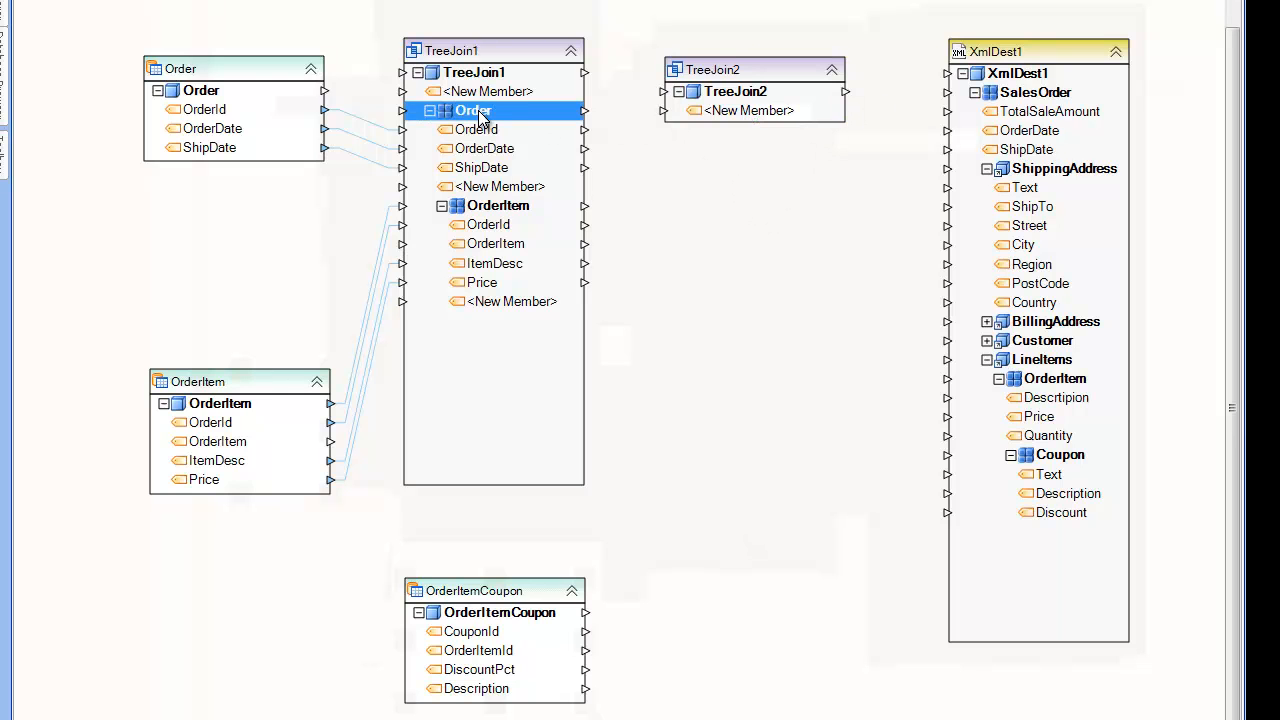
{"action": "mouse_move", "coordinate": [470, 114]}
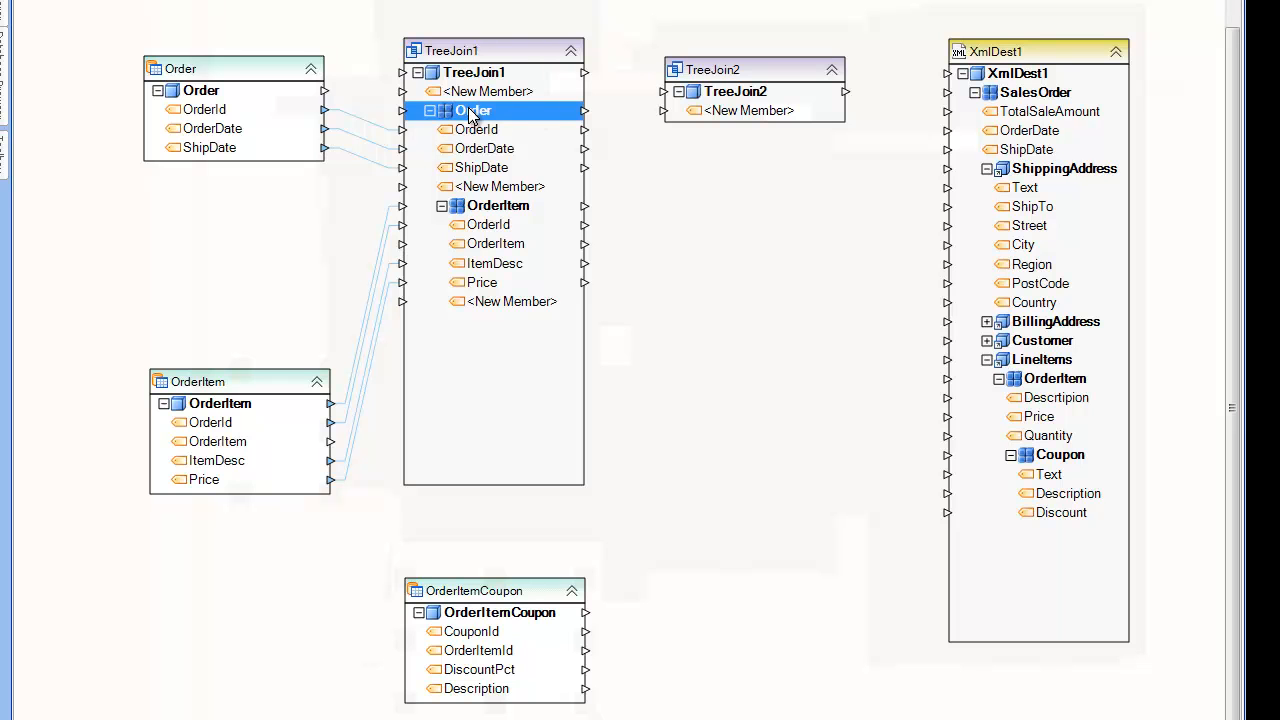
{"action": "right_click", "coordinate": [472, 110]}
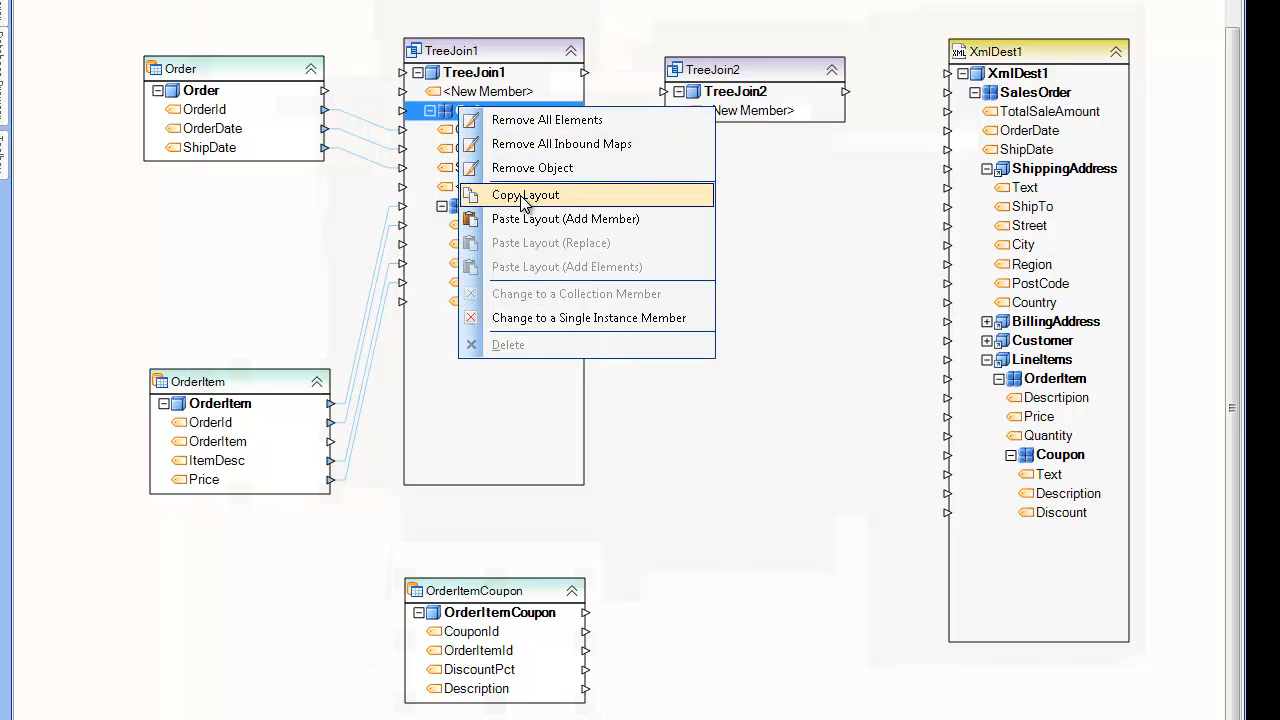
{"action": "left_click", "coordinate": [564, 218]}
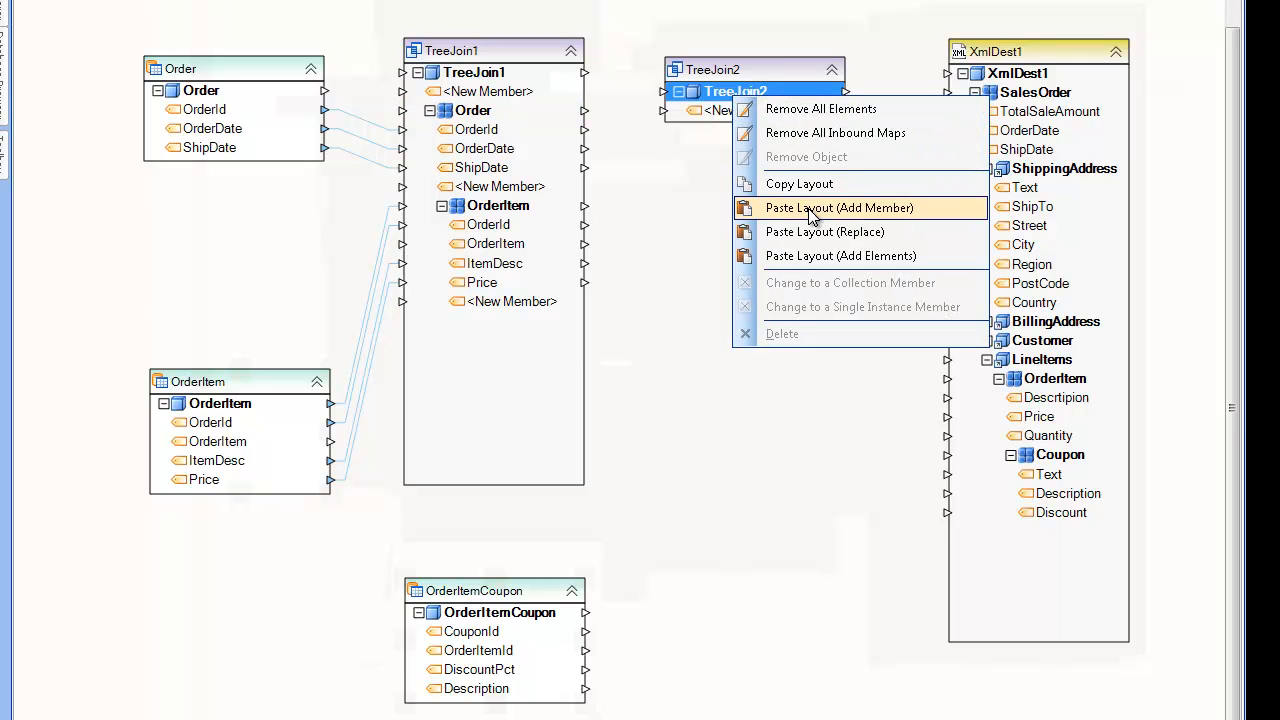
{"action": "left_click", "coordinate": [840, 206]}
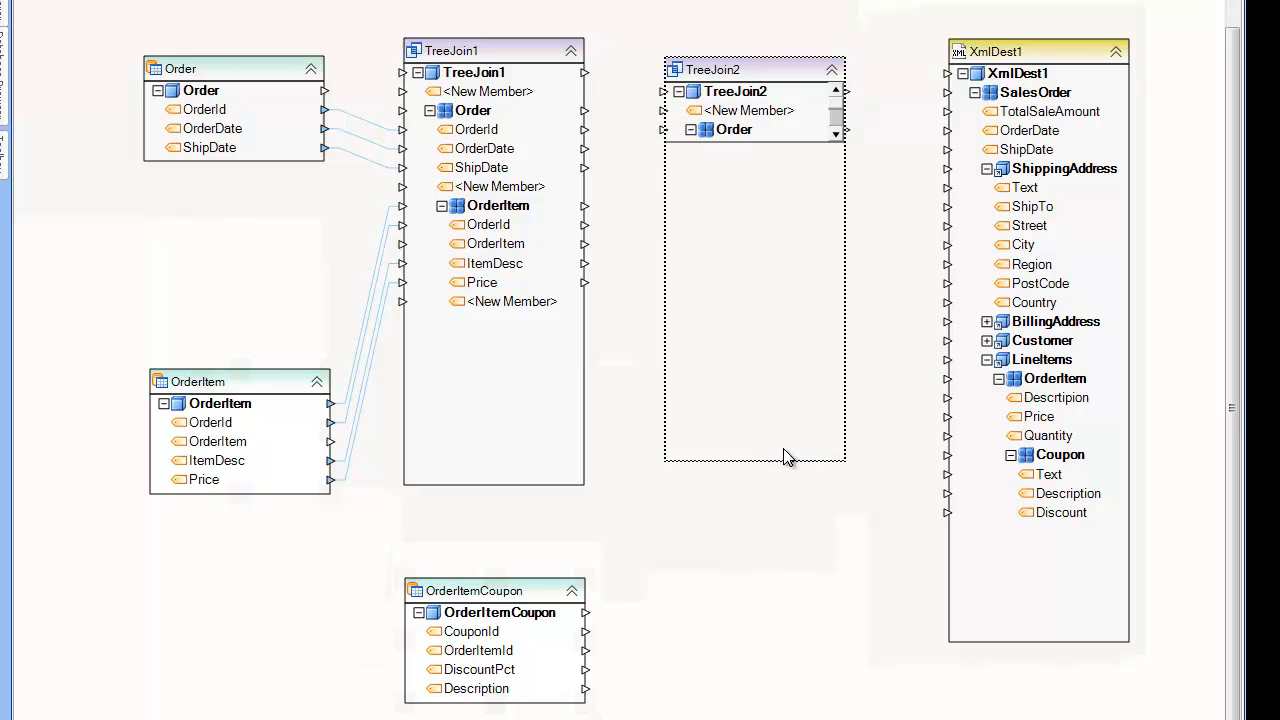
Expand TreeJoin2's Order and OrderItem to show their fields, then select the OrderItemCoupon source record
{"action": "left_click", "coordinate": [690, 128]}
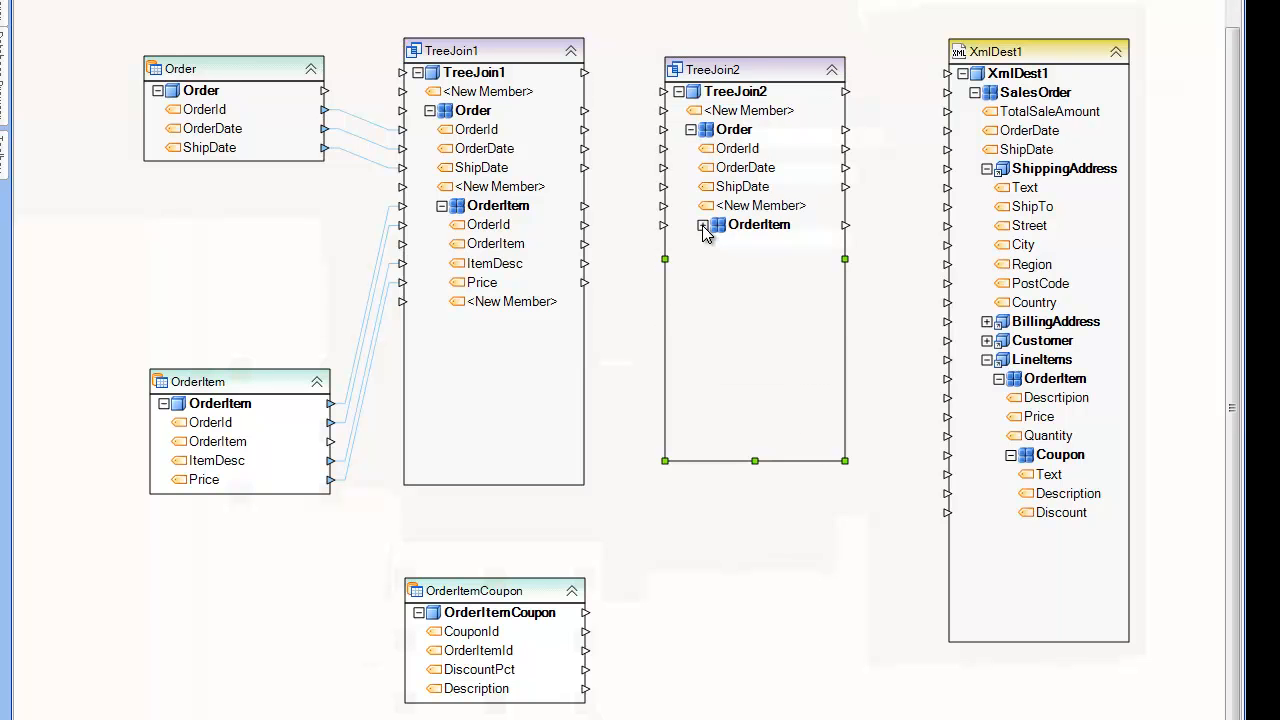
{"action": "left_click", "coordinate": [702, 224]}
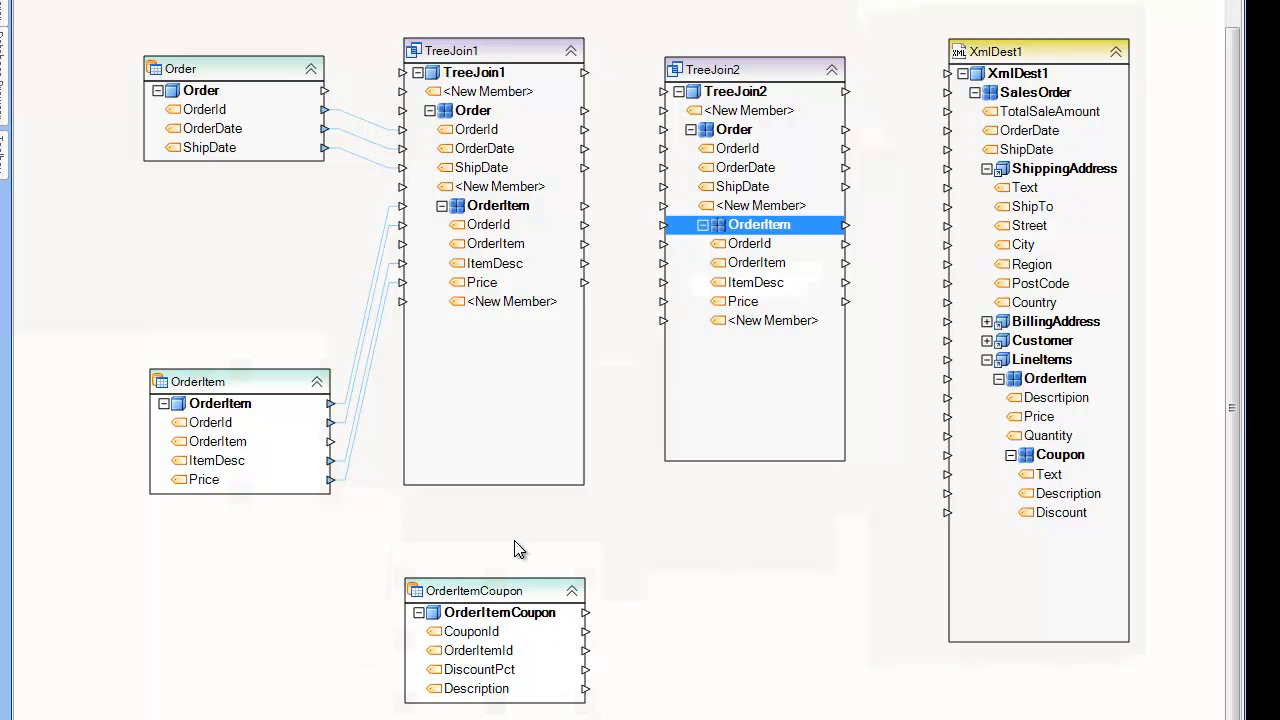
{"action": "mouse_move", "coordinate": [490, 588]}
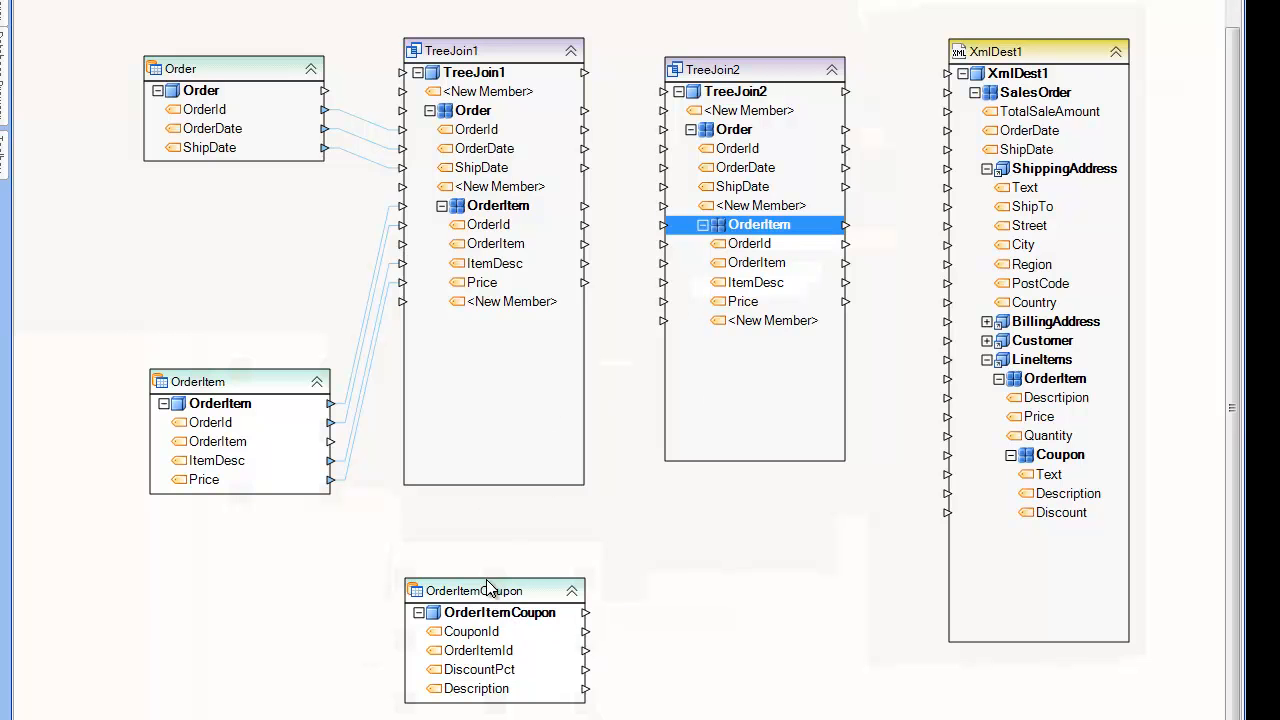
{"action": "left_click", "coordinate": [500, 612]}
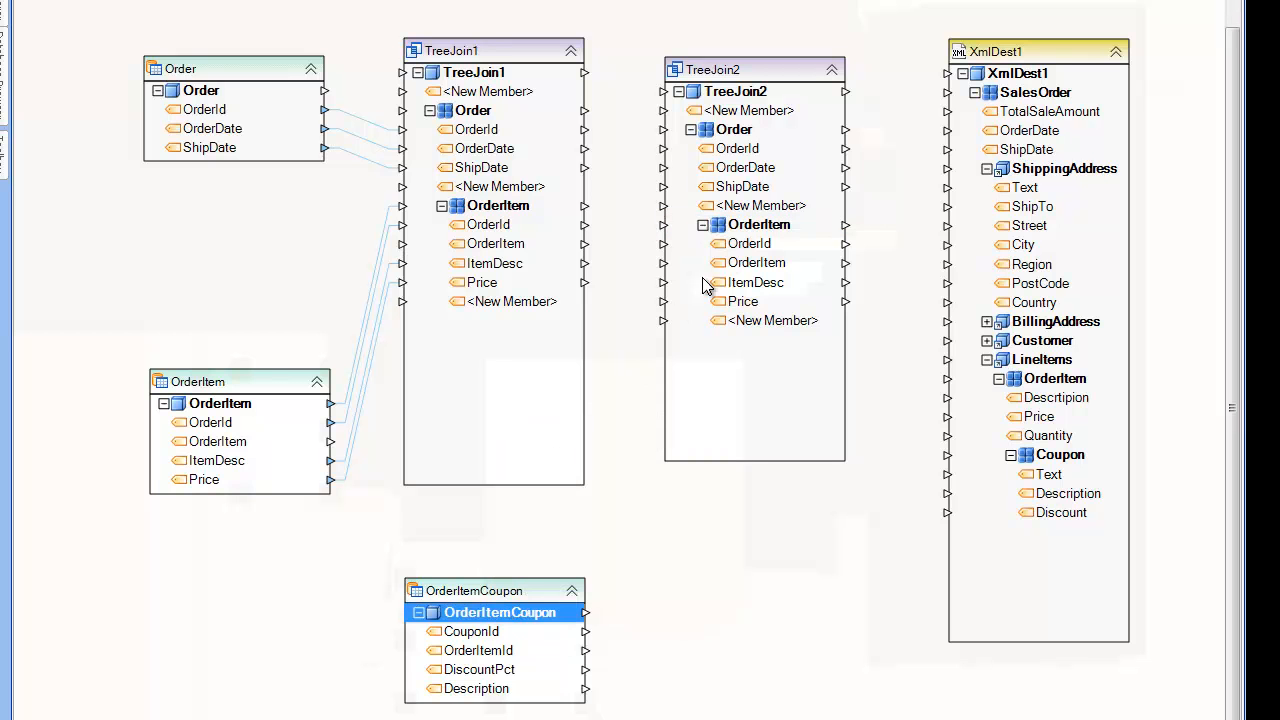
Paste OrderItemCoupon under TreeJoin2's OrderItem, change it to a collection member and expand its fields
{"action": "left_click", "coordinate": [758, 224]}
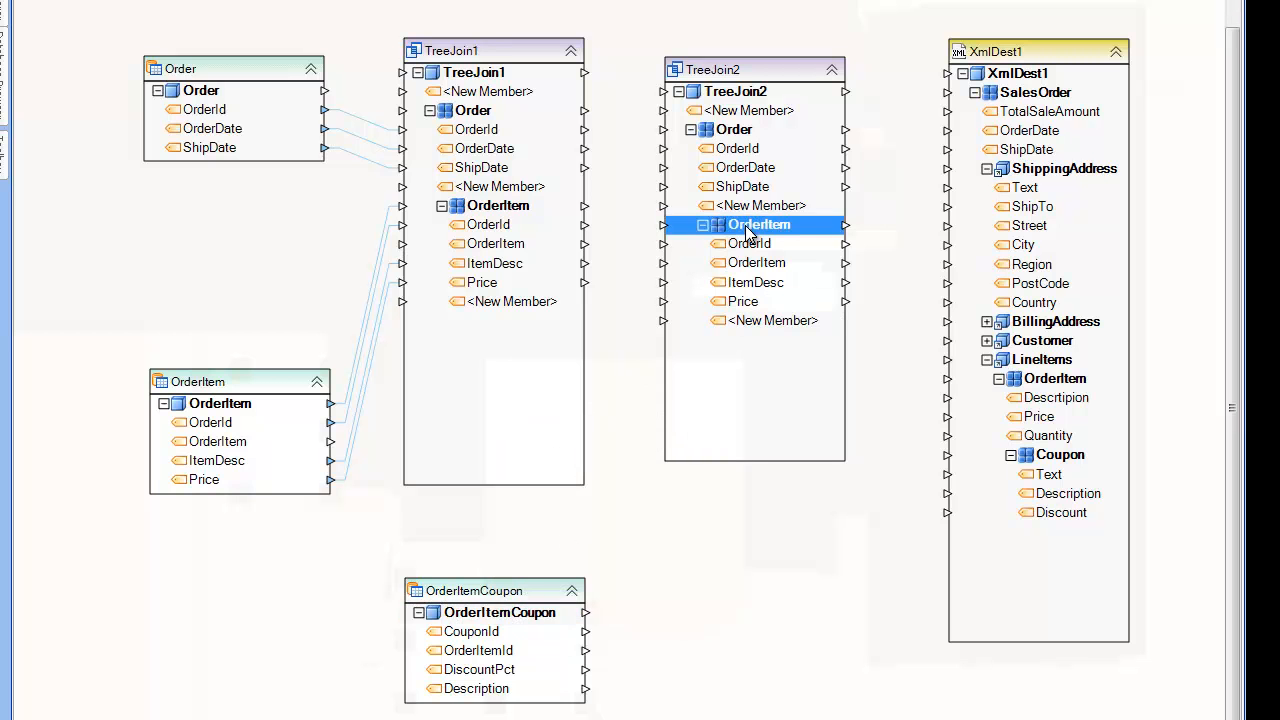
{"action": "right_click", "coordinate": [758, 224]}
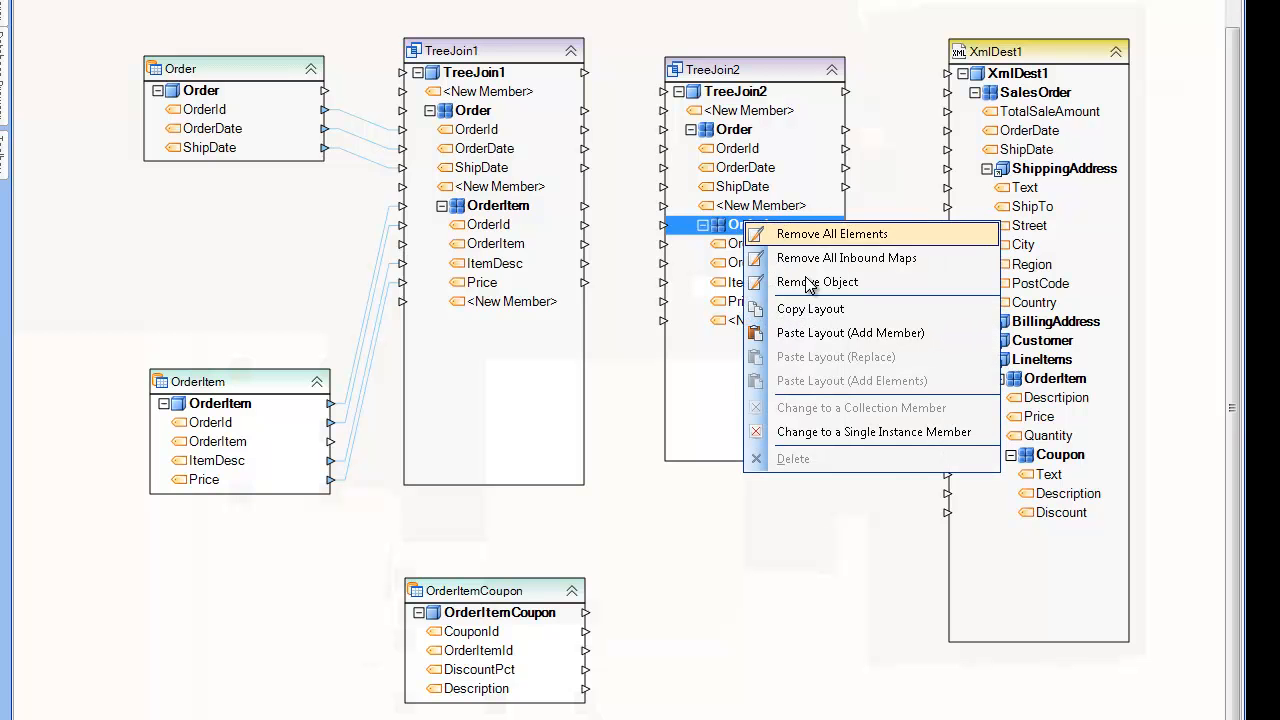
{"action": "mouse_move", "coordinate": [850, 332]}
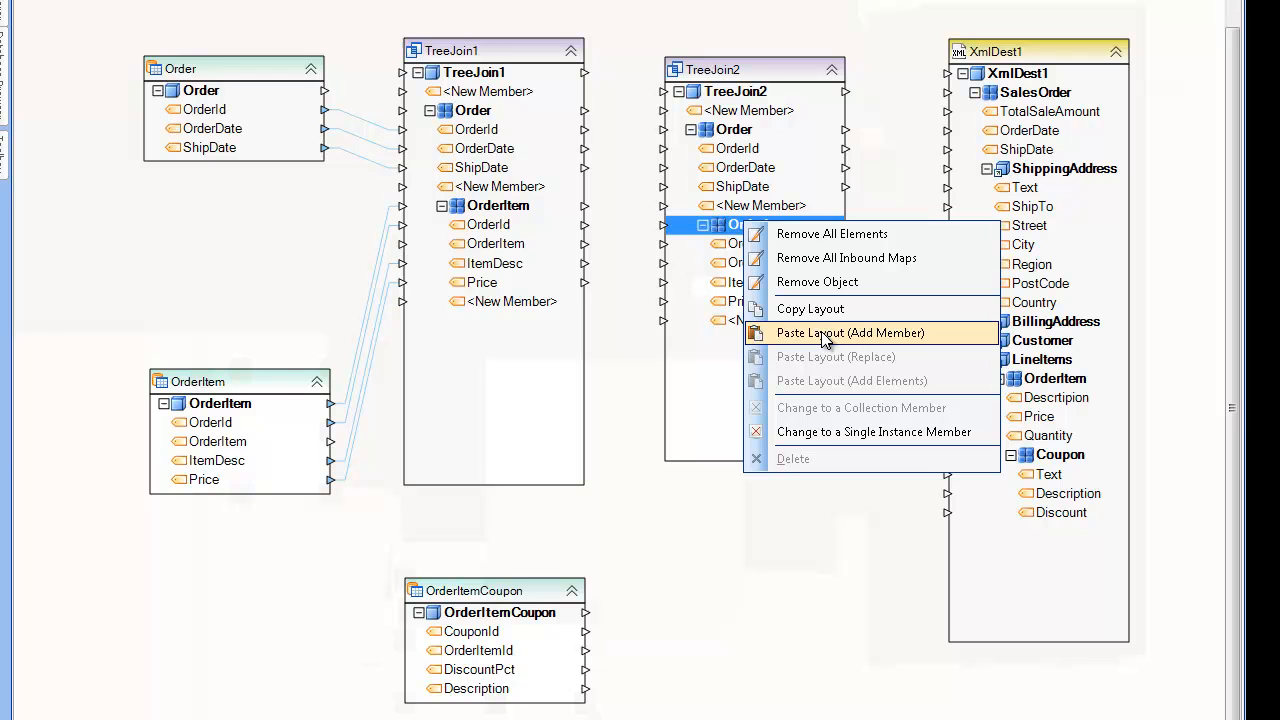
{"action": "left_click", "coordinate": [850, 332]}
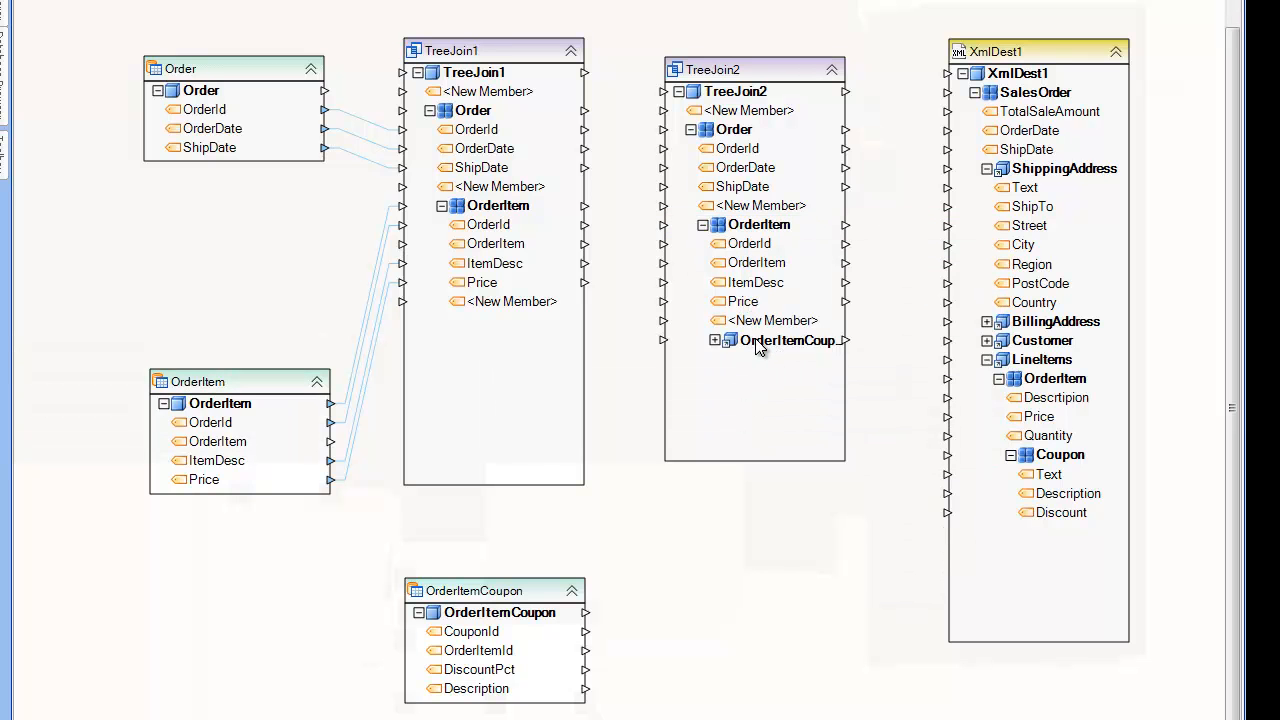
{"action": "right_click", "coordinate": [790, 340]}
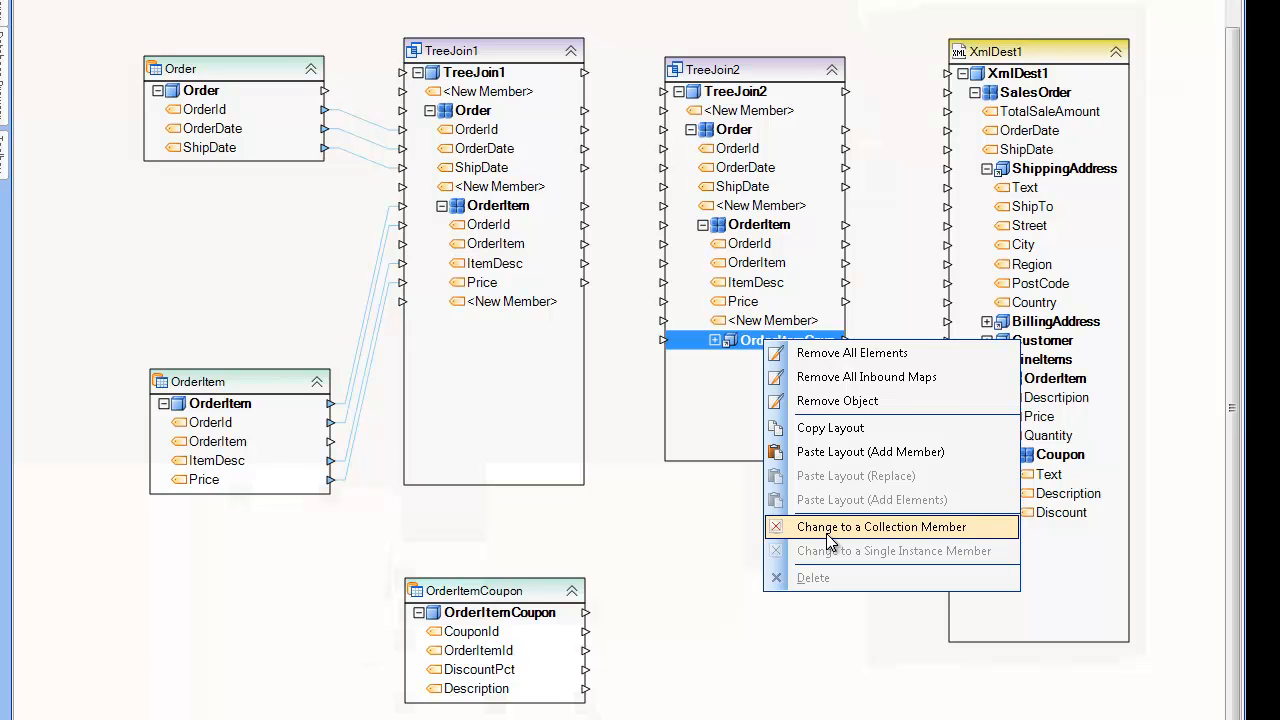
{"action": "left_click", "coordinate": [880, 528]}
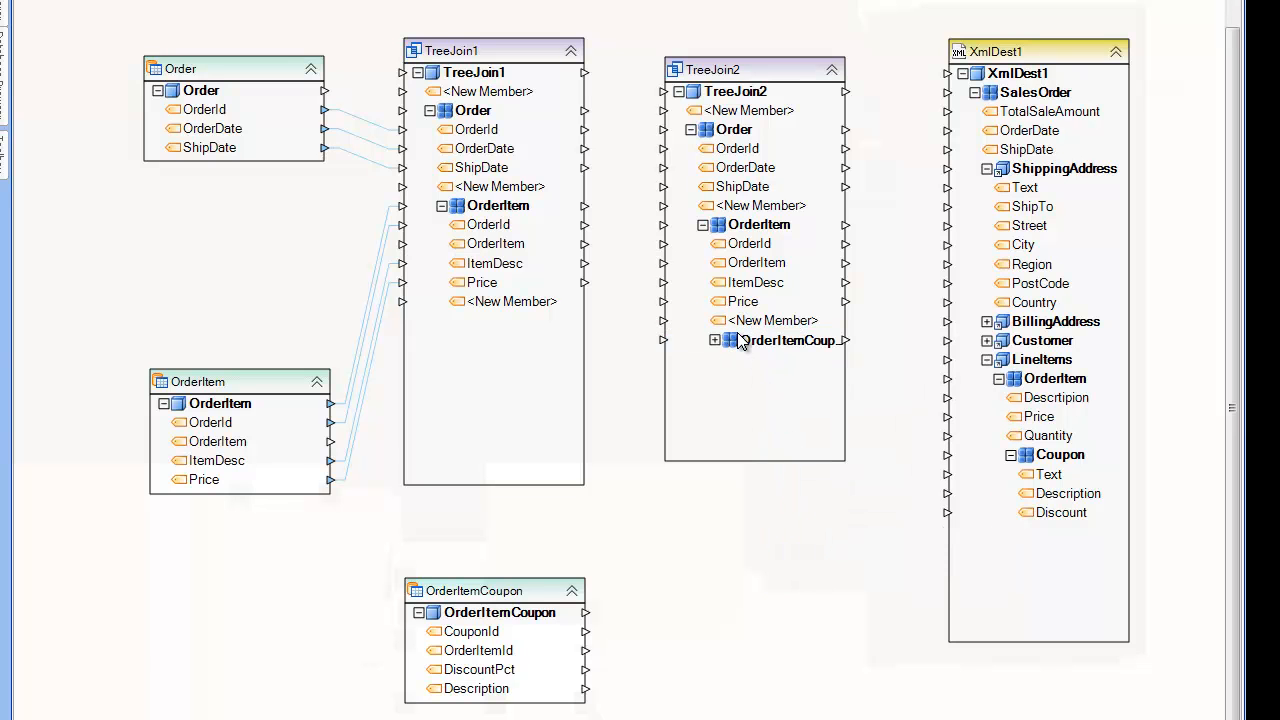
{"action": "left_click", "coordinate": [714, 340]}
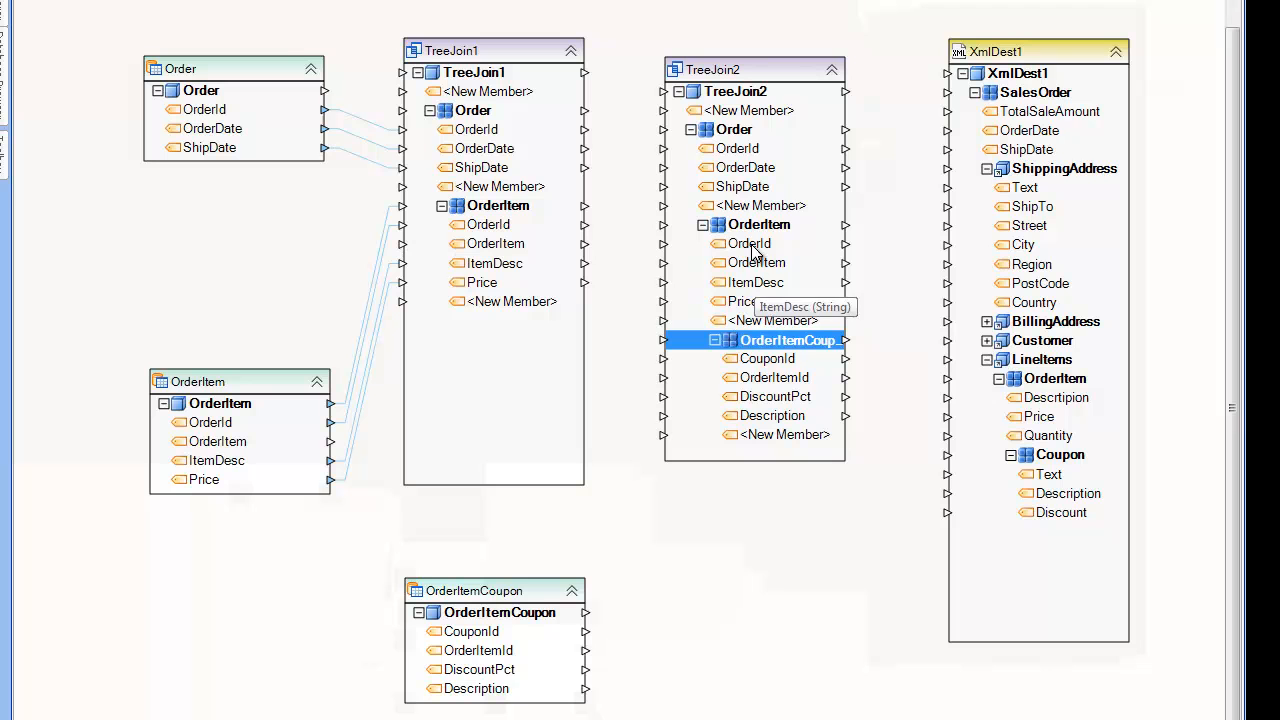
{"action": "mouse_move", "coordinate": [740, 70]}
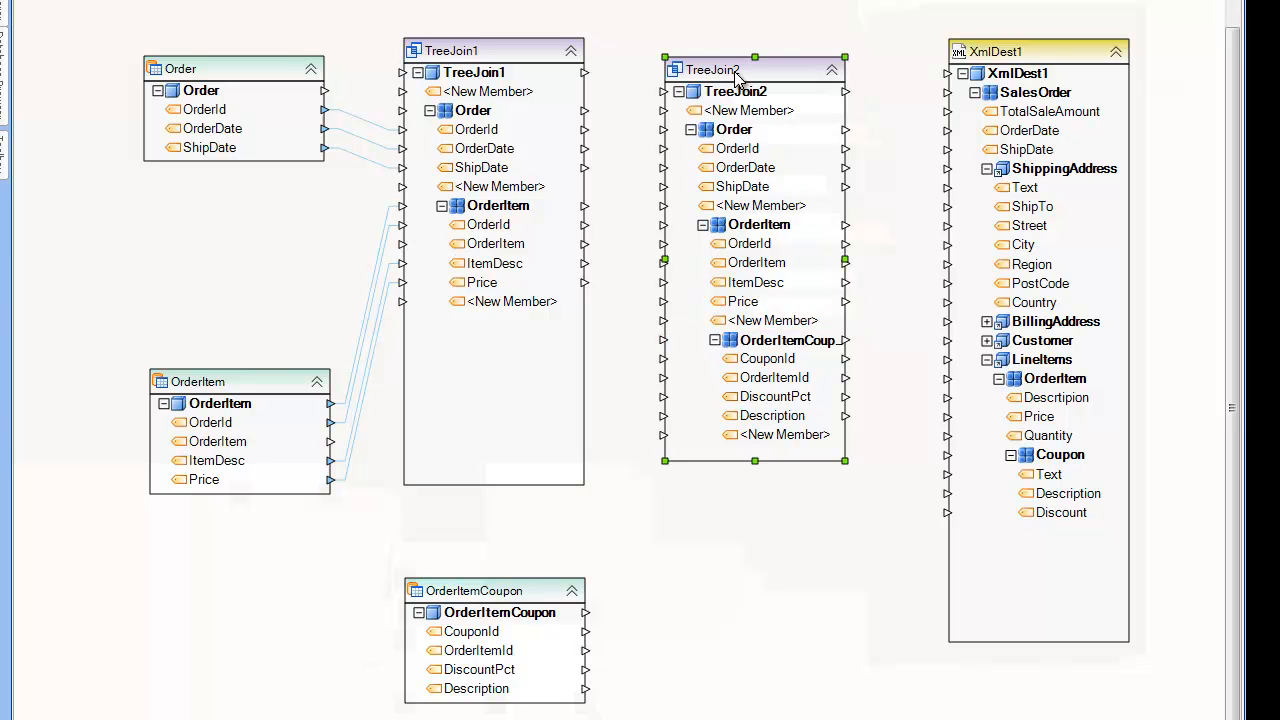
In TreeJoin2's properties, set a Left Outer join with OrderItem.OrderItem as the left field
{"action": "double_click", "coordinate": [712, 68]}
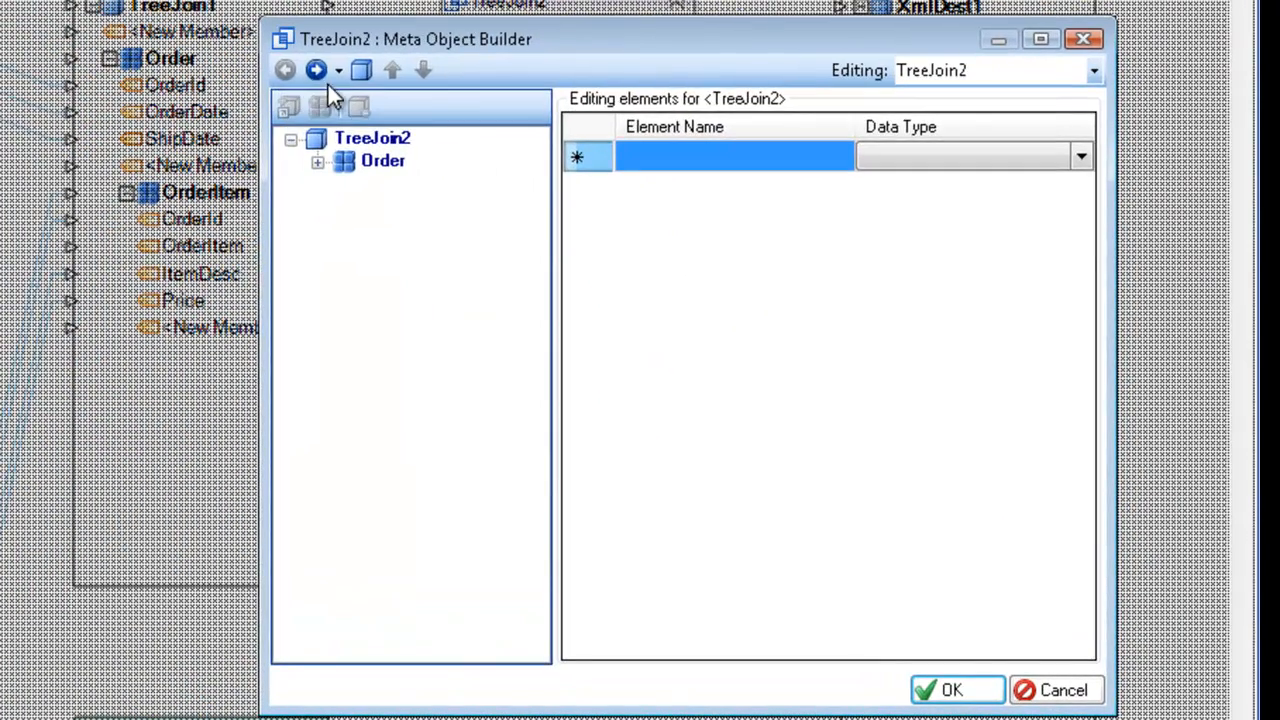
{"action": "left_click", "coordinate": [330, 70]}
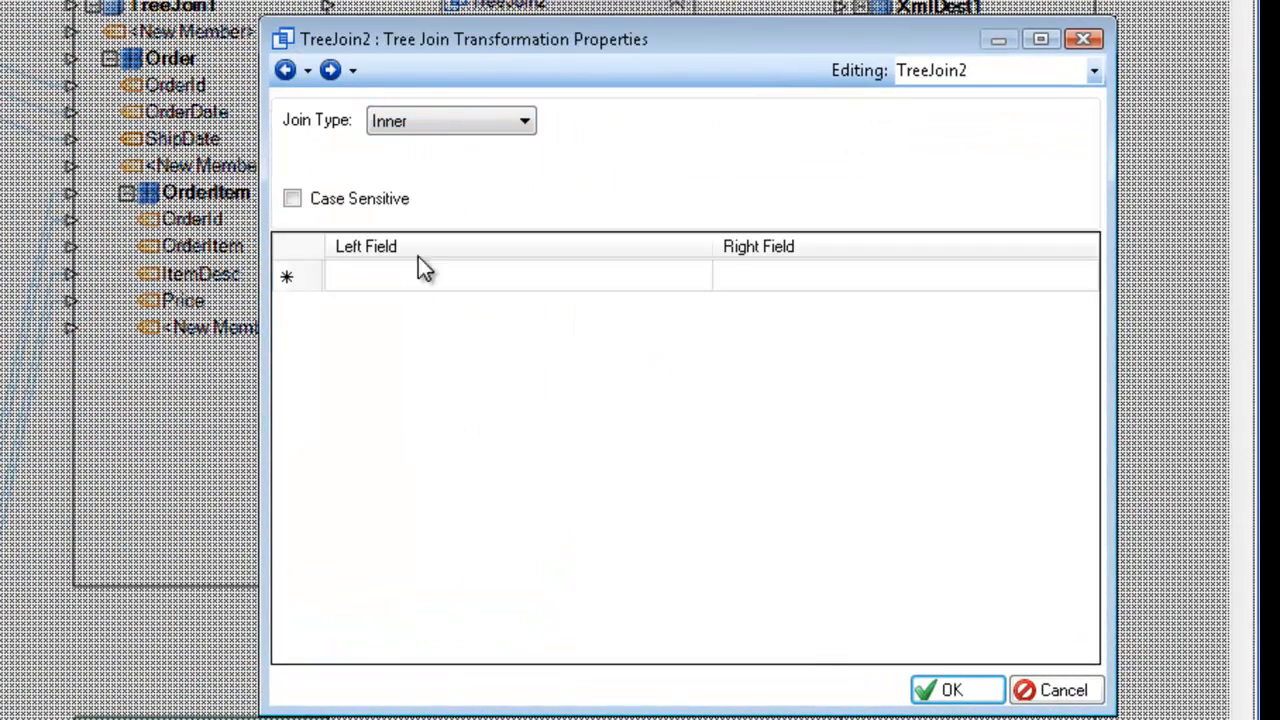
{"action": "left_click", "coordinate": [450, 120]}
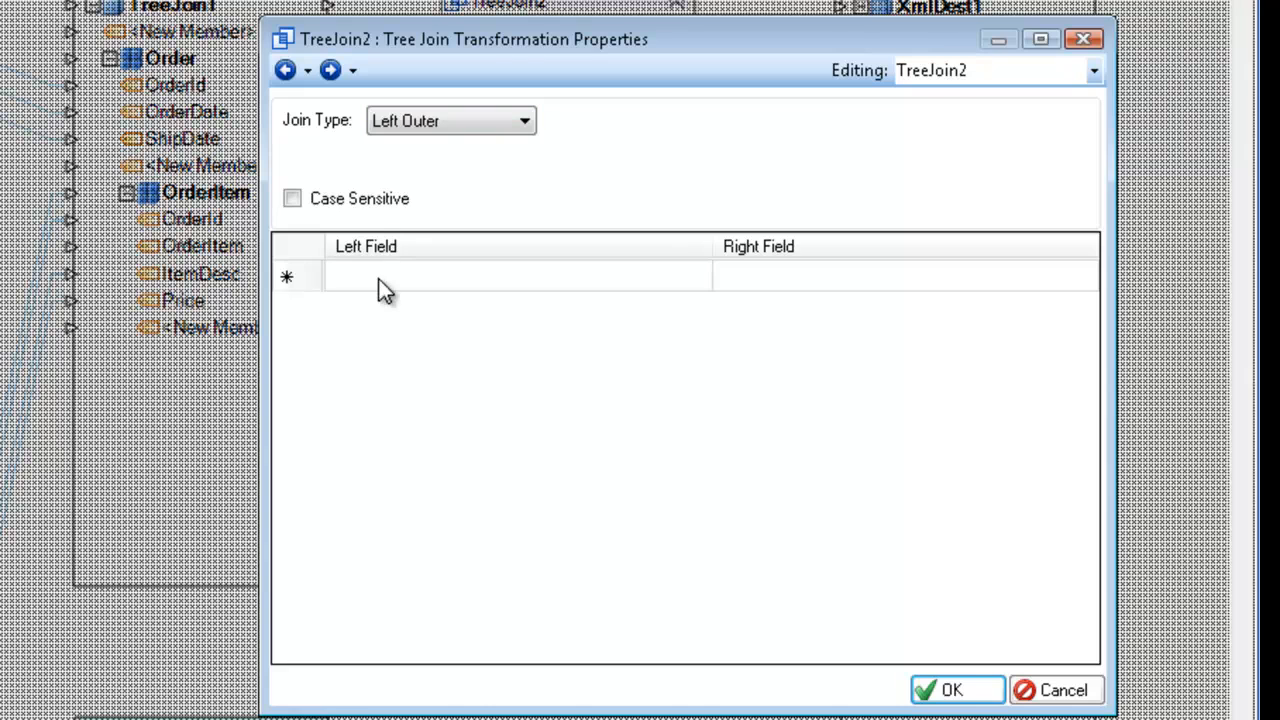
{"action": "left_click", "coordinate": [516, 276]}
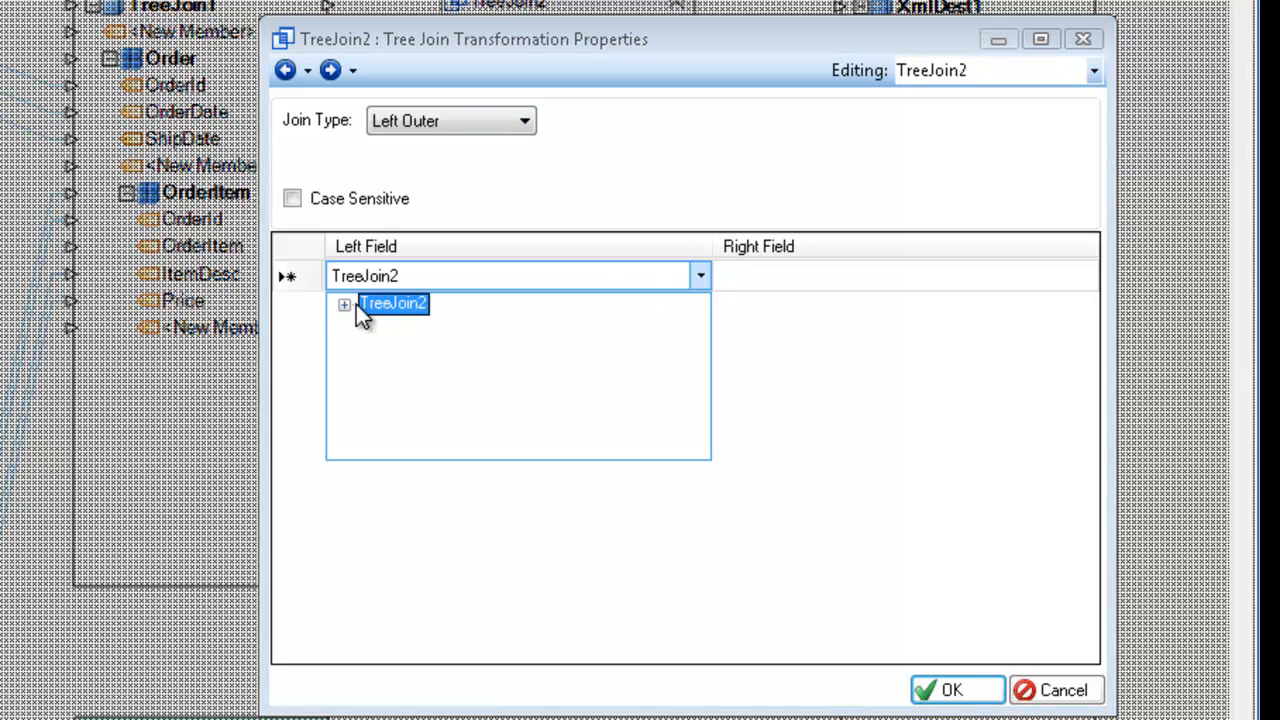
{"action": "left_click", "coordinate": [344, 304]}
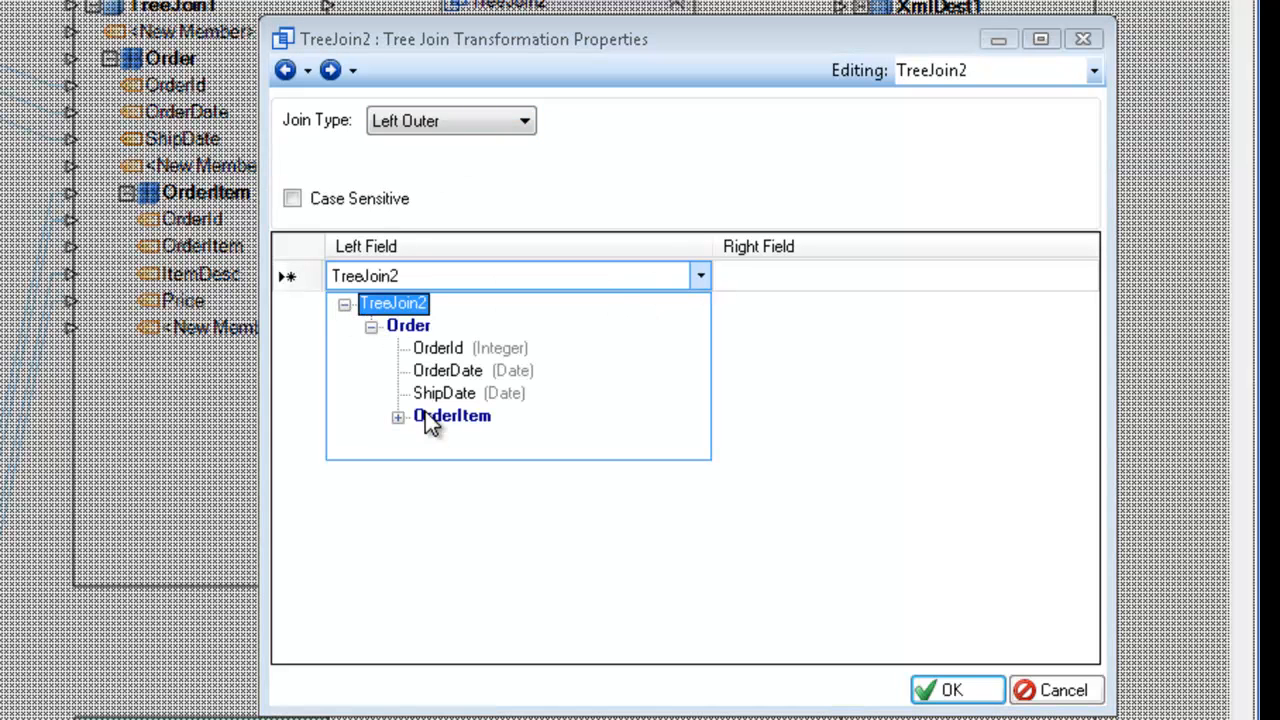
{"action": "left_click", "coordinate": [398, 416]}
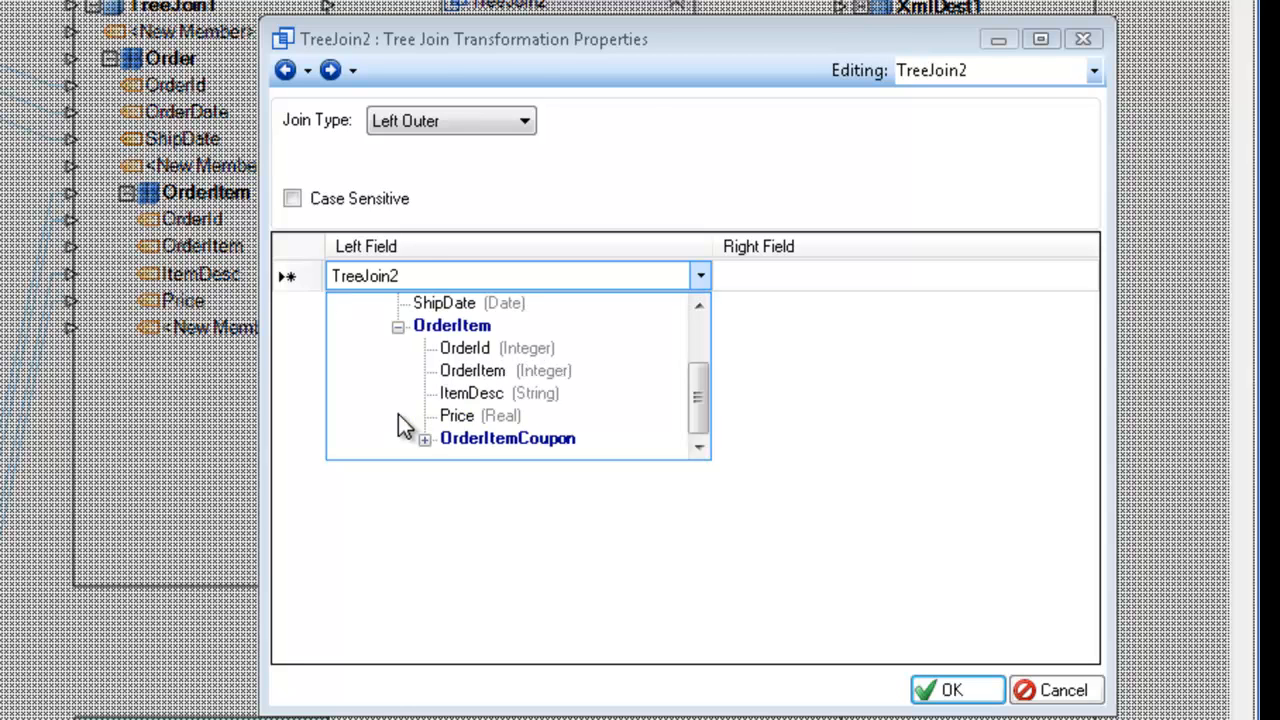
{"action": "mouse_move", "coordinate": [484, 376]}
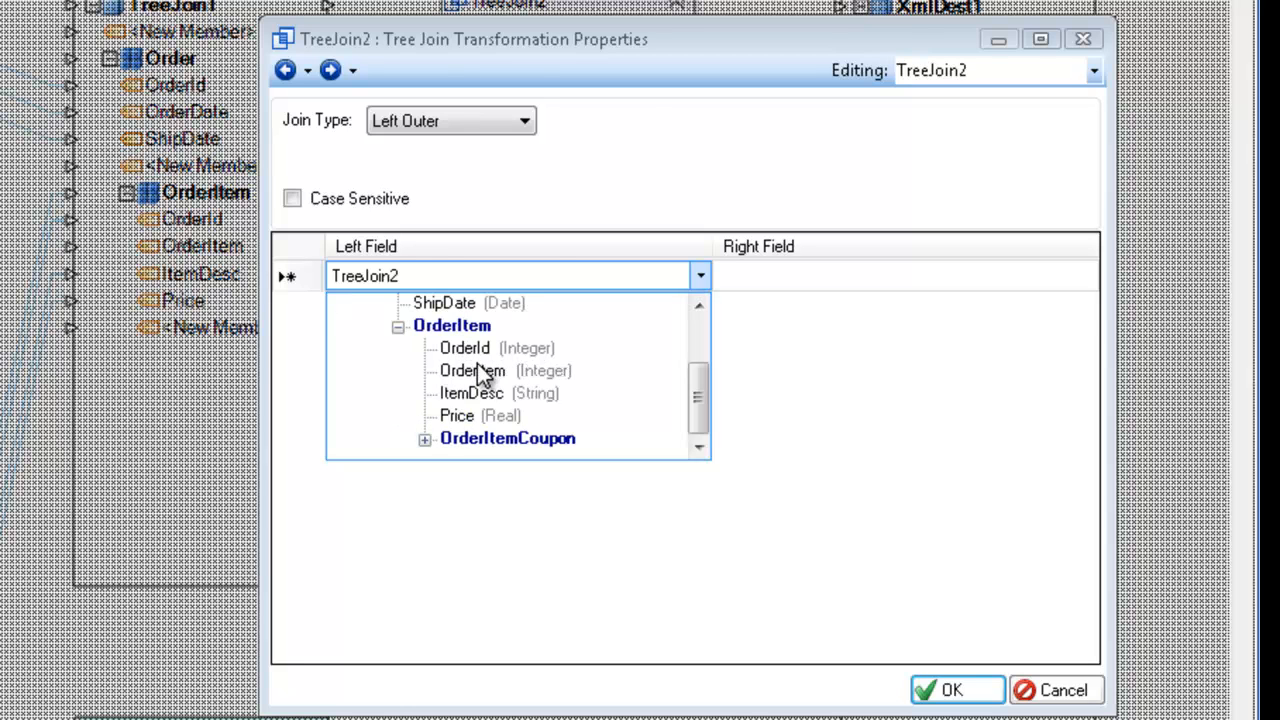
{"action": "left_click", "coordinate": [472, 370]}
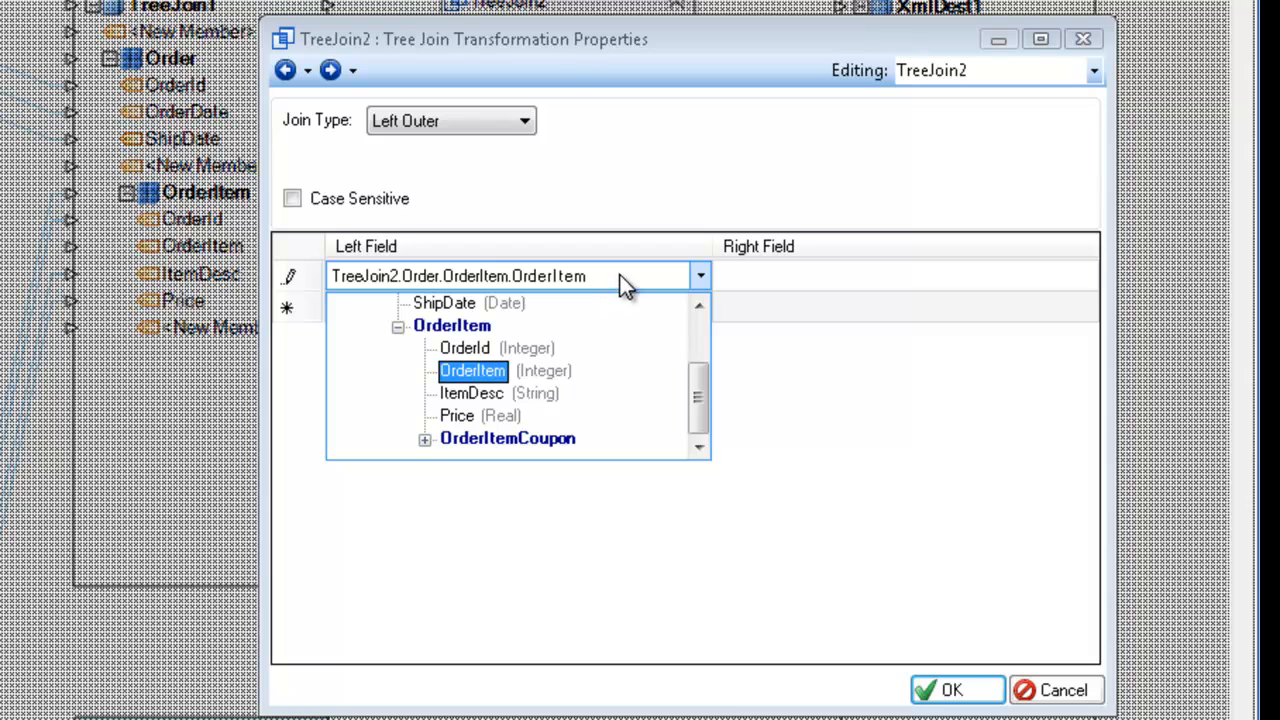
Set the right join field to OrderItemCoupon.OrderItemId and continue to the general options
{"action": "left_click", "coordinate": [472, 370]}
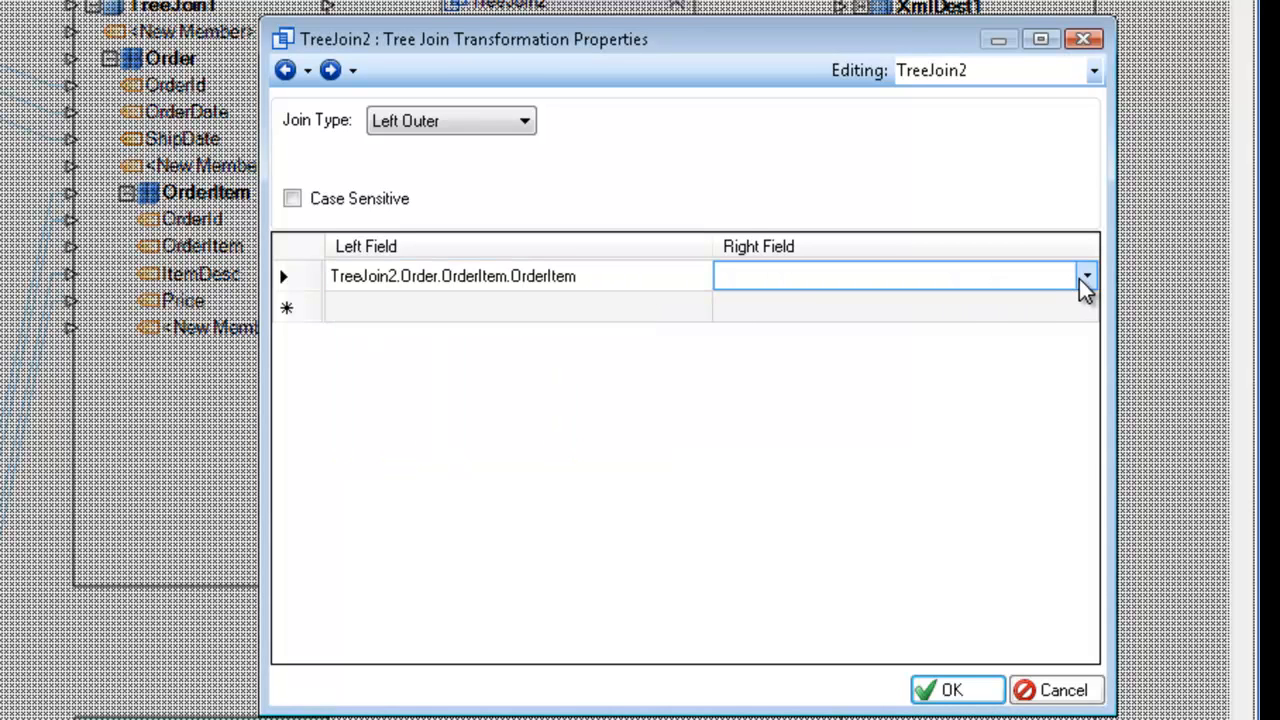
{"action": "left_click", "coordinate": [1086, 276]}
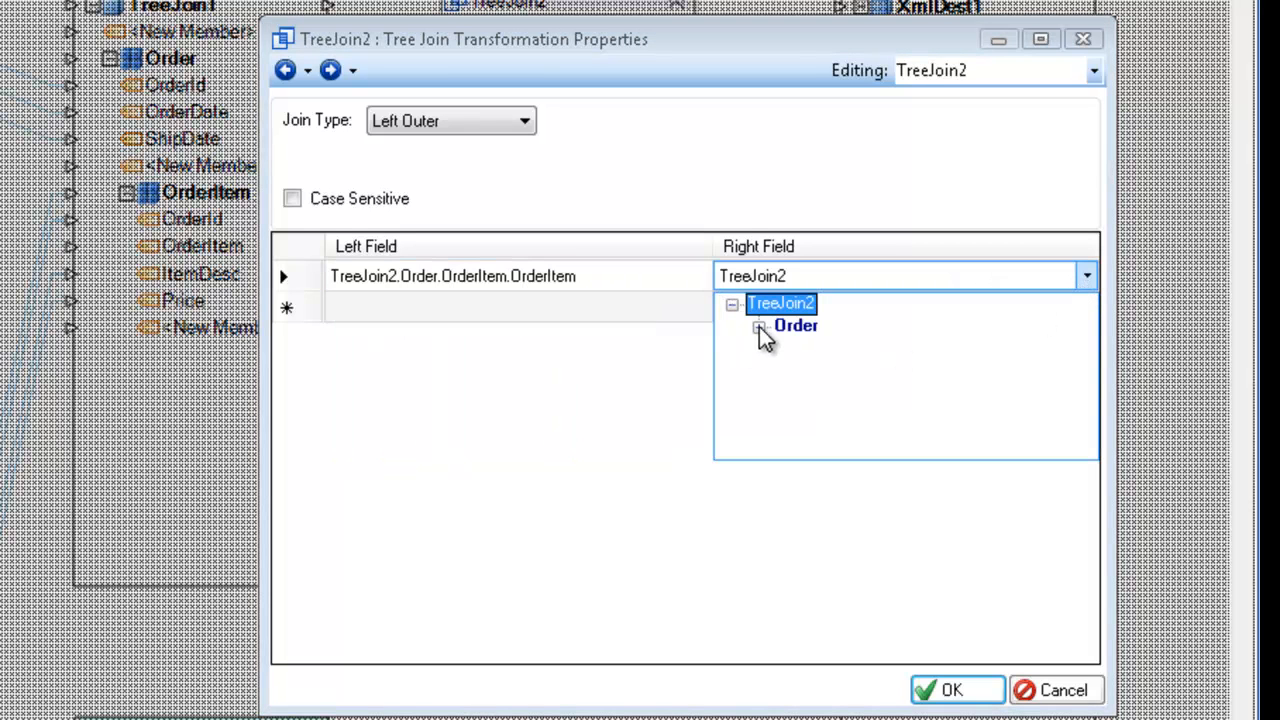
{"action": "left_click", "coordinate": [758, 324]}
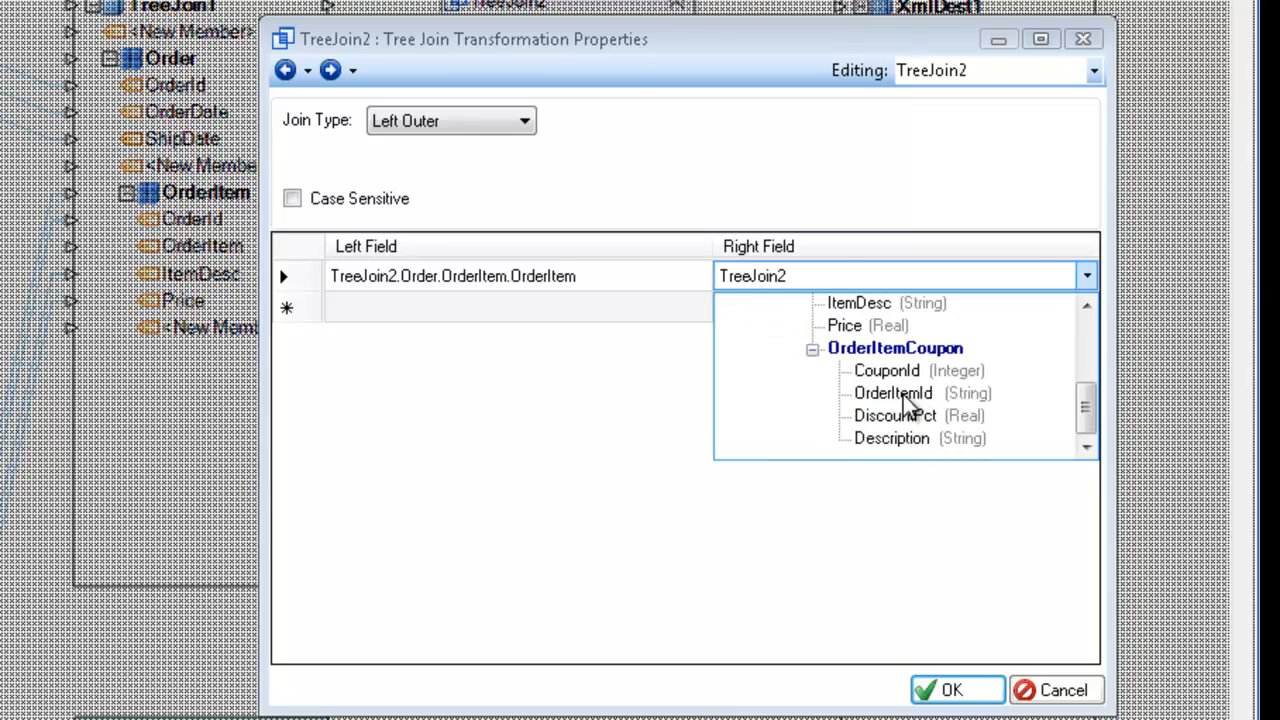
{"action": "left_click", "coordinate": [892, 392]}
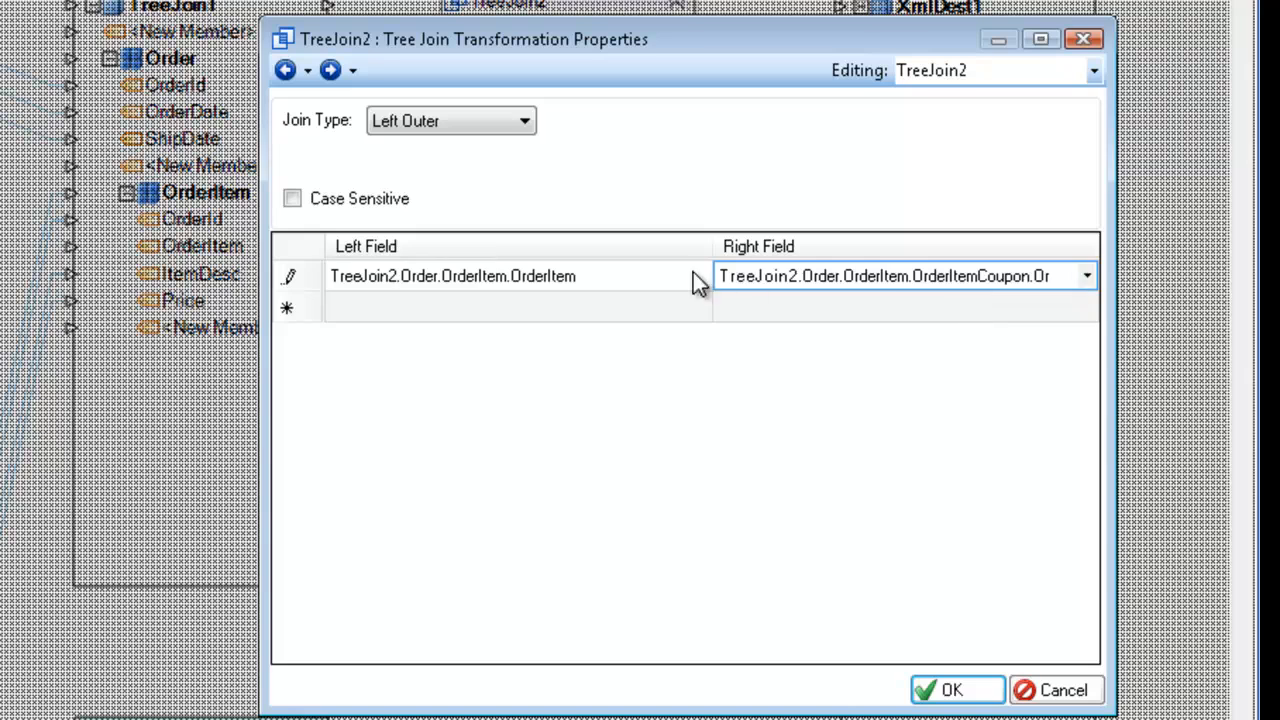
{"action": "left_click", "coordinate": [284, 70]}
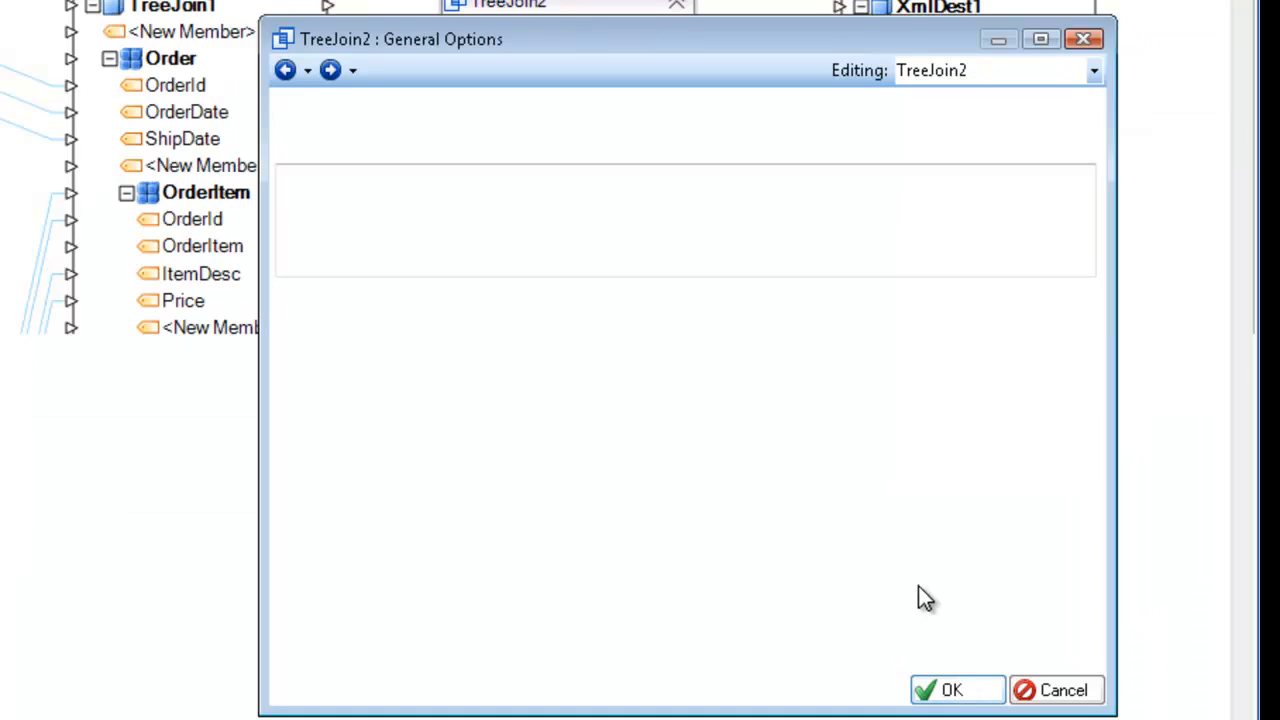
Close the properties and link TreeJoin1's Order and the OrderItemCoupon source into TreeJoin2
{"action": "left_click", "coordinate": [944, 690]}
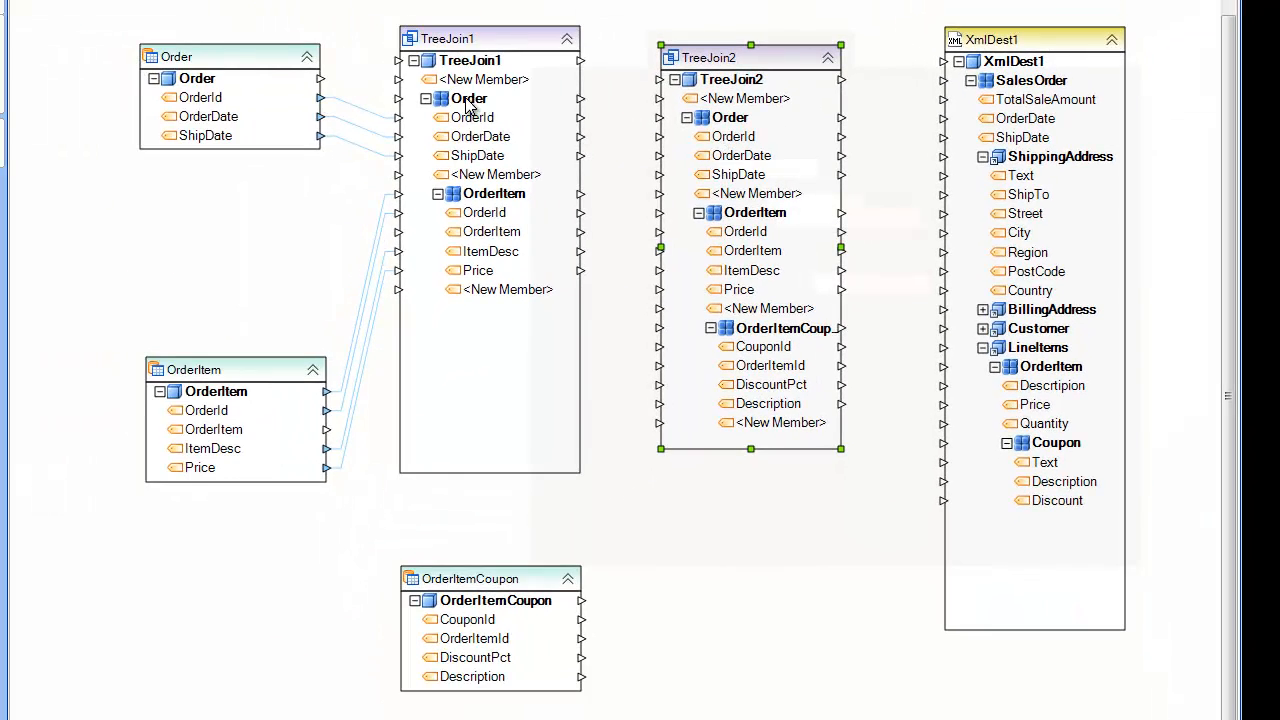
{"action": "left_click", "coordinate": [468, 98]}
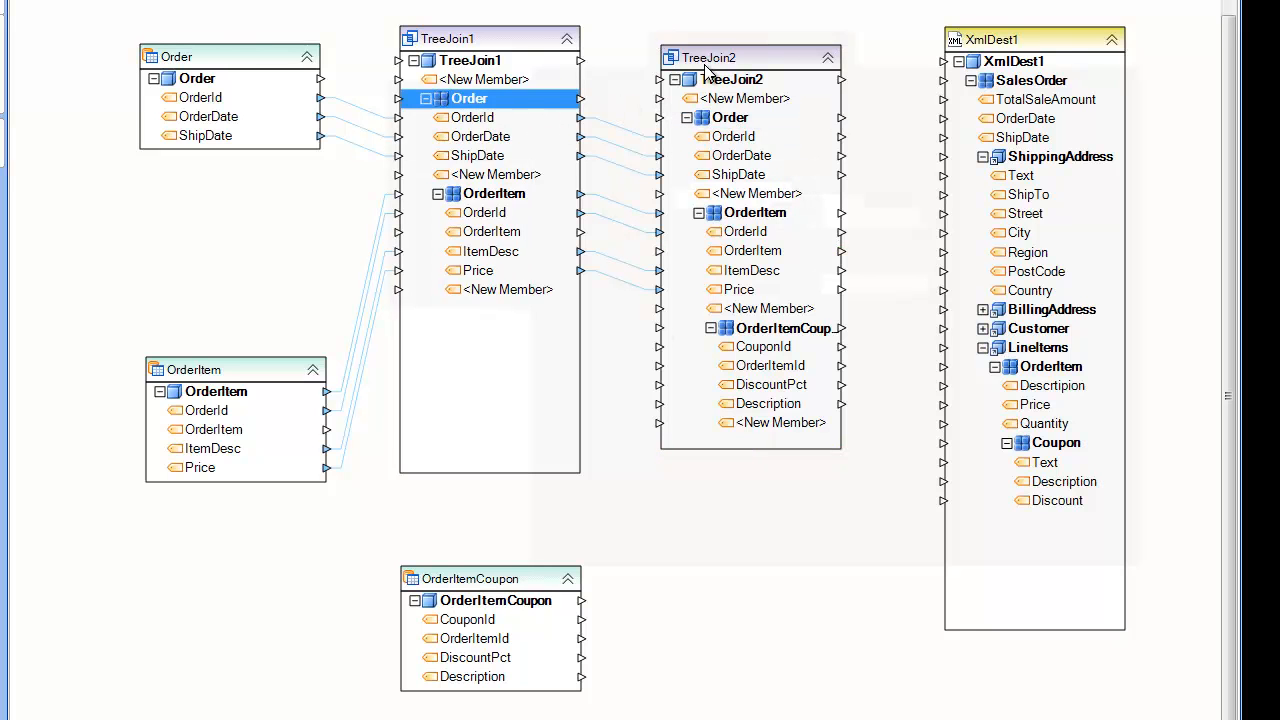
{"action": "mouse_move", "coordinate": [520, 540]}
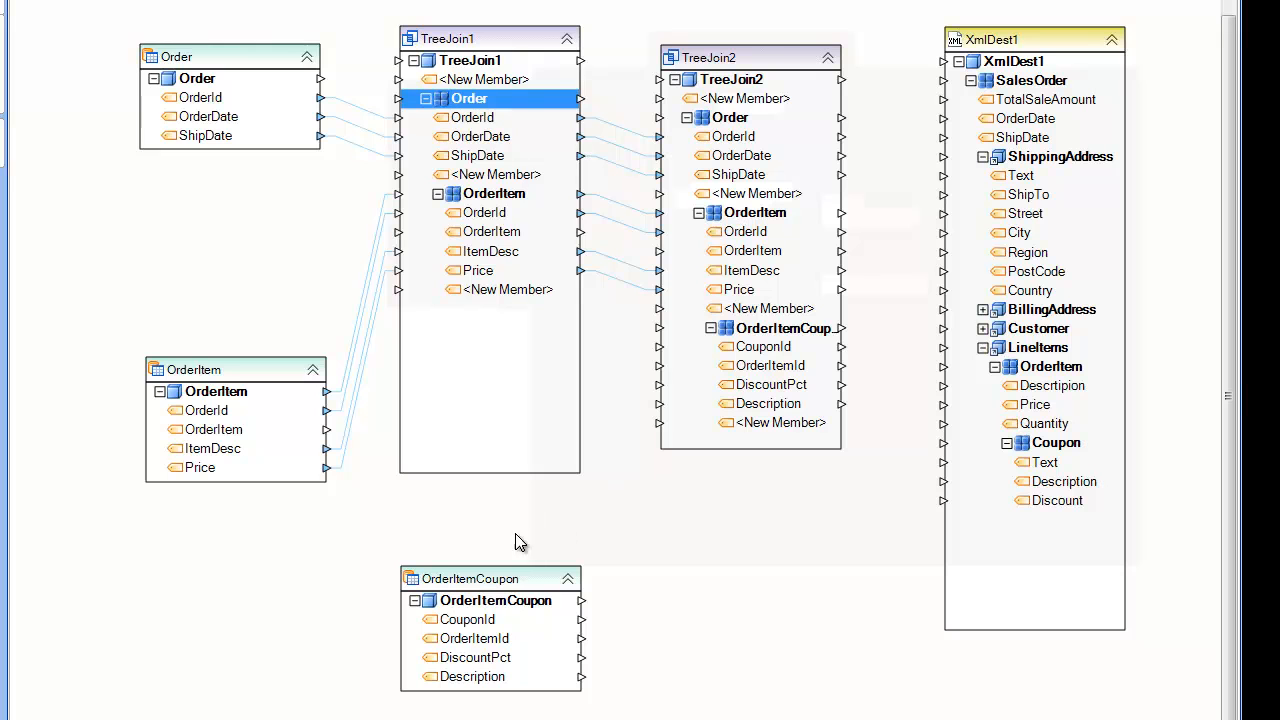
{"action": "mouse_move", "coordinate": [740, 176]}
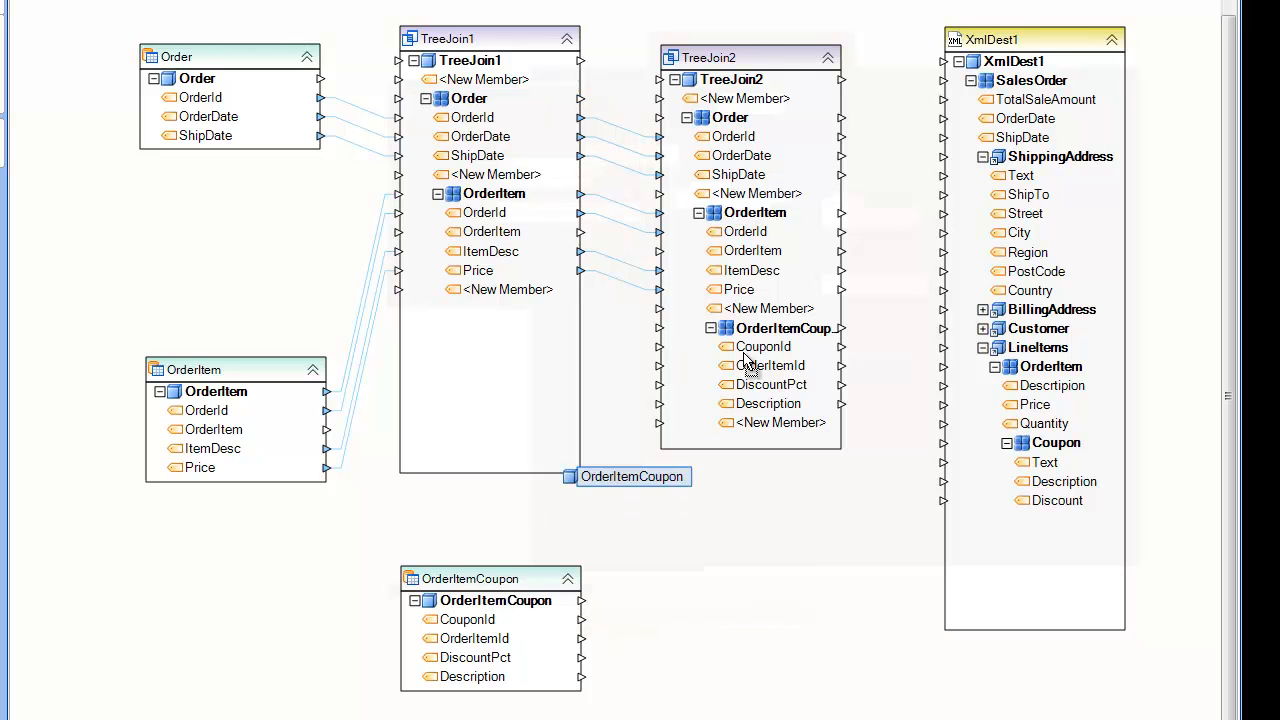
{"action": "left_click", "coordinate": [496, 600]}
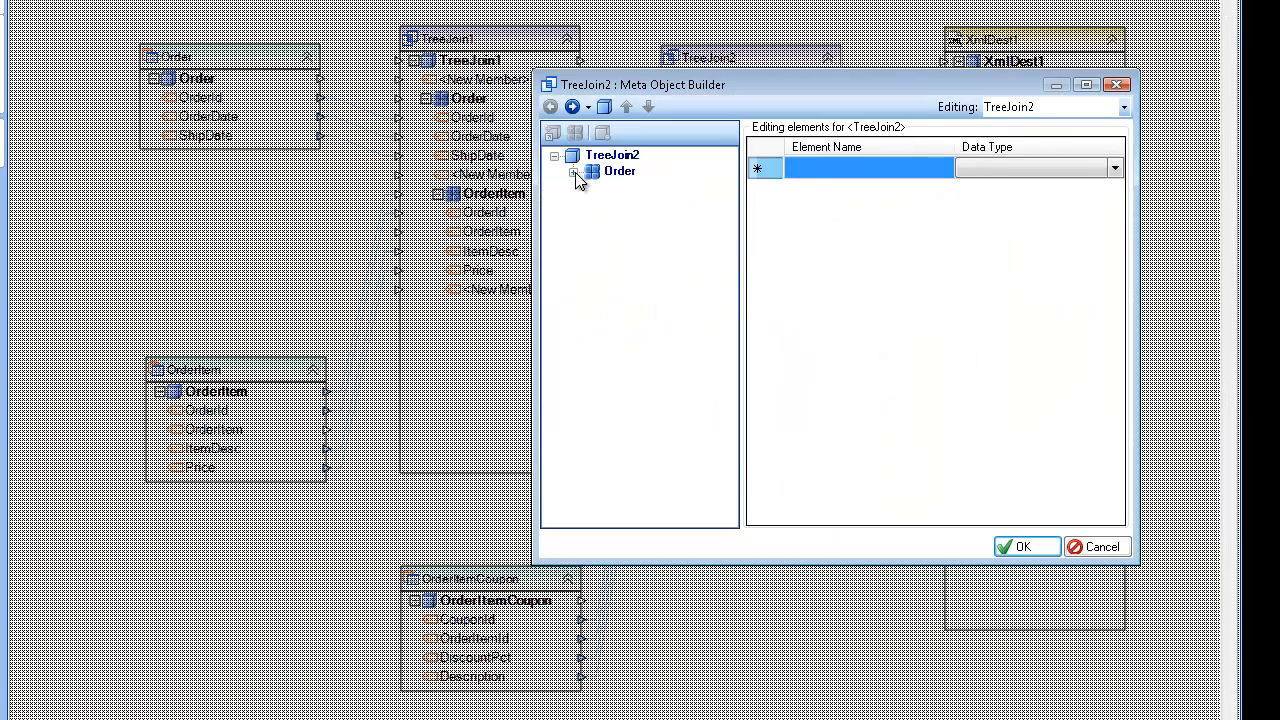
In the Meta Object Builder, set OrderItemCoupon's OrderItemId data type to Integer and confirm
{"action": "left_click", "coordinate": [572, 172]}
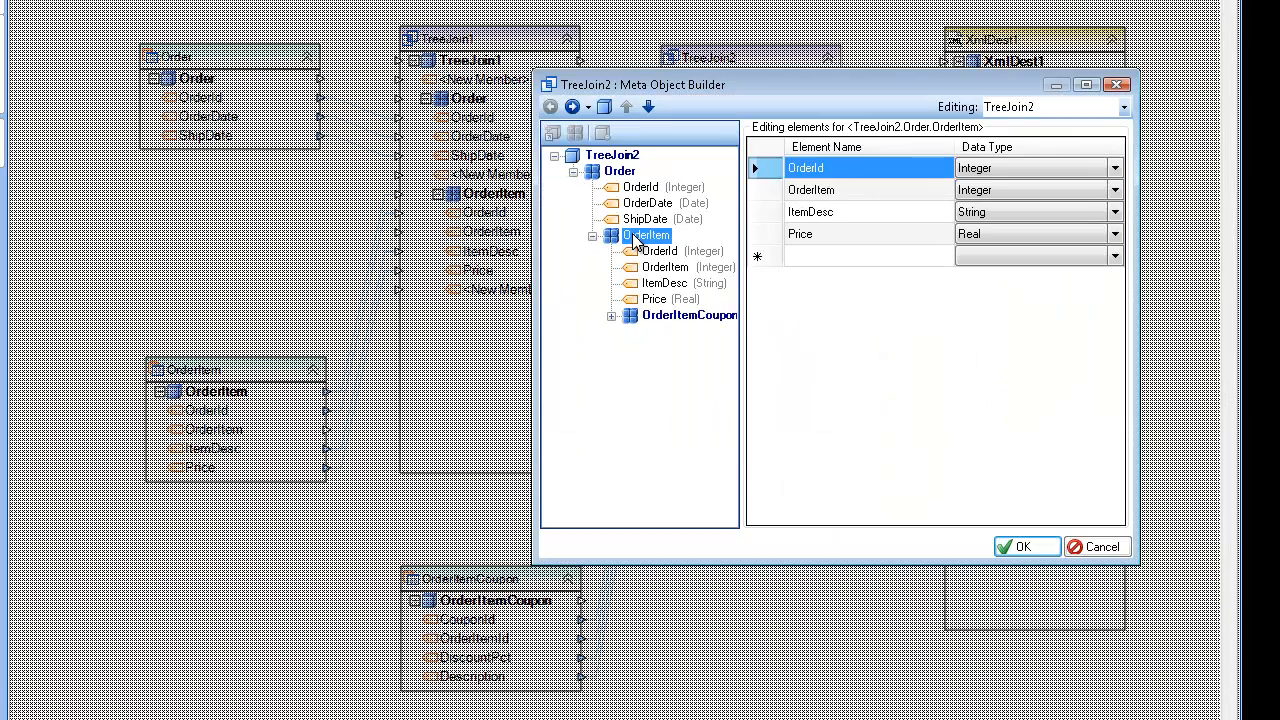
{"action": "left_click", "coordinate": [688, 316]}
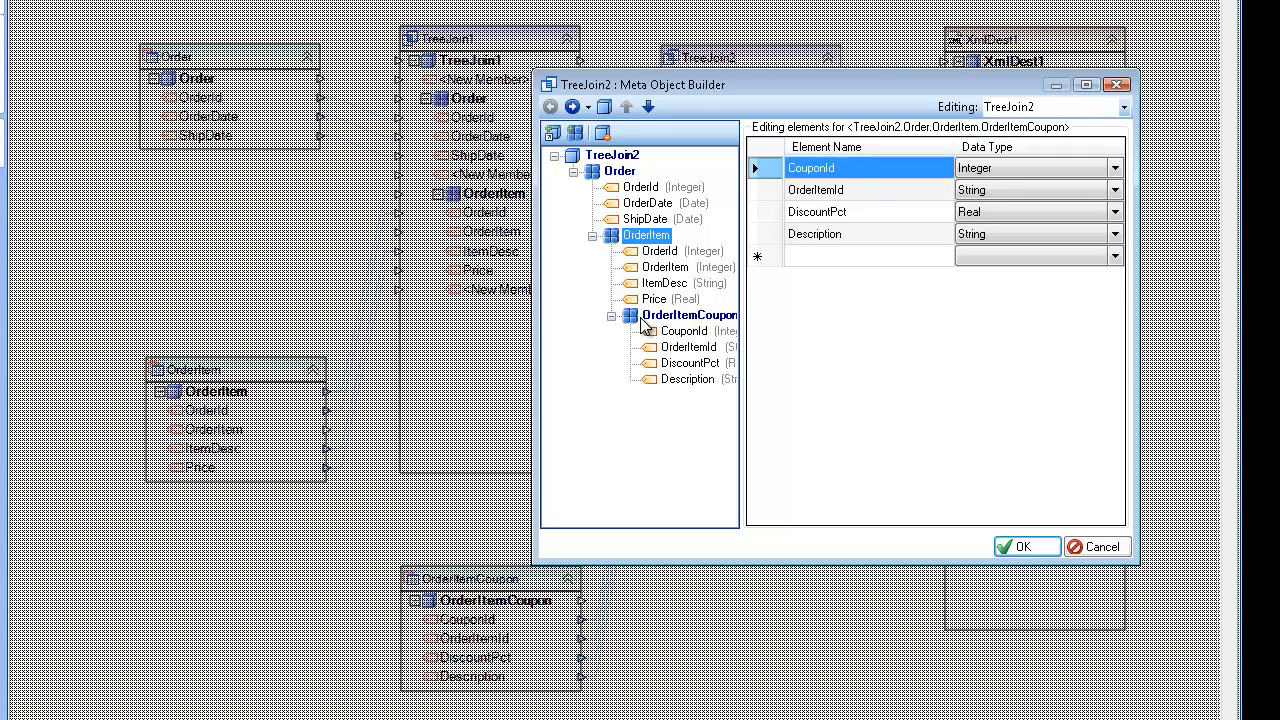
{"action": "left_click", "coordinate": [688, 346]}
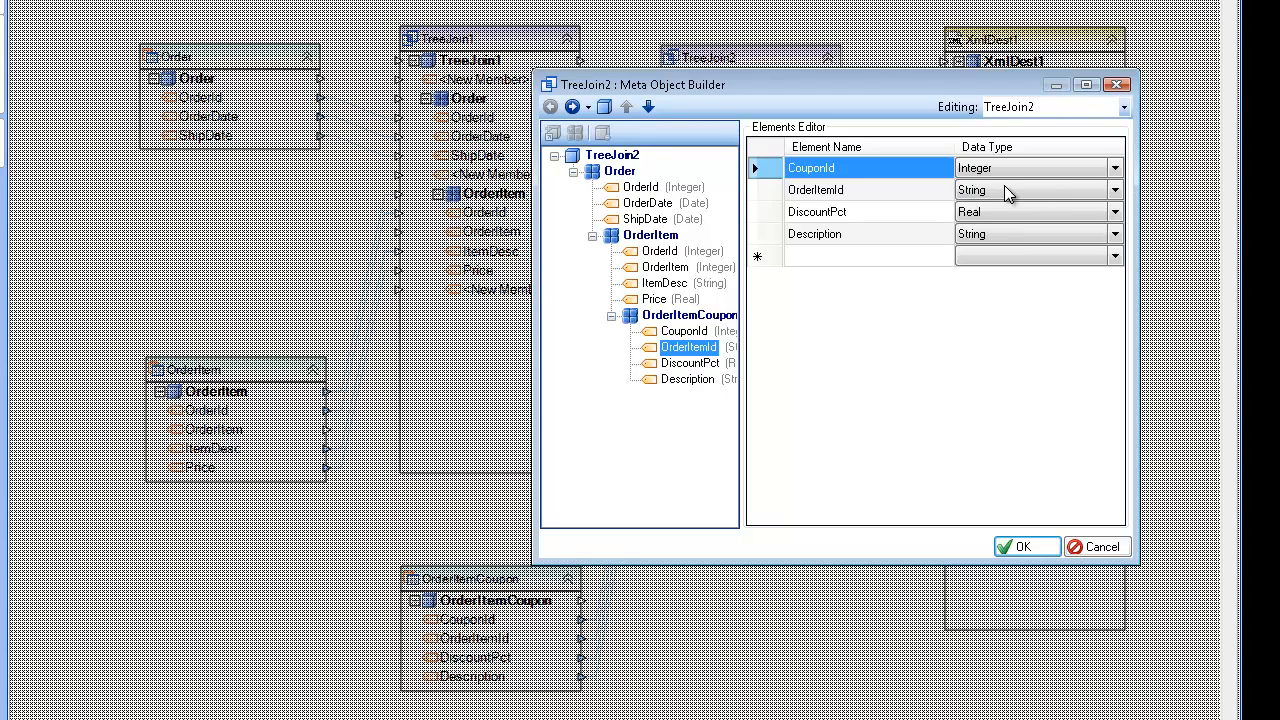
{"action": "left_click", "coordinate": [612, 316]}
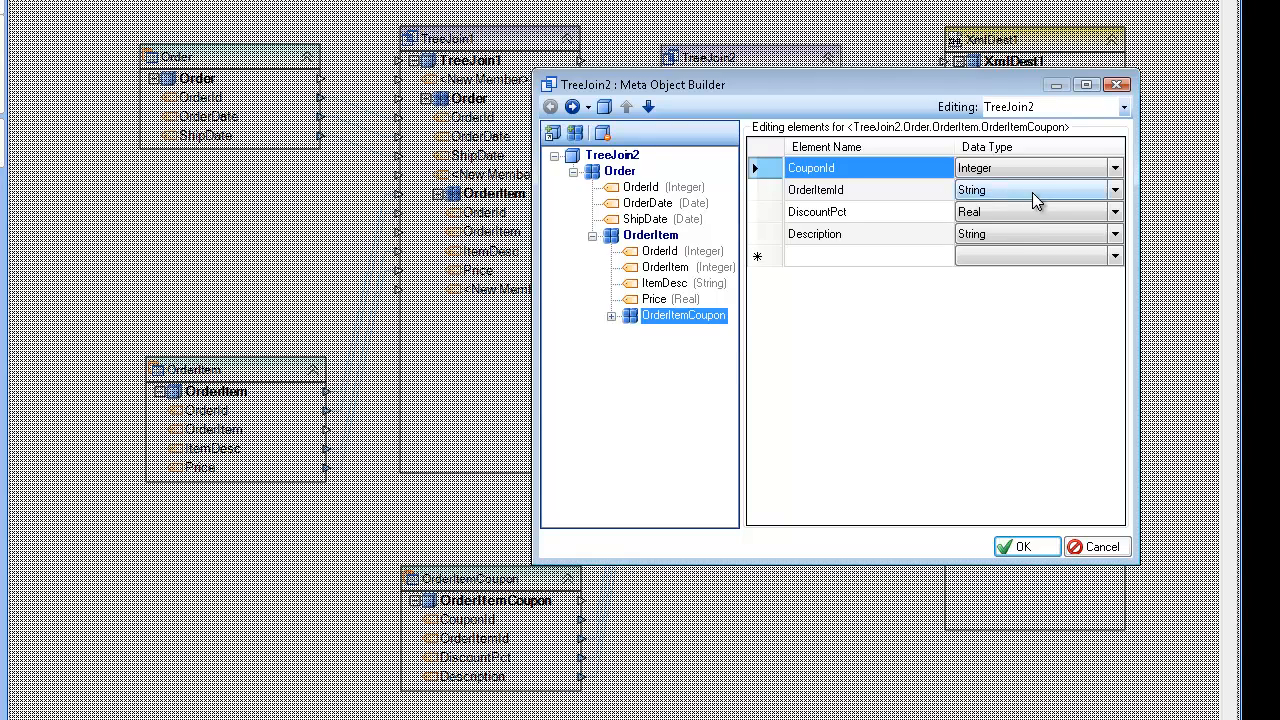
{"action": "left_click", "coordinate": [1114, 188]}
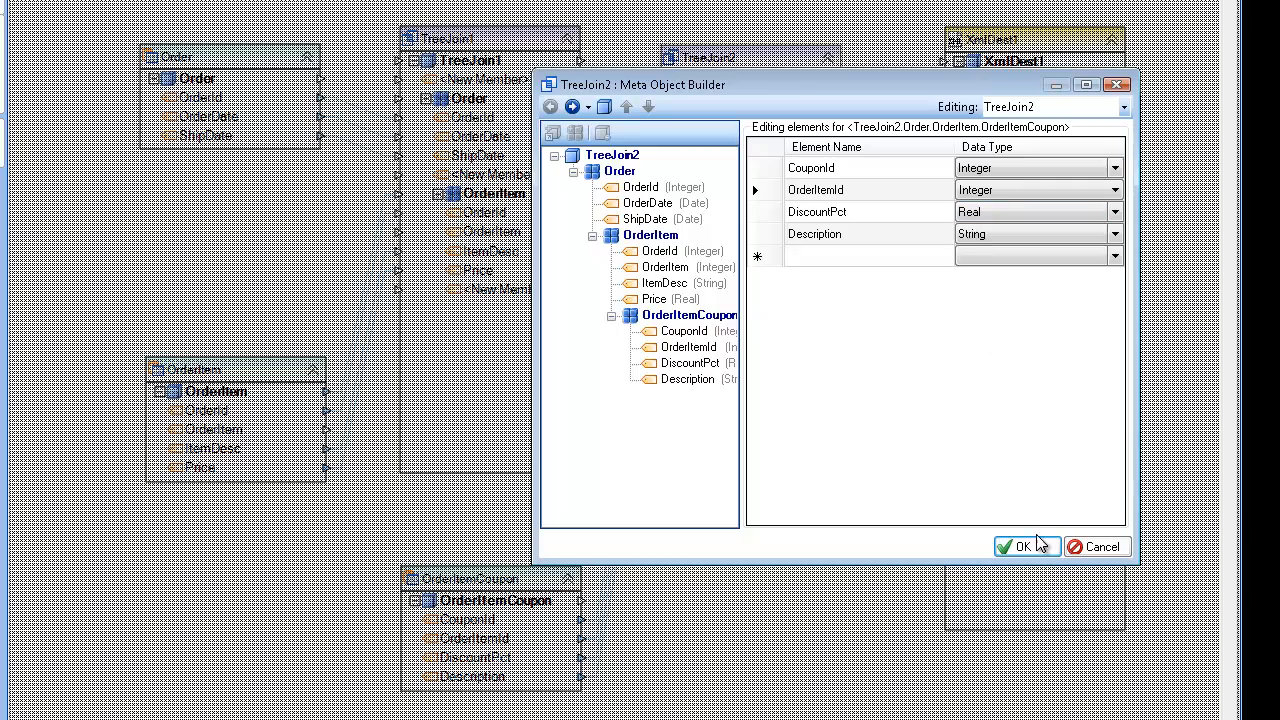
{"action": "left_click", "coordinate": [1020, 548]}
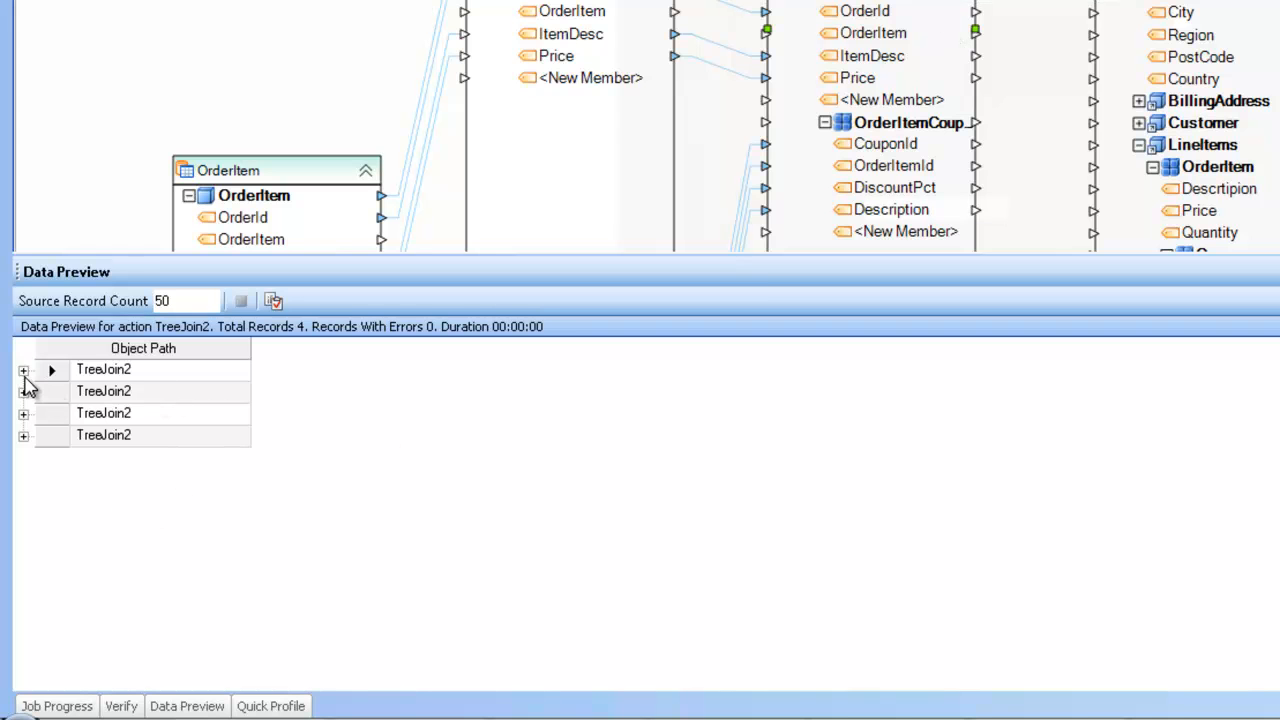
Expand the first preview record down to the Hair Gel item's Name Brands Inc coupon, then hide the preview
{"action": "left_click", "coordinate": [24, 368]}
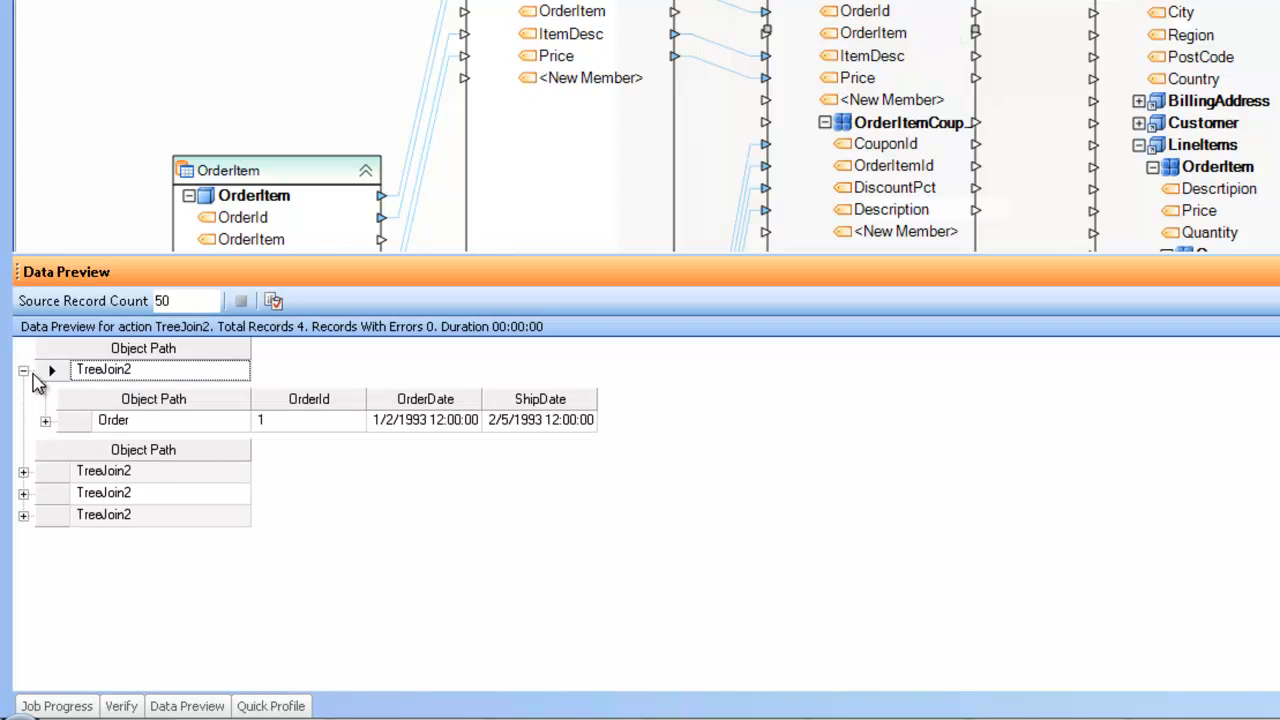
{"action": "left_click", "coordinate": [44, 420]}
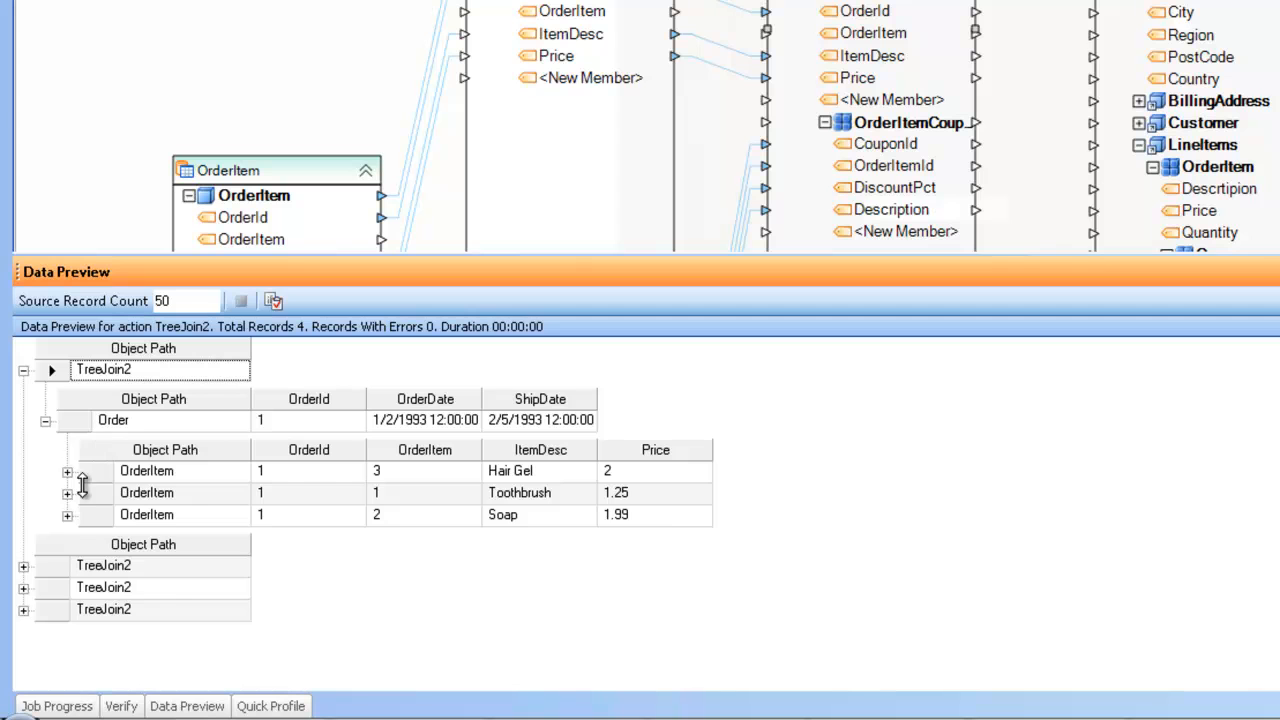
{"action": "left_click", "coordinate": [68, 472]}
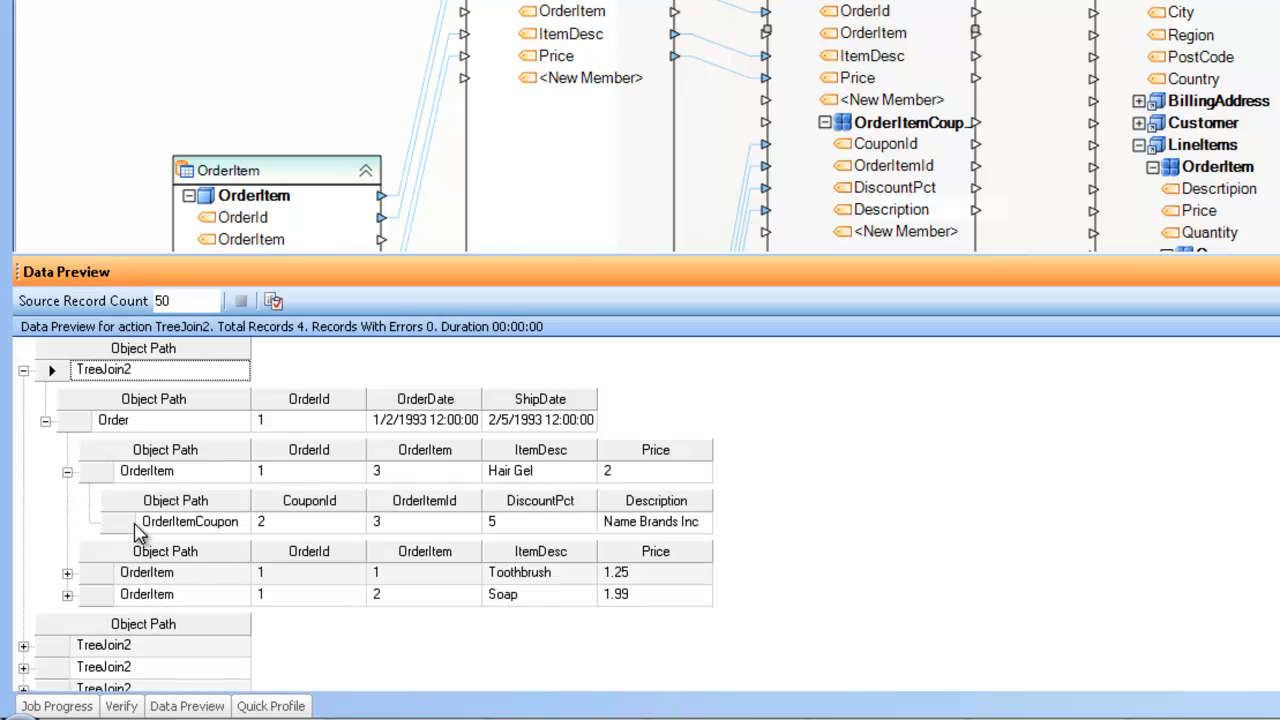
{"action": "left_click", "coordinate": [188, 520]}
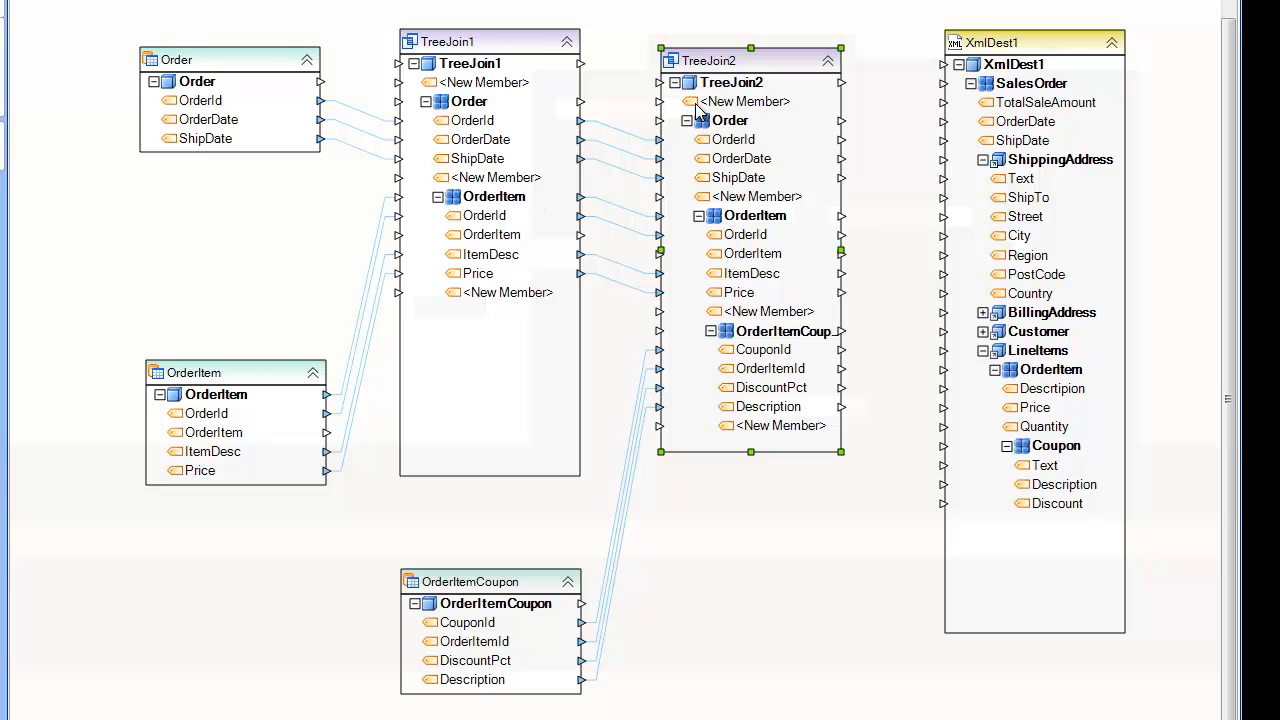
{"action": "mouse_move", "coordinate": [792, 144]}
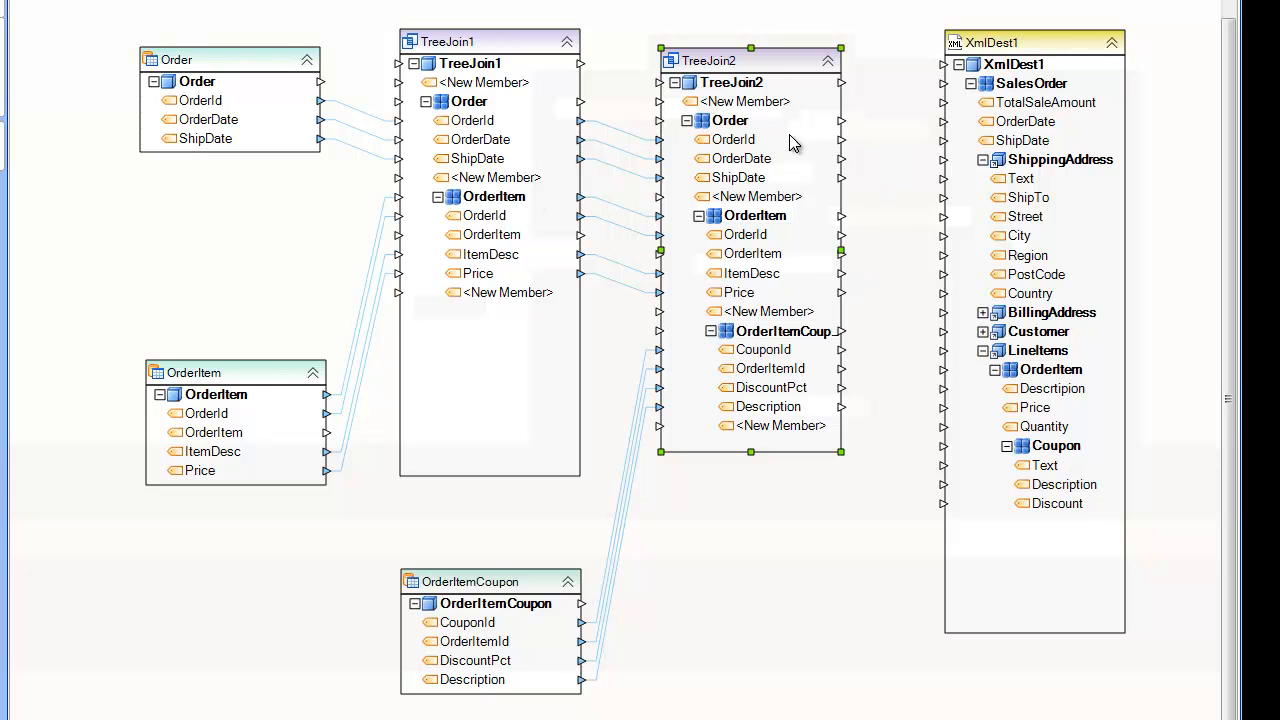
{"action": "mouse_move", "coordinate": [682, 92]}
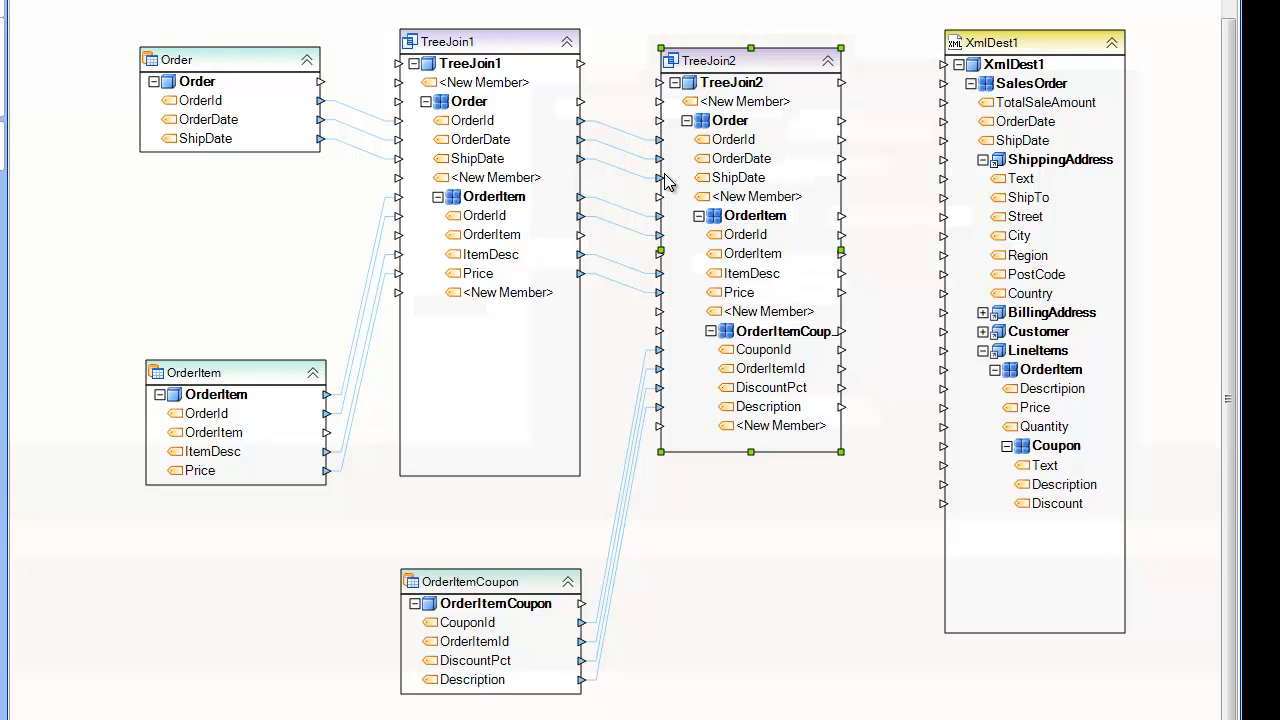
{"action": "mouse_move", "coordinate": [668, 376]}
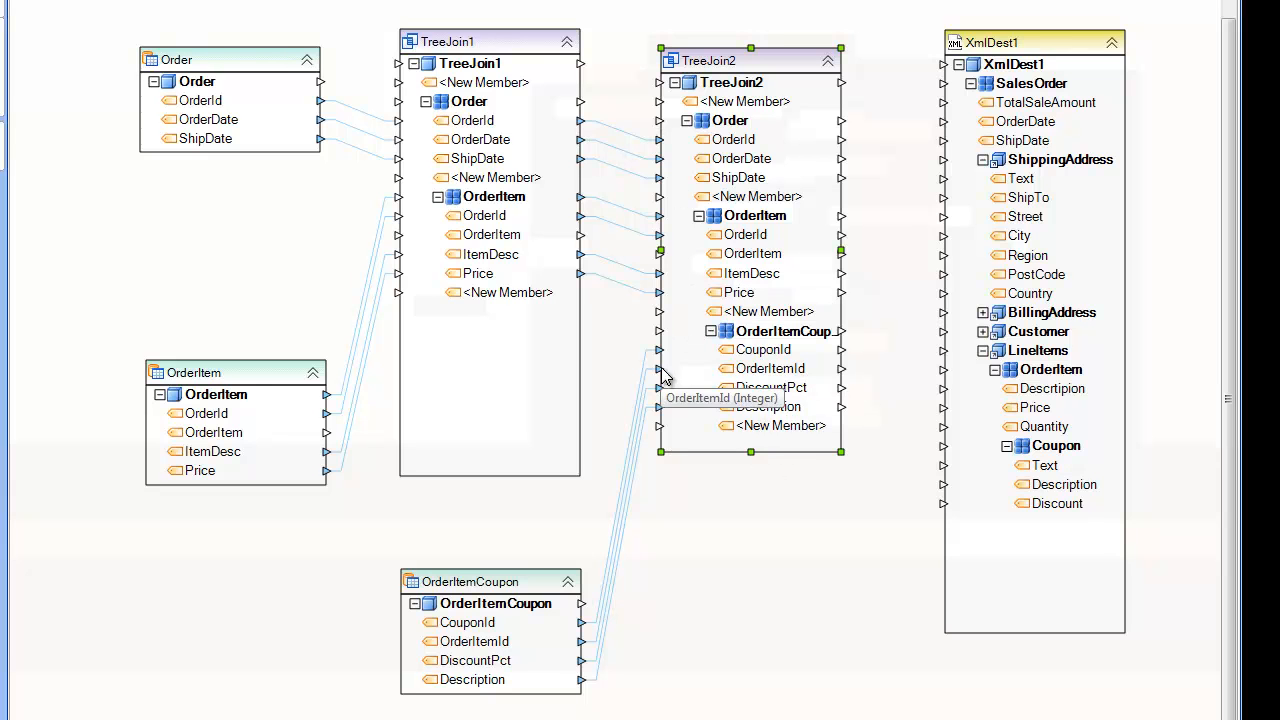
{"action": "mouse_move", "coordinate": [704, 176]}
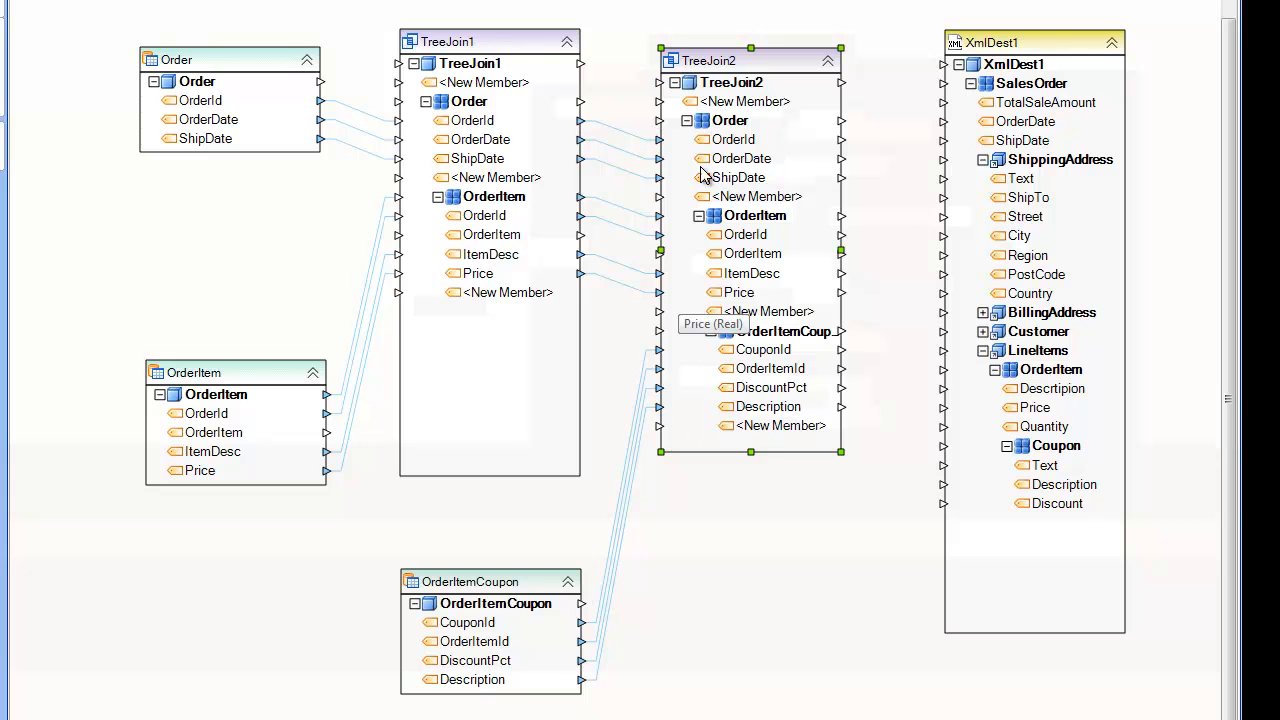
{"action": "mouse_move", "coordinate": [770, 112]}
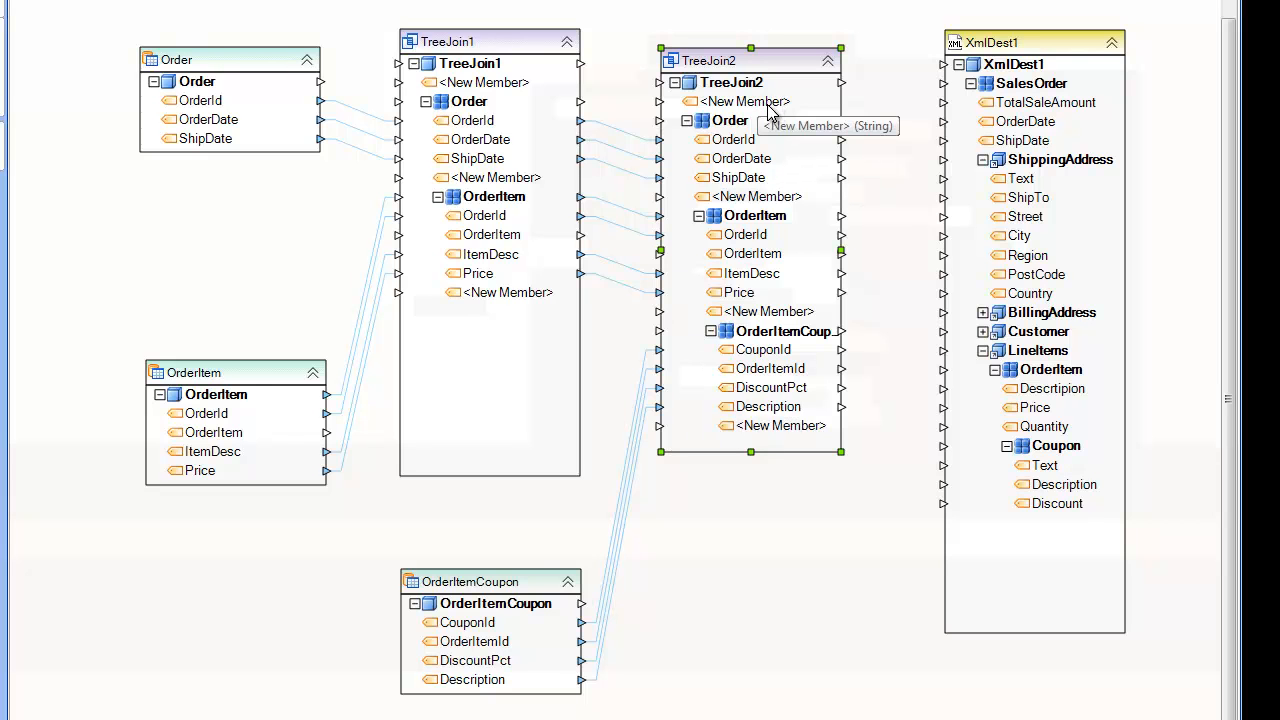
{"action": "mouse_move", "coordinate": [756, 96]}
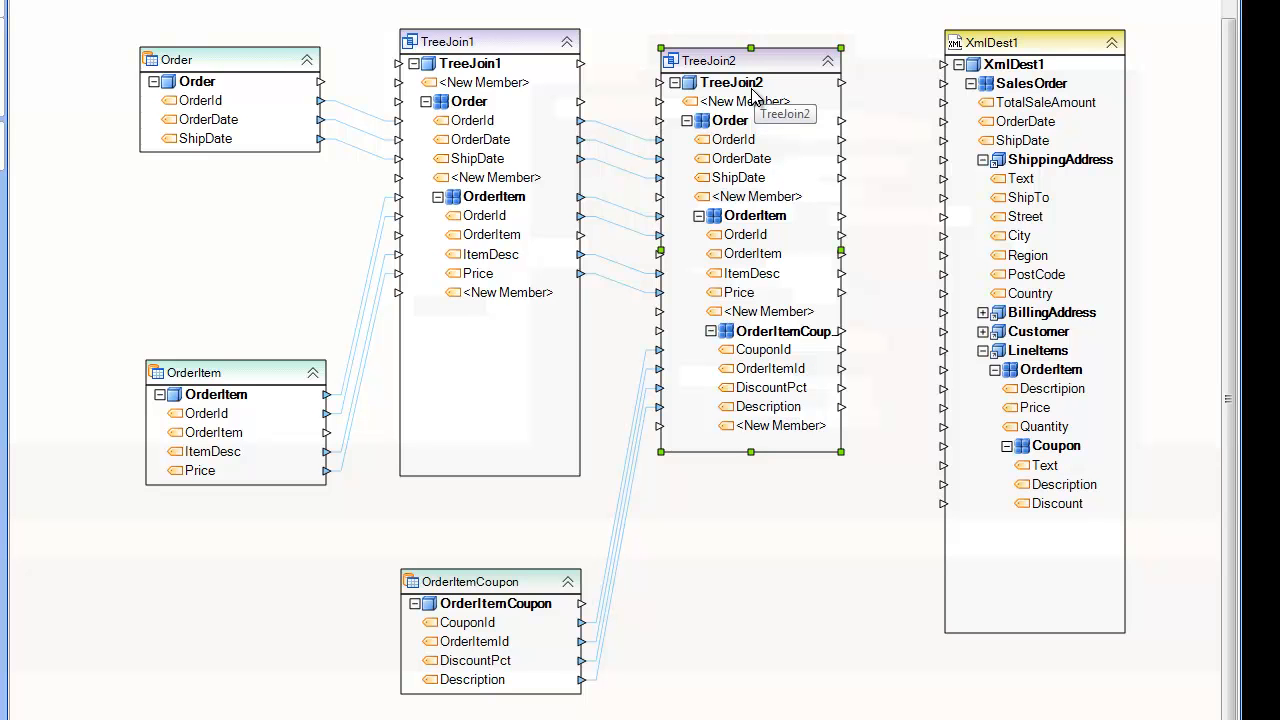